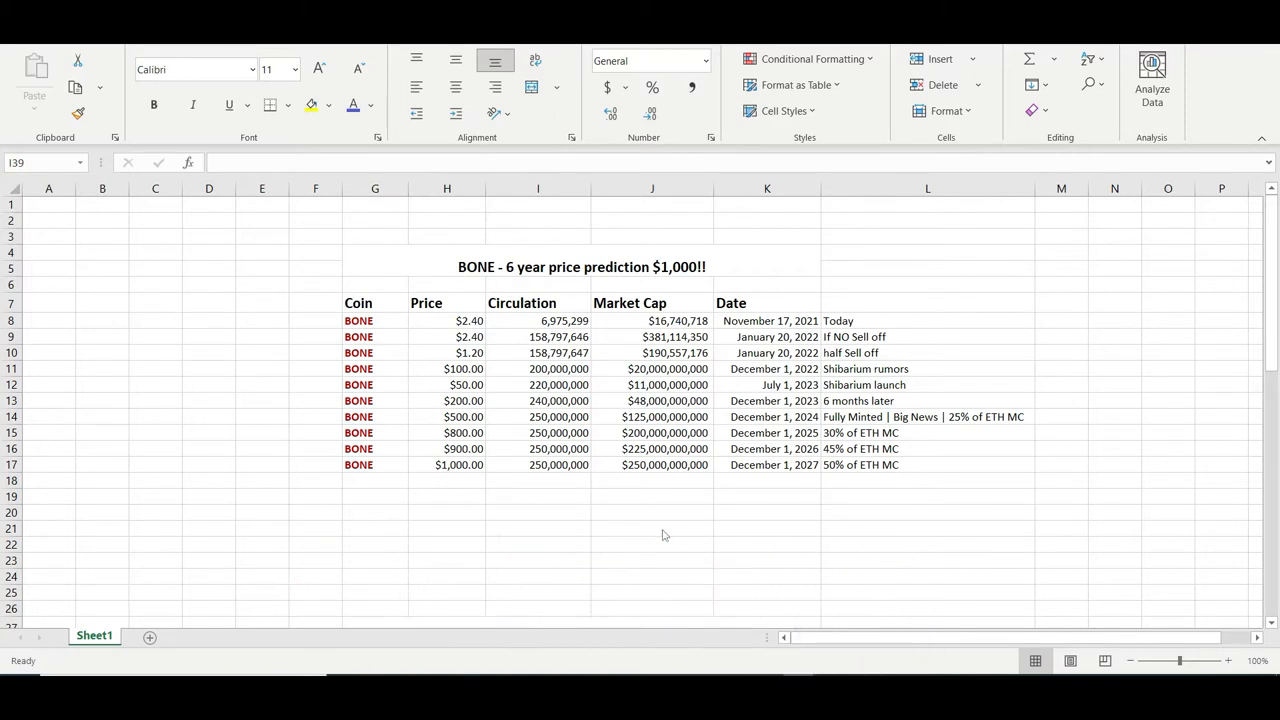
Step: Scroll down past the price prediction table to the 'Why BONE vs ETH' bullet points
{"action": "scroll", "scroll_direction": "down", "scroll_amount": 3}
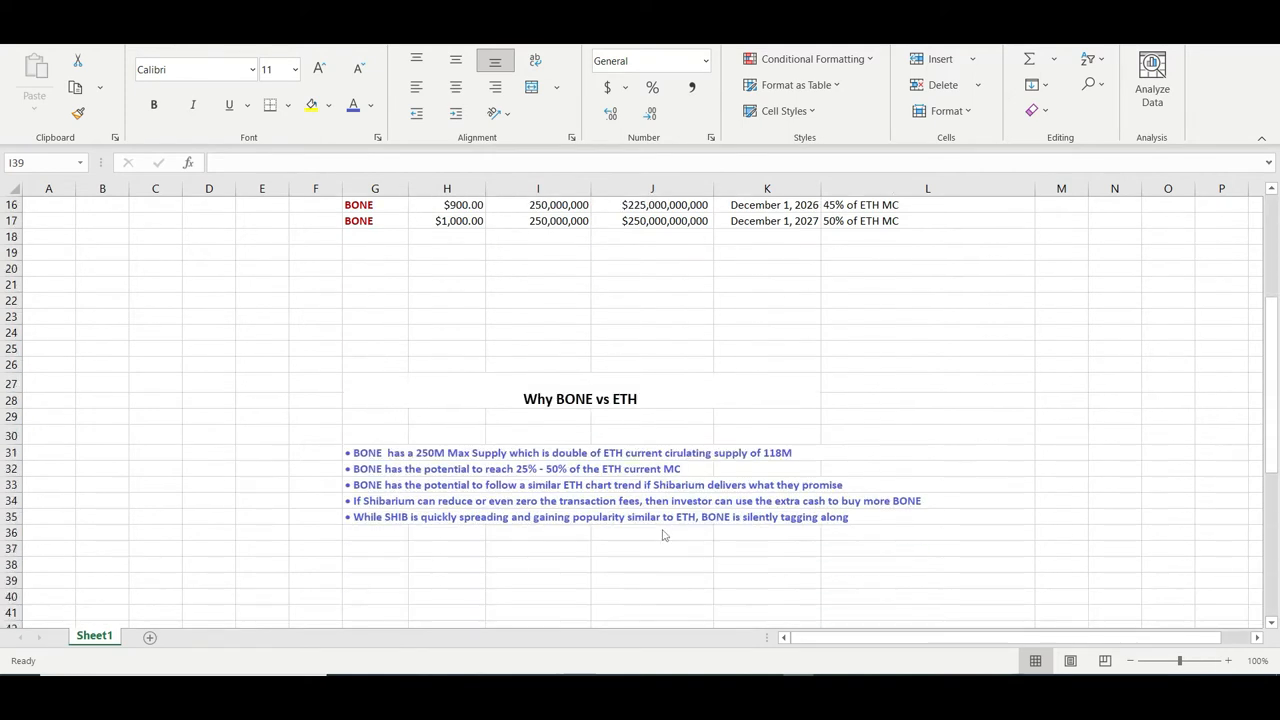
{"action": "scroll", "scroll_direction": "down", "scroll_amount": 3}
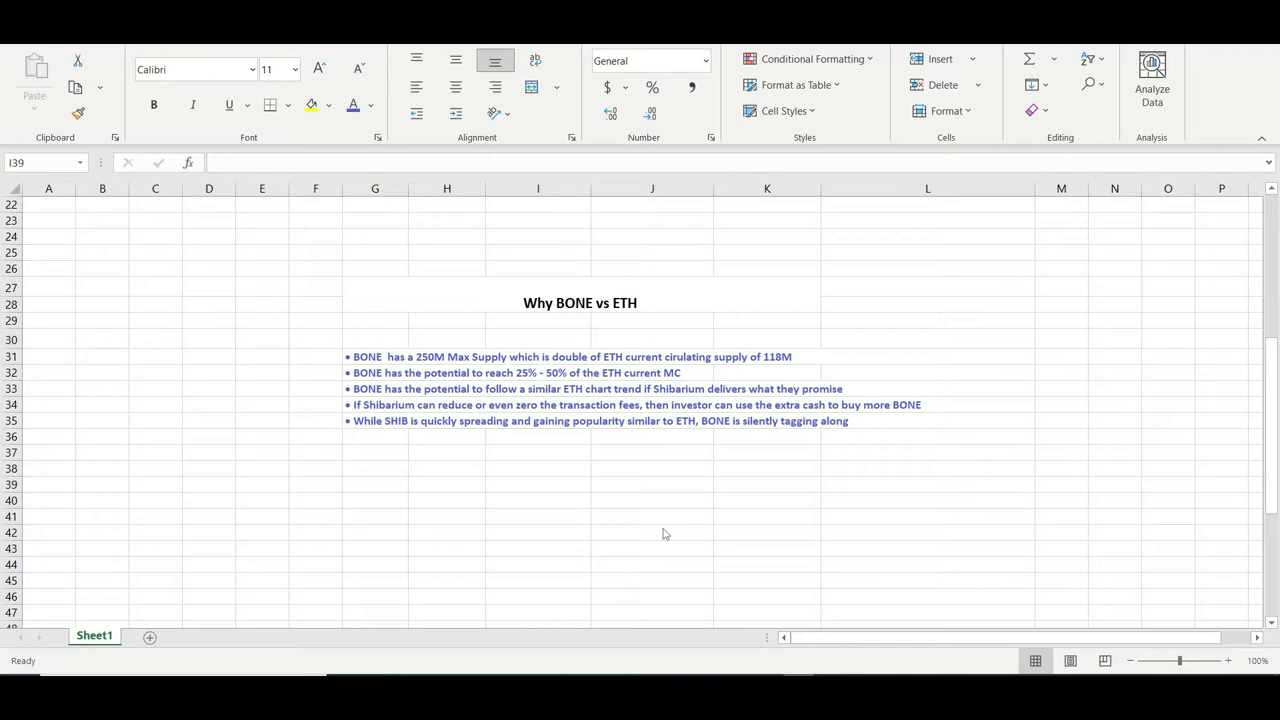
{"action": "mouse_move", "coordinate": [604, 440]}
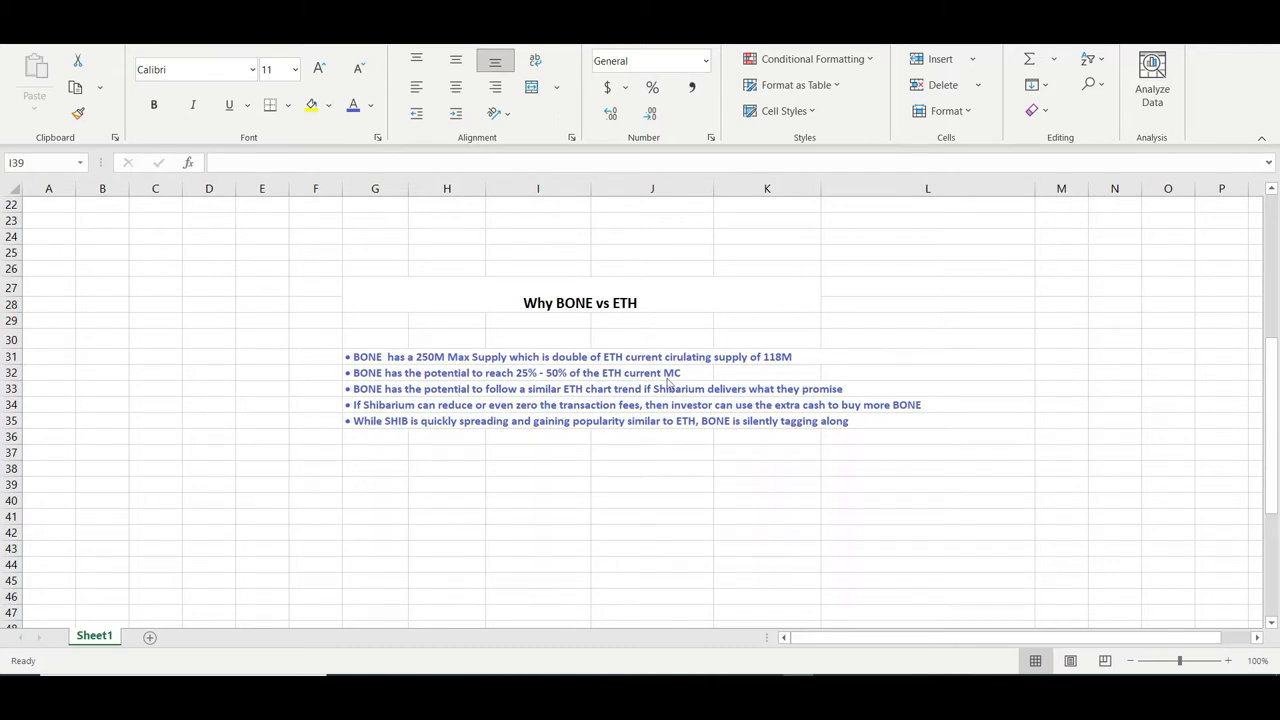
{"action": "mouse_move", "coordinate": [476, 456]}
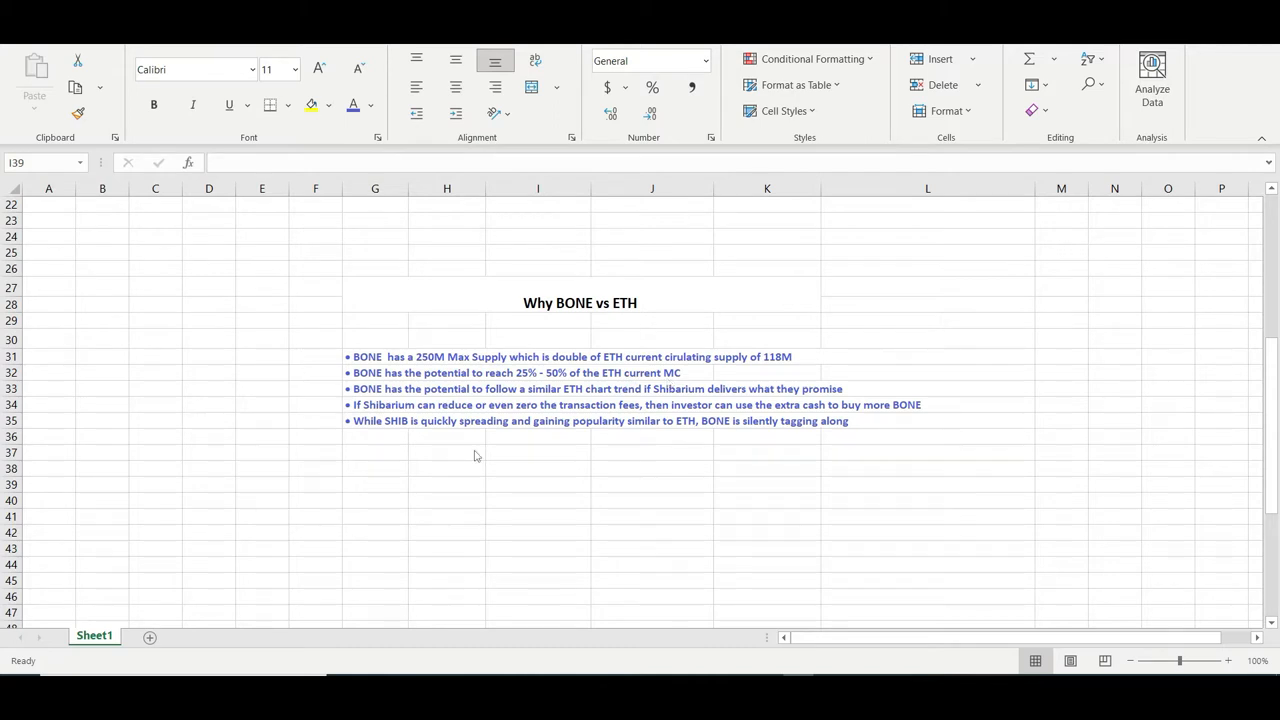
{"action": "mouse_move", "coordinate": [452, 390]}
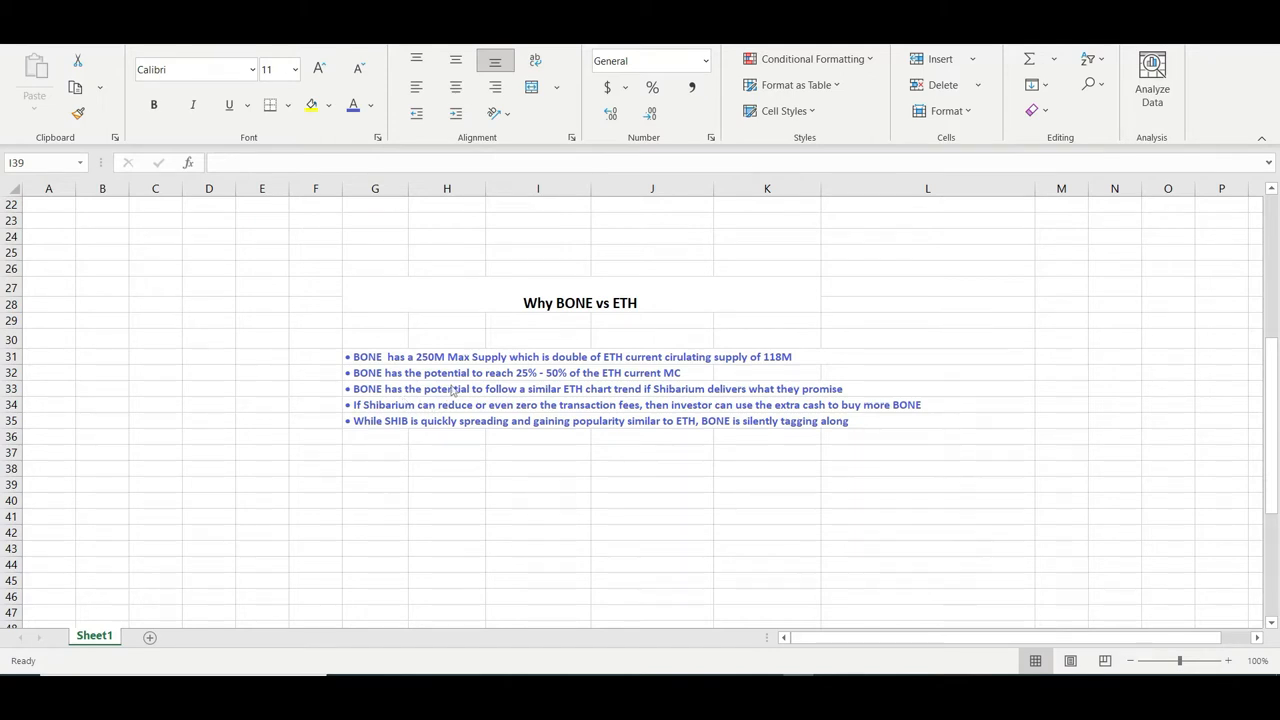
{"action": "mouse_move", "coordinate": [596, 390]}
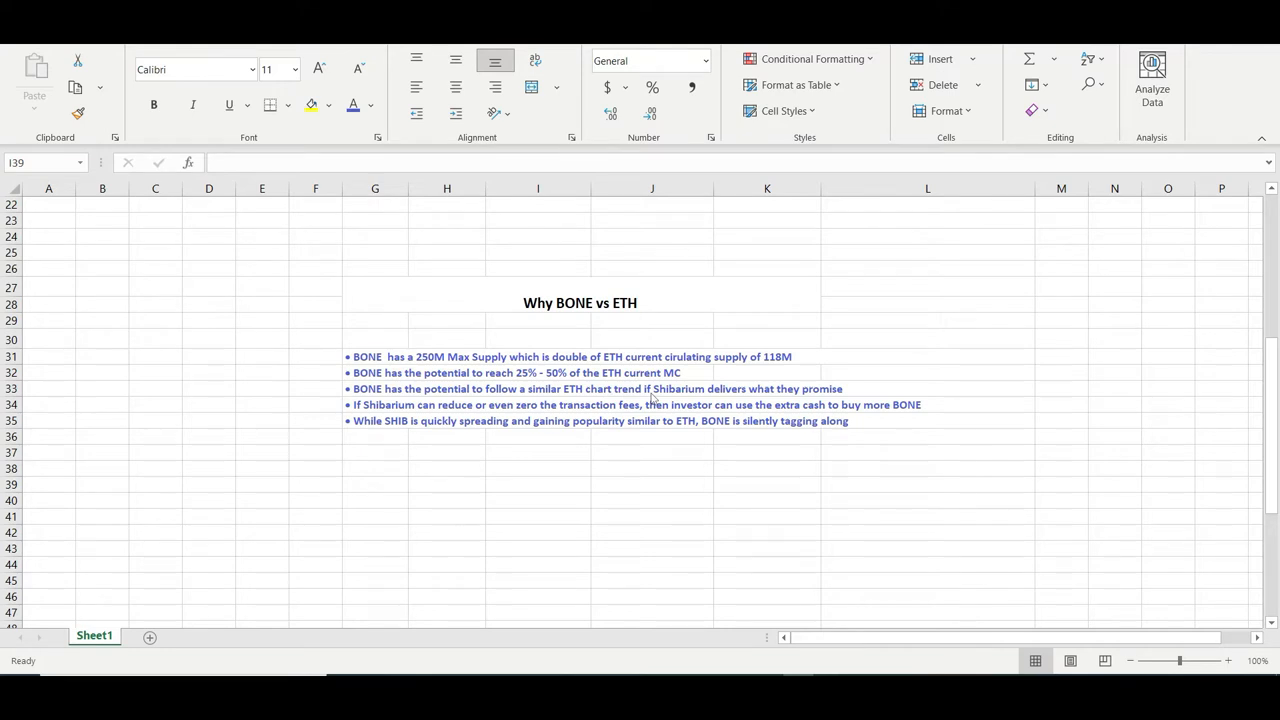
{"action": "mouse_move", "coordinate": [388, 420]}
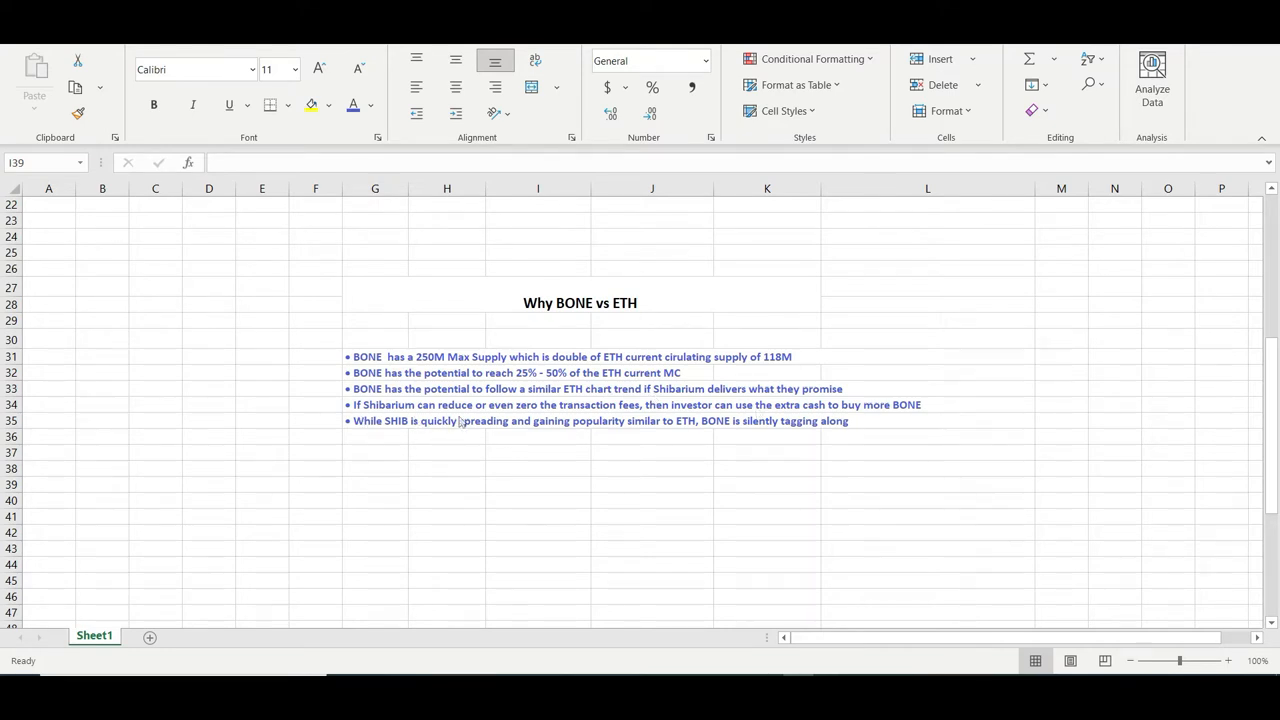
{"action": "mouse_move", "coordinate": [530, 418]}
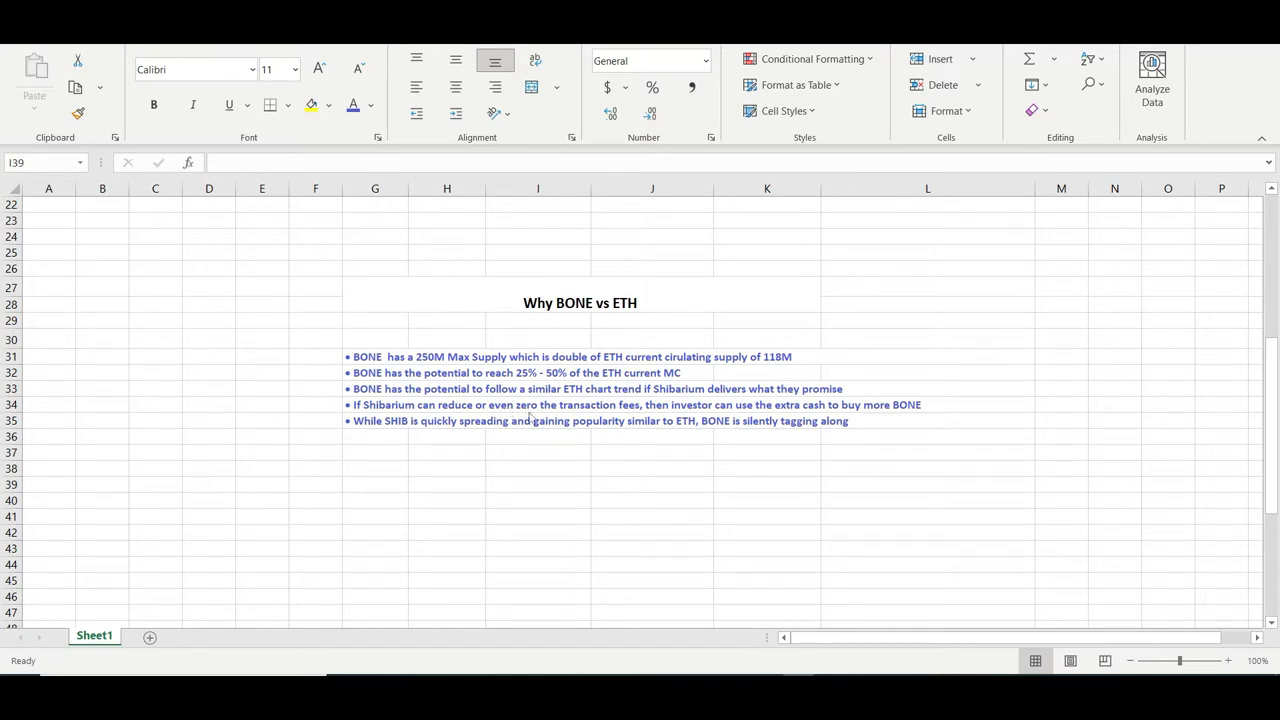
{"action": "mouse_move", "coordinate": [630, 418]}
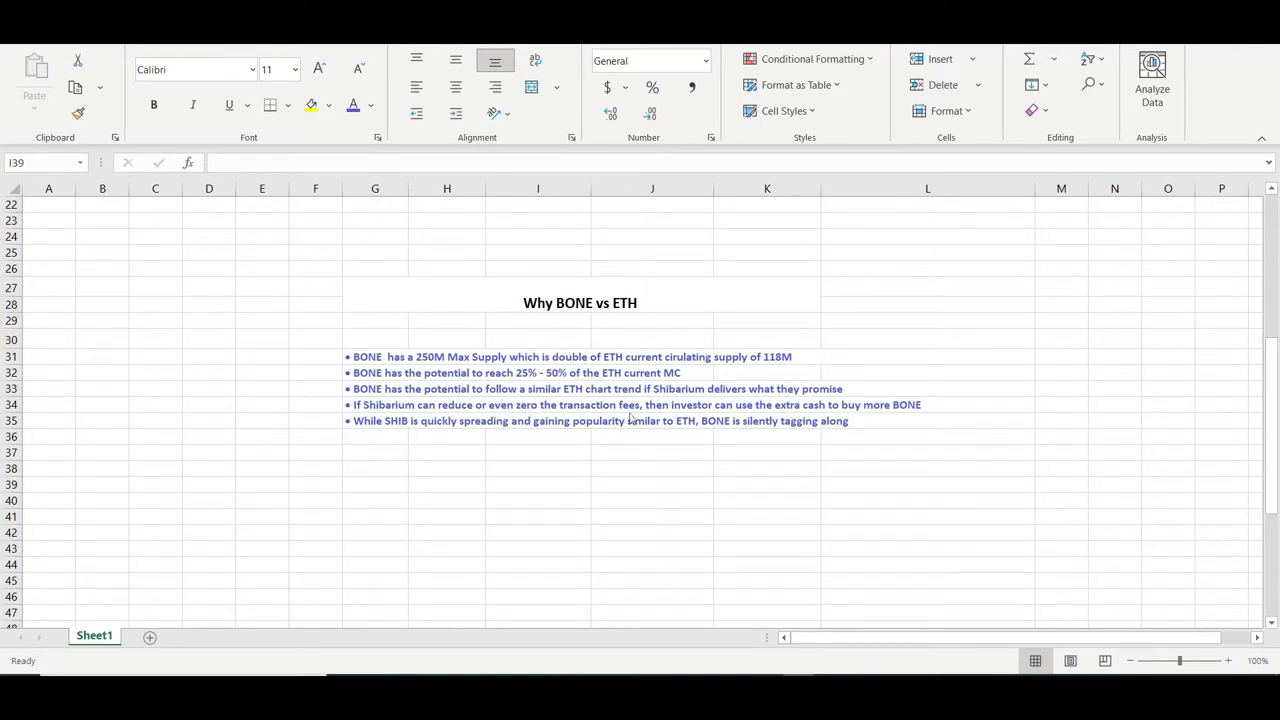
{"action": "mouse_move", "coordinate": [704, 414]}
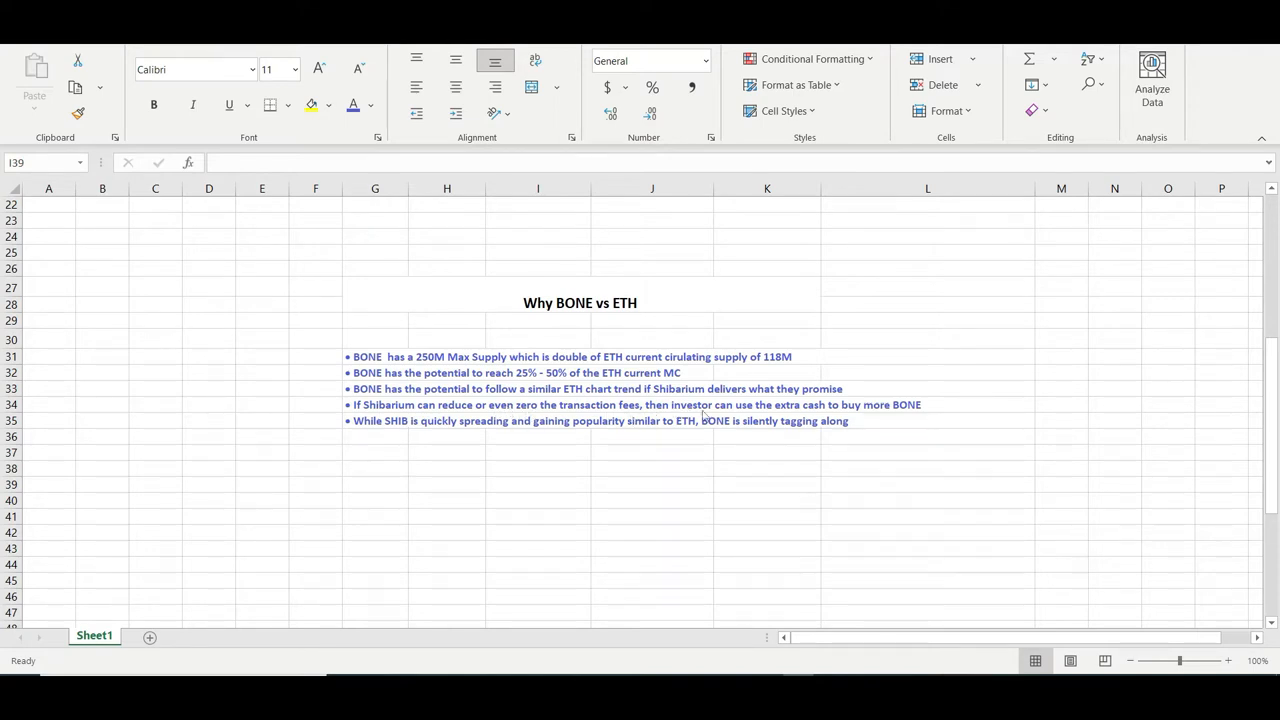
{"action": "mouse_move", "coordinate": [862, 420]}
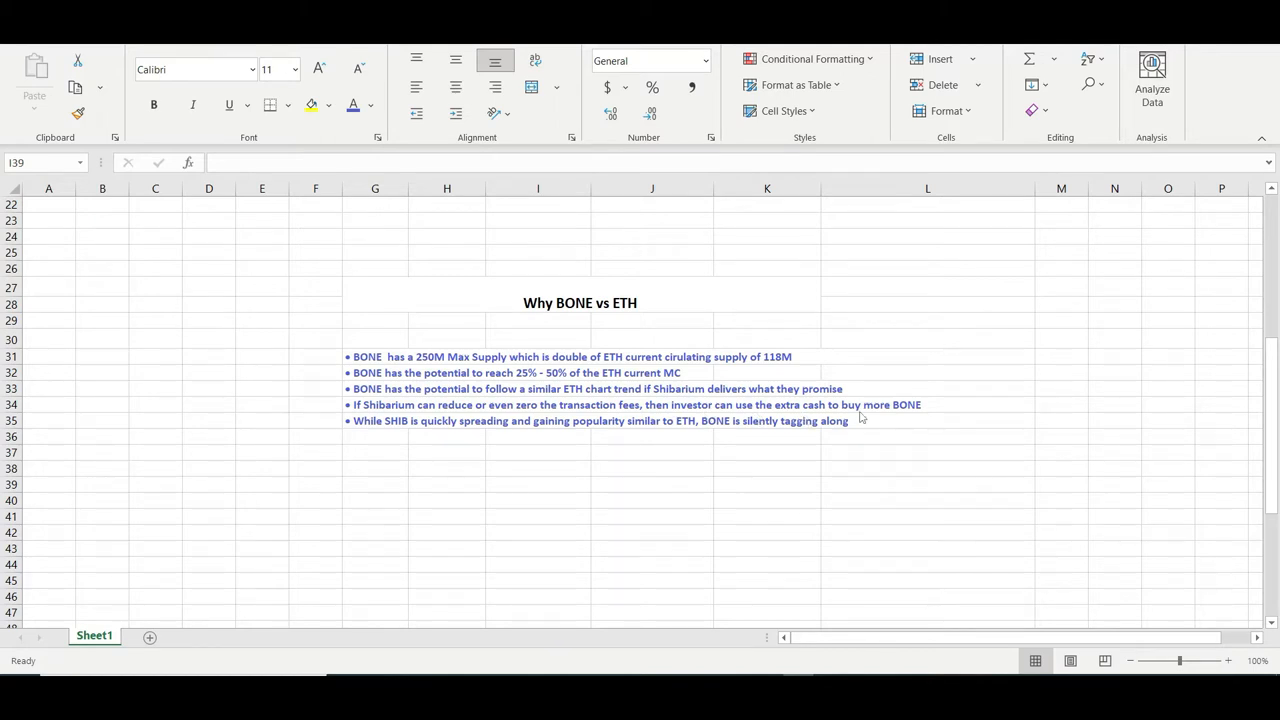
{"action": "mouse_move", "coordinate": [924, 422]}
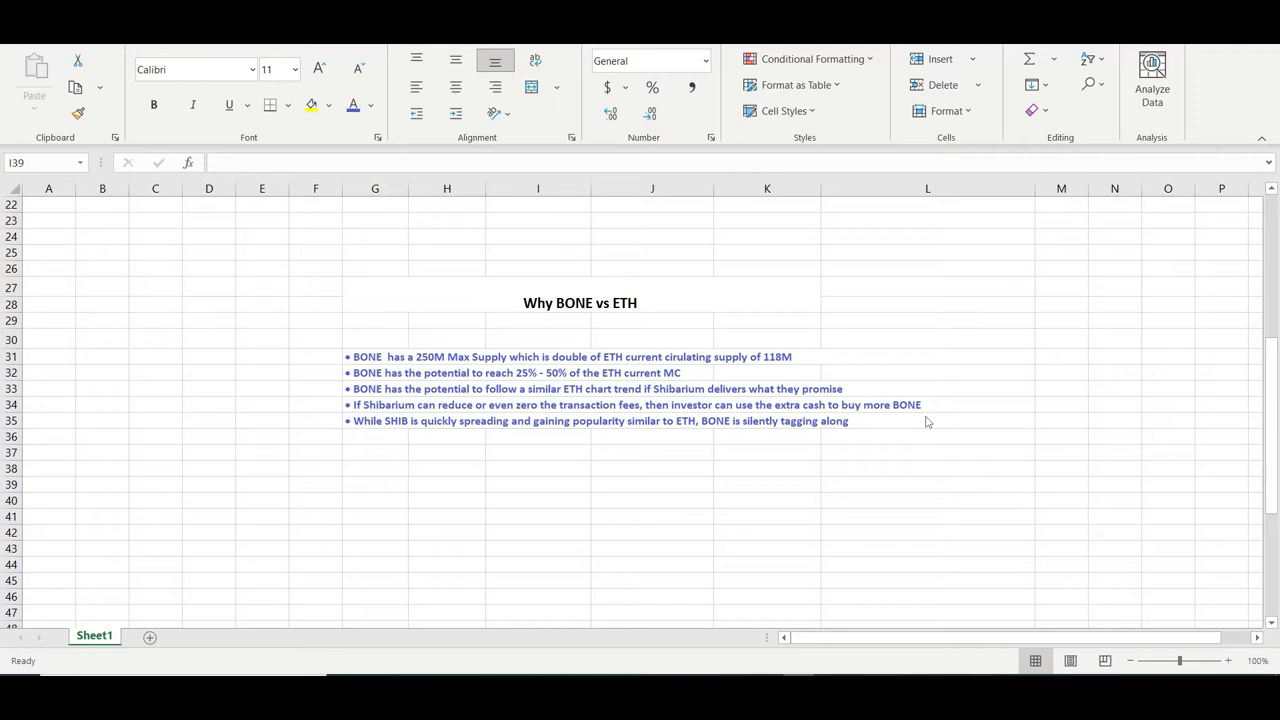
{"action": "mouse_move", "coordinate": [356, 432]}
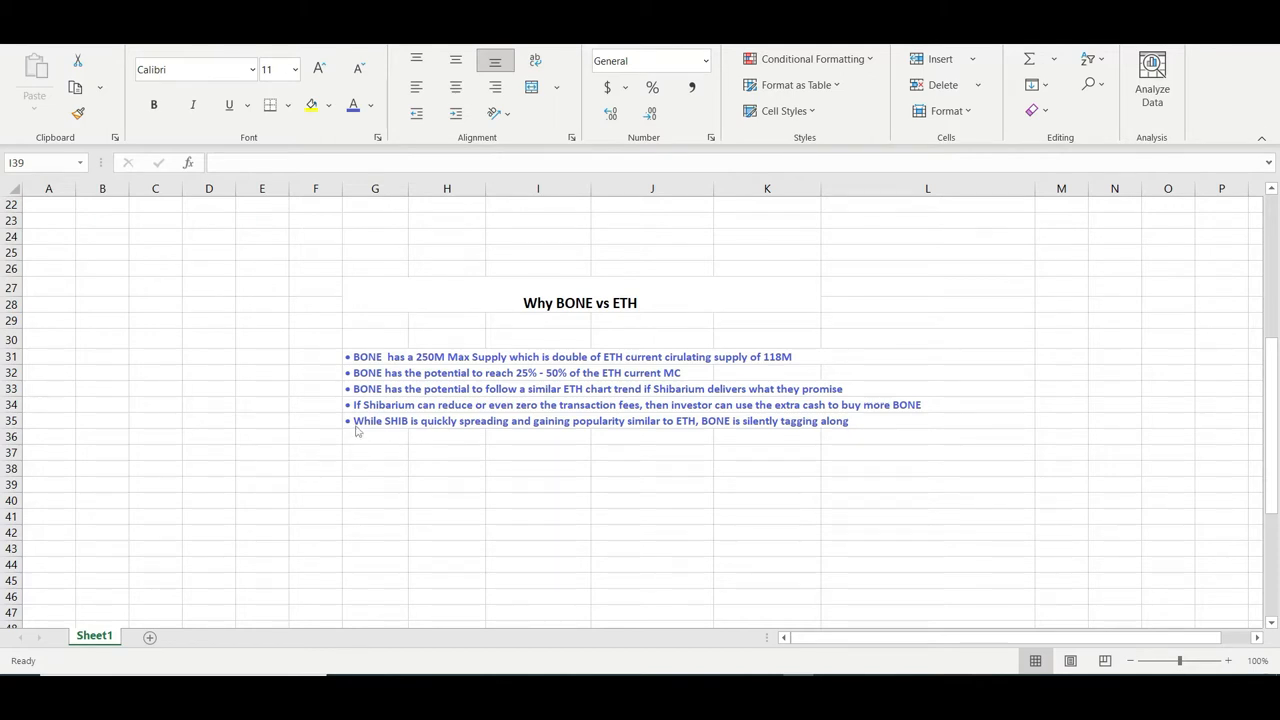
{"action": "mouse_move", "coordinate": [500, 444]}
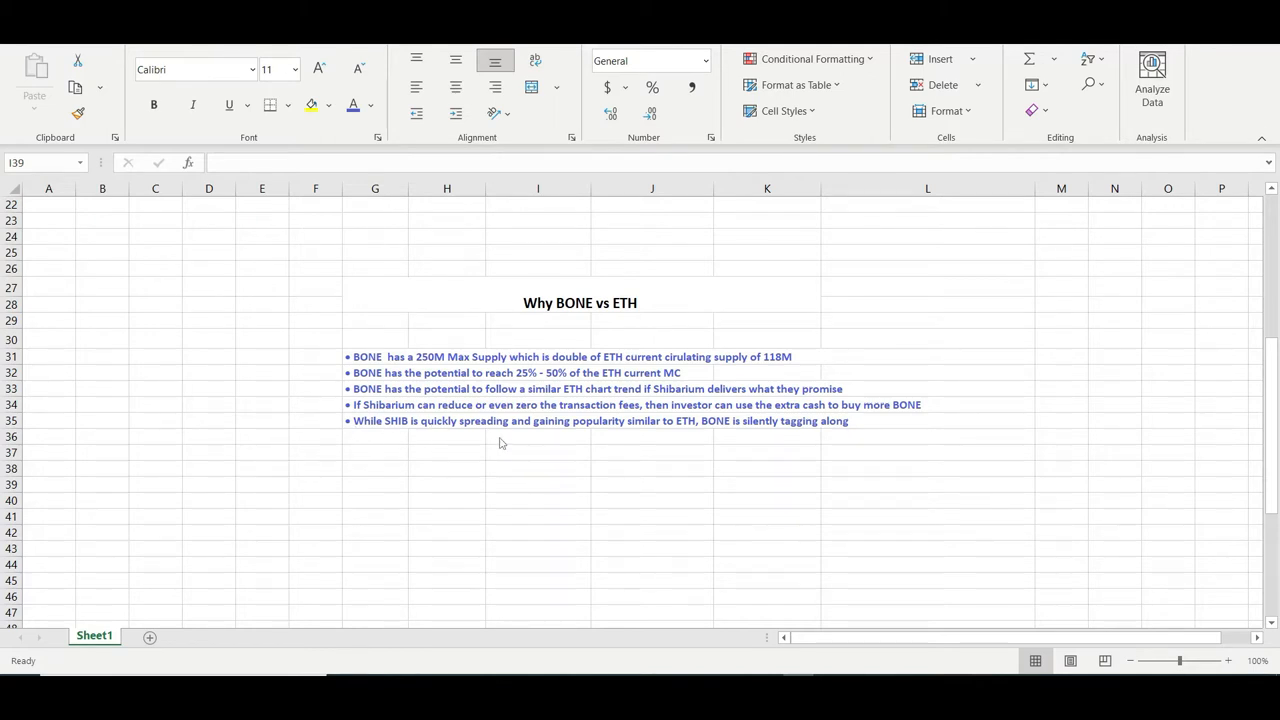
{"action": "mouse_move", "coordinate": [676, 438]}
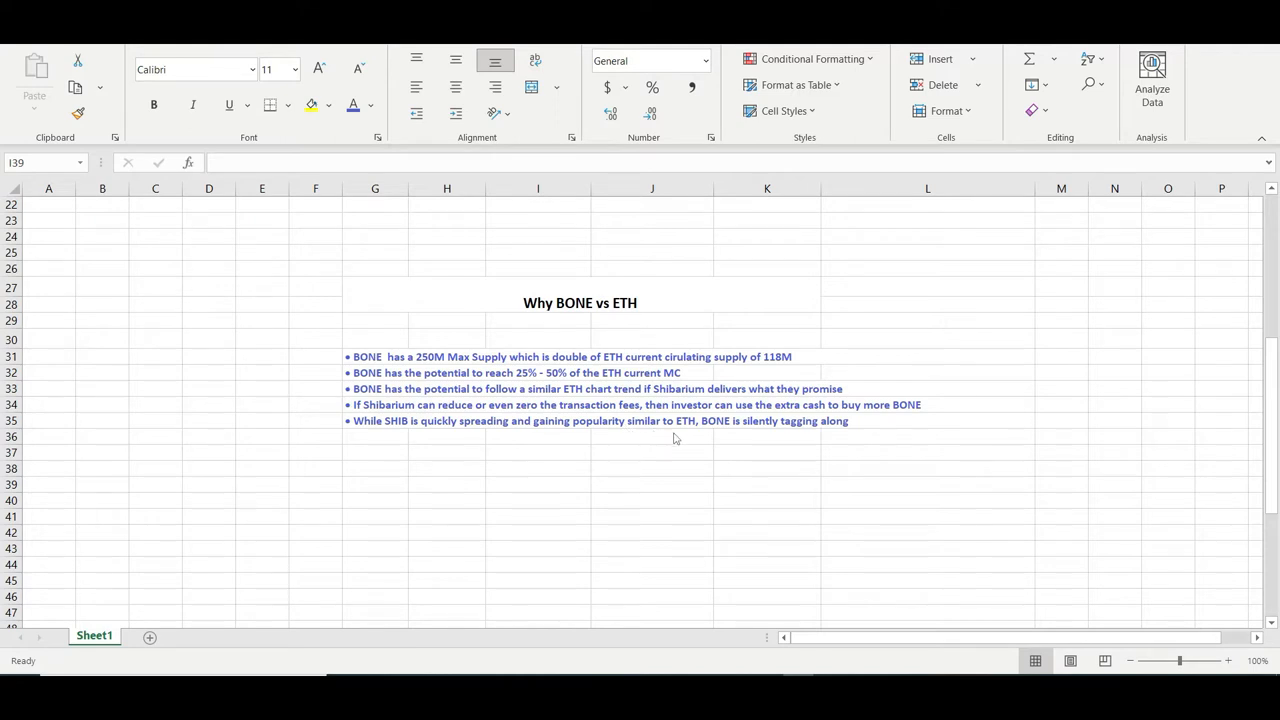
{"action": "mouse_move", "coordinate": [764, 436]}
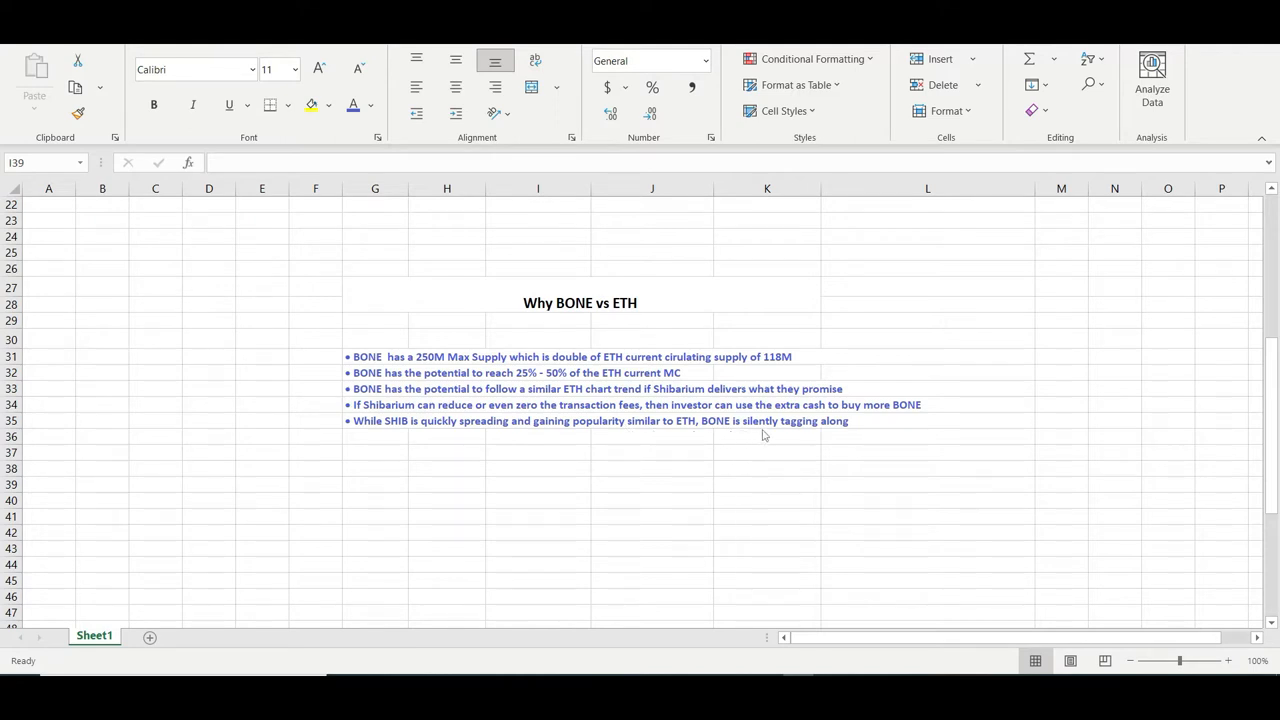
{"action": "mouse_move", "coordinate": [864, 458]}
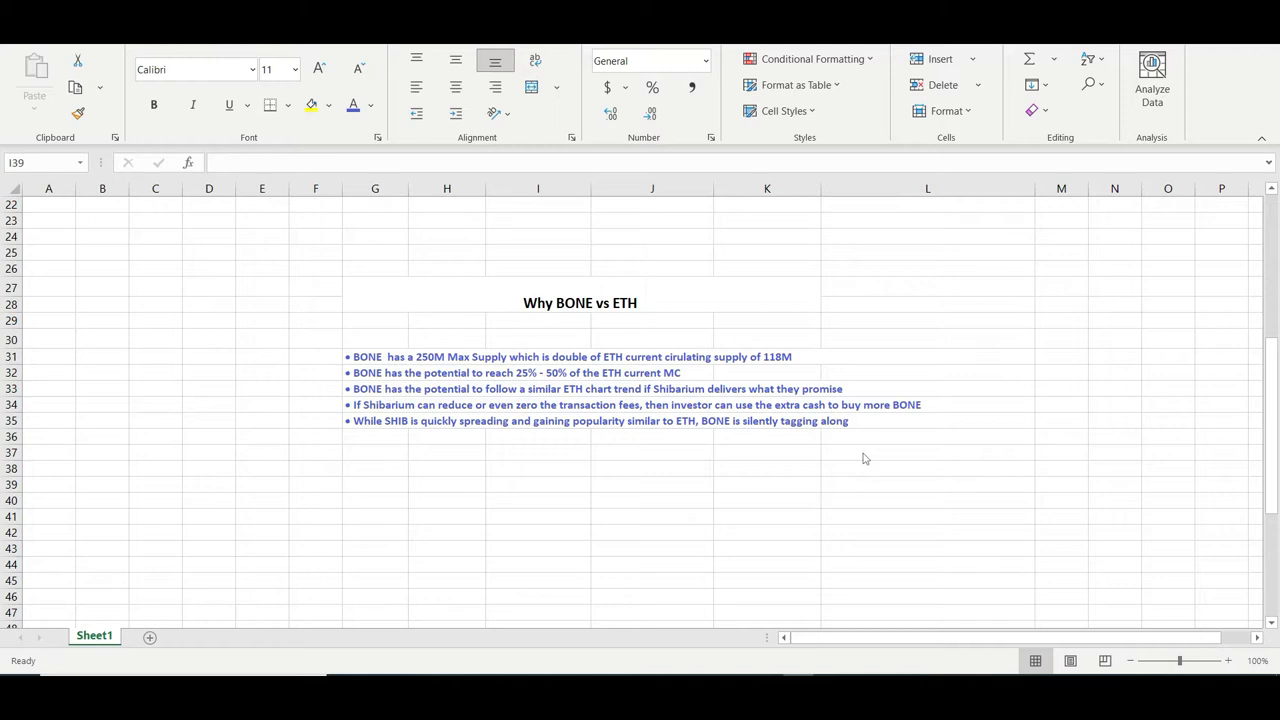
Step: Scroll up to the top of the Bone ShibaSwap (BONE) page showing price, market cap and supply
{"action": "scroll", "scroll_direction": "up", "scroll_amount": 3}
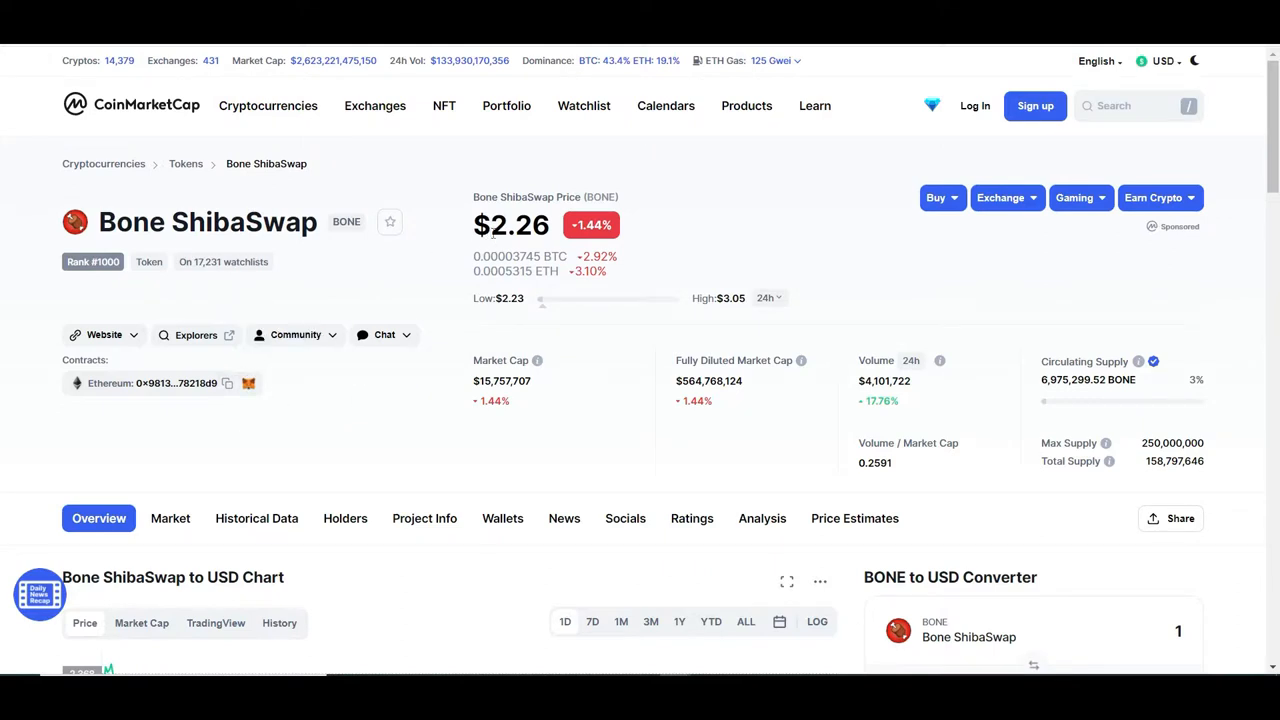
{"action": "mouse_move", "coordinate": [830, 330]}
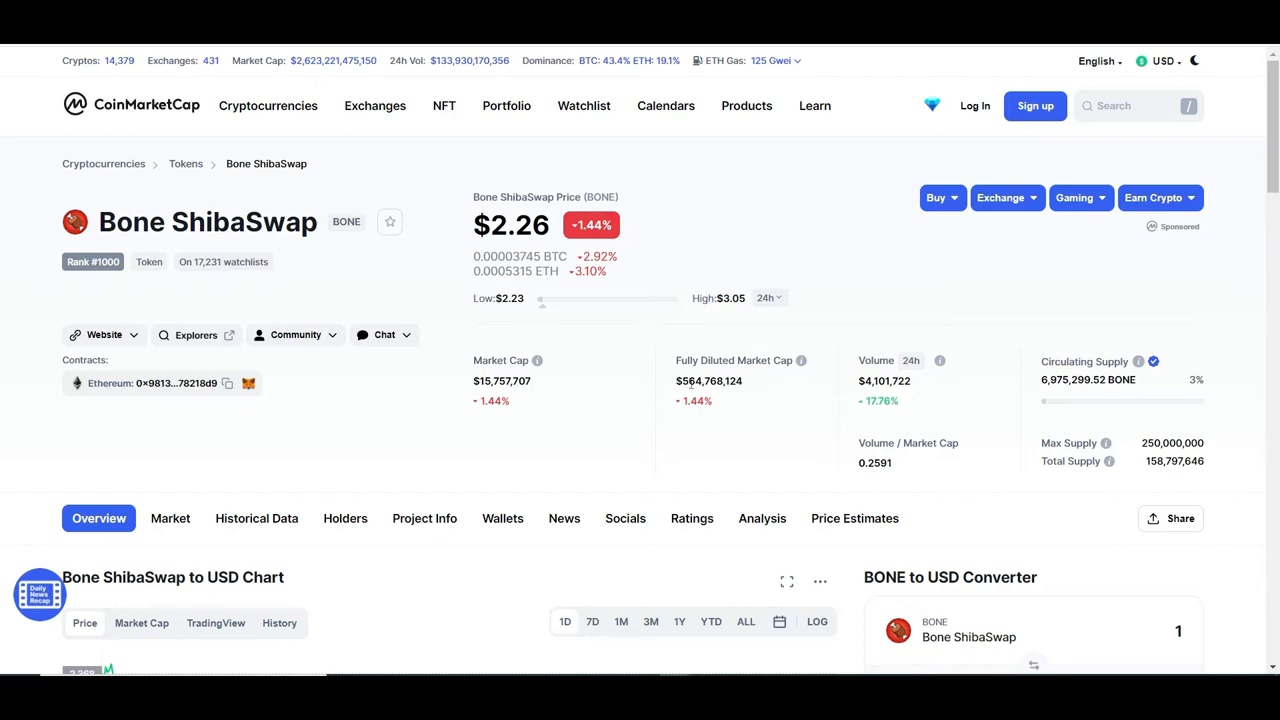
{"action": "mouse_move", "coordinate": [620, 378]}
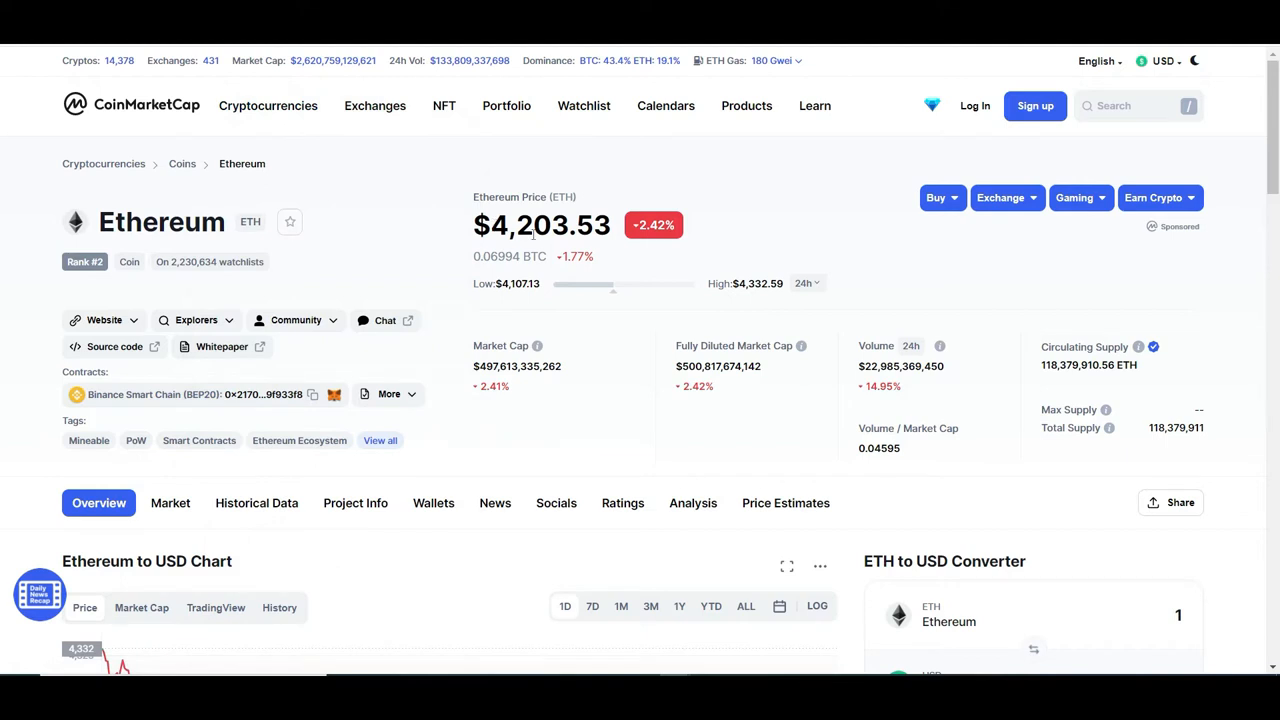
{"action": "mouse_move", "coordinate": [480, 368]}
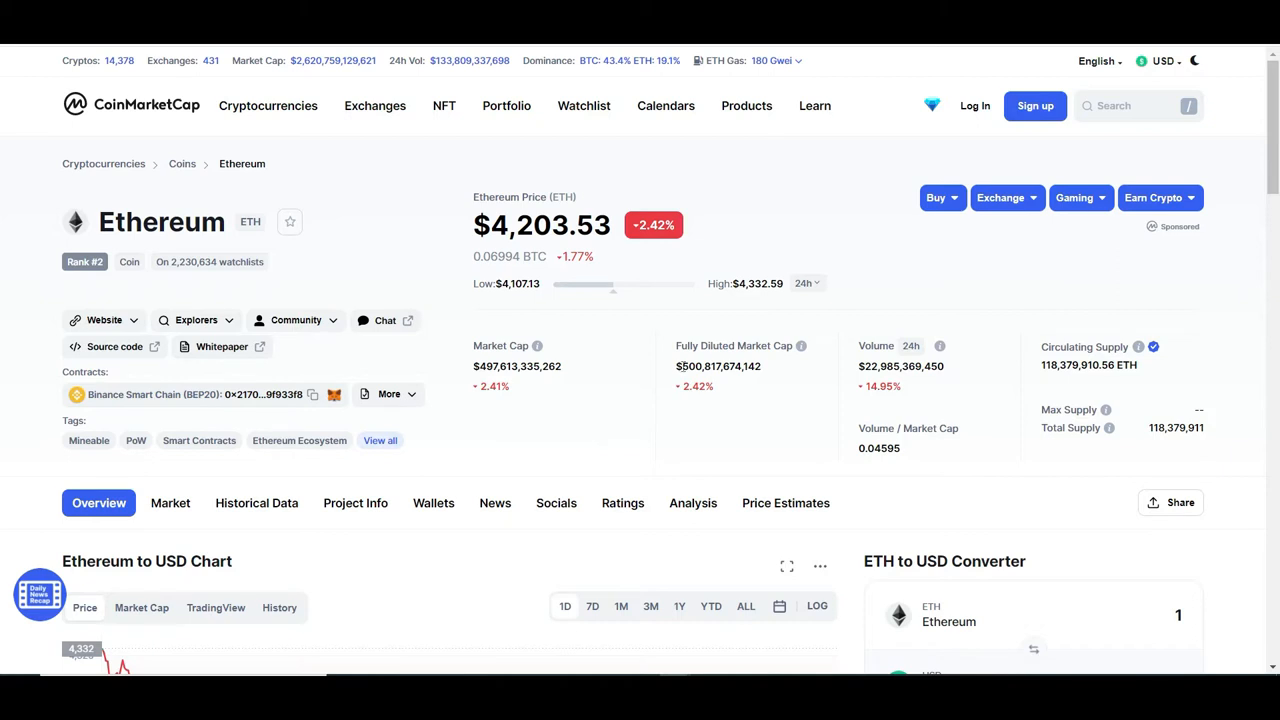
{"action": "mouse_move", "coordinate": [1050, 374]}
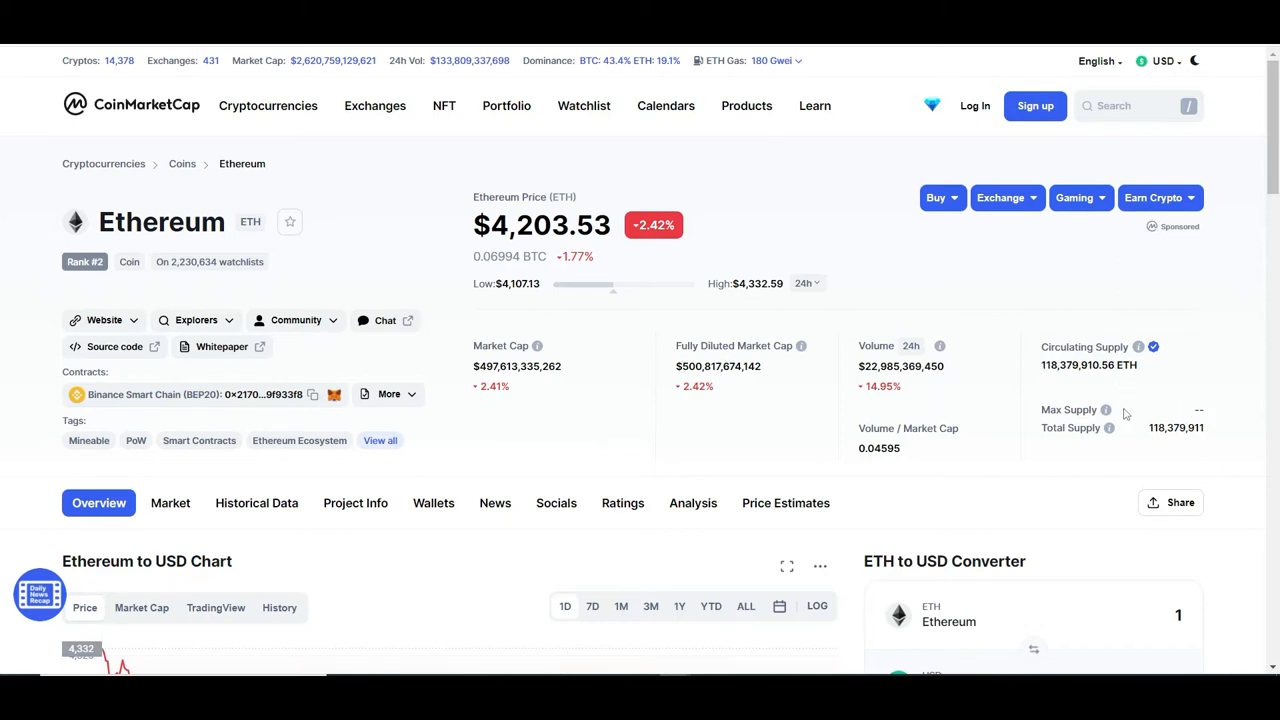
{"action": "mouse_move", "coordinate": [1144, 436]}
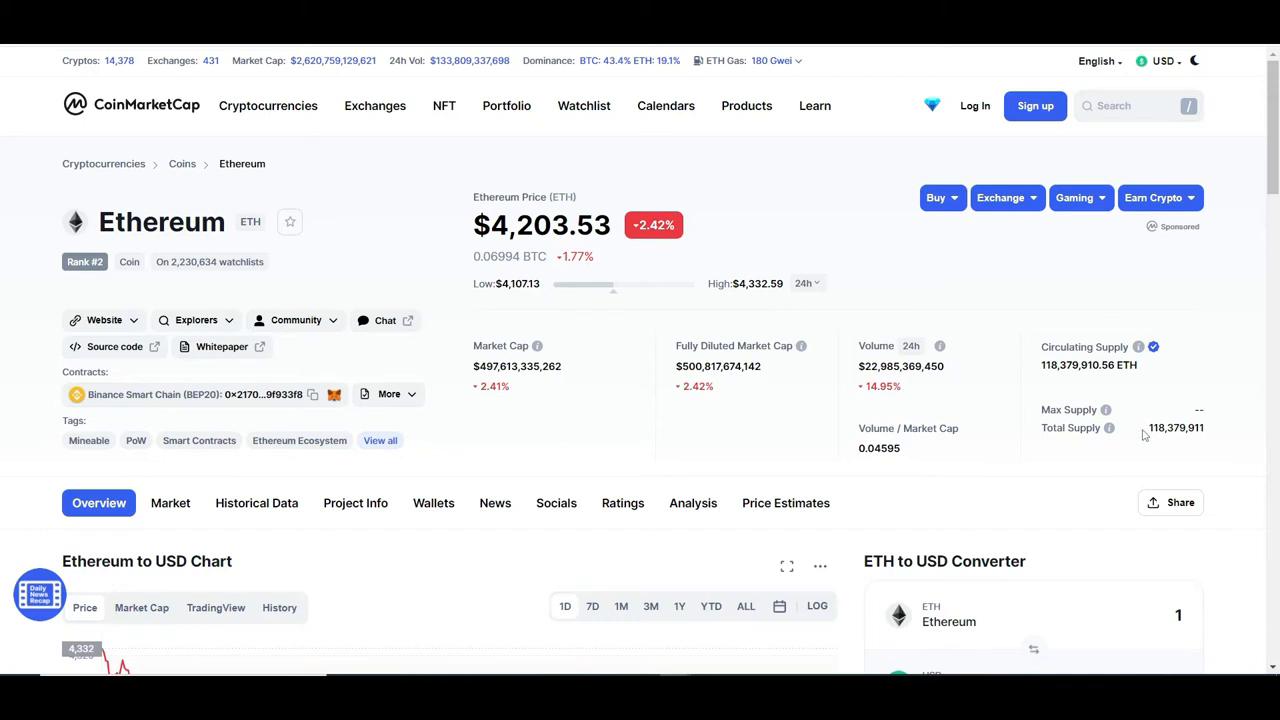
{"action": "mouse_move", "coordinate": [1138, 448]}
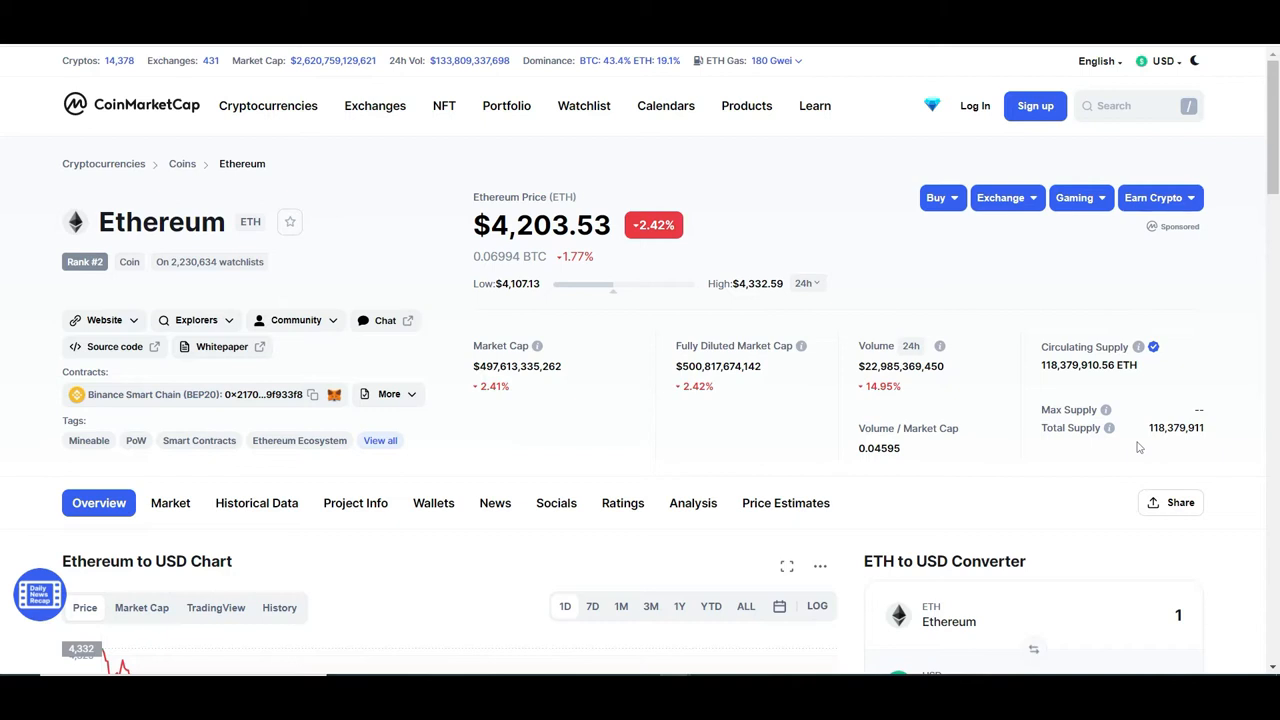
{"action": "mouse_move", "coordinate": [1084, 350]}
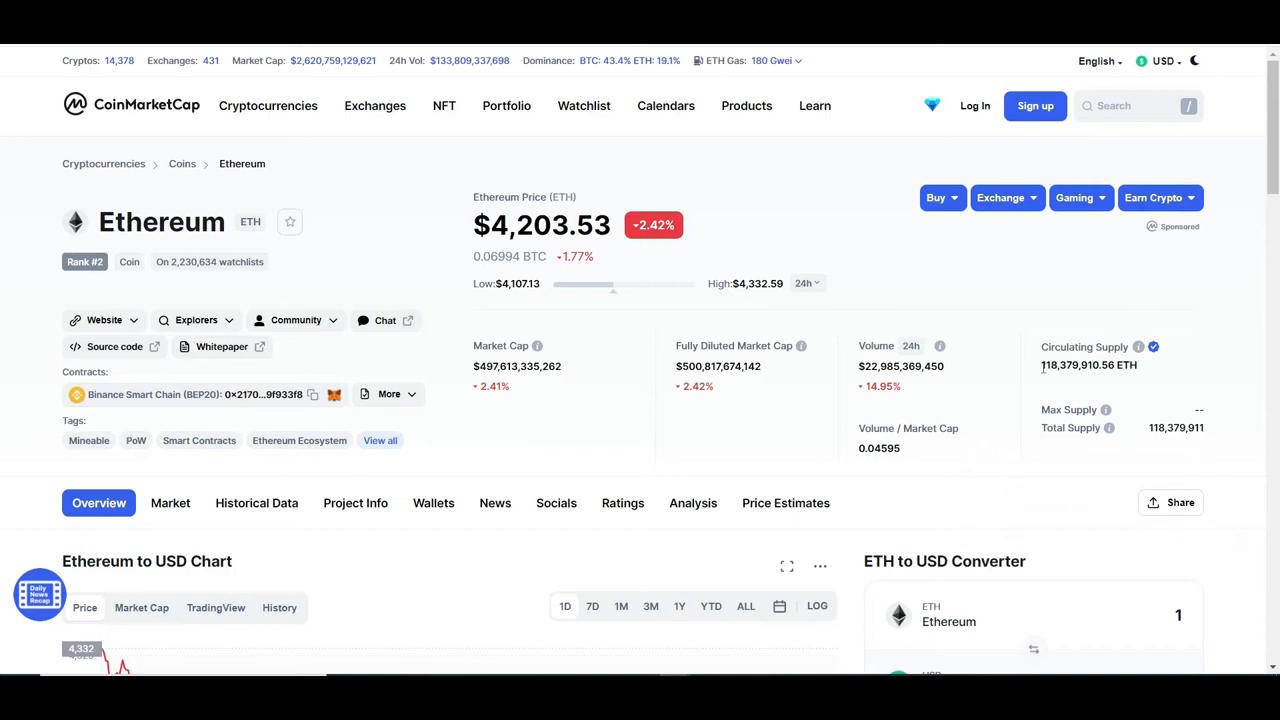
{"action": "mouse_move", "coordinate": [848, 294]}
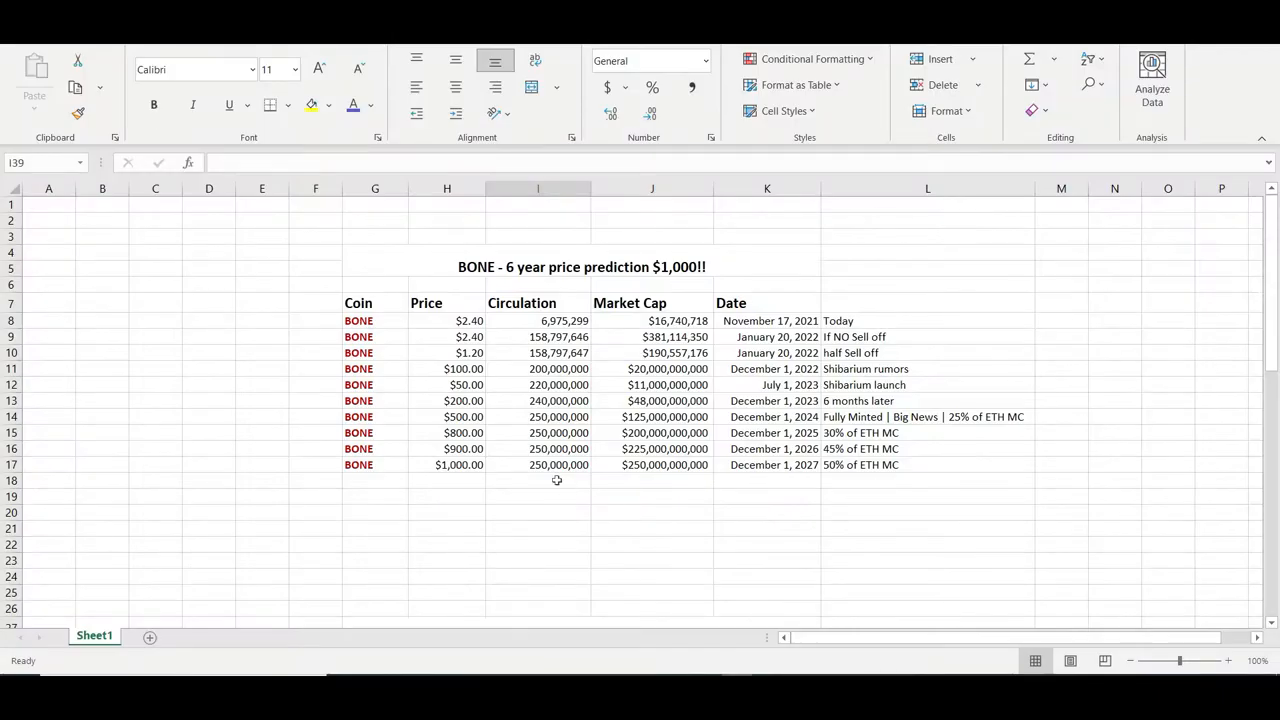
{"action": "left_click", "coordinate": [468, 320]}
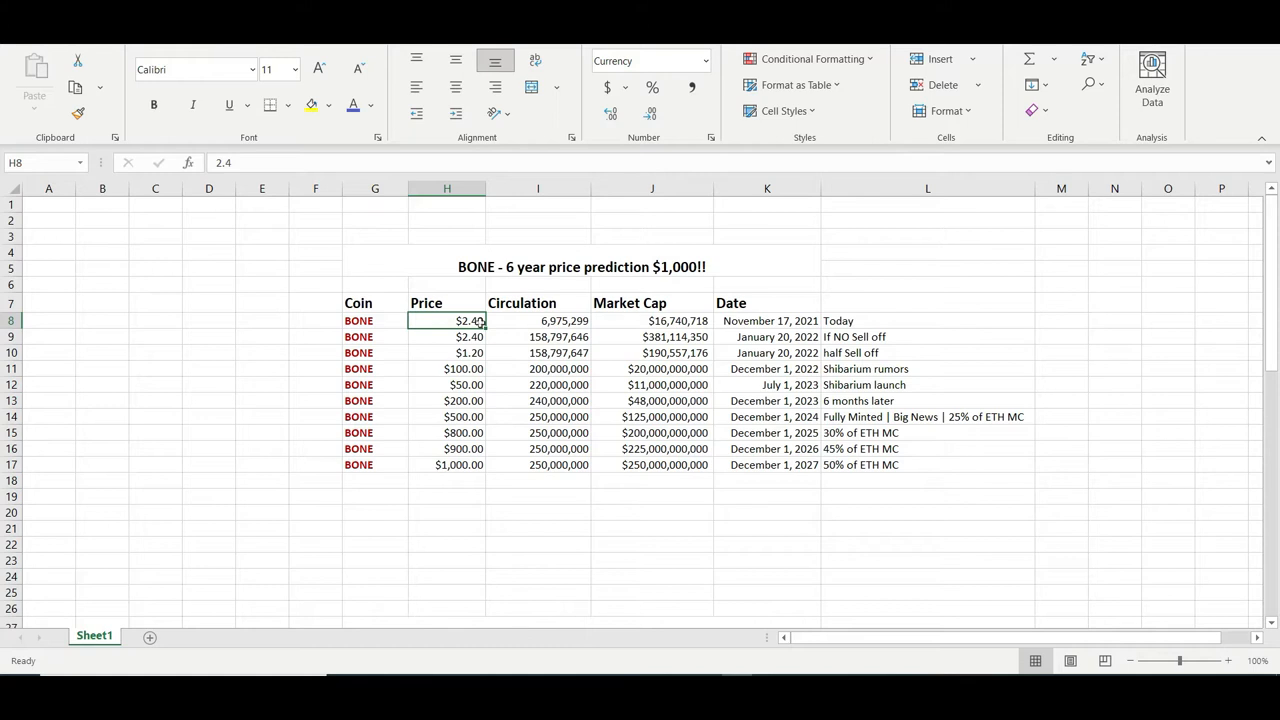
{"action": "mouse_move", "coordinate": [464, 320]}
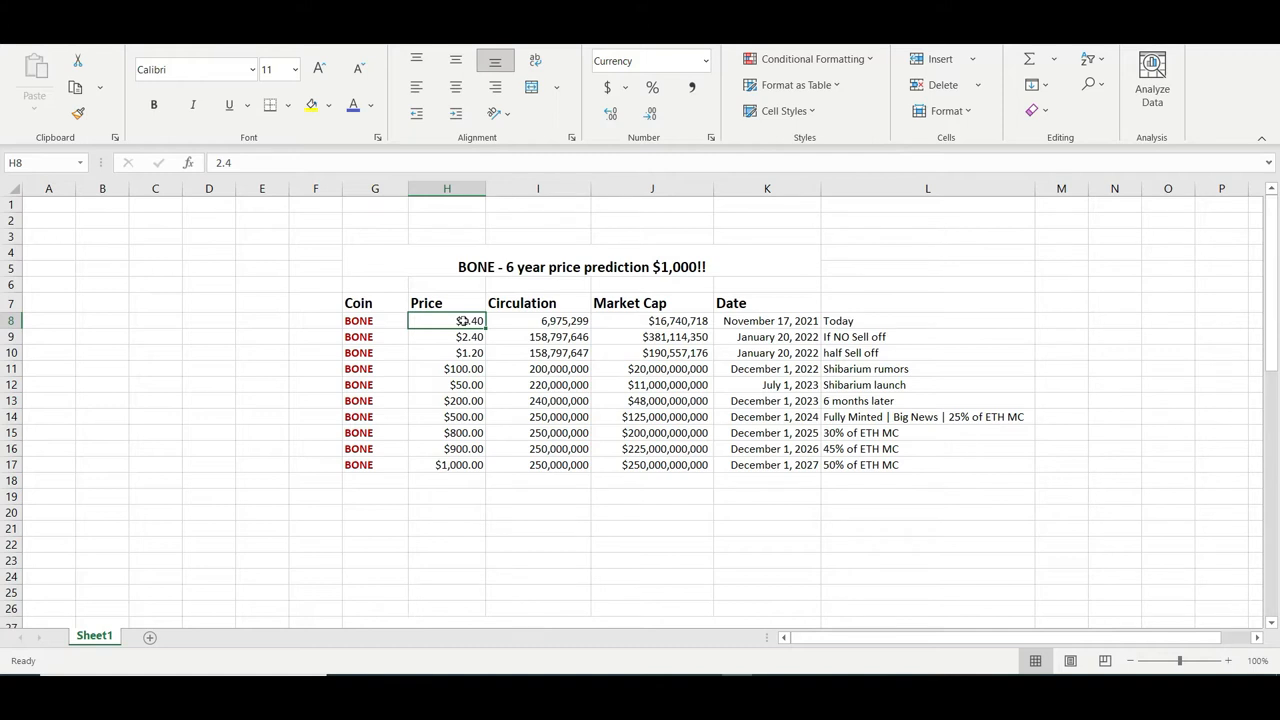
{"action": "left_click", "coordinate": [538, 320]}
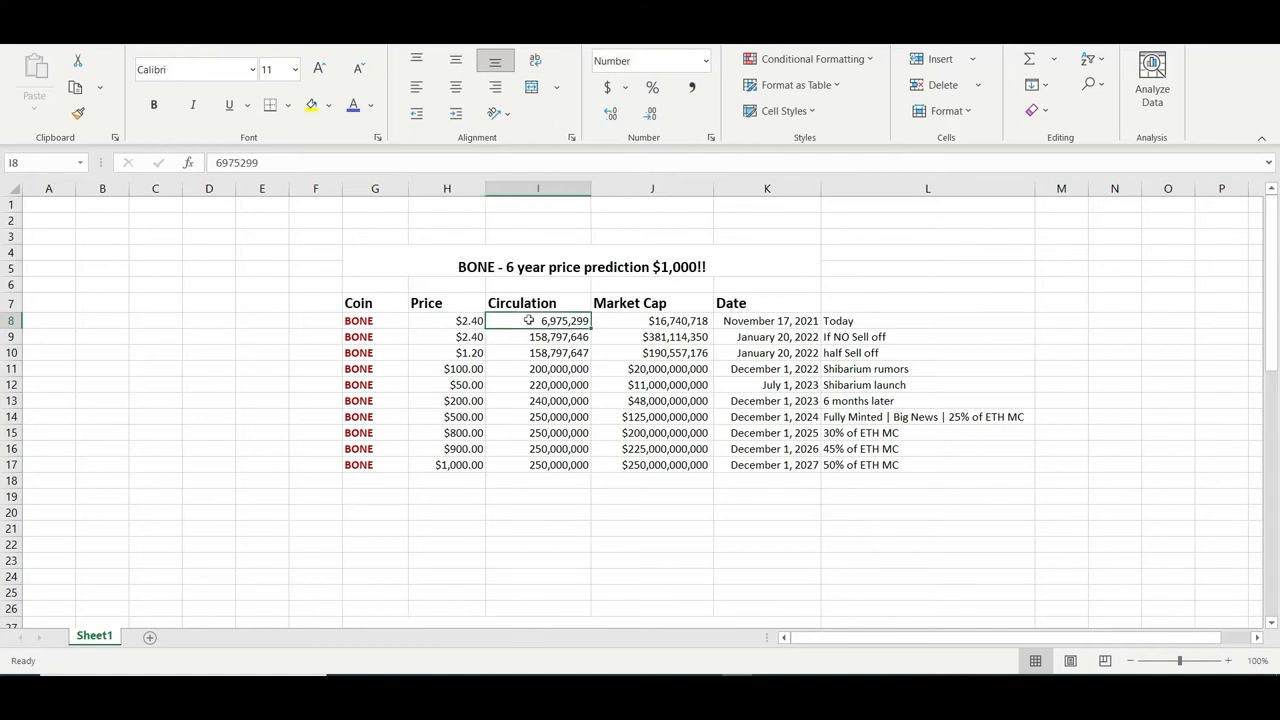
{"action": "left_click", "coordinate": [652, 320]}
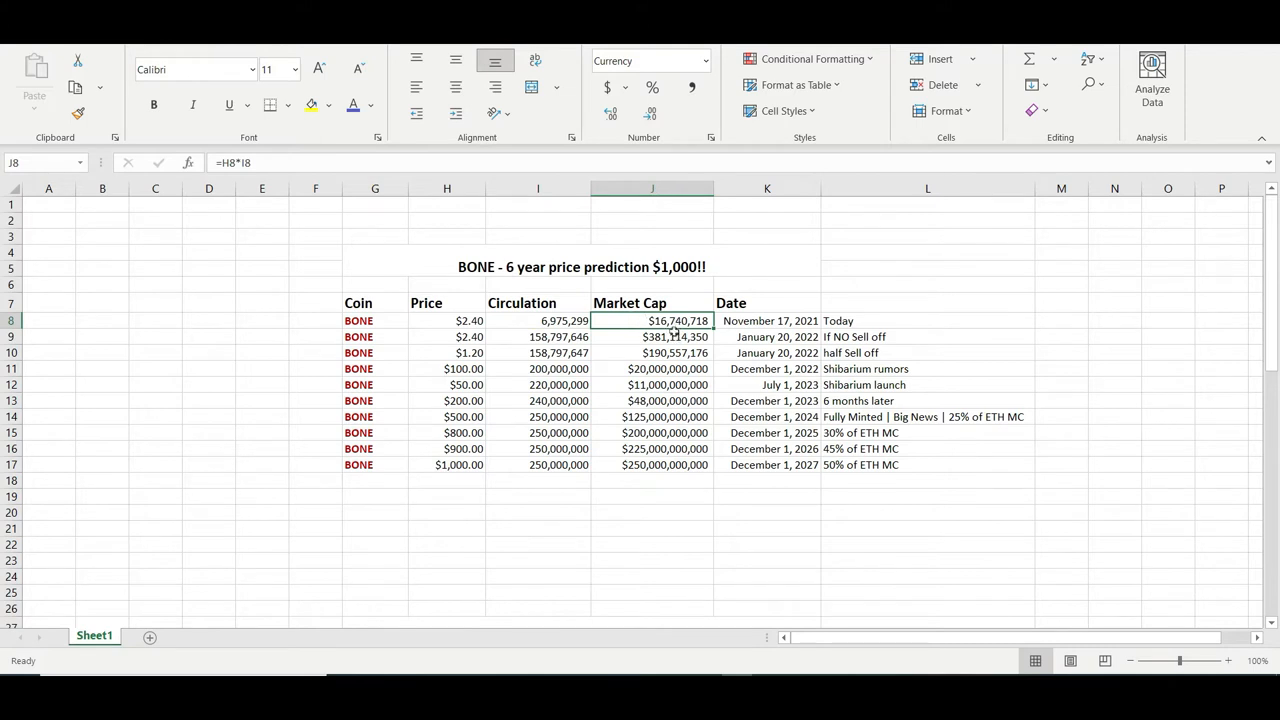
{"action": "mouse_move", "coordinate": [650, 322]}
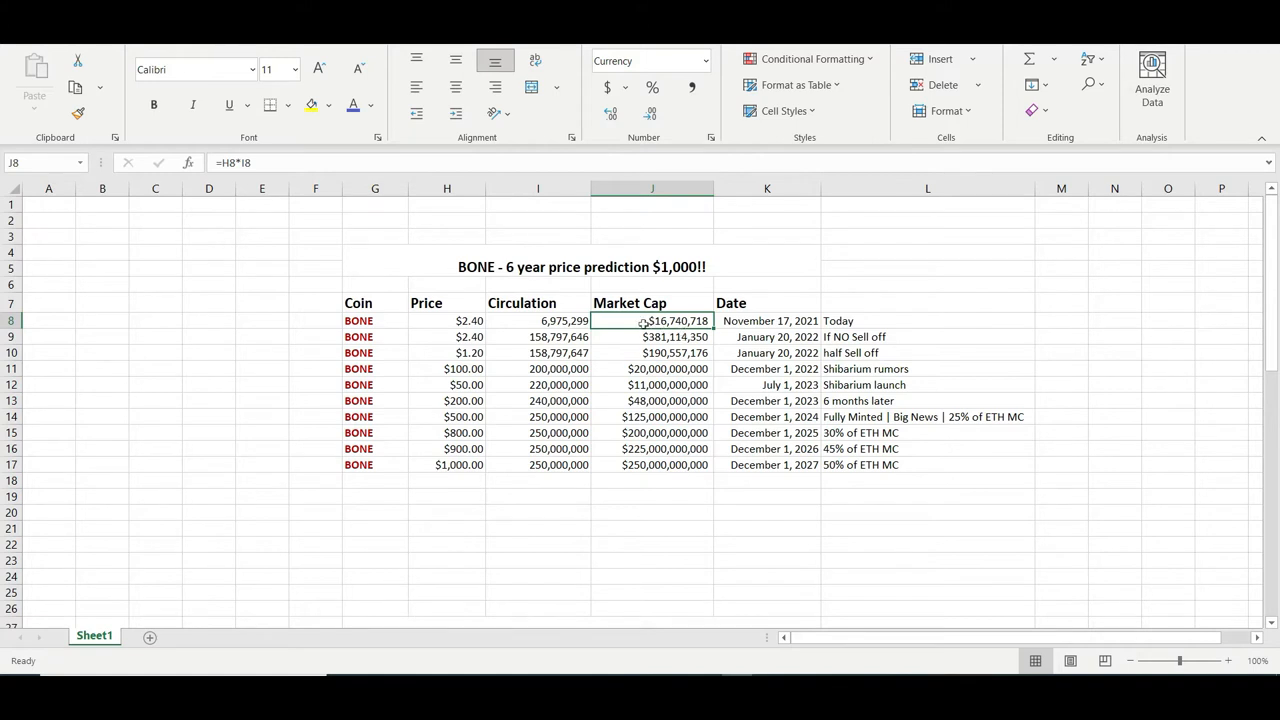
{"action": "left_click", "coordinate": [768, 320]}
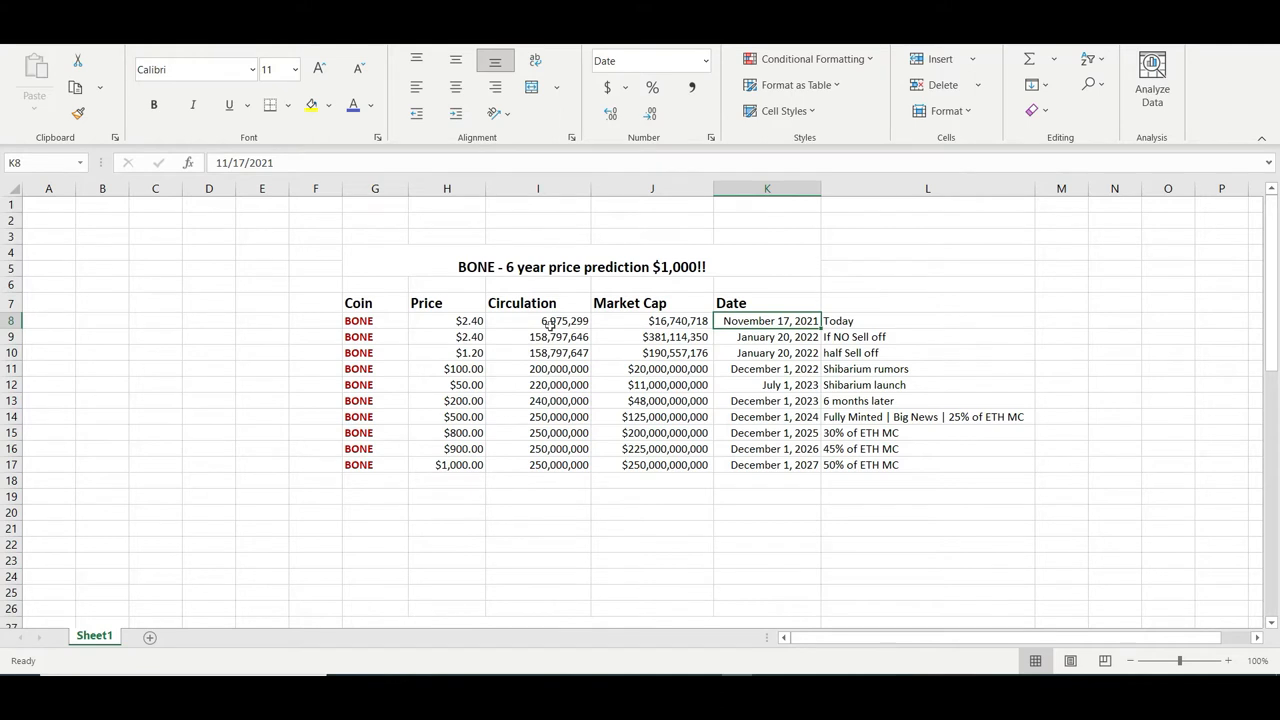
{"action": "left_click", "coordinate": [776, 336]}
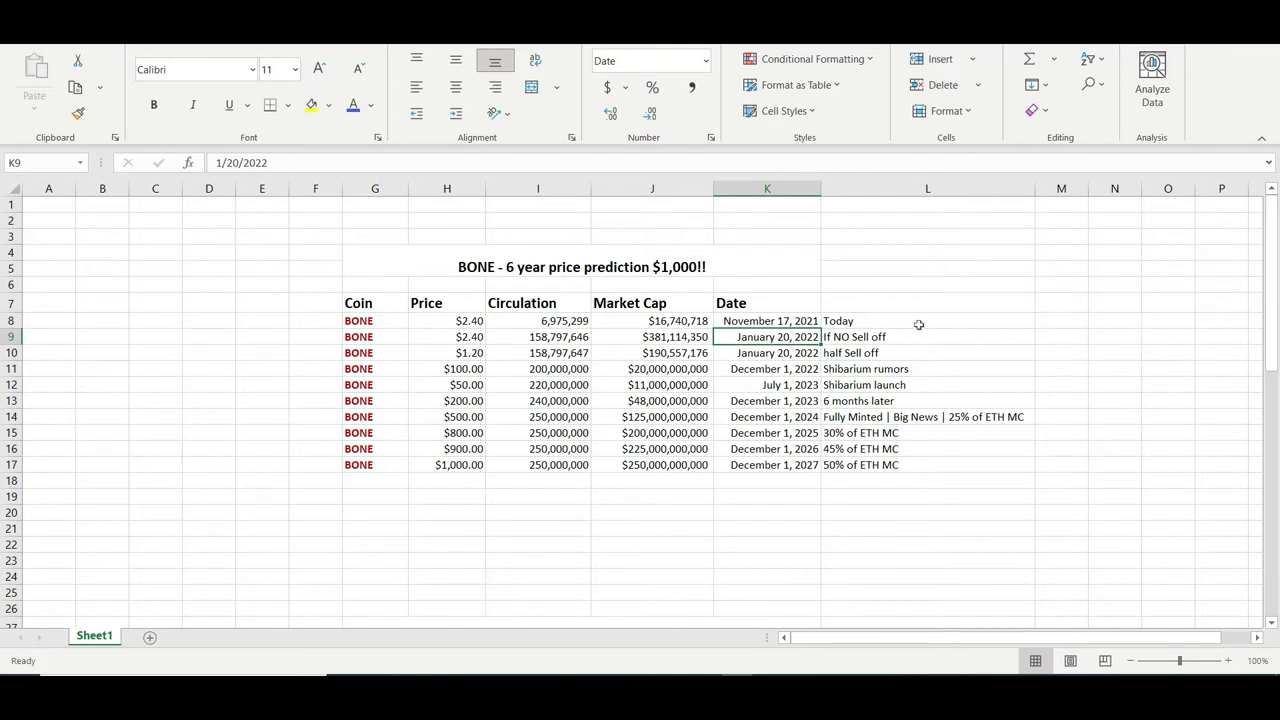
{"action": "mouse_move", "coordinate": [890, 342]}
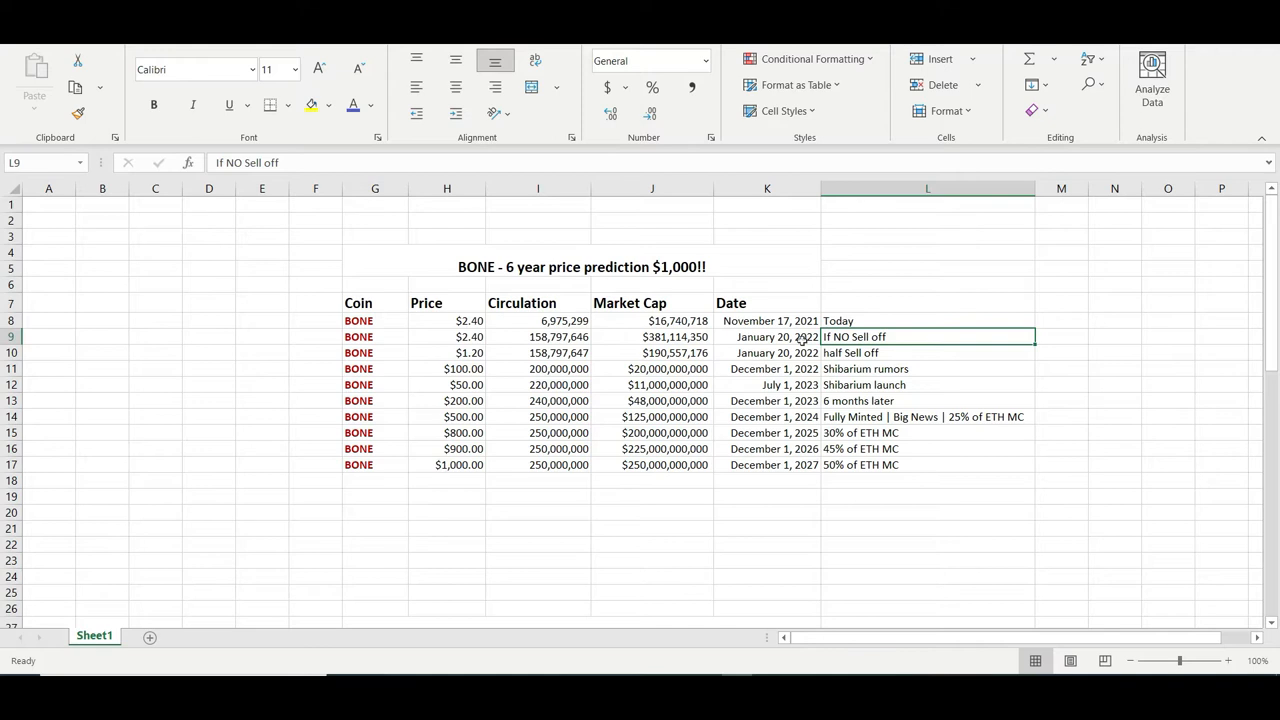
{"action": "left_click", "coordinate": [776, 336]}
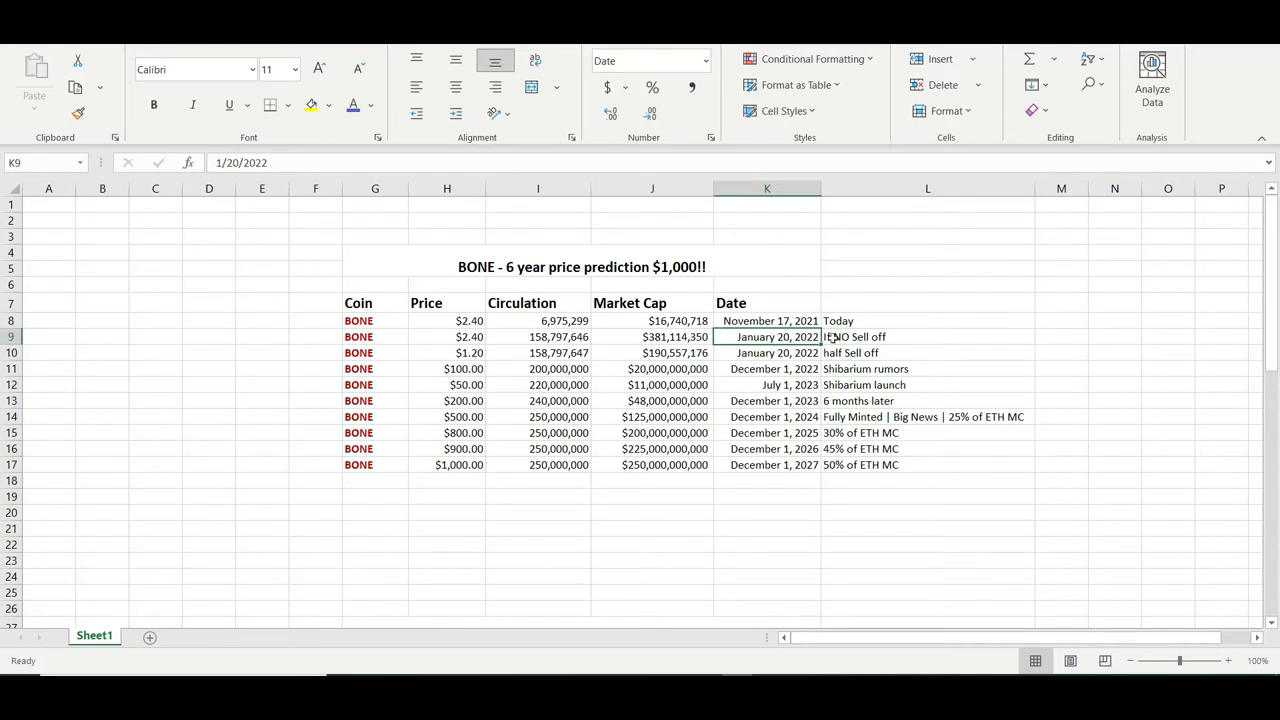
{"action": "left_click", "coordinate": [928, 336]}
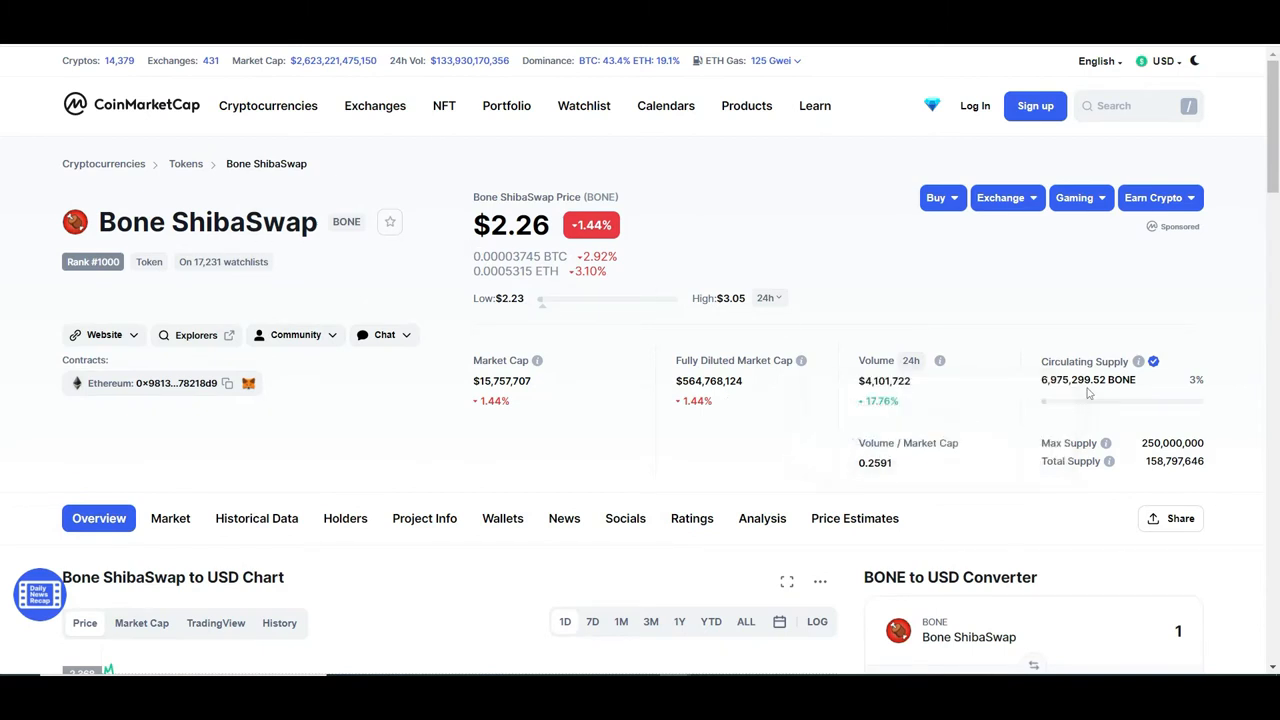
{"action": "double_click", "coordinate": [1152, 460]}
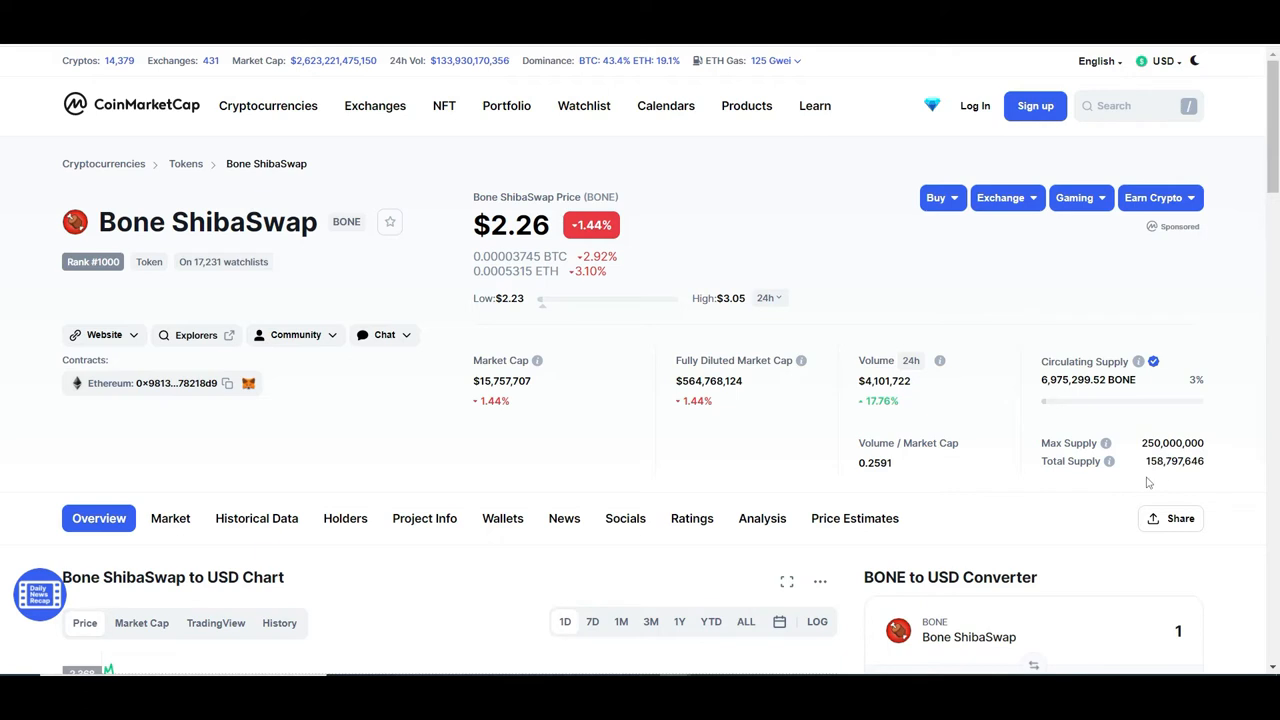
{"action": "mouse_move", "coordinate": [1152, 394]}
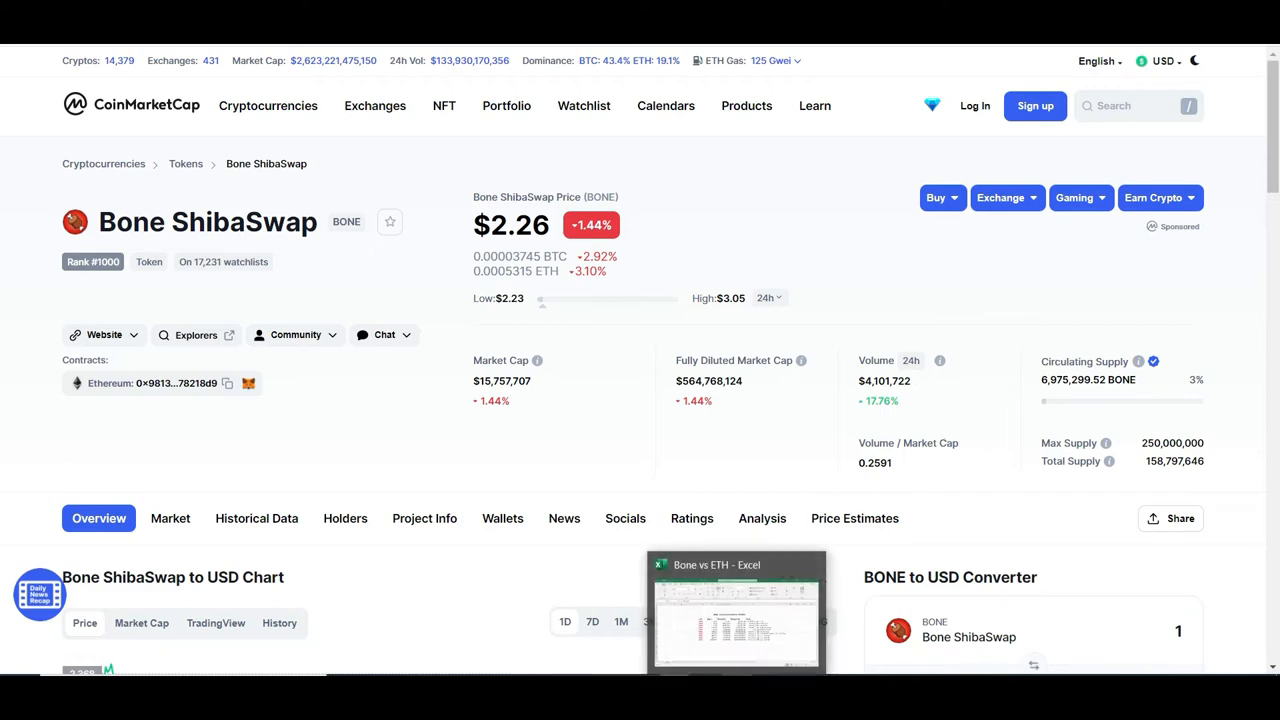
{"action": "left_click", "coordinate": [736, 610]}
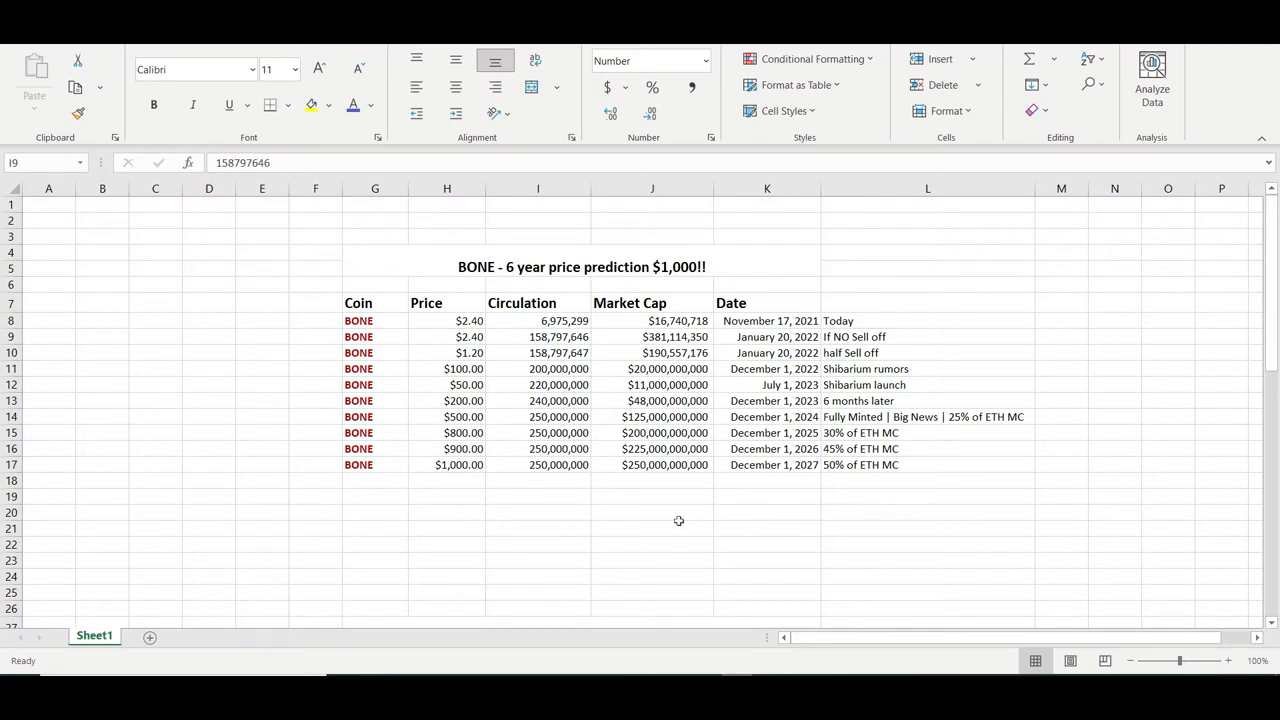
{"action": "mouse_move", "coordinate": [604, 486]}
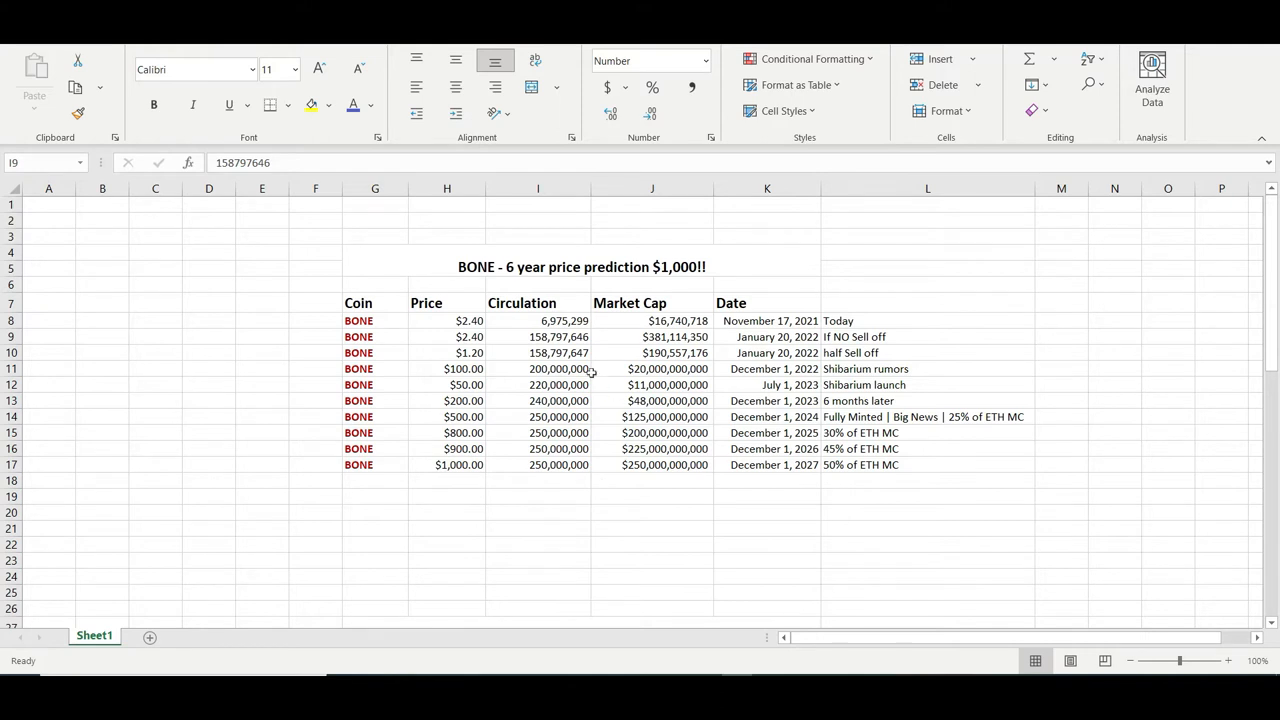
{"action": "left_click", "coordinate": [538, 336]}
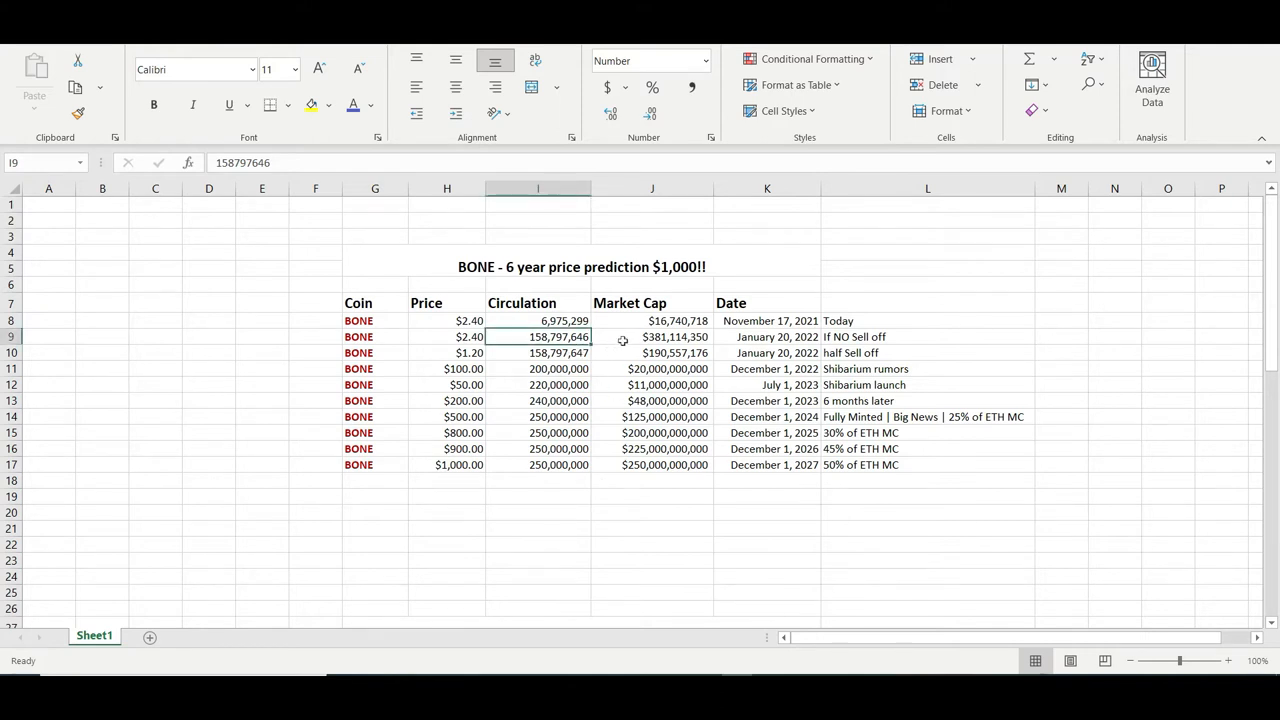
{"action": "left_click", "coordinate": [652, 336]}
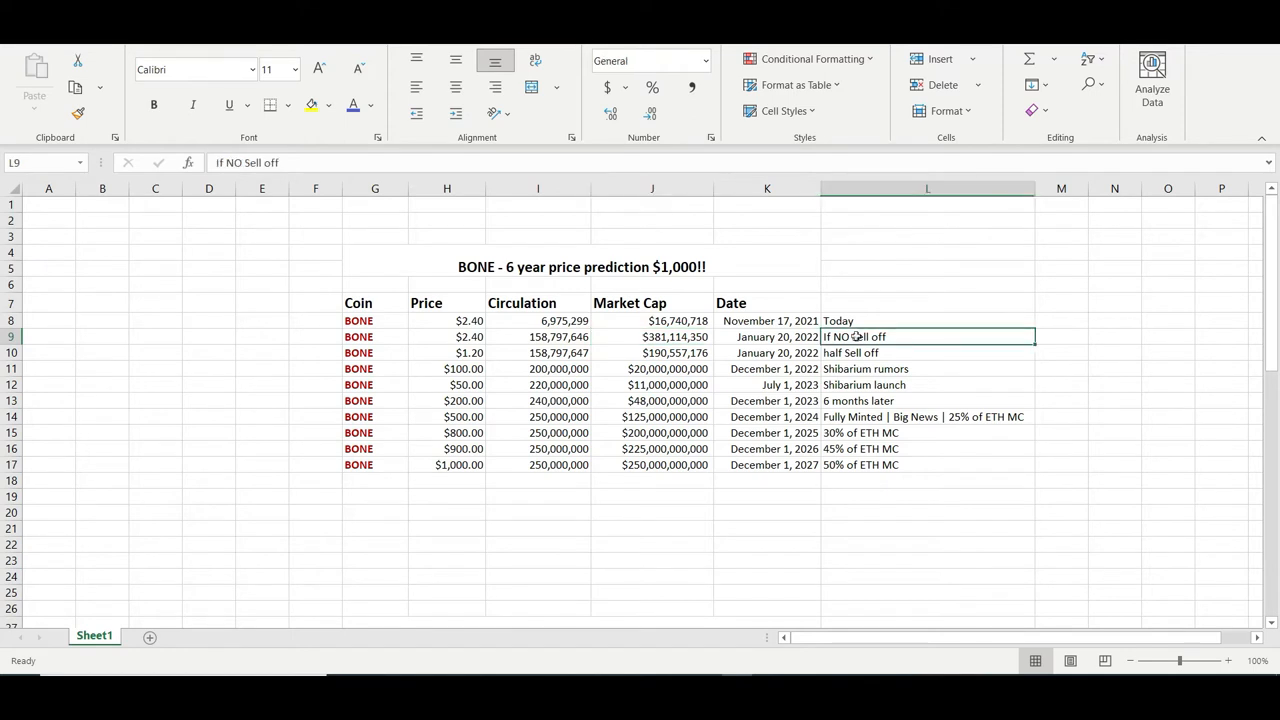
{"action": "left_click", "coordinate": [446, 336]}
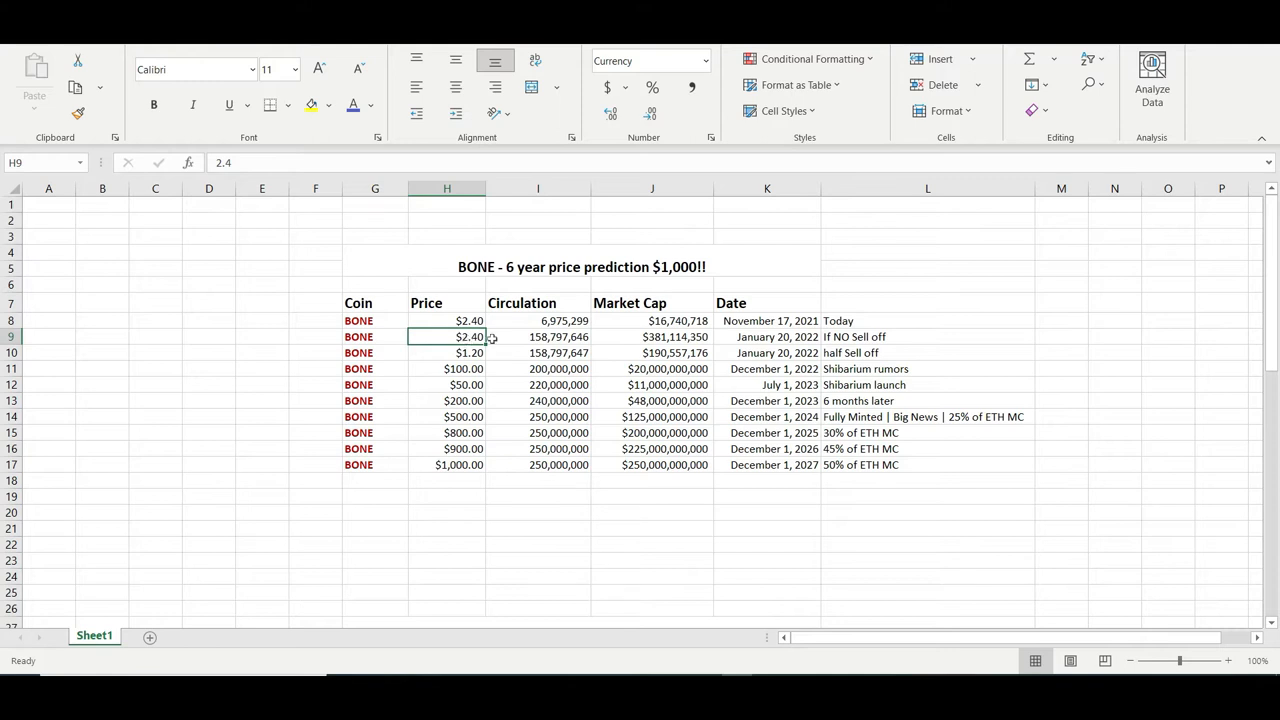
{"action": "left_click", "coordinate": [652, 336]}
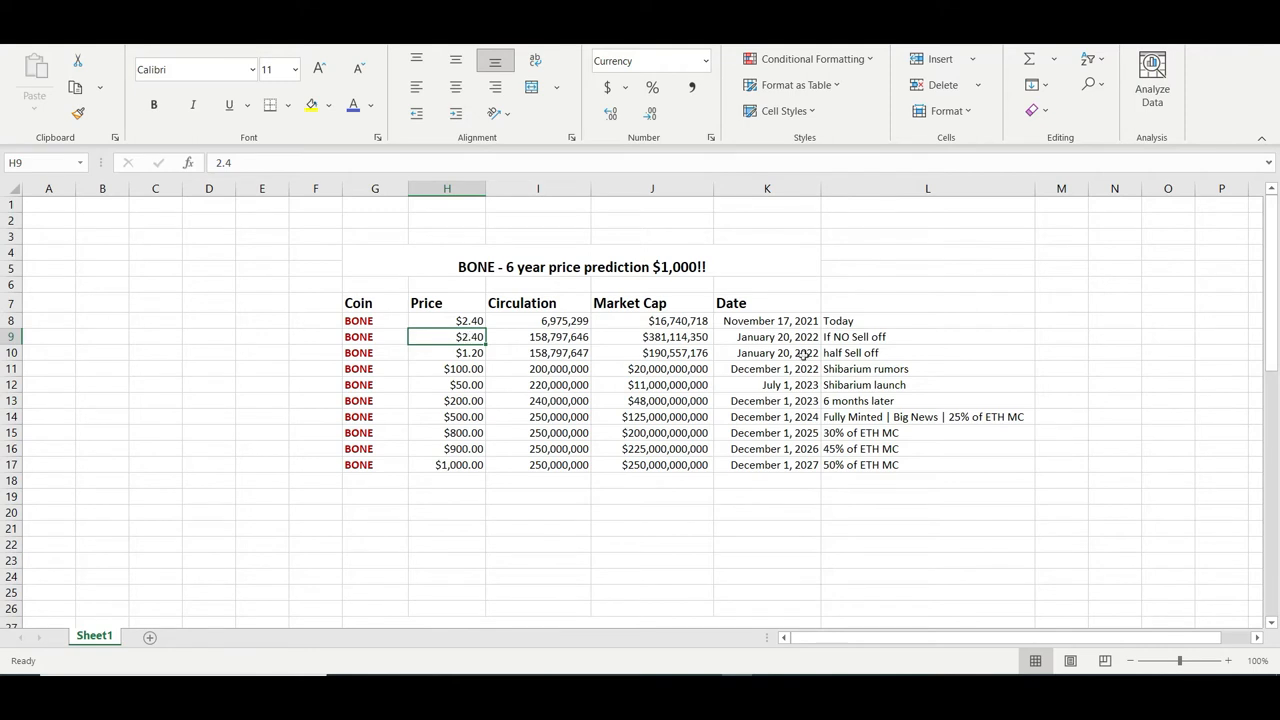
{"action": "left_click", "coordinate": [928, 352]}
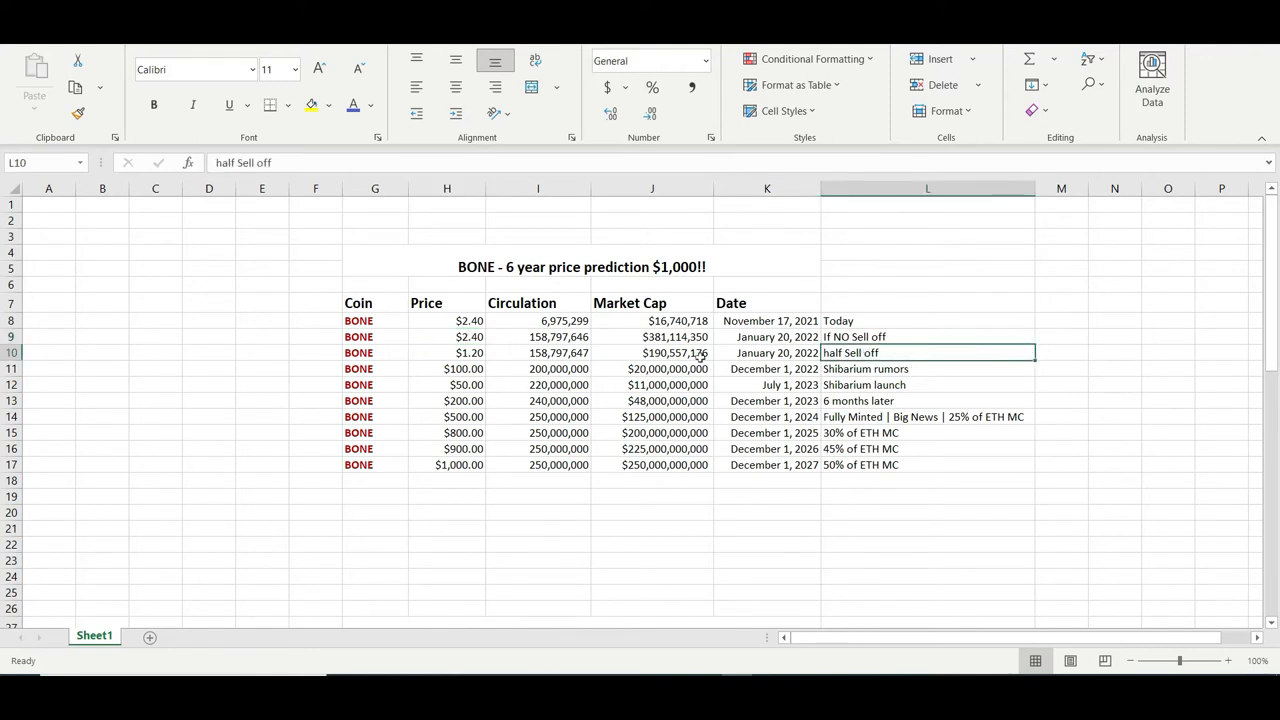
{"action": "left_click", "coordinate": [538, 352]}
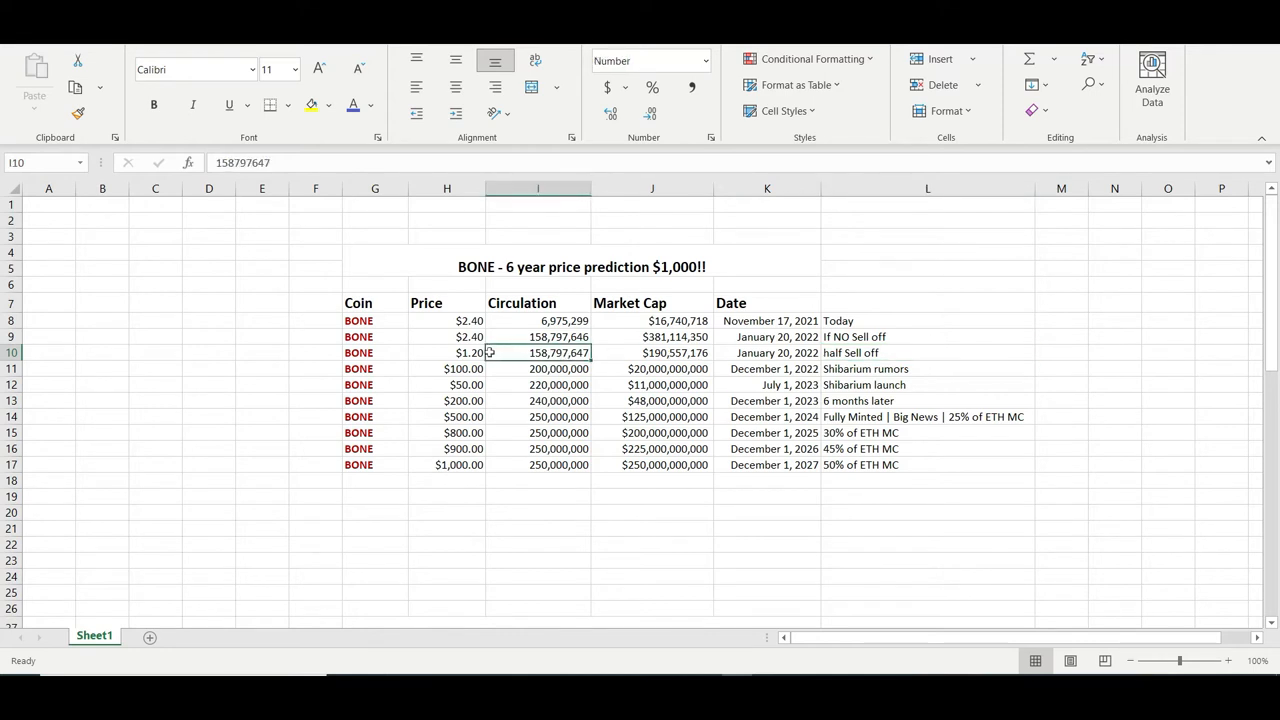
{"action": "left_click", "coordinate": [448, 352]}
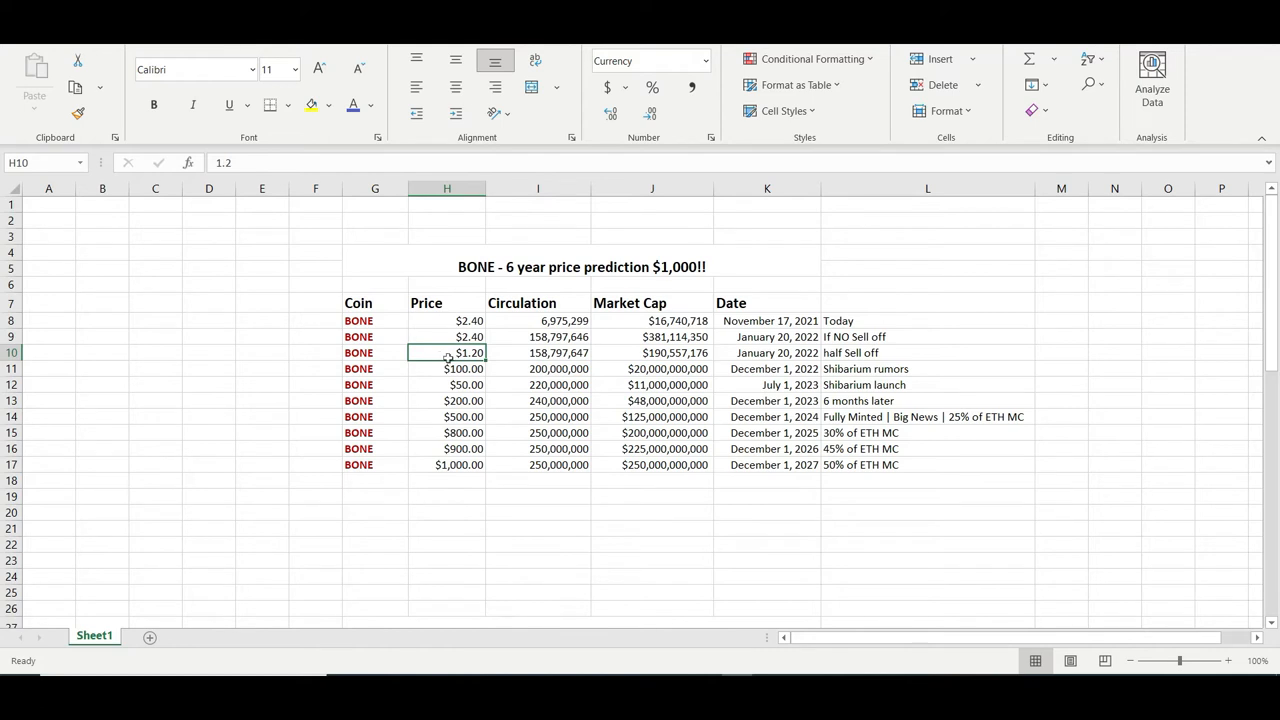
{"action": "left_click", "coordinate": [928, 352]}
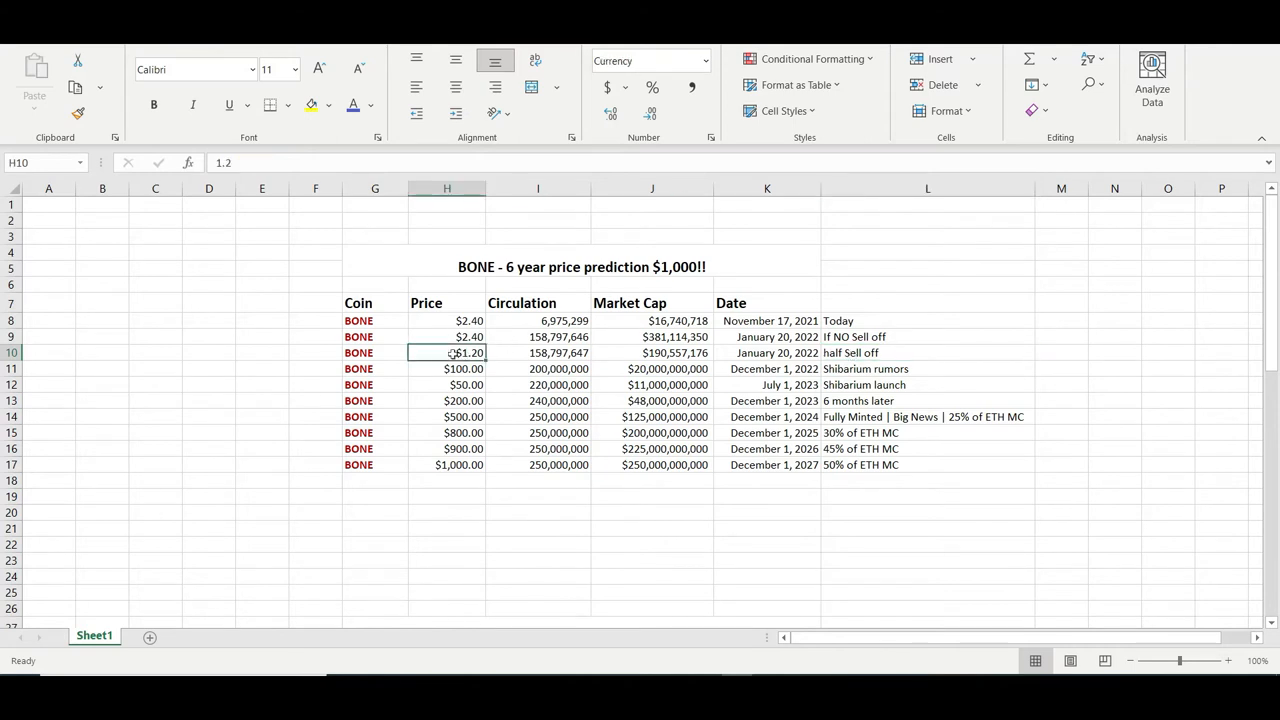
{"action": "left_click", "coordinate": [446, 336]}
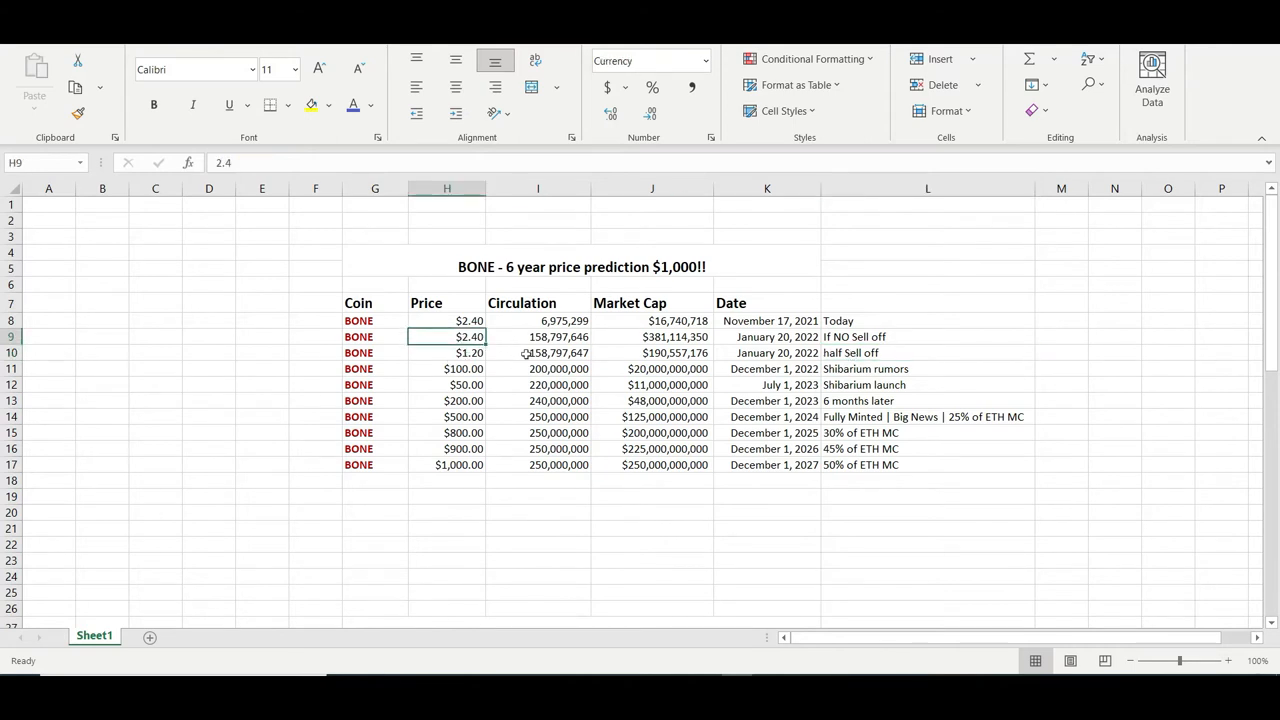
{"action": "left_click", "coordinate": [652, 352]}
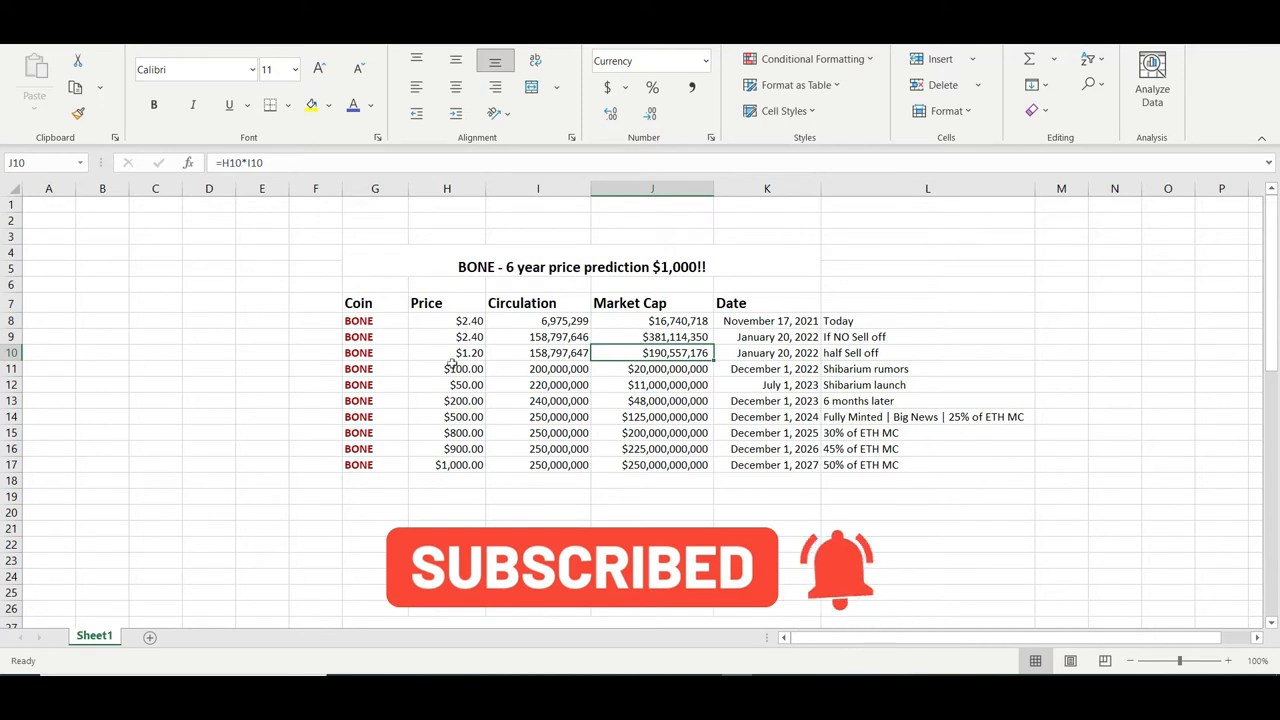
{"action": "left_click", "coordinate": [448, 352]}
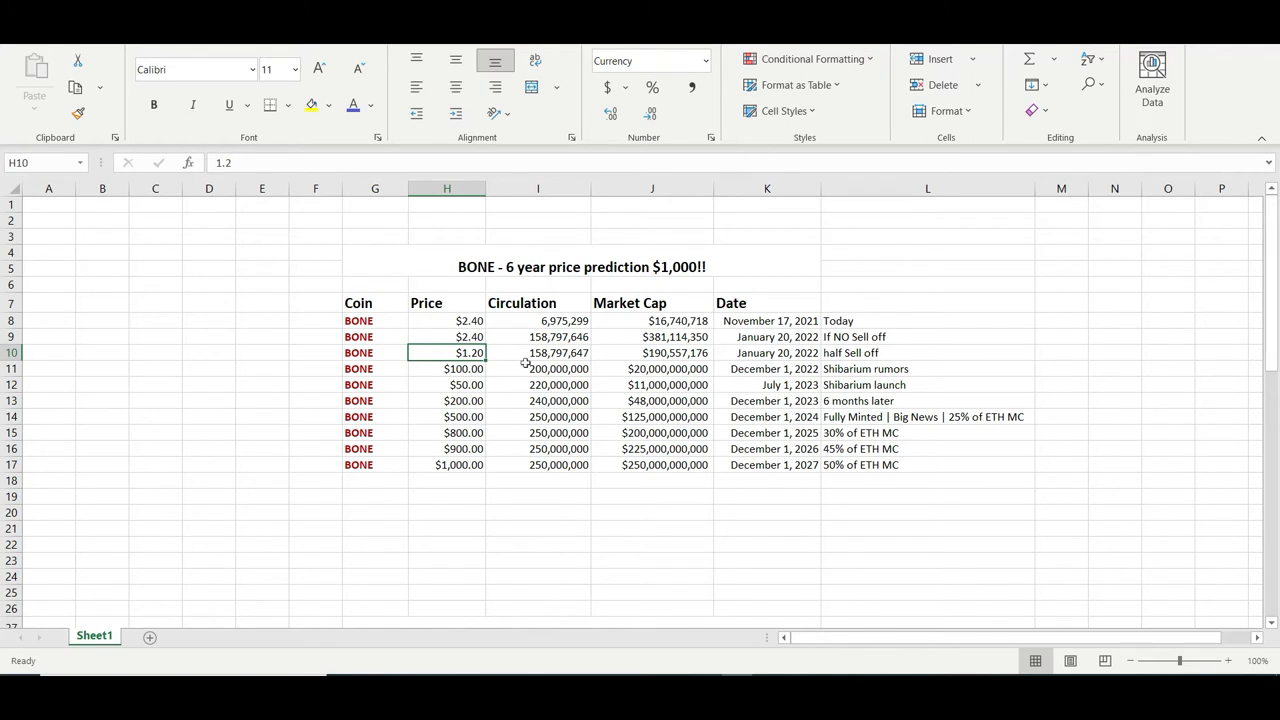
{"action": "mouse_move", "coordinate": [788, 366]}
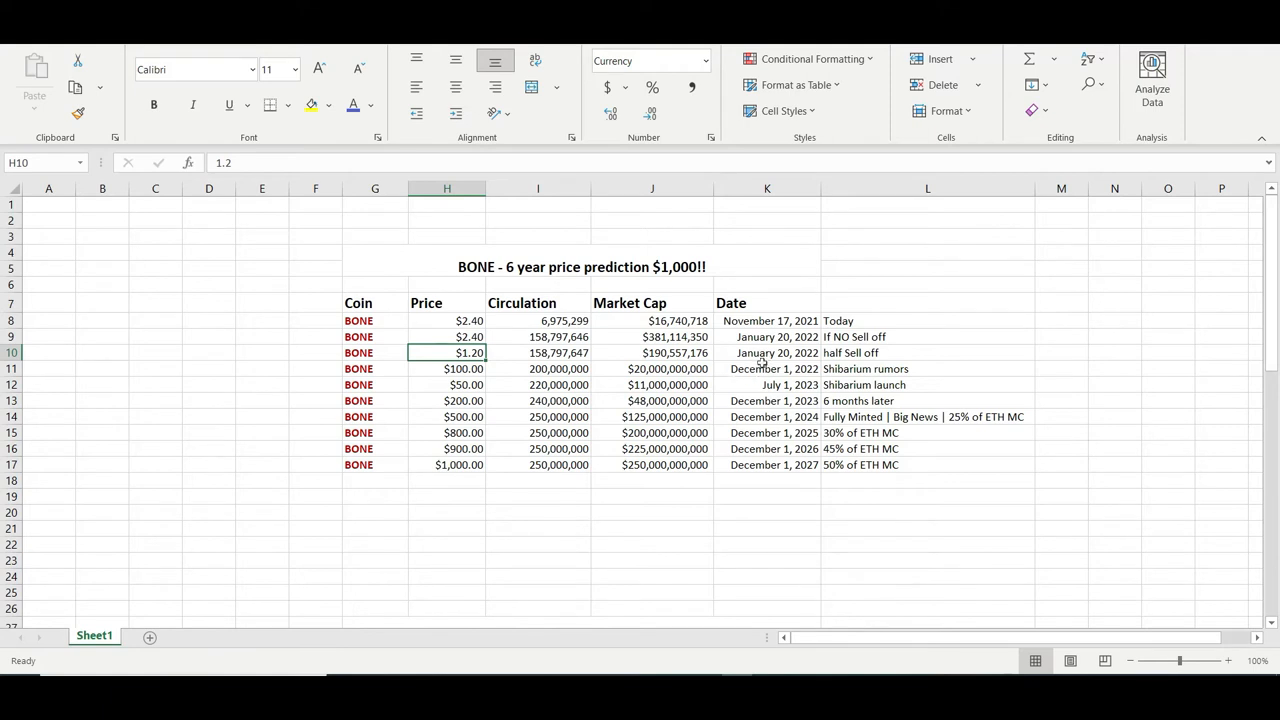
{"action": "left_click", "coordinate": [768, 368]}
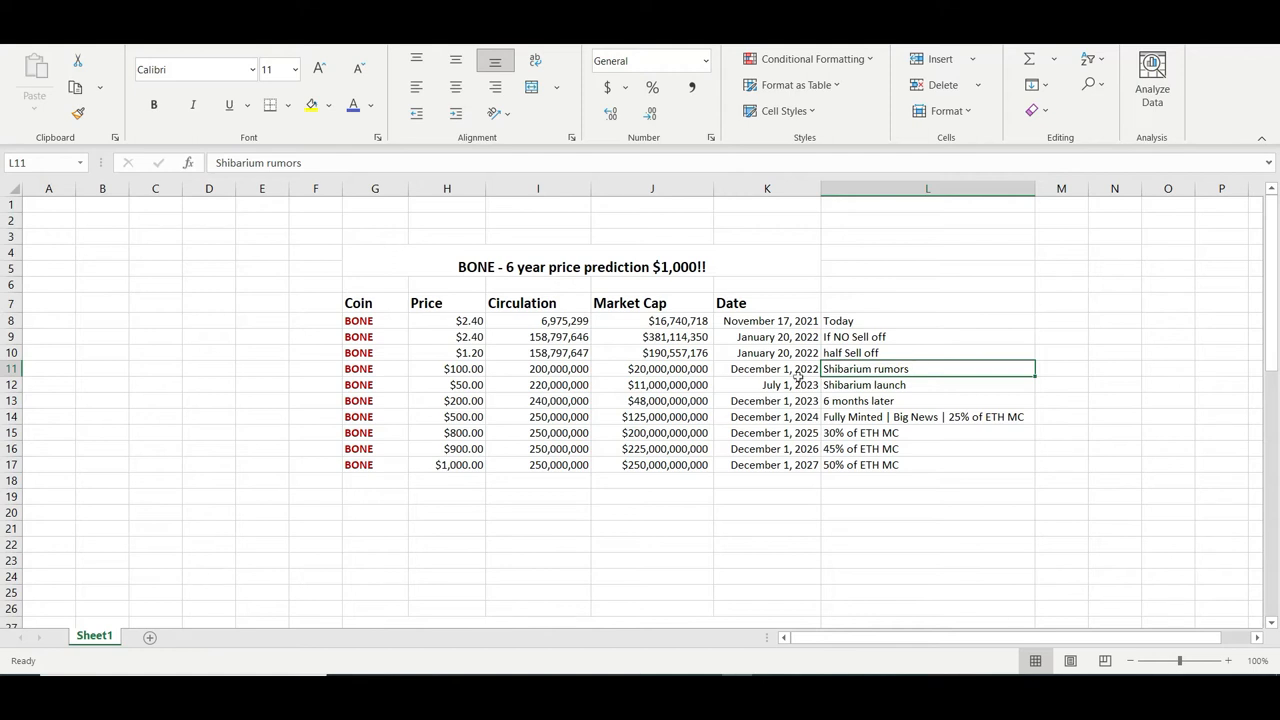
{"action": "left_click", "coordinate": [768, 368]}
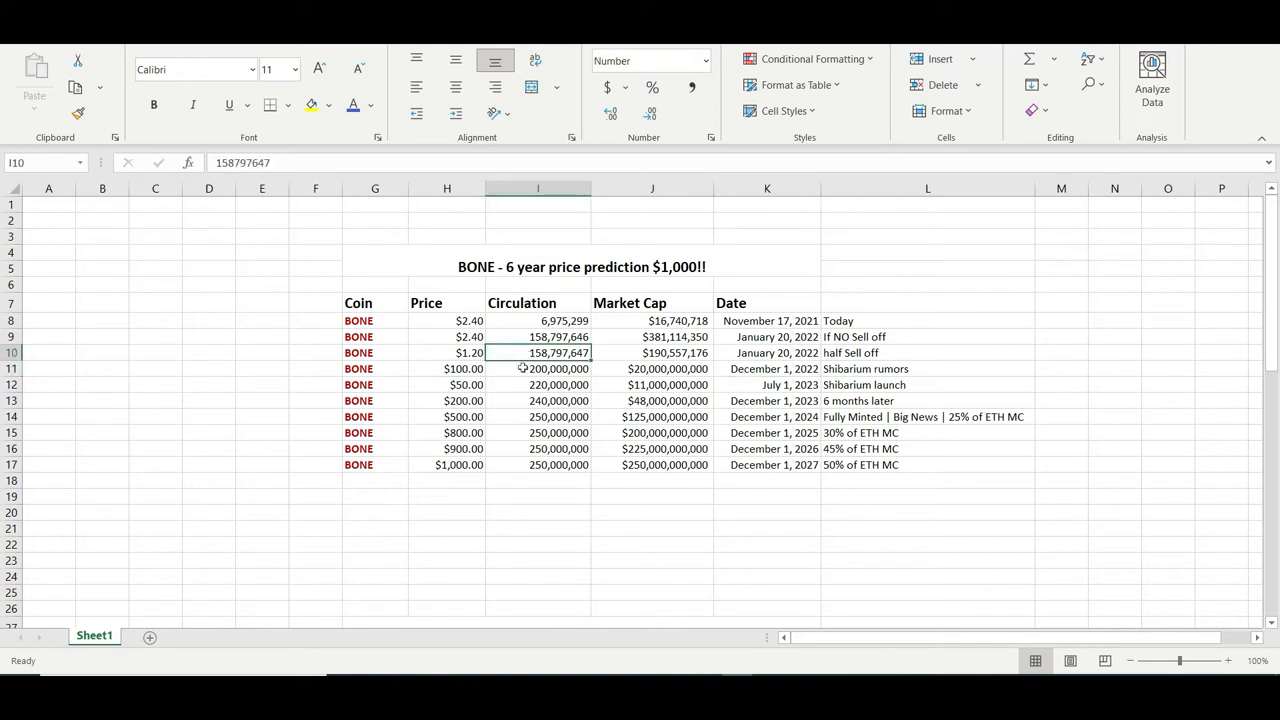
{"action": "left_click", "coordinate": [538, 368]}
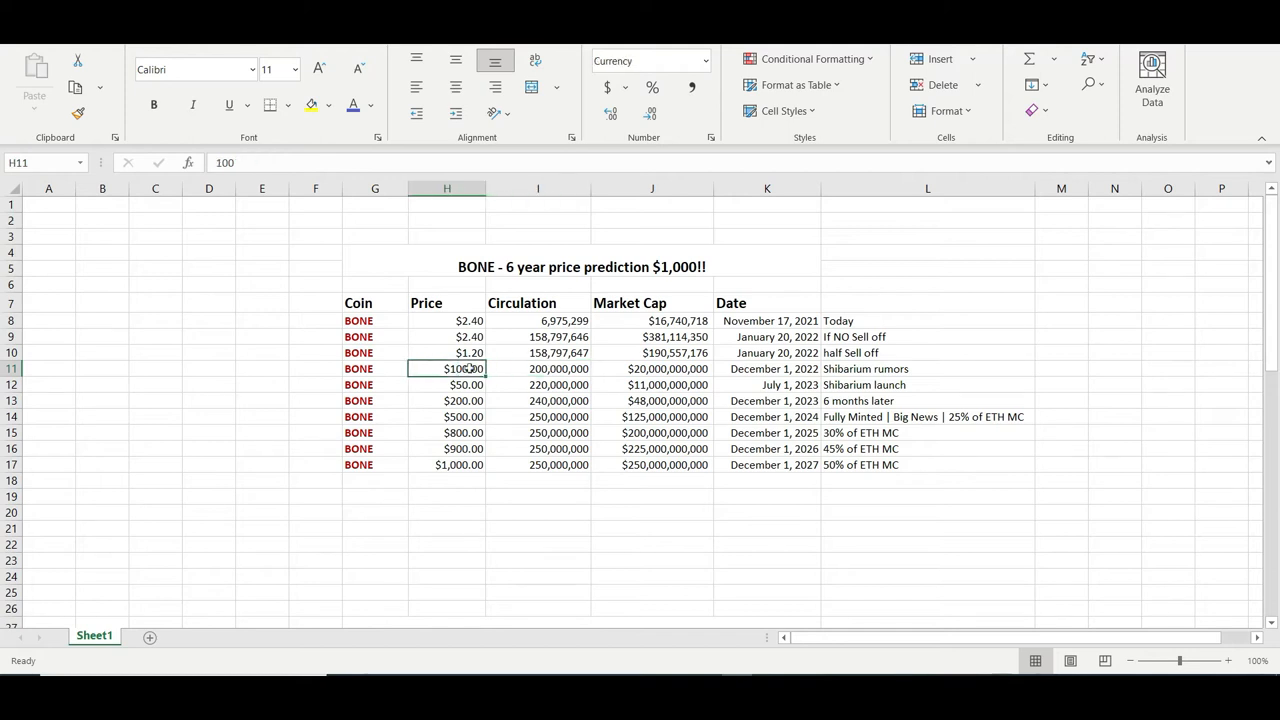
{"action": "left_click", "coordinate": [538, 368]}
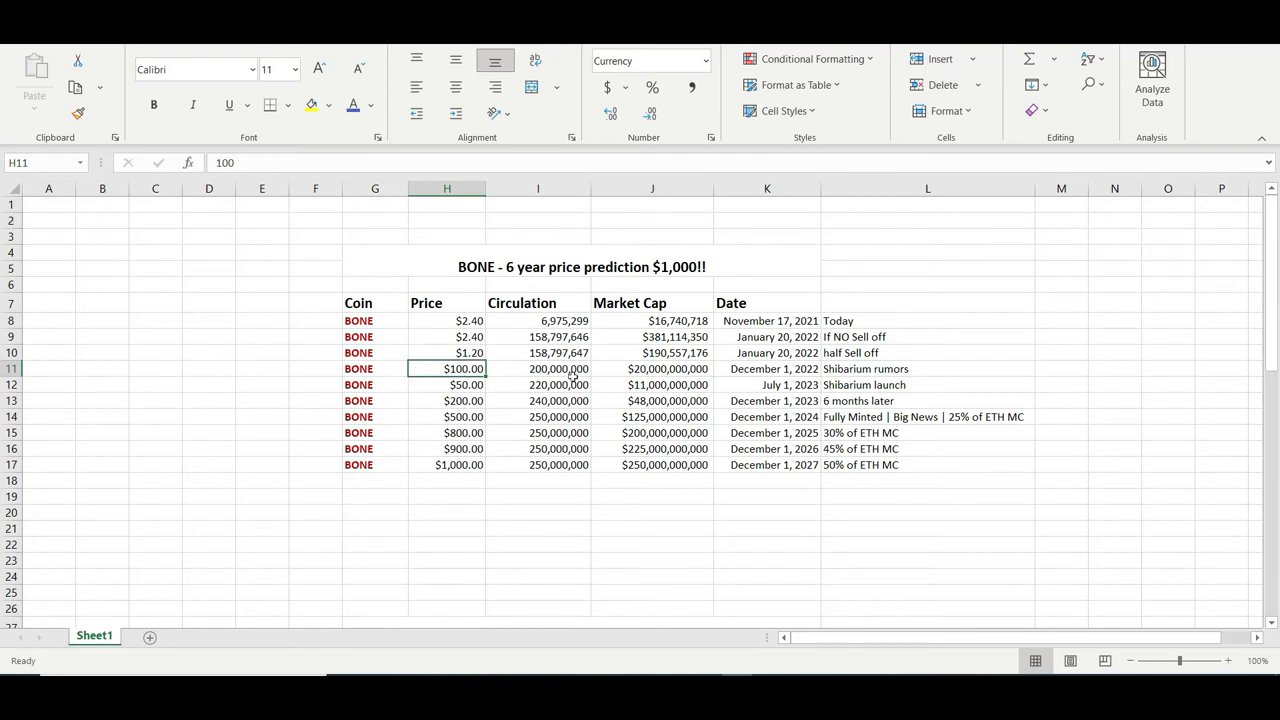
{"action": "left_click", "coordinate": [928, 384]}
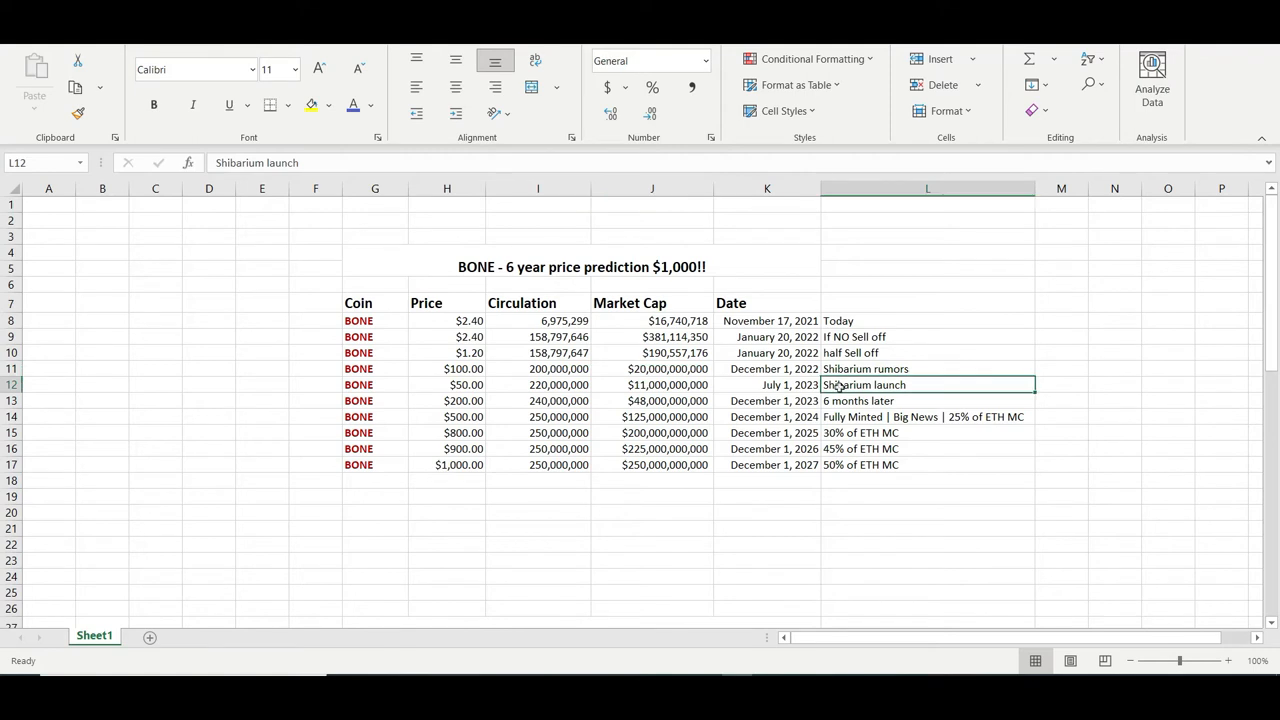
{"action": "mouse_move", "coordinate": [928, 384]}
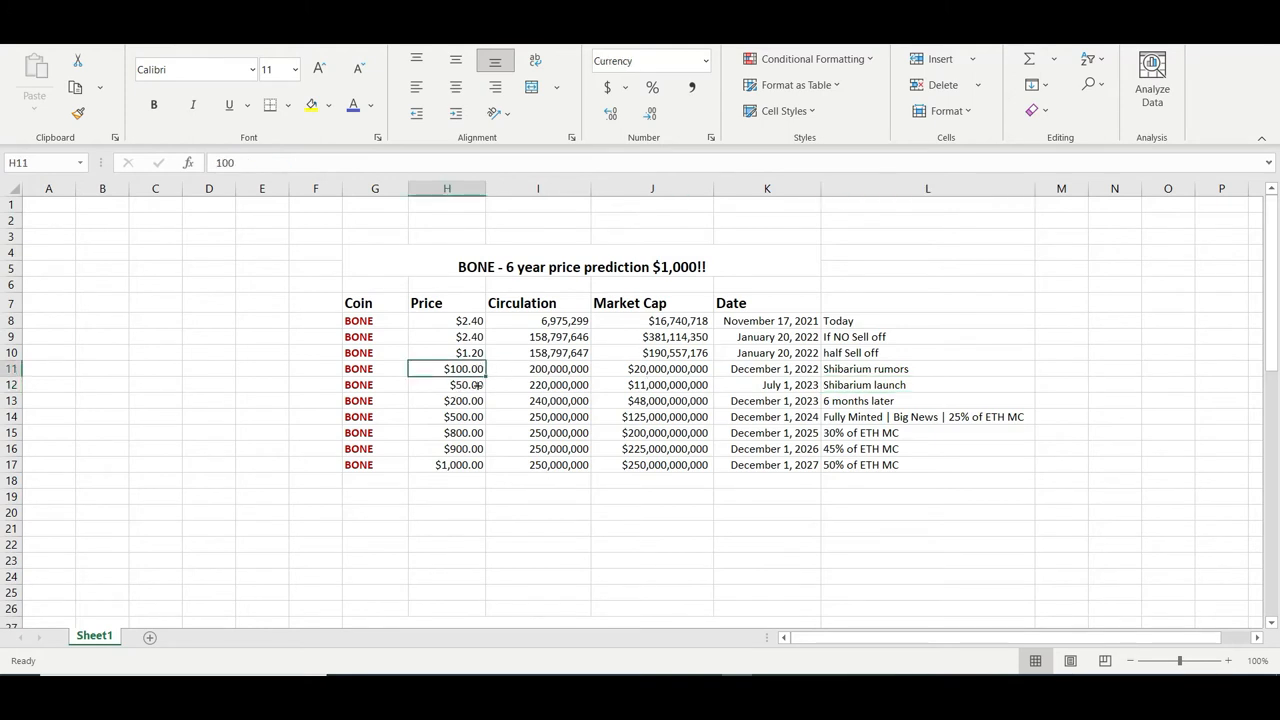
{"action": "left_click", "coordinate": [446, 384]}
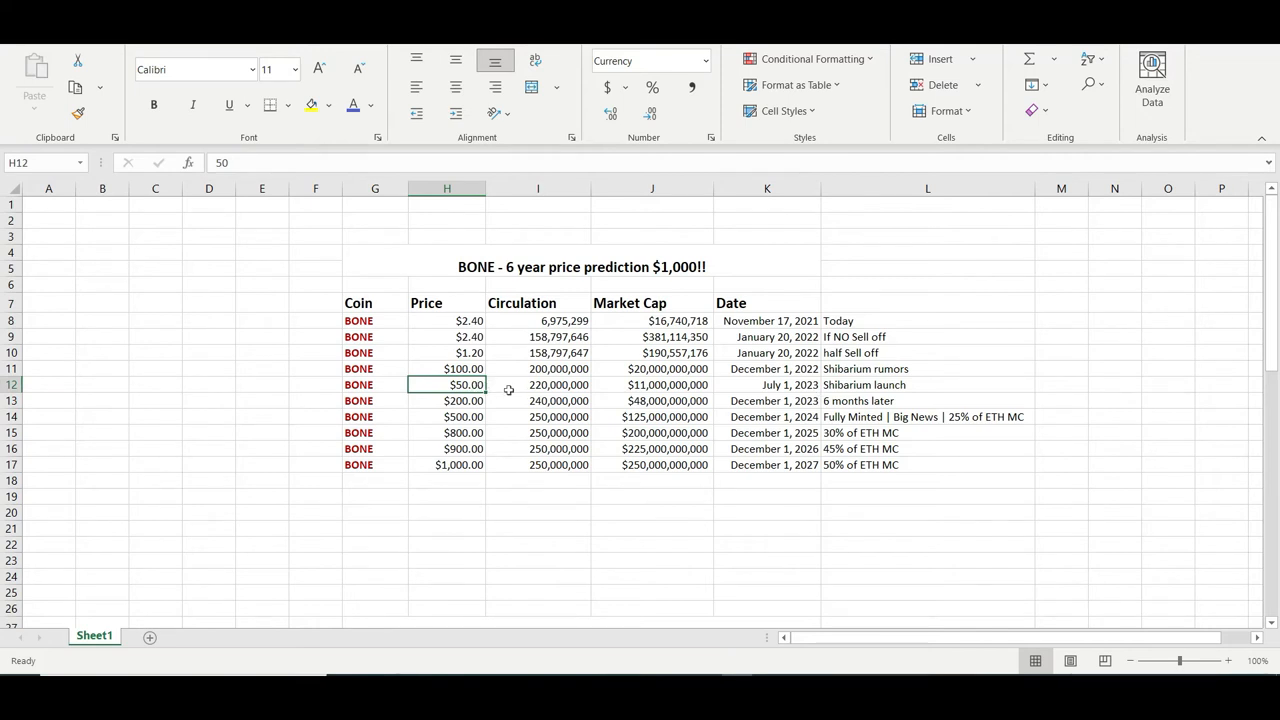
{"action": "mouse_move", "coordinate": [512, 388]}
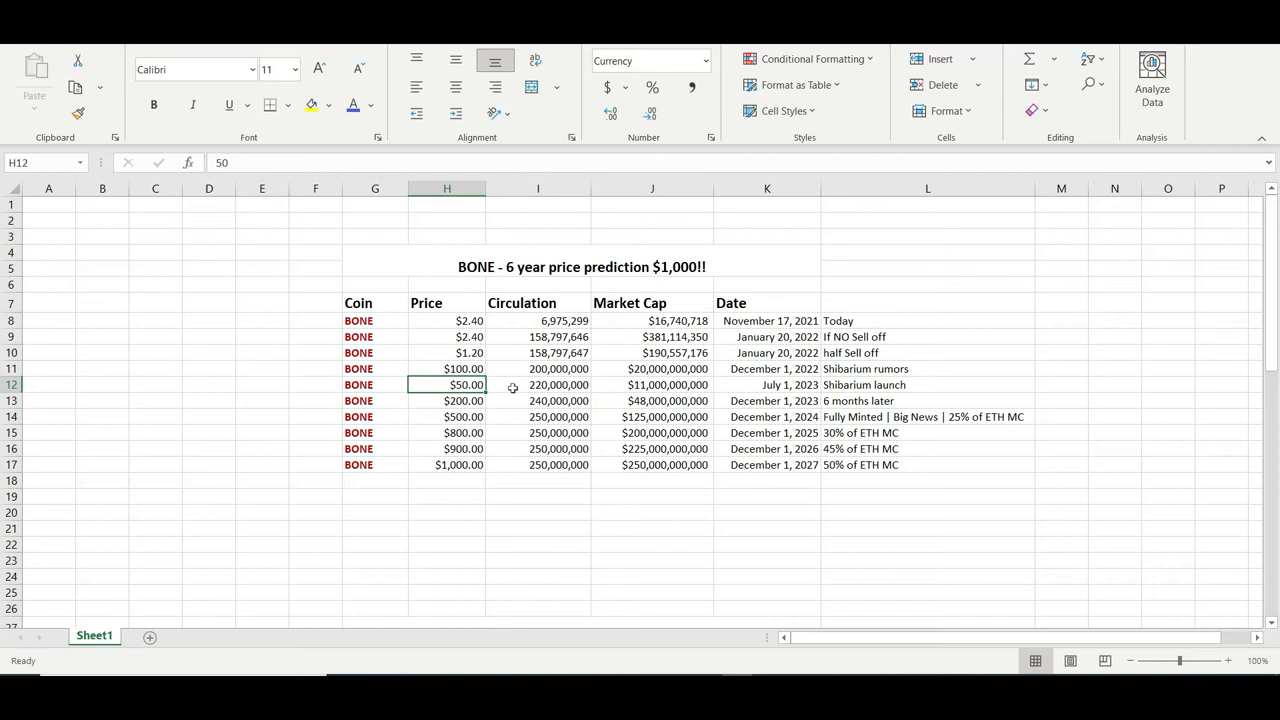
{"action": "left_click", "coordinate": [538, 384]}
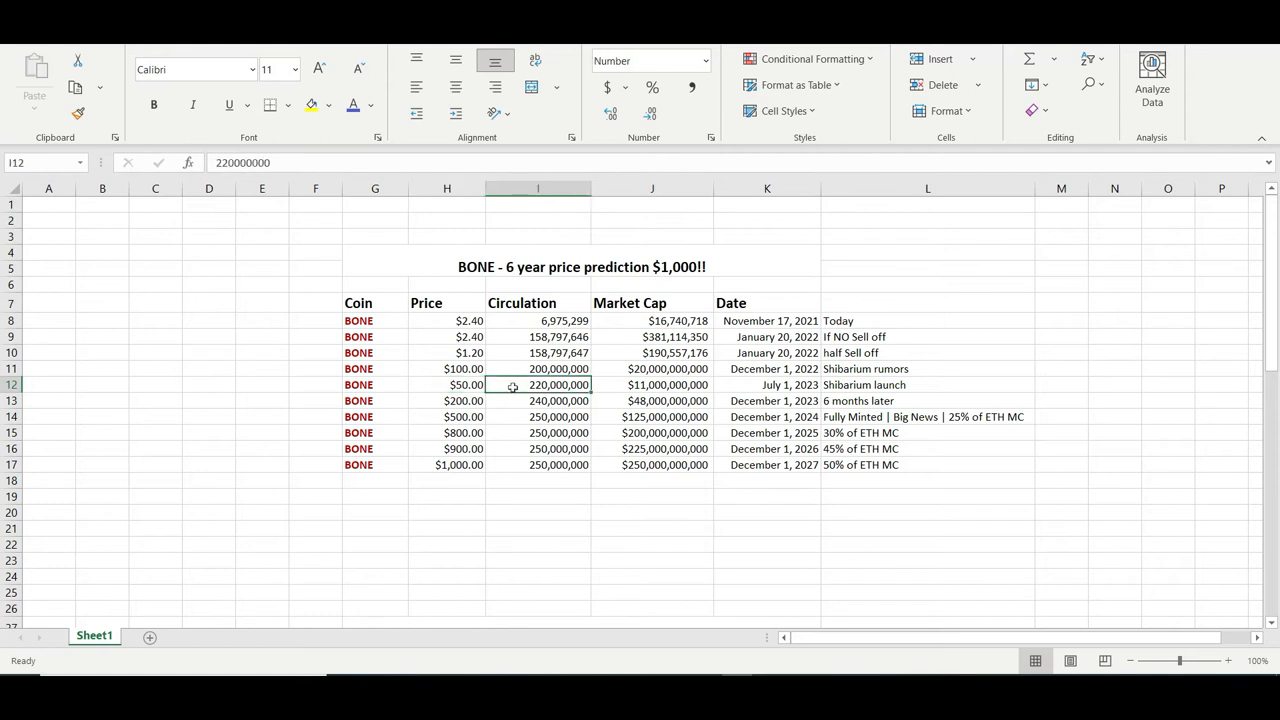
{"action": "left_click", "coordinate": [446, 384]}
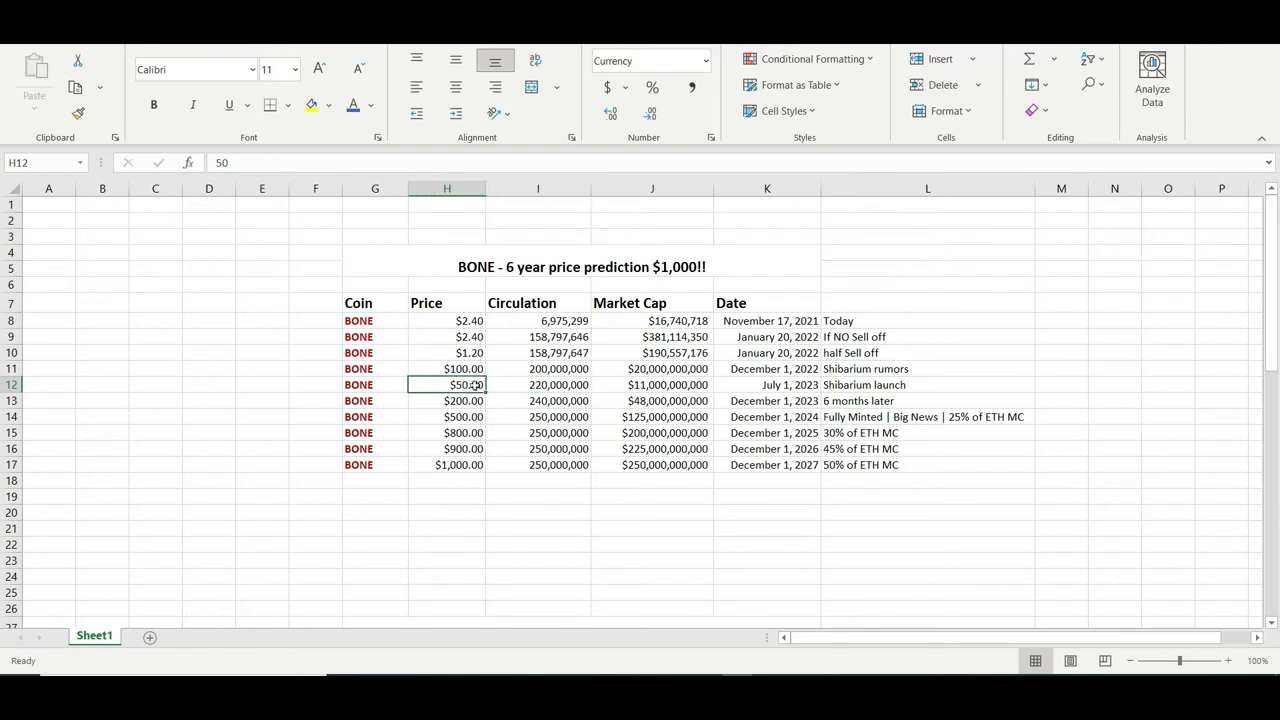
{"action": "left_click", "coordinate": [538, 384]}
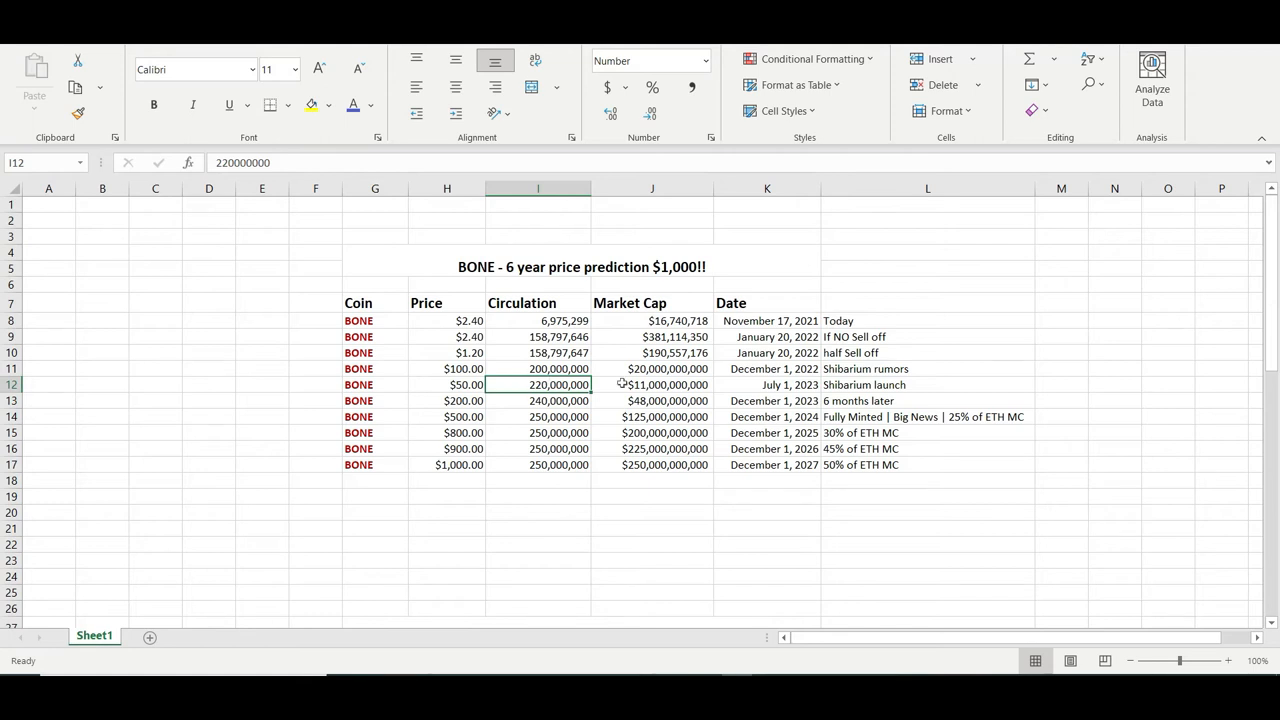
{"action": "left_click", "coordinate": [652, 384]}
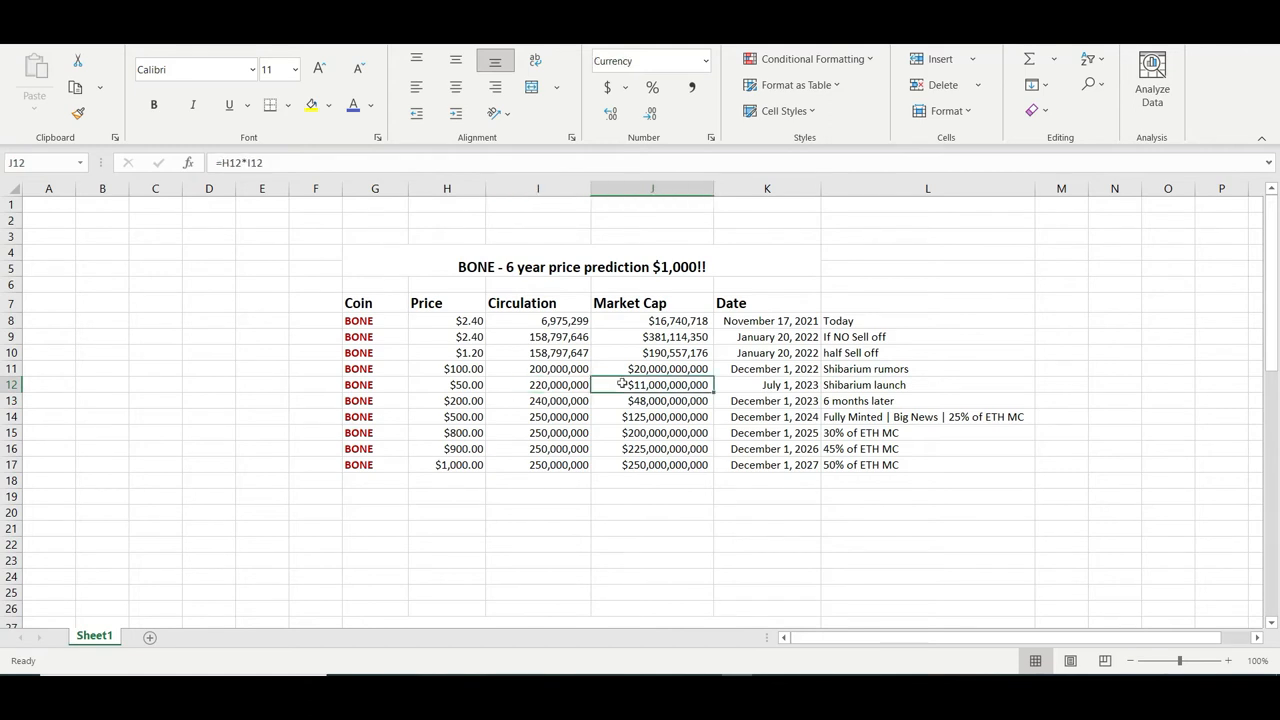
{"action": "left_click", "coordinate": [652, 368]}
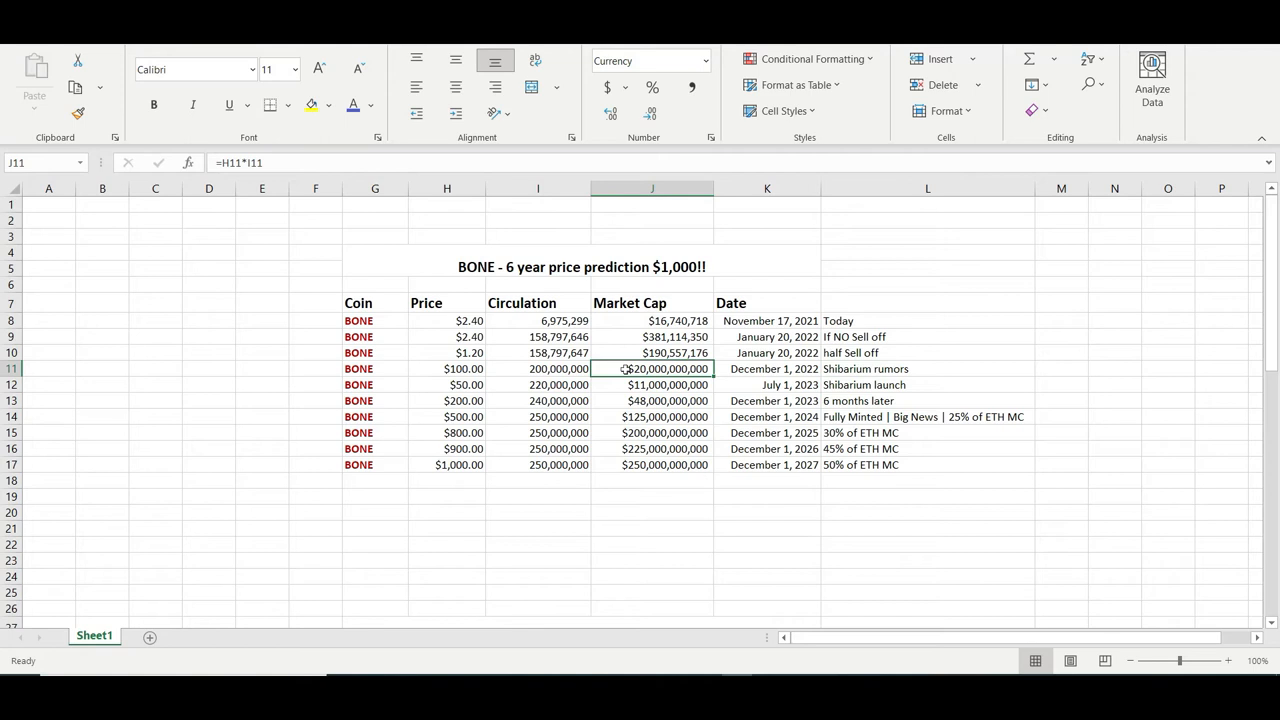
{"action": "left_click", "coordinate": [652, 384]}
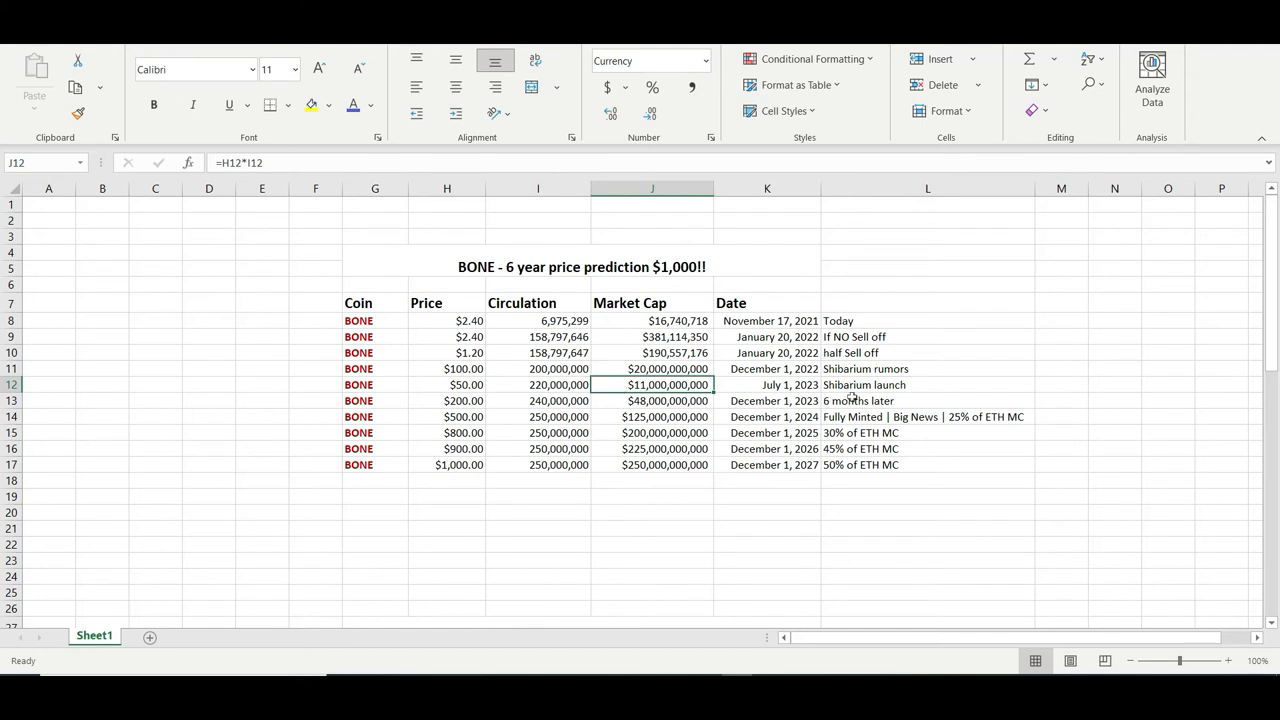
{"action": "left_click", "coordinate": [928, 400]}
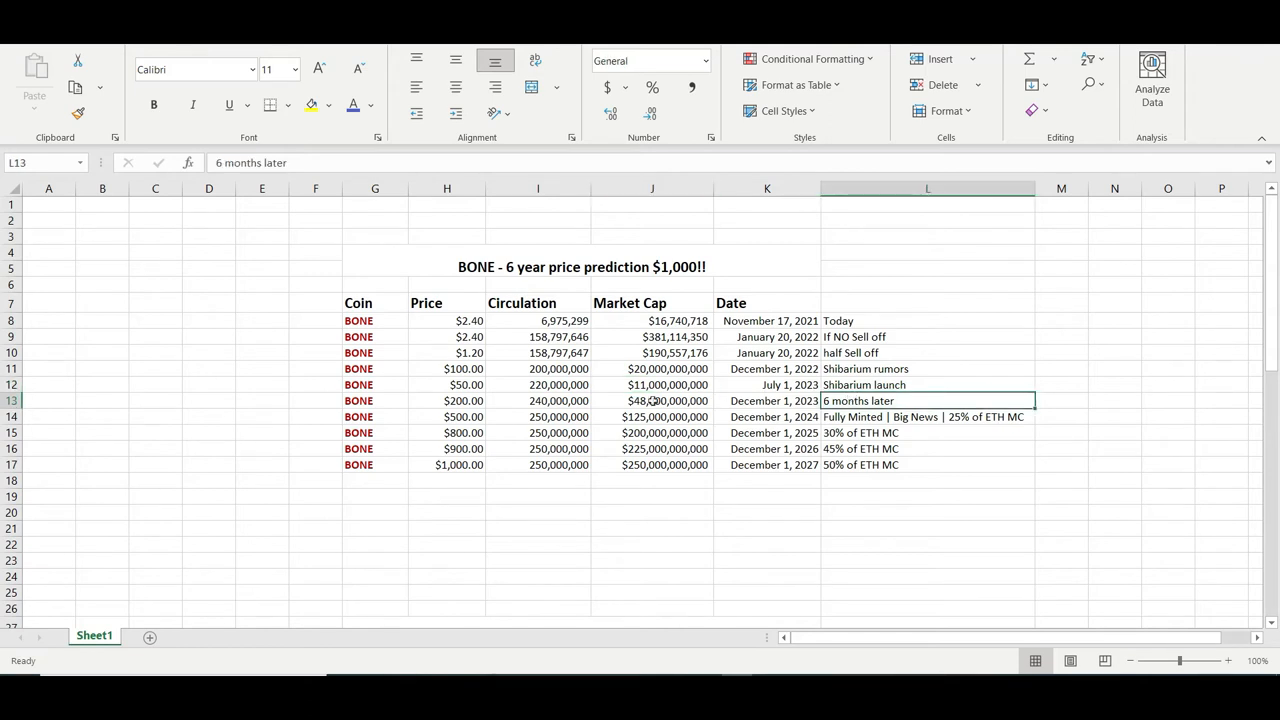
{"action": "left_click", "coordinate": [652, 400]}
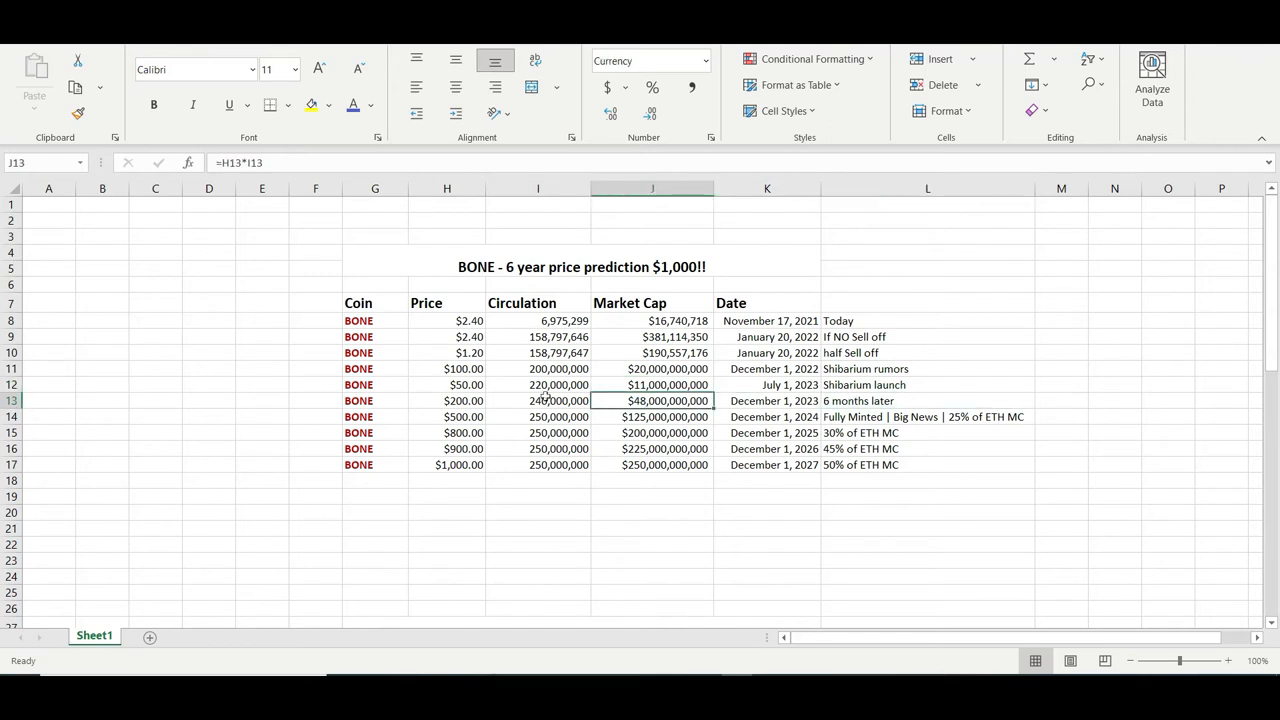
{"action": "left_click", "coordinate": [448, 400]}
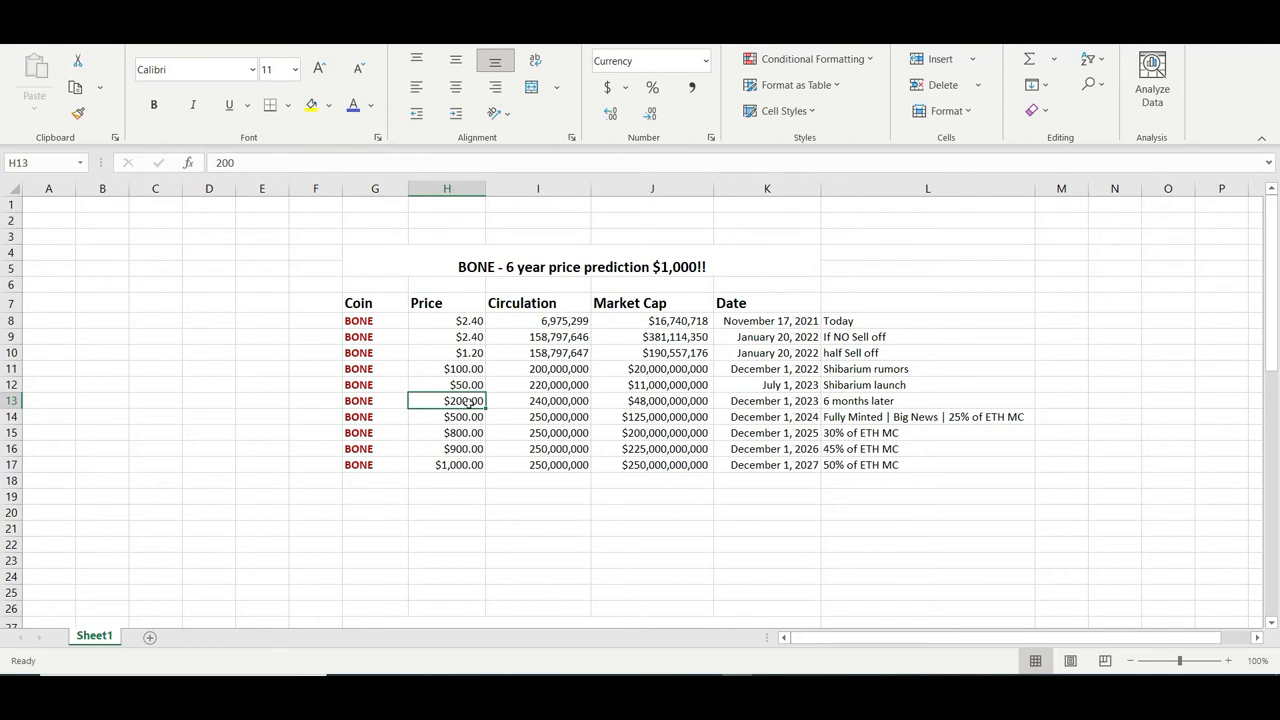
{"action": "left_click", "coordinate": [538, 400]}
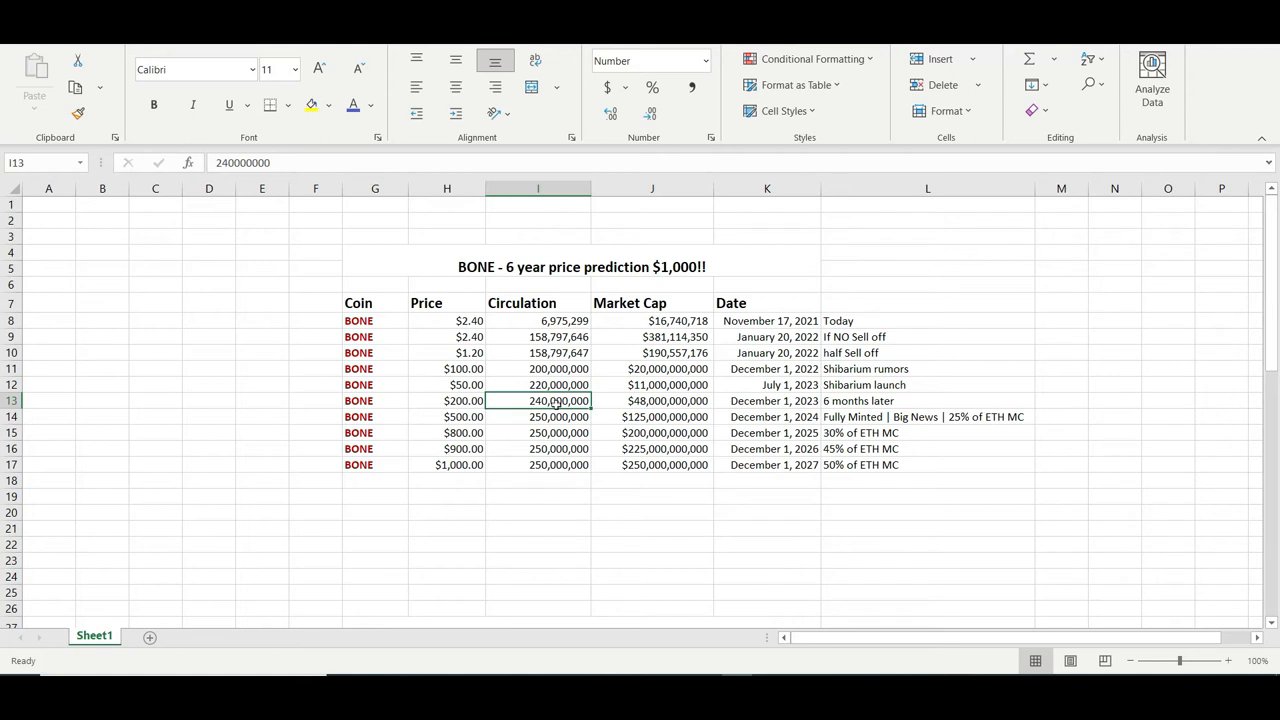
{"action": "left_click", "coordinate": [652, 400]}
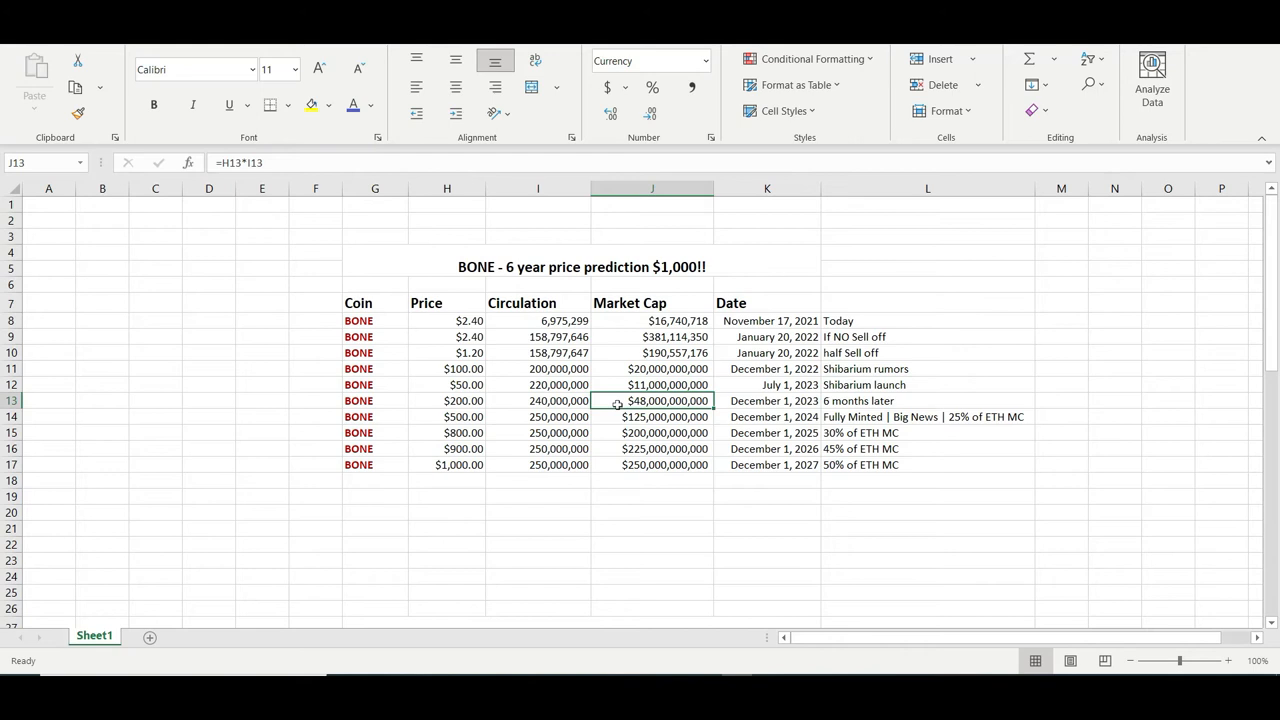
{"action": "left_click", "coordinate": [928, 400]}
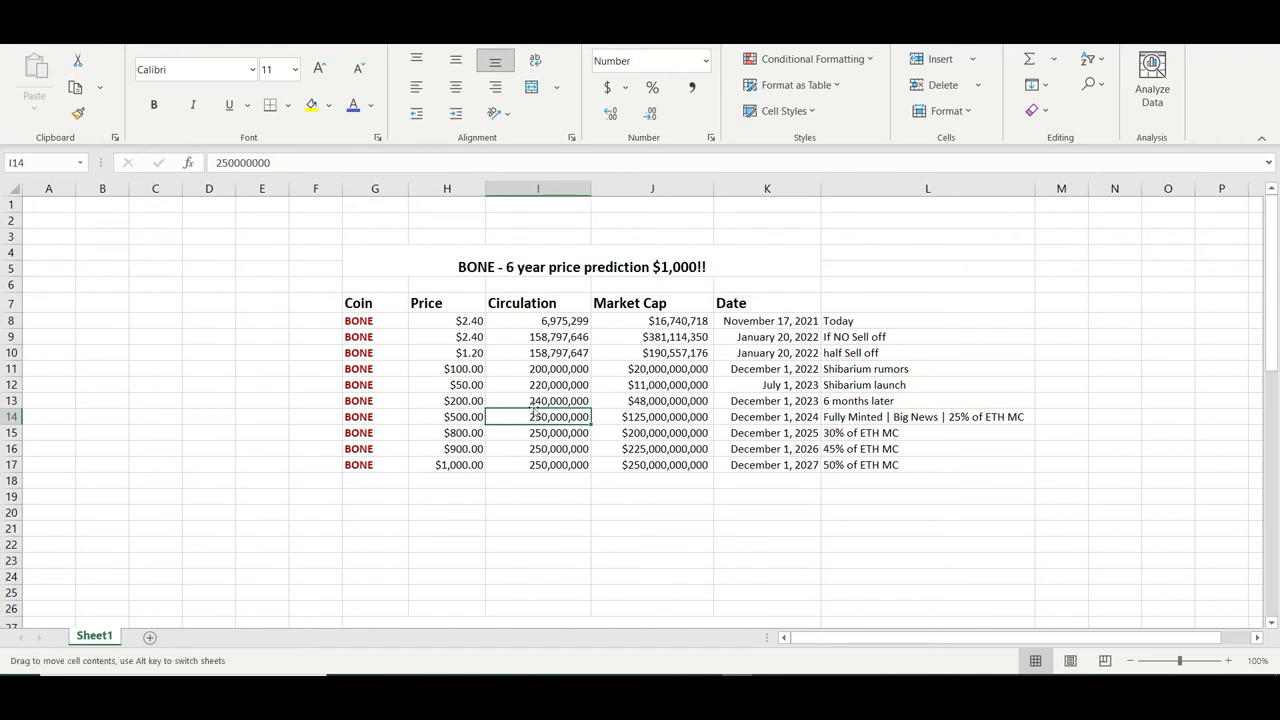
{"action": "left_click", "coordinate": [928, 400]}
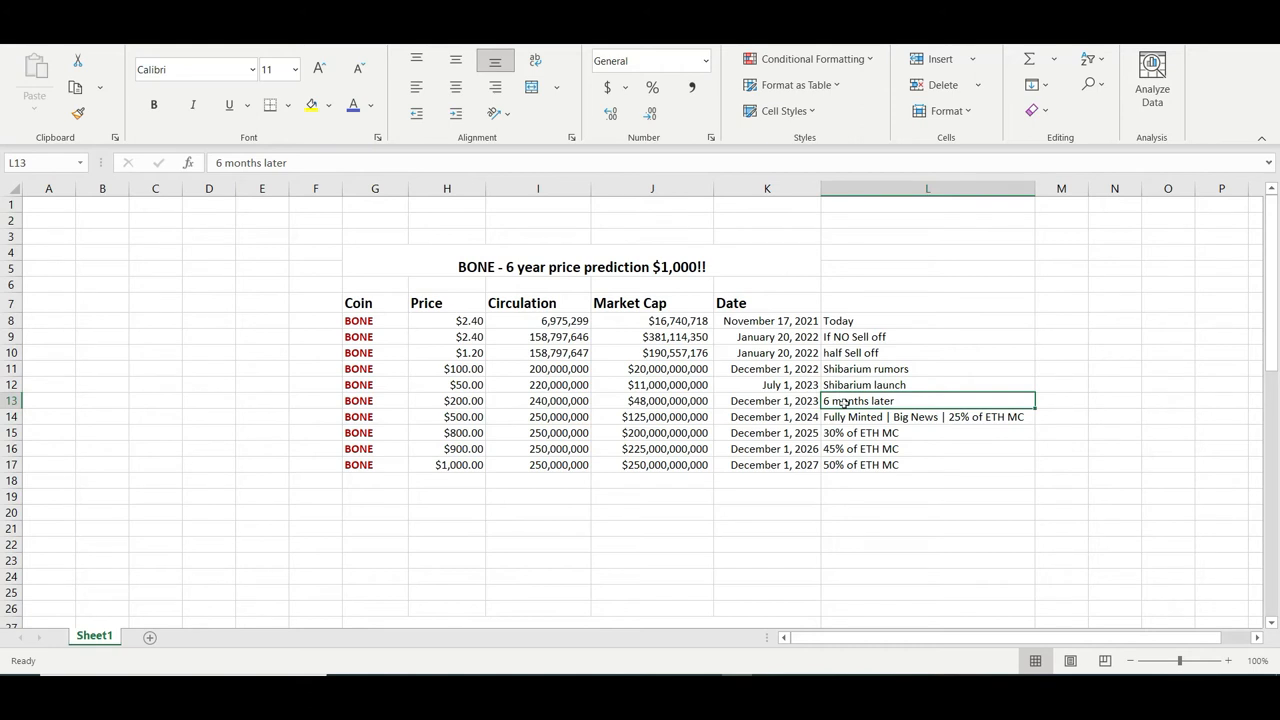
{"action": "mouse_move", "coordinate": [594, 418]}
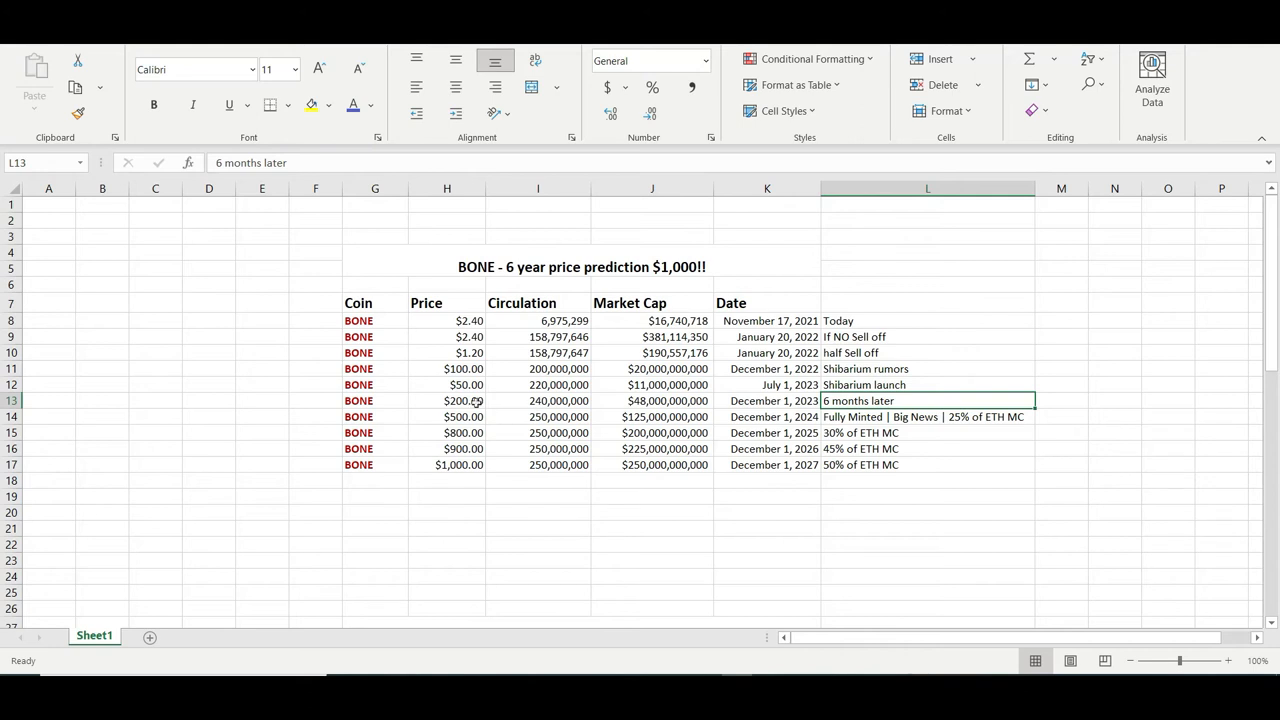
{"action": "left_click", "coordinate": [448, 418]}
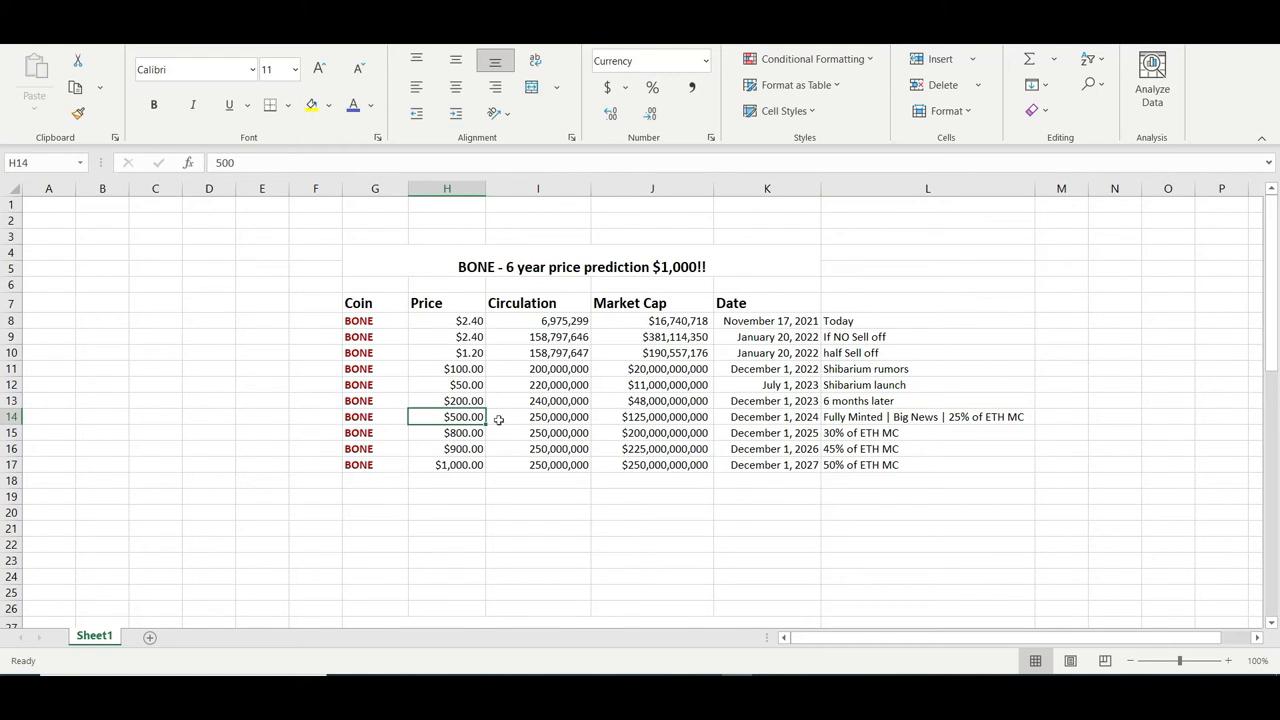
{"action": "left_click", "coordinate": [538, 418]}
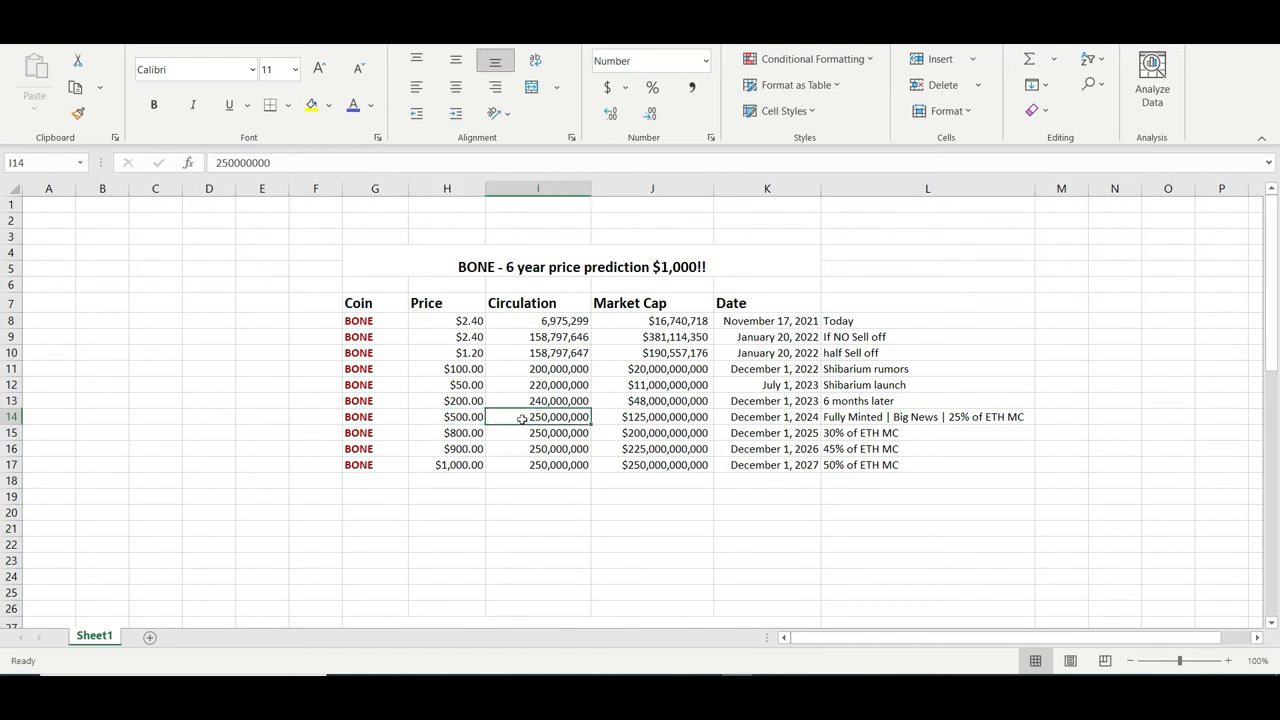
{"action": "left_click", "coordinate": [652, 418]}
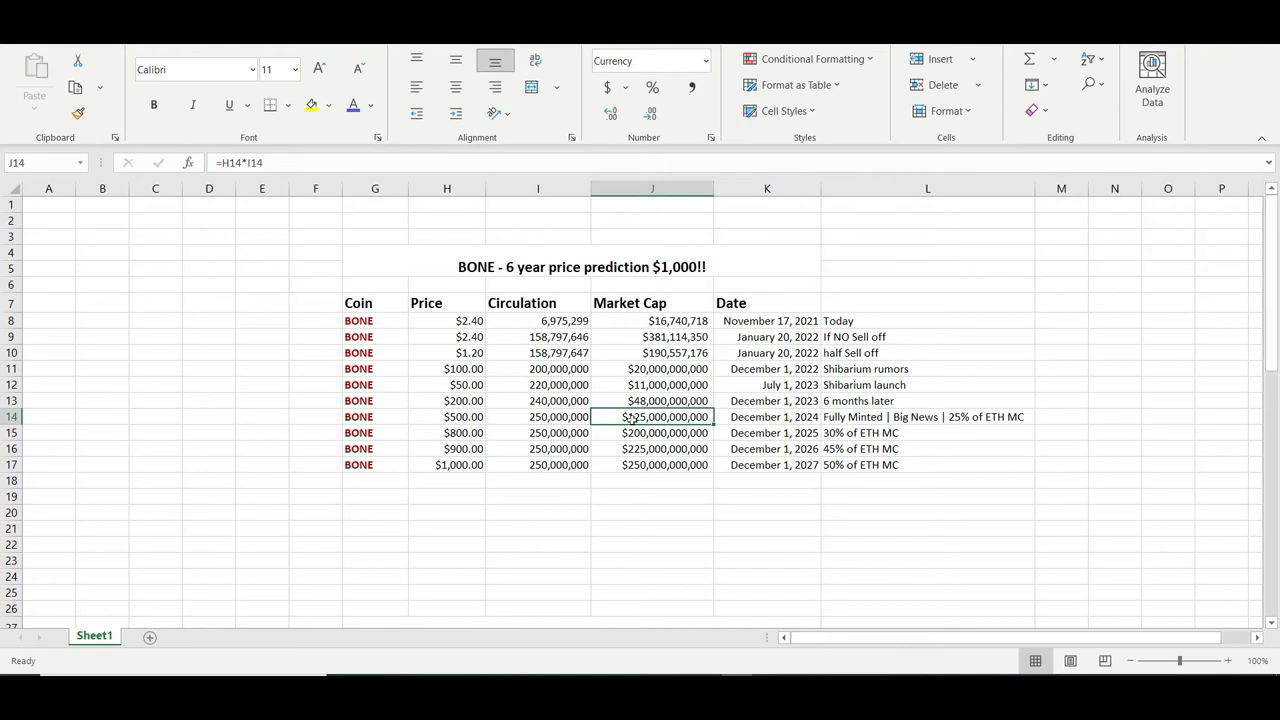
{"action": "left_click", "coordinate": [652, 400]}
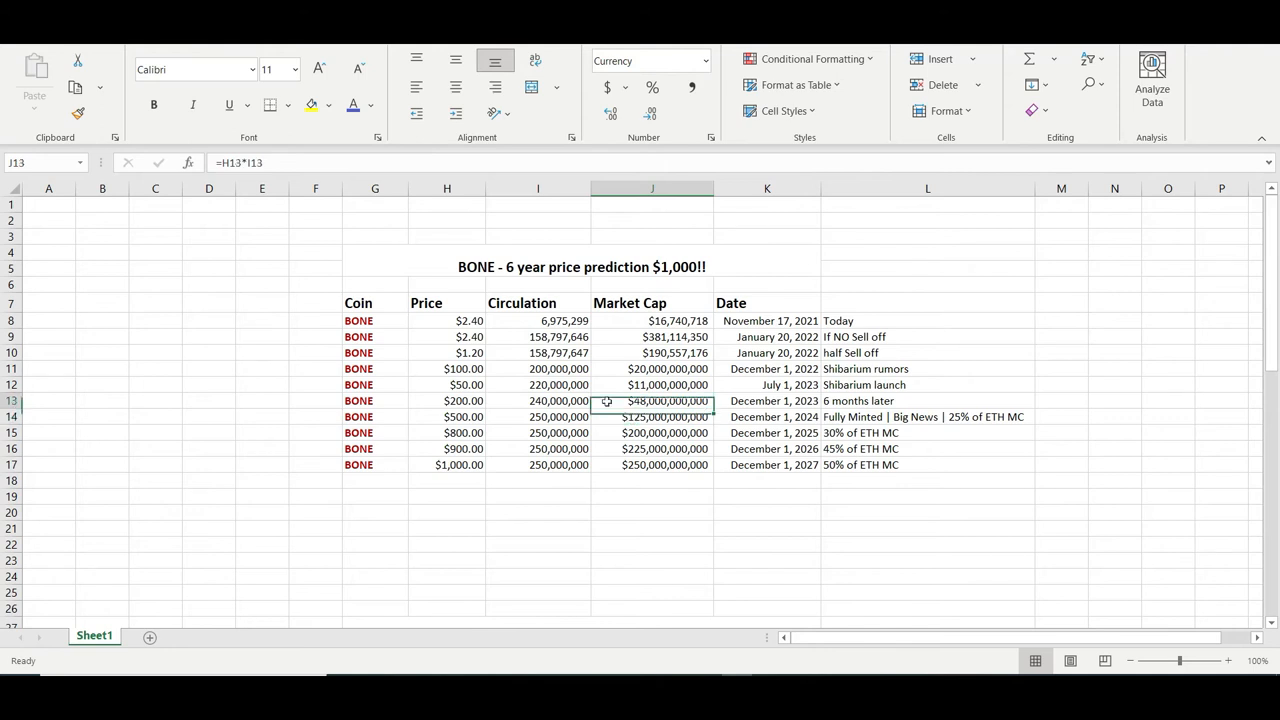
{"action": "left_click", "coordinate": [652, 418]}
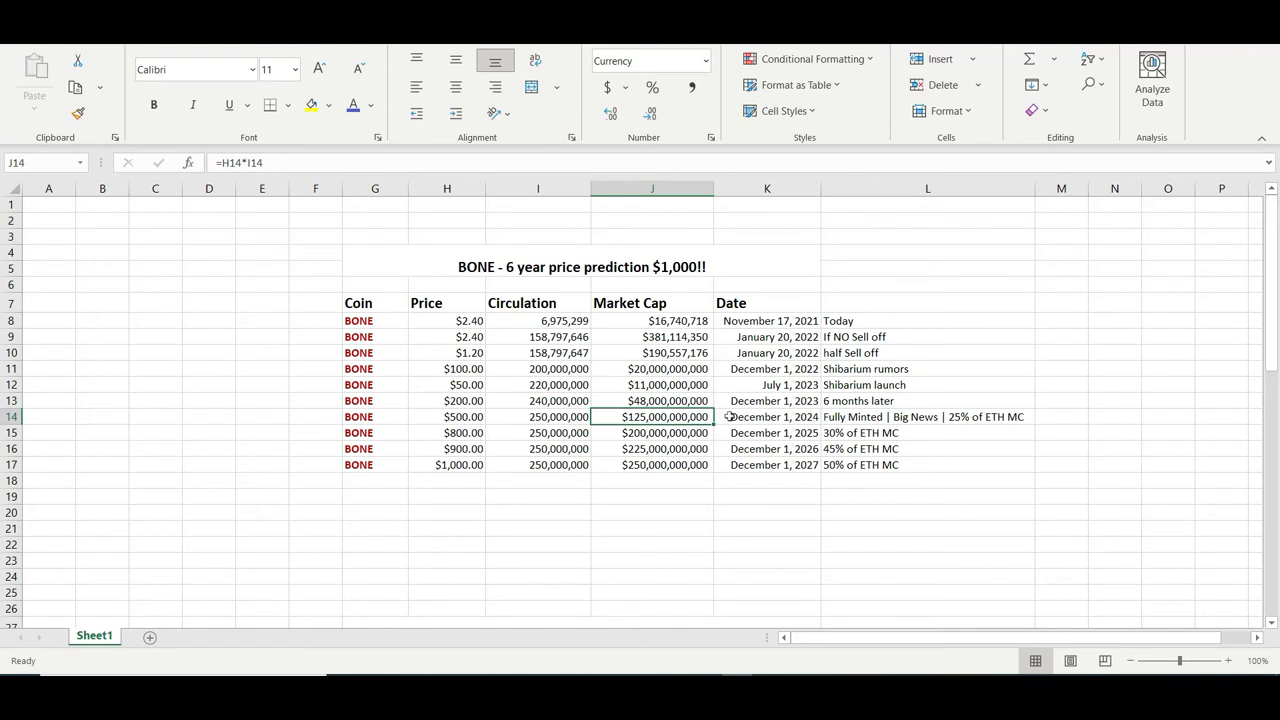
{"action": "left_click", "coordinate": [768, 416]}
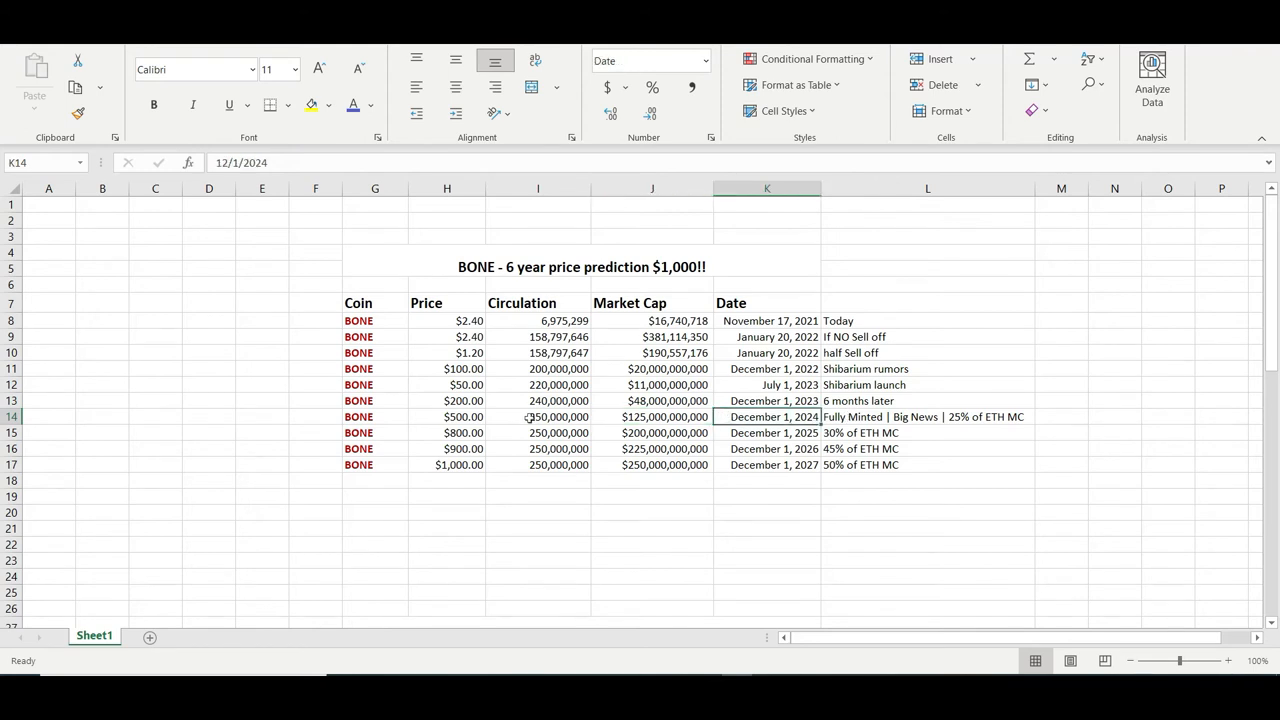
{"action": "left_click", "coordinate": [538, 416]}
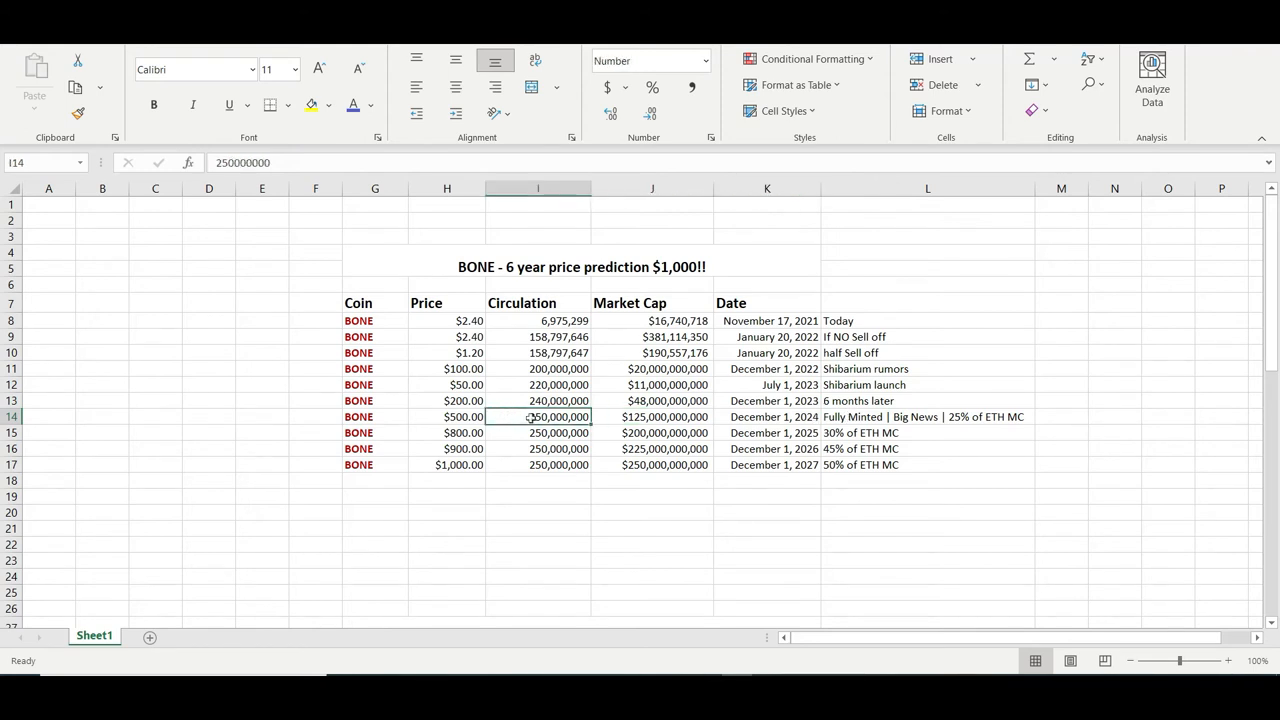
{"action": "left_click", "coordinate": [652, 418]}
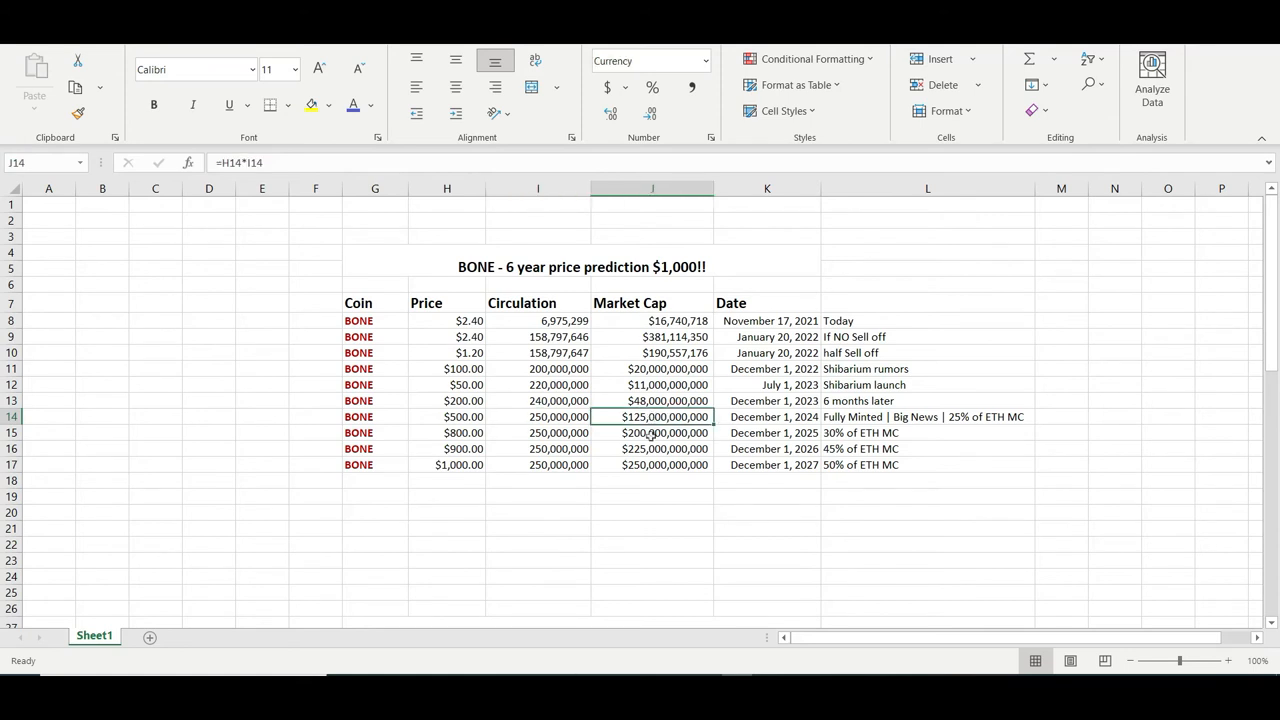
{"action": "left_click", "coordinate": [536, 432]}
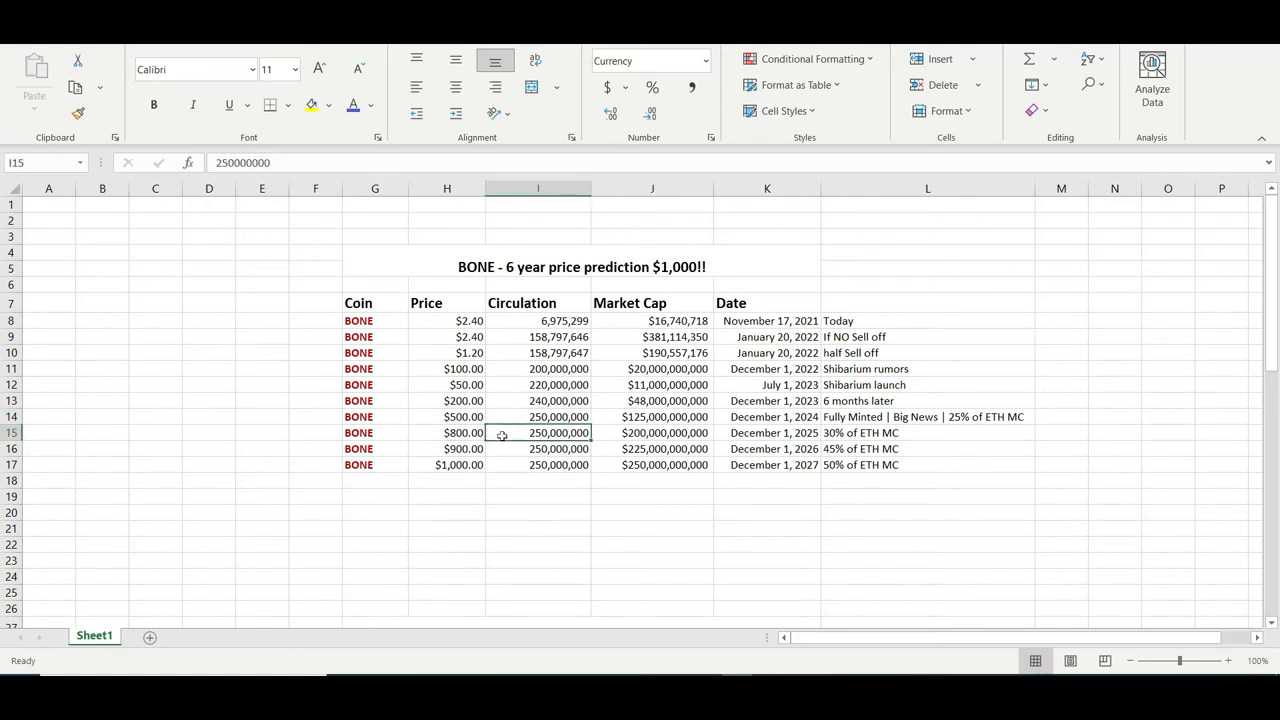
{"action": "left_click", "coordinate": [652, 432]}
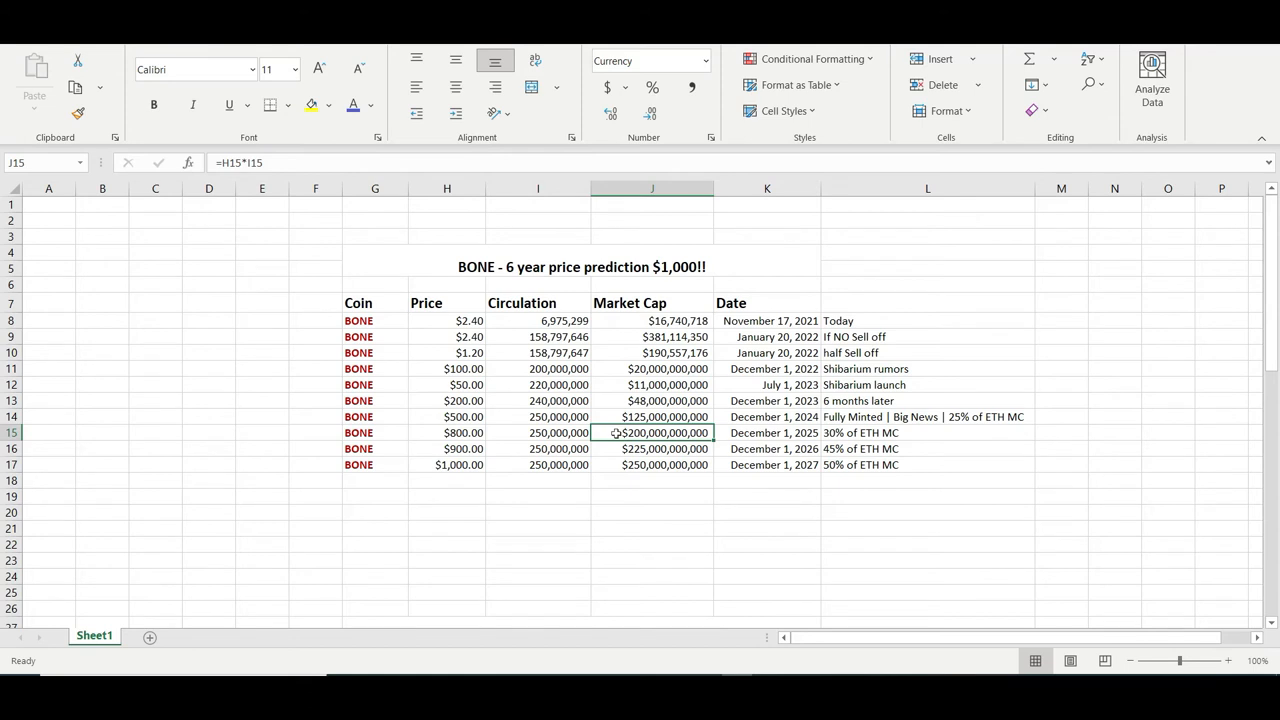
{"action": "left_click", "coordinate": [446, 432]}
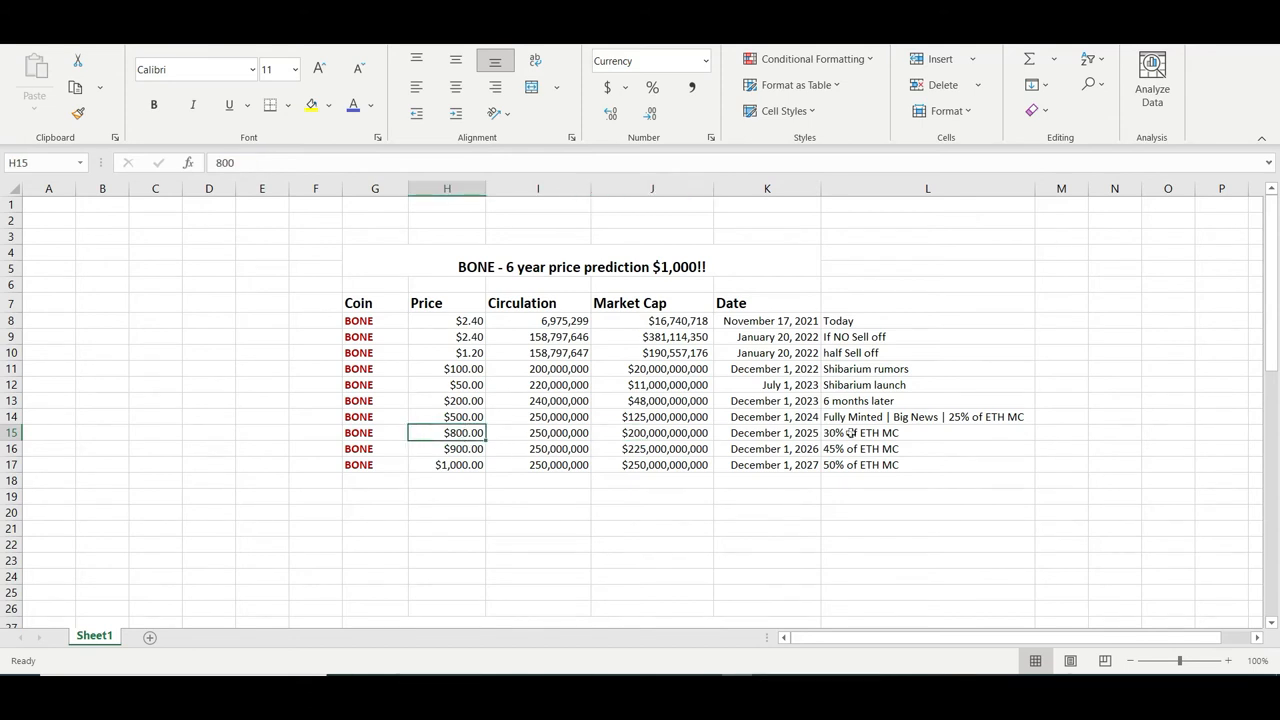
{"action": "left_click", "coordinate": [928, 432]}
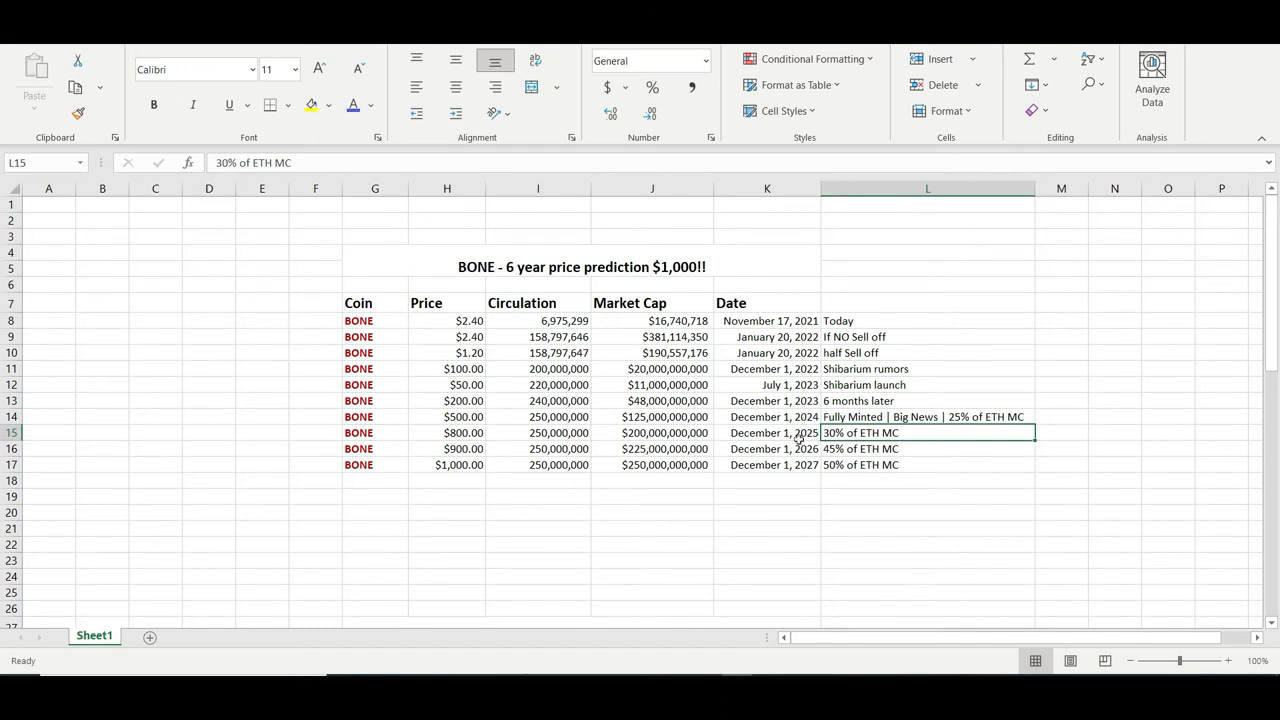
{"action": "left_click", "coordinate": [774, 448]}
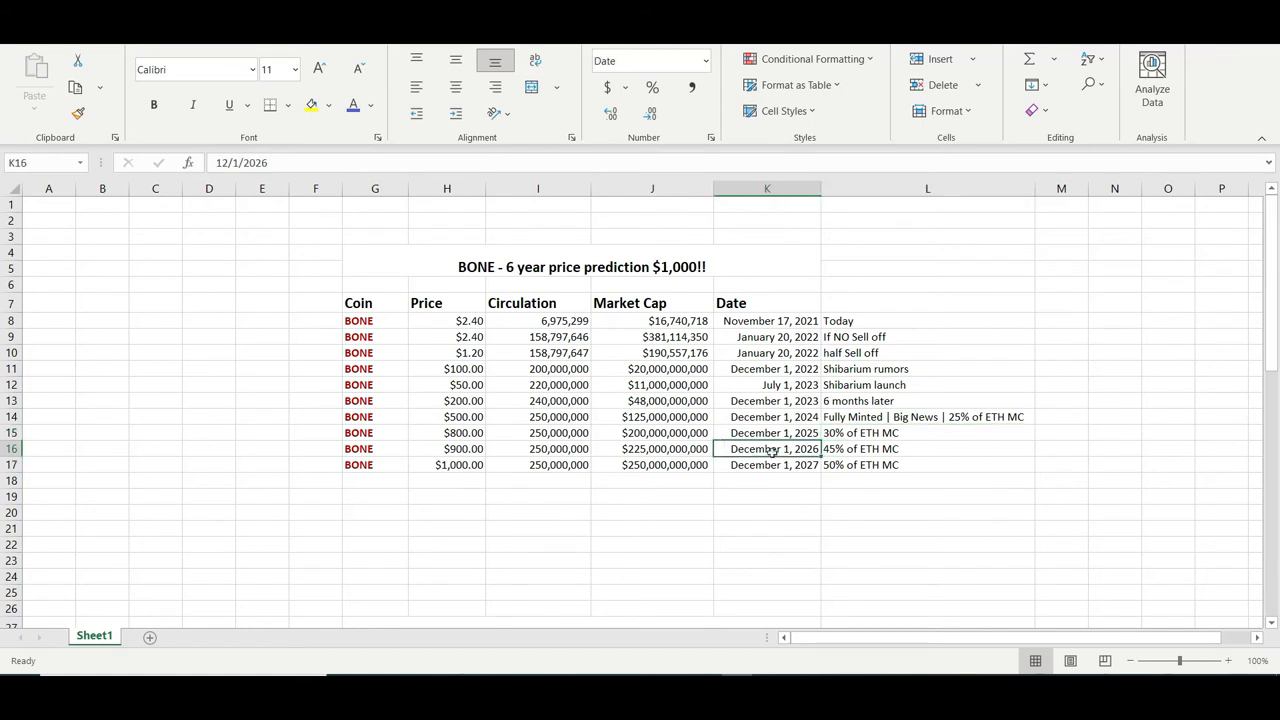
{"action": "left_click", "coordinate": [928, 448]}
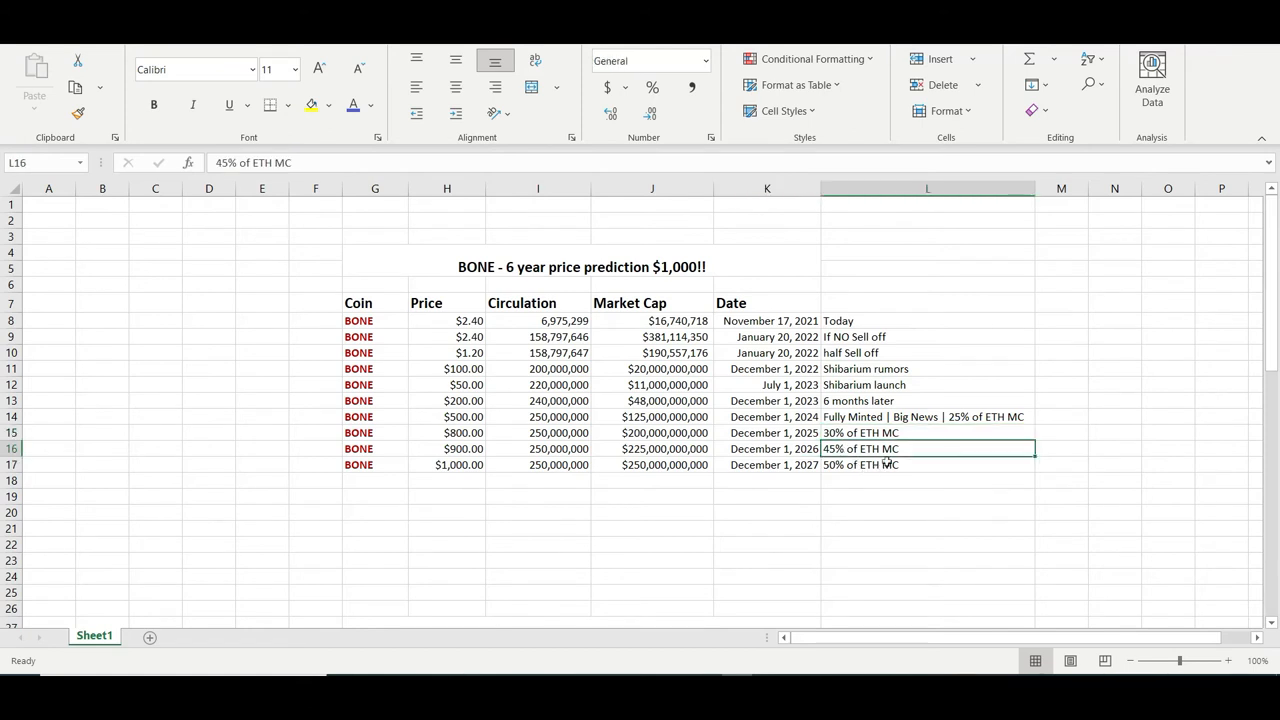
{"action": "left_click", "coordinate": [652, 448]}
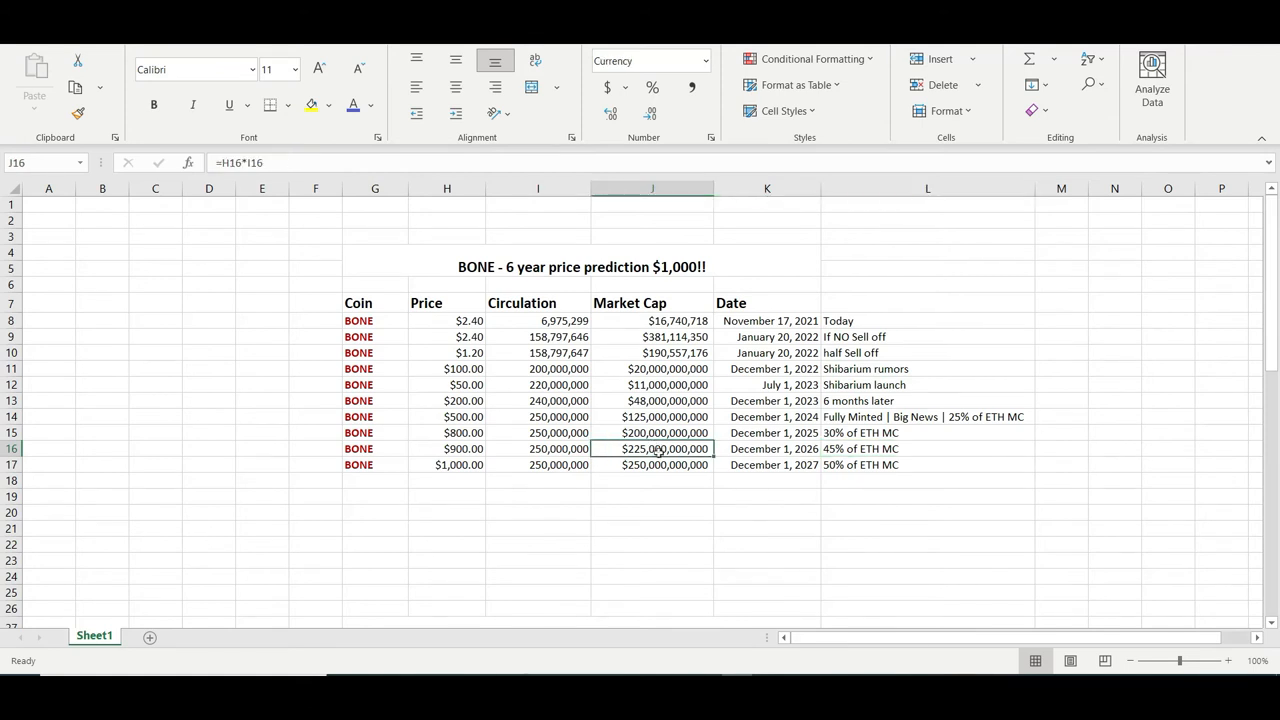
{"action": "left_click", "coordinate": [652, 464]}
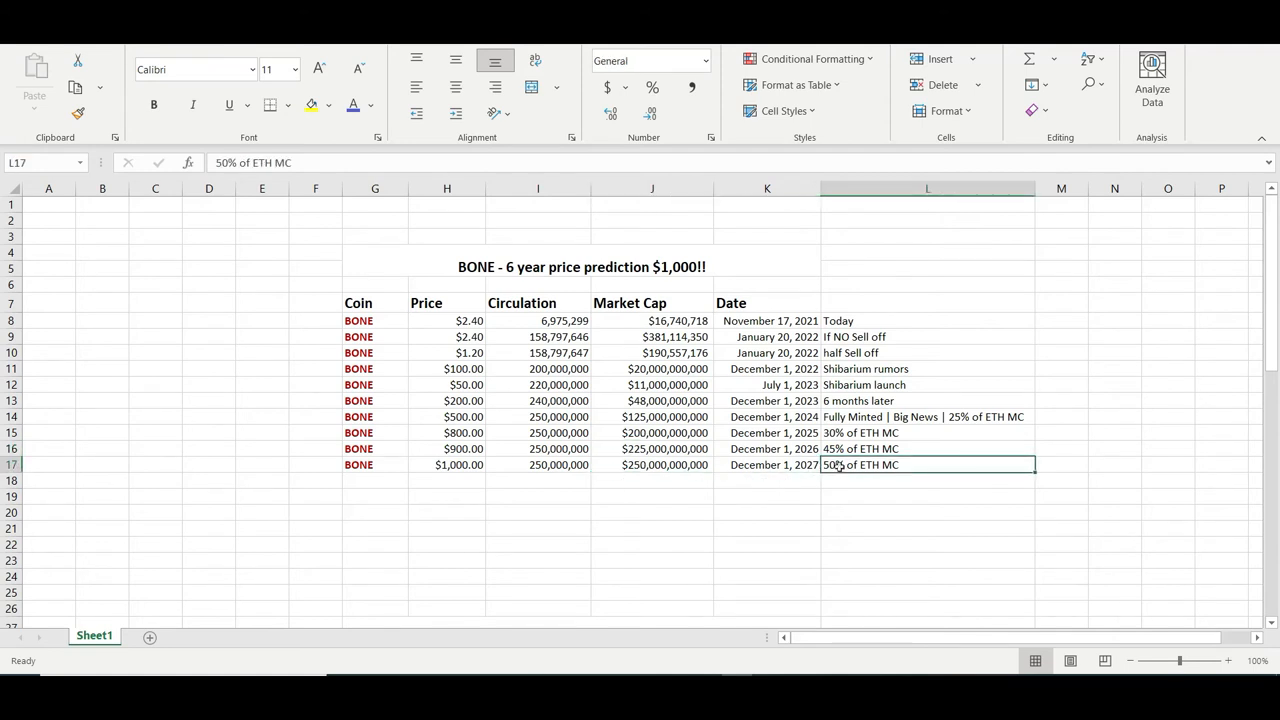
{"action": "left_click", "coordinate": [652, 464]}
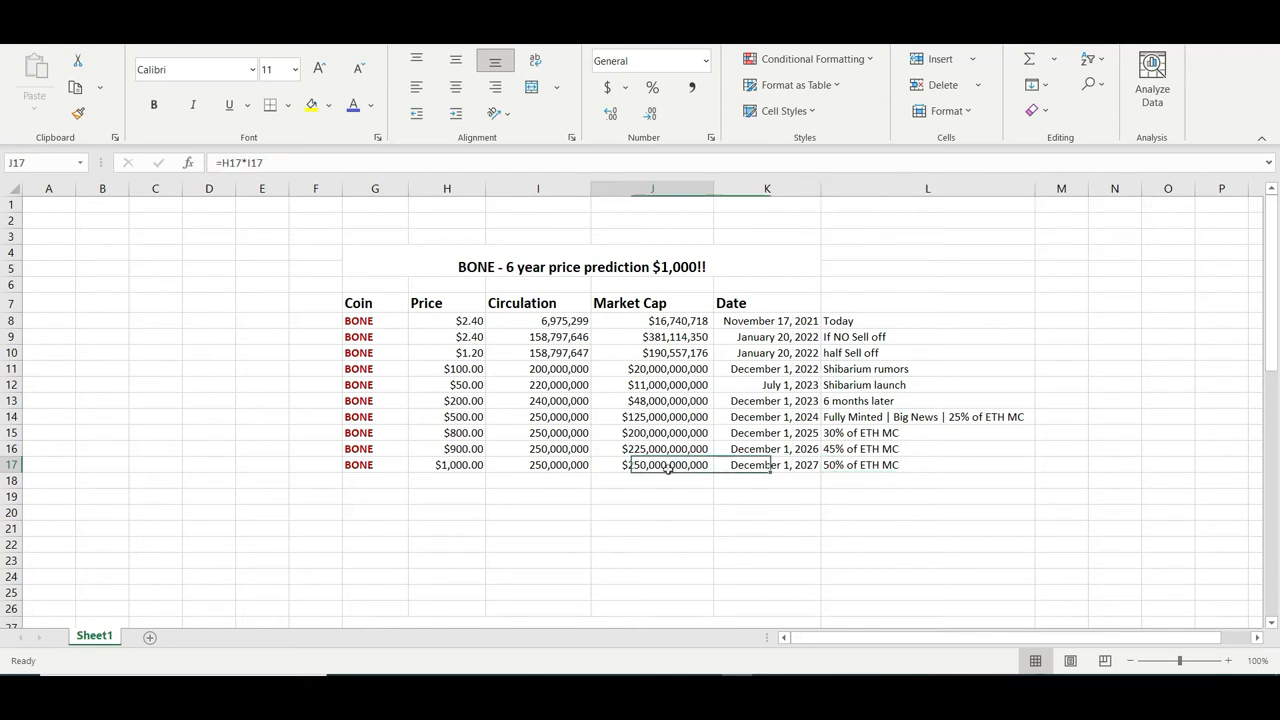
{"action": "left_click", "coordinate": [446, 464]}
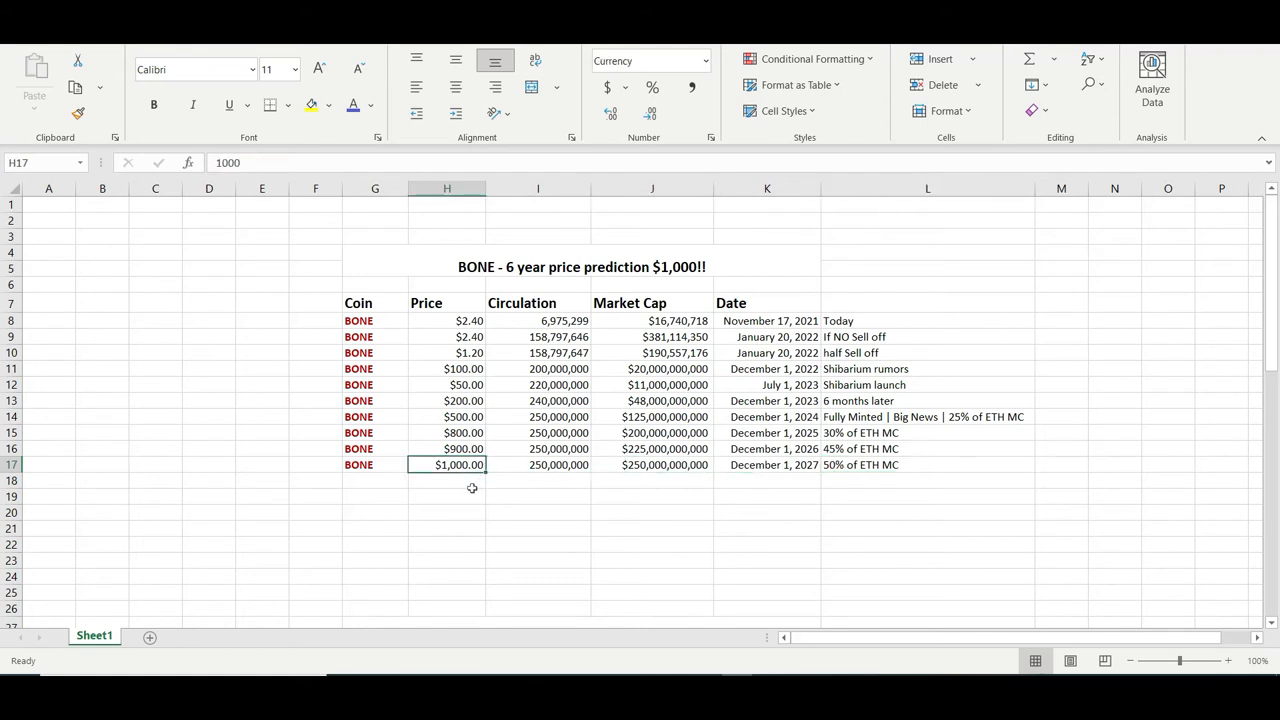
{"action": "left_click", "coordinate": [652, 528]}
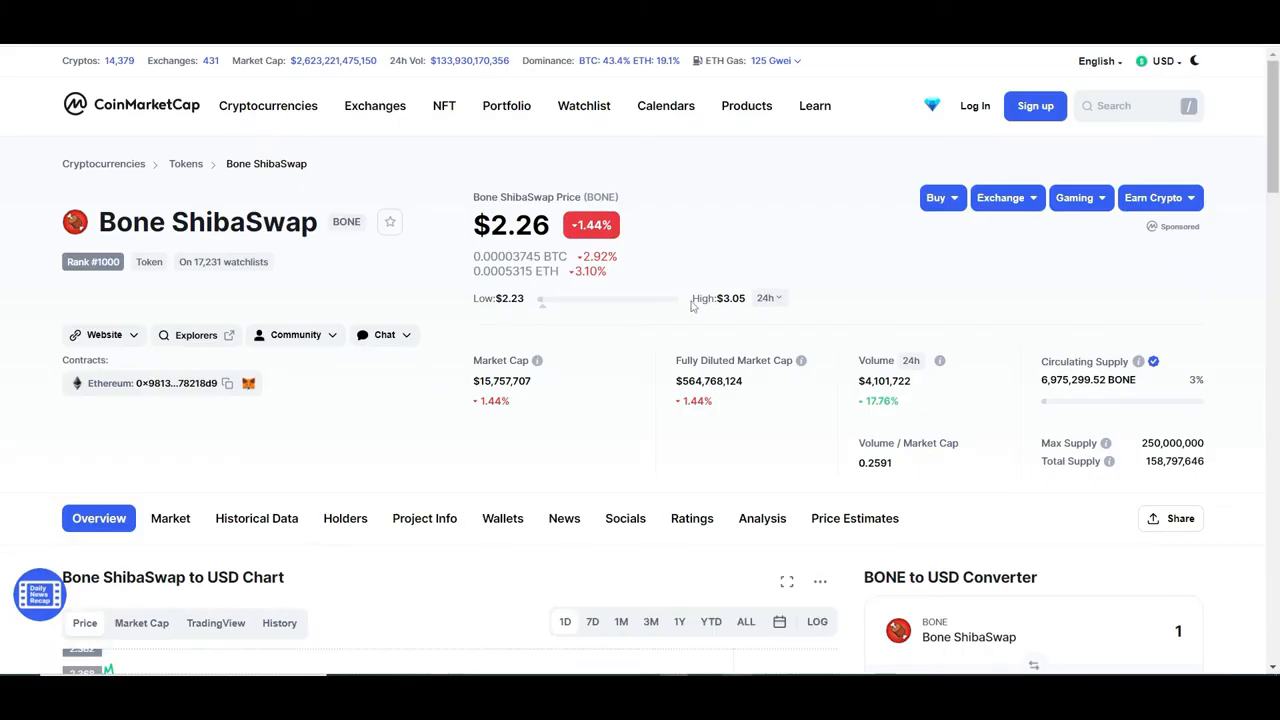
{"action": "mouse_move", "coordinate": [872, 108]}
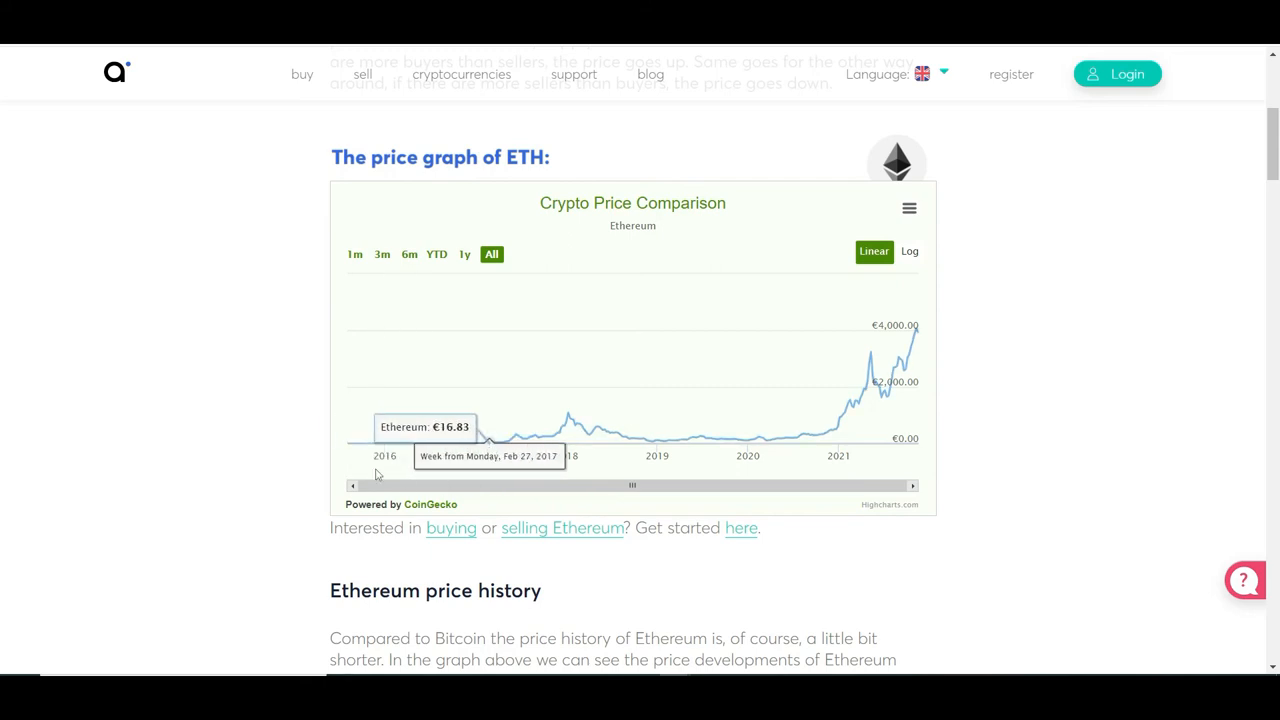
{"action": "mouse_move", "coordinate": [476, 442]}
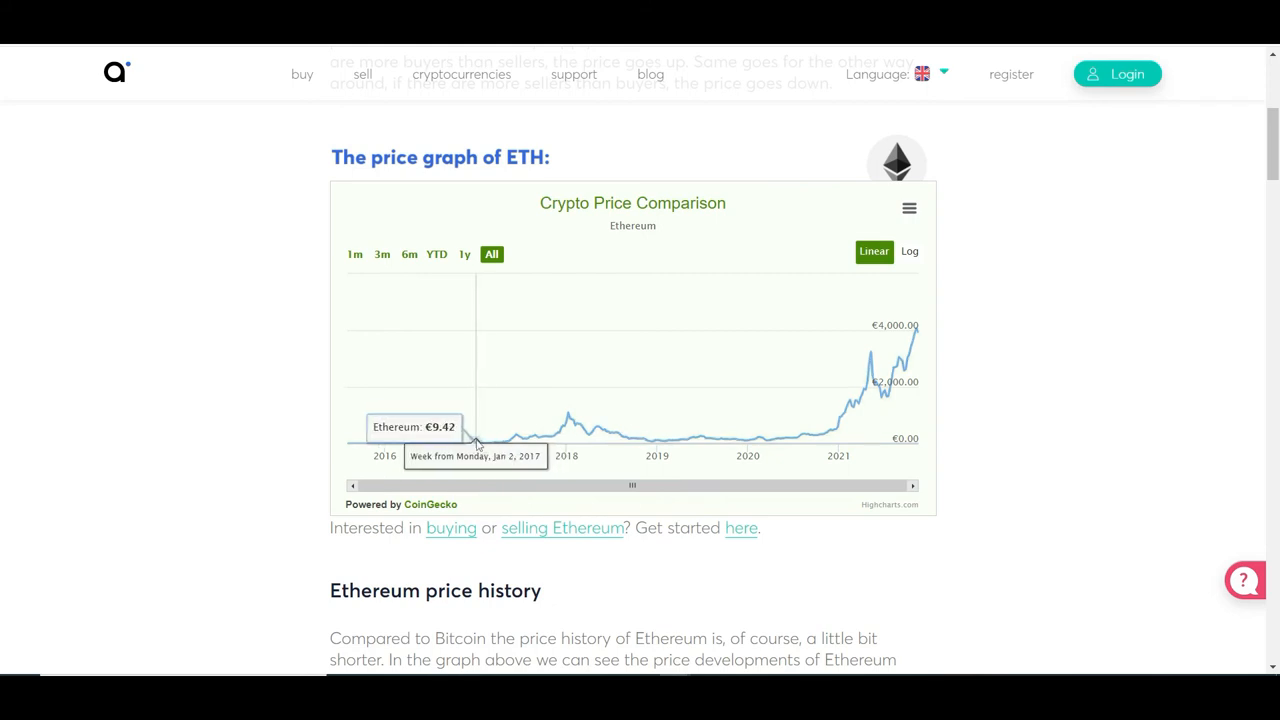
{"action": "mouse_move", "coordinate": [470, 444]}
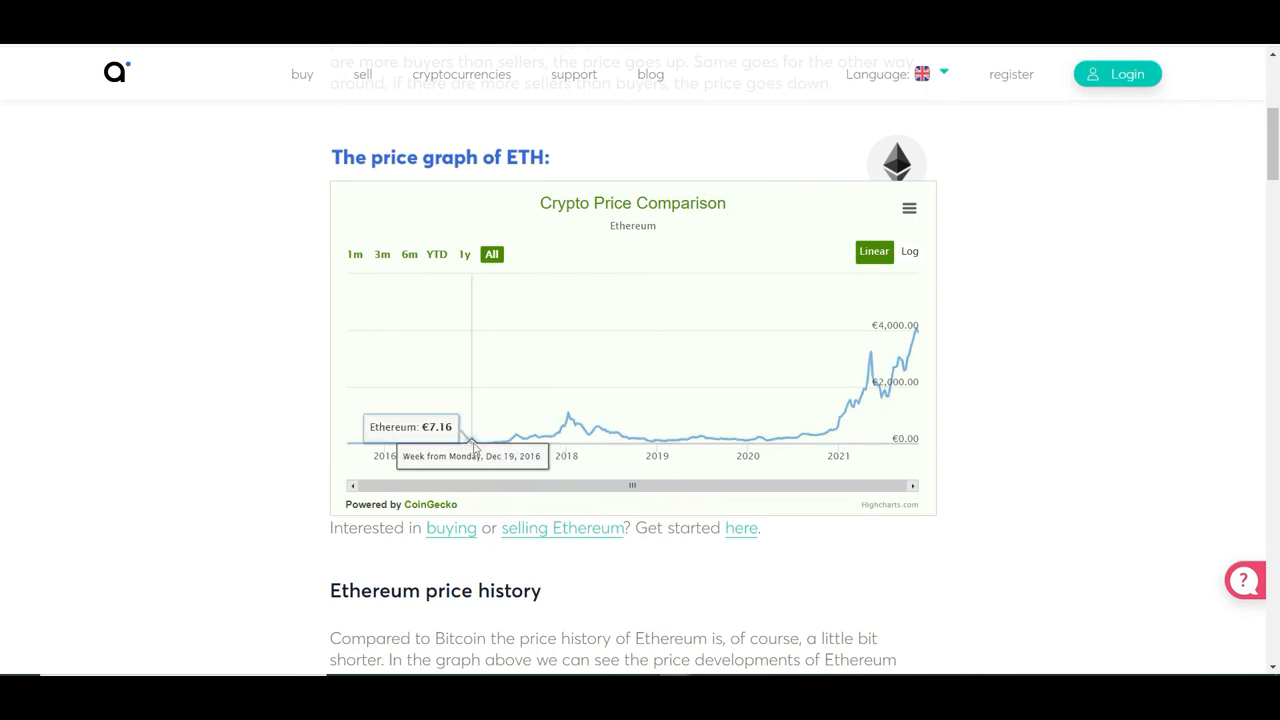
{"action": "mouse_move", "coordinate": [484, 444]}
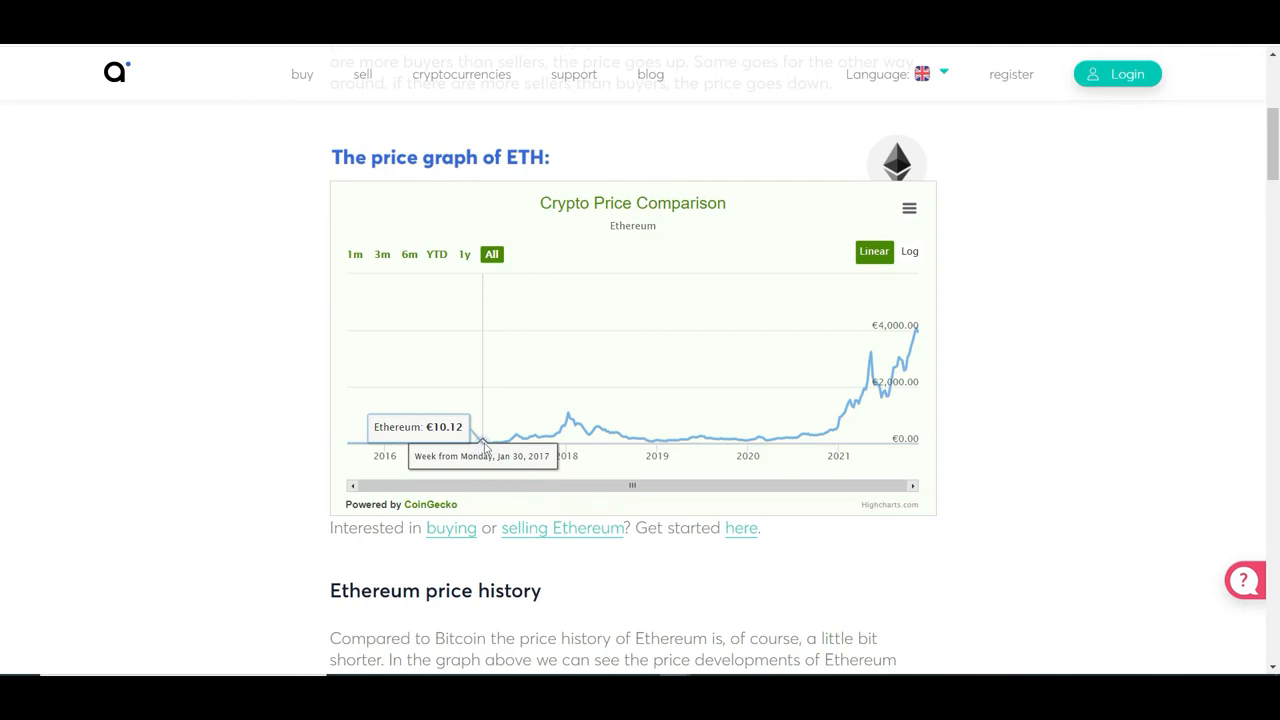
{"action": "mouse_move", "coordinate": [490, 444]}
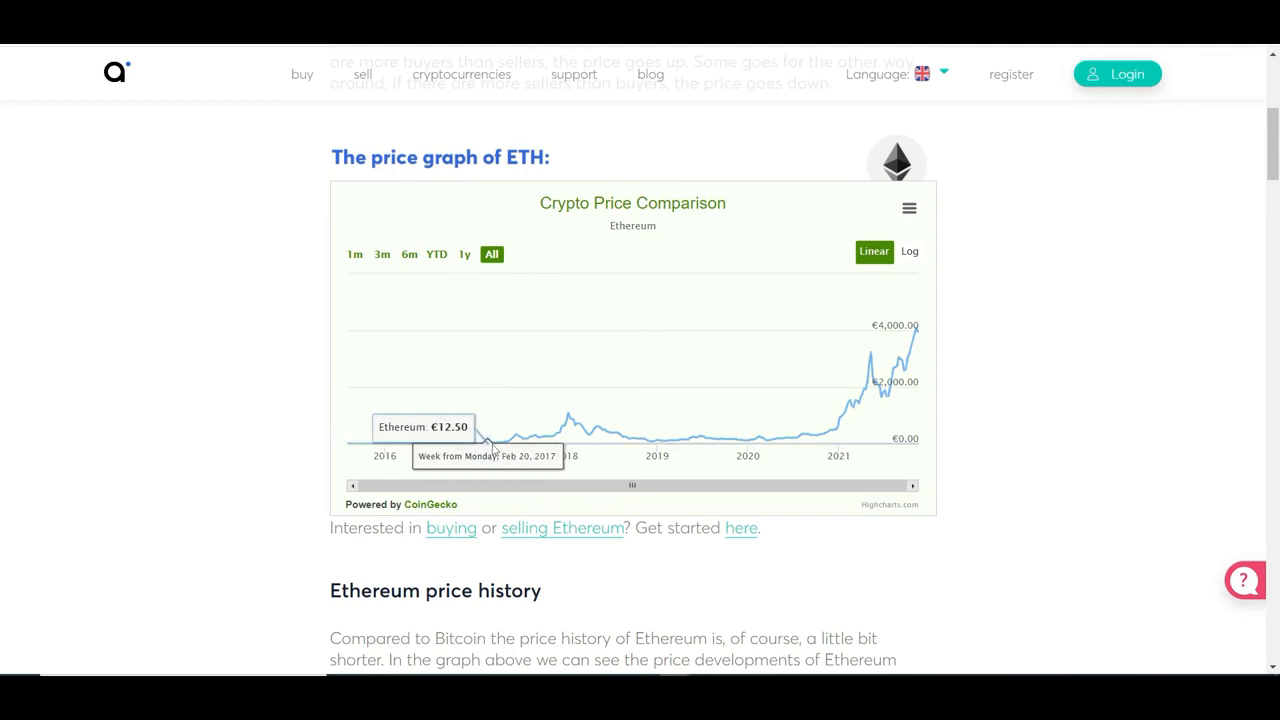
{"action": "mouse_move", "coordinate": [496, 440]}
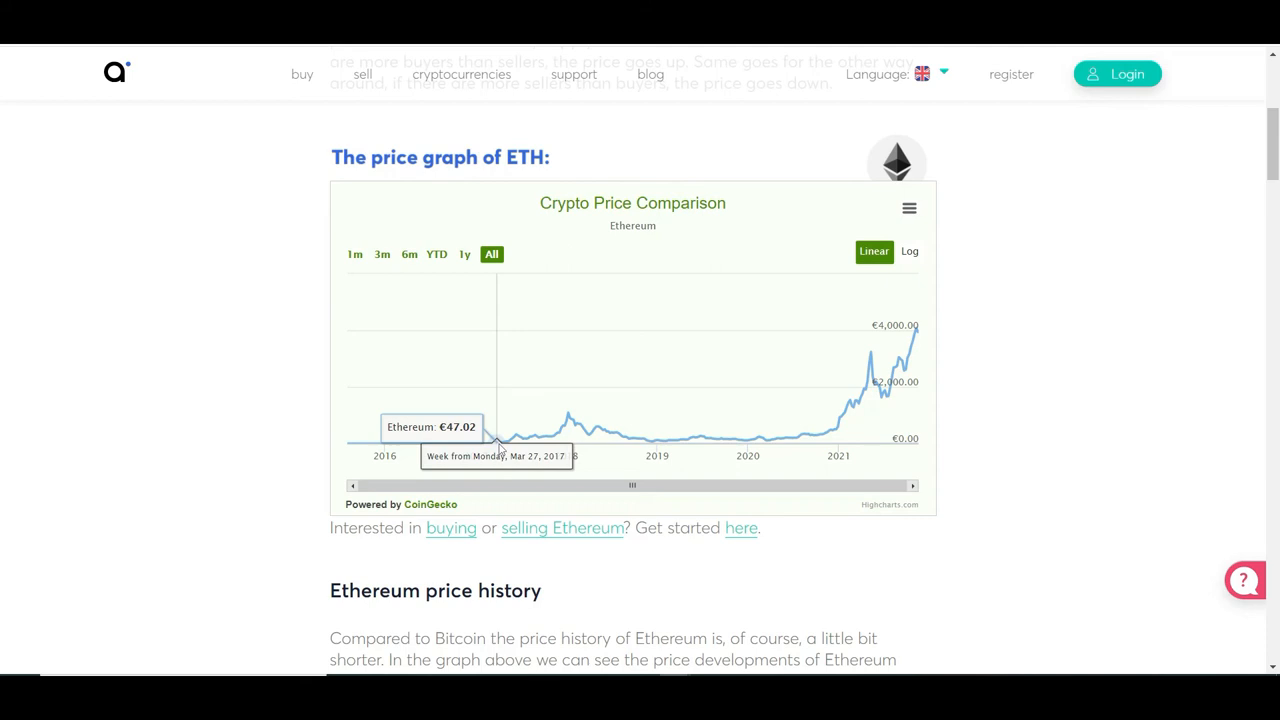
{"action": "mouse_move", "coordinate": [504, 432]}
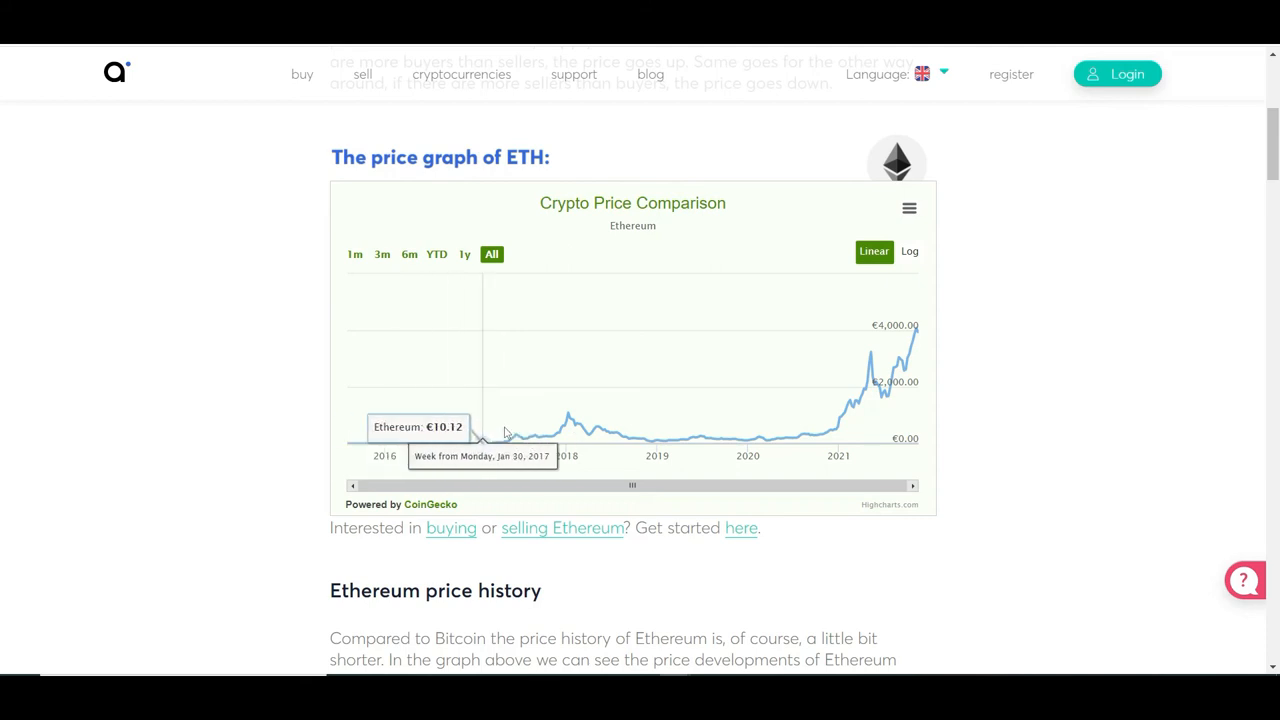
{"action": "mouse_move", "coordinate": [764, 440]}
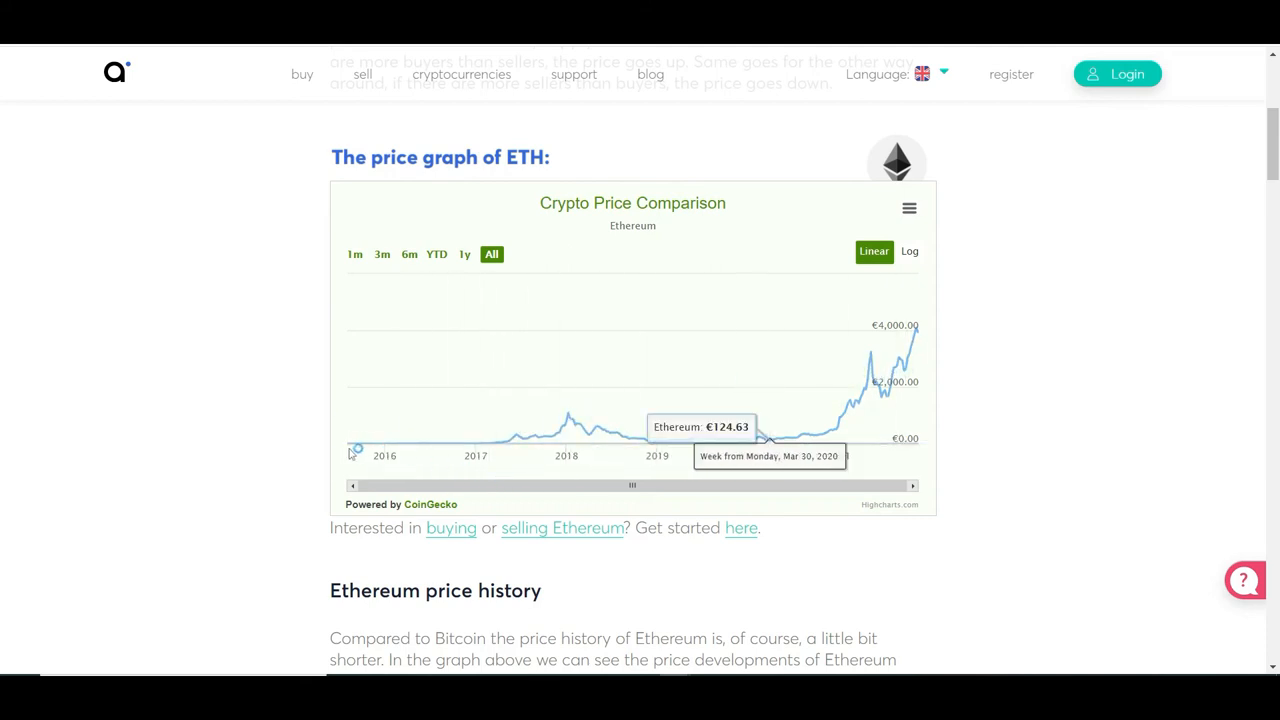
{"action": "mouse_move", "coordinate": [480, 444]}
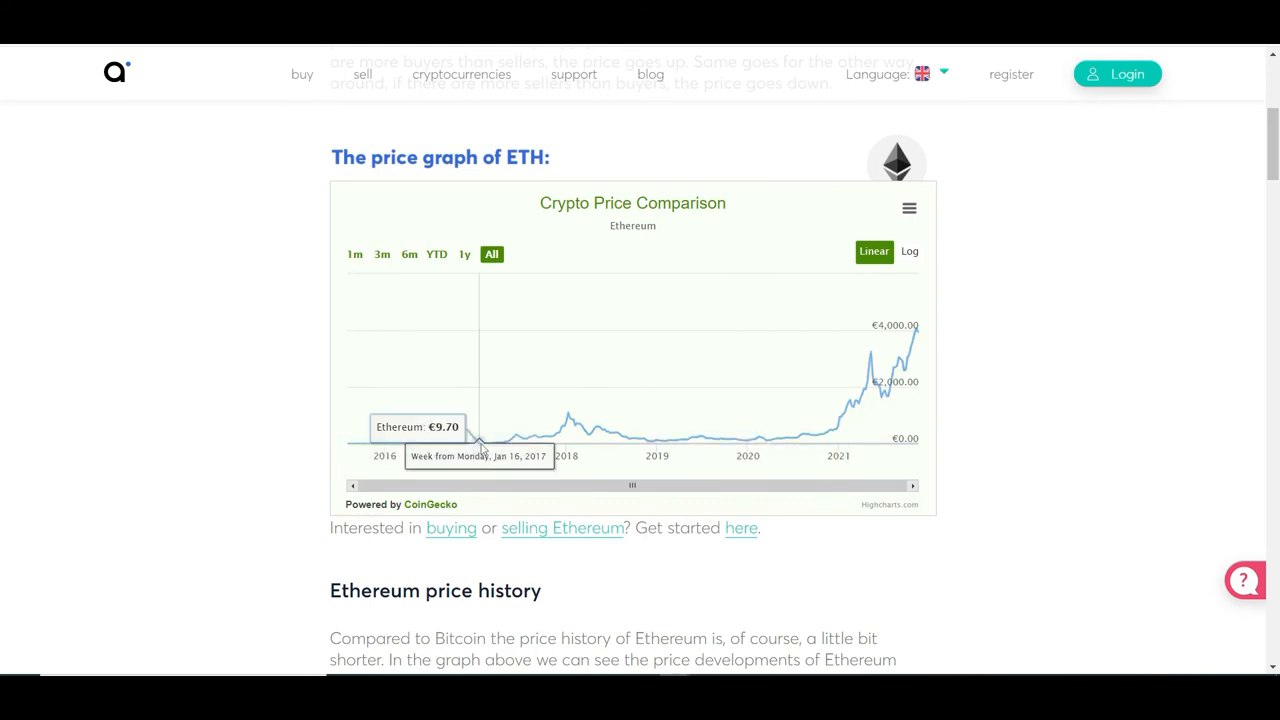
{"action": "mouse_move", "coordinate": [490, 444]}
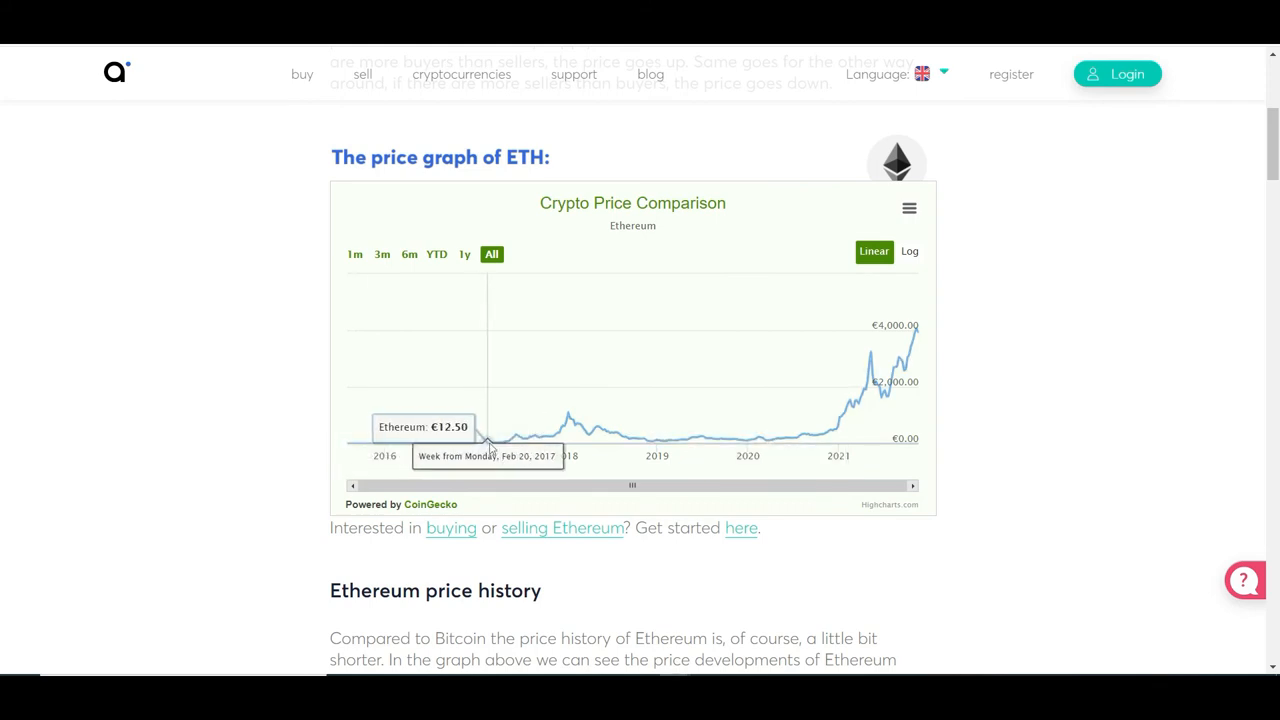
{"action": "mouse_move", "coordinate": [510, 444]}
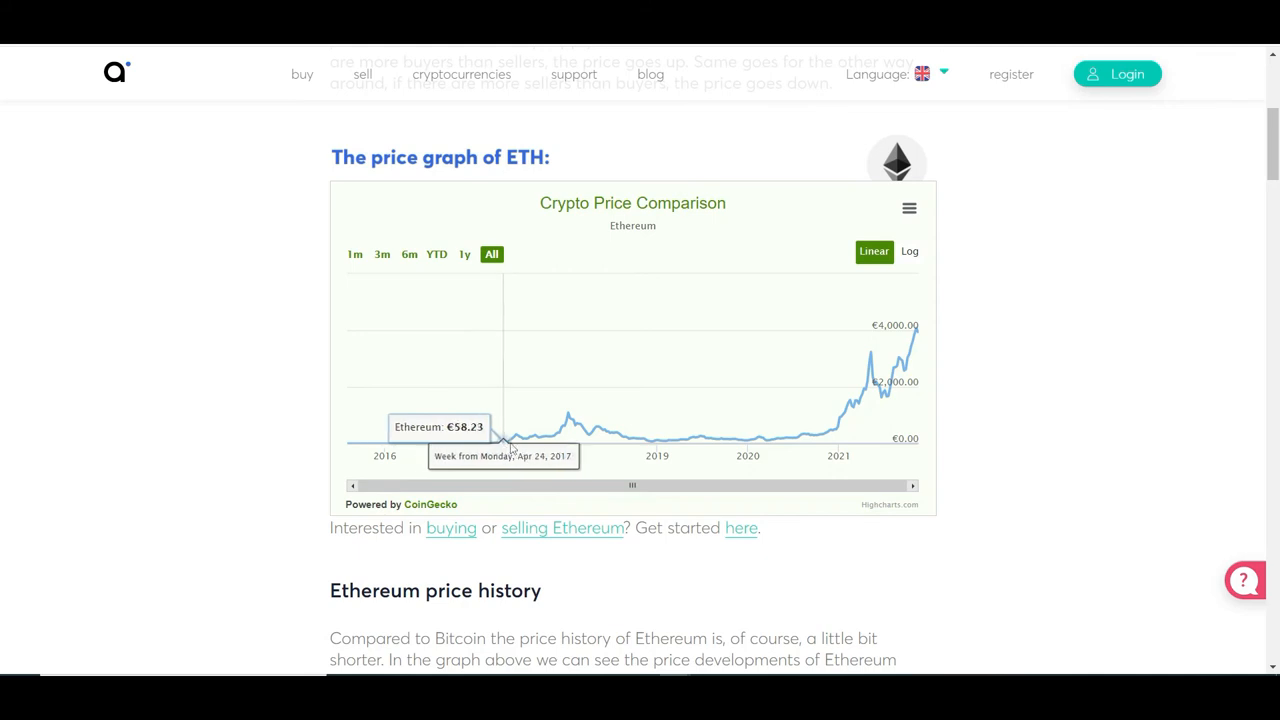
{"action": "mouse_move", "coordinate": [558, 436]}
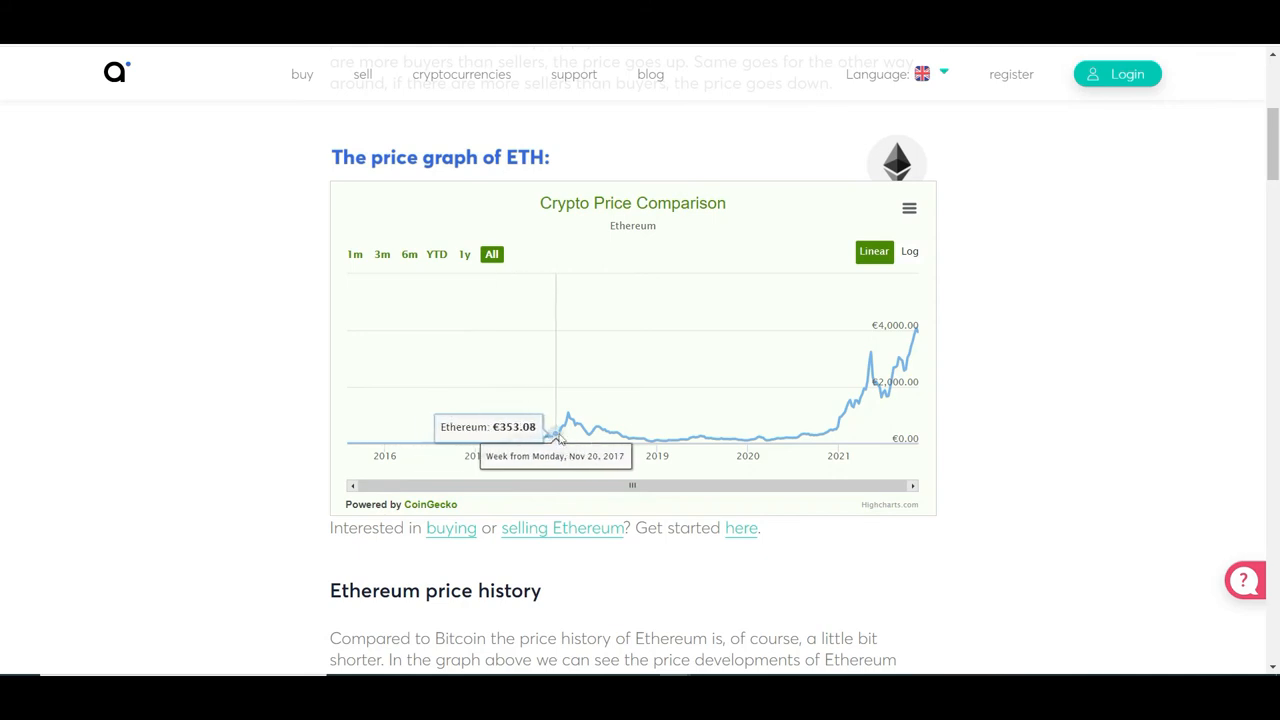
{"action": "mouse_move", "coordinate": [572, 420]}
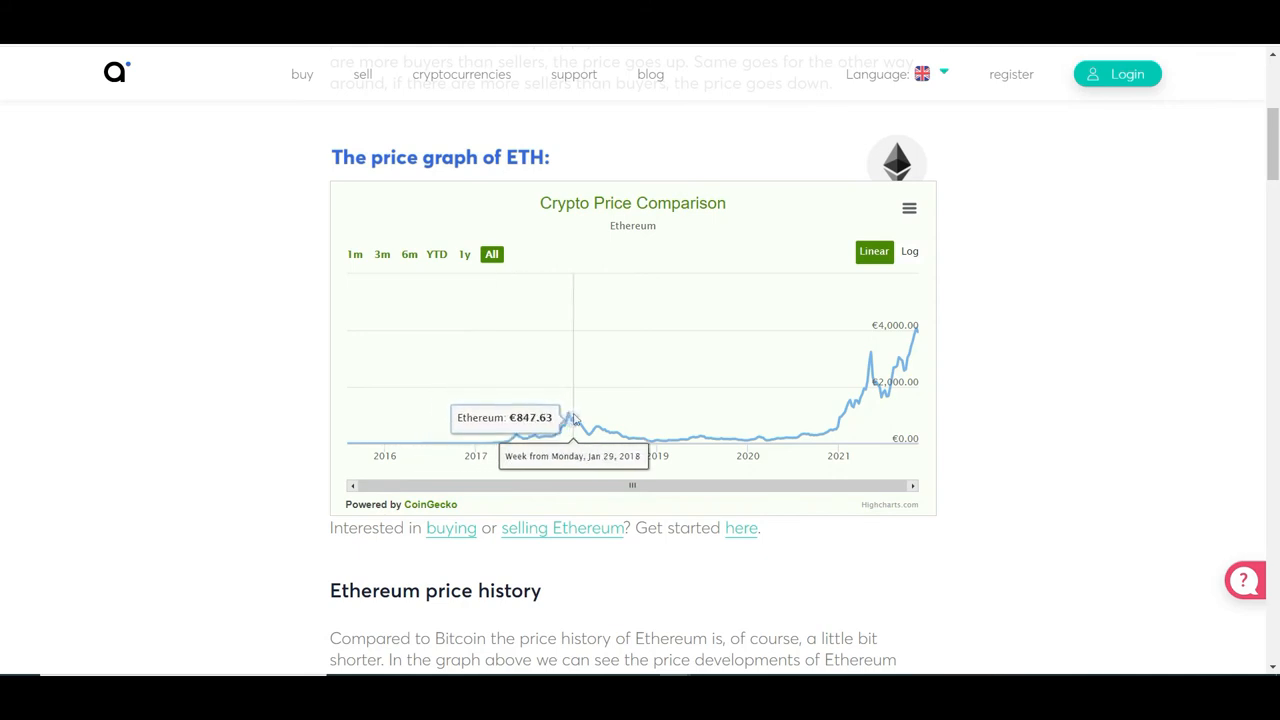
{"action": "mouse_move", "coordinate": [580, 436]}
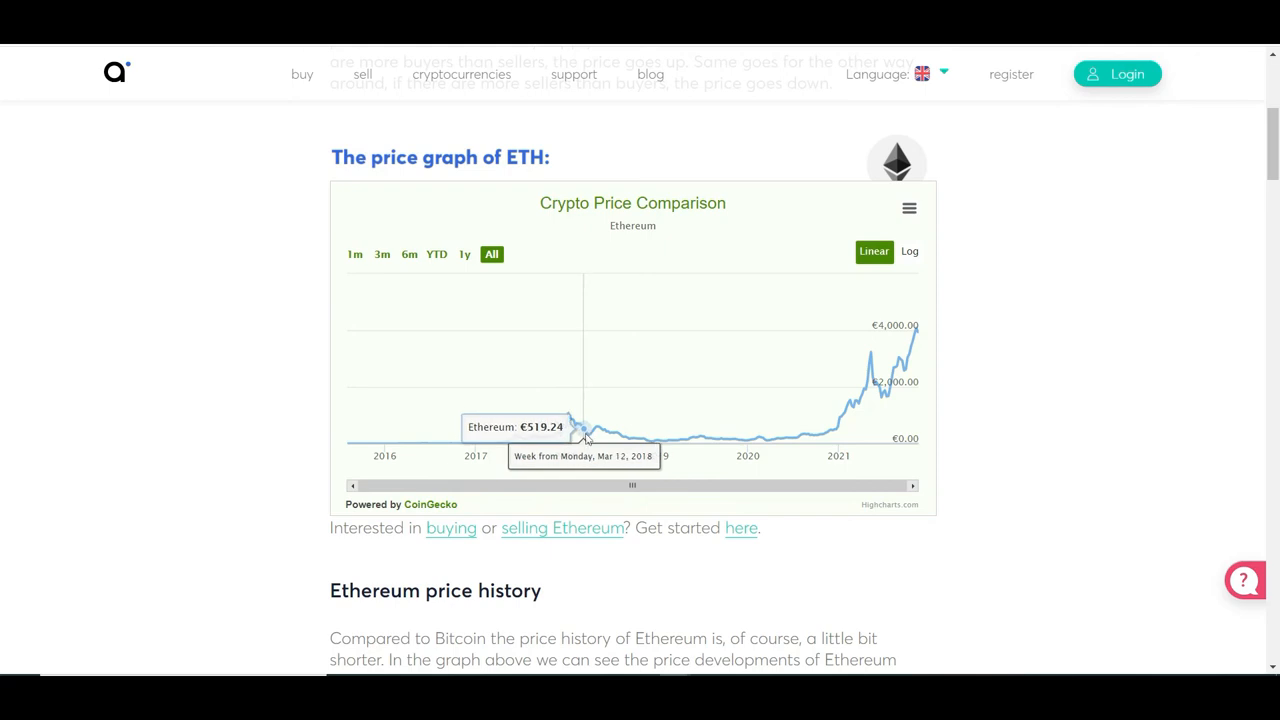
{"action": "mouse_move", "coordinate": [630, 440]}
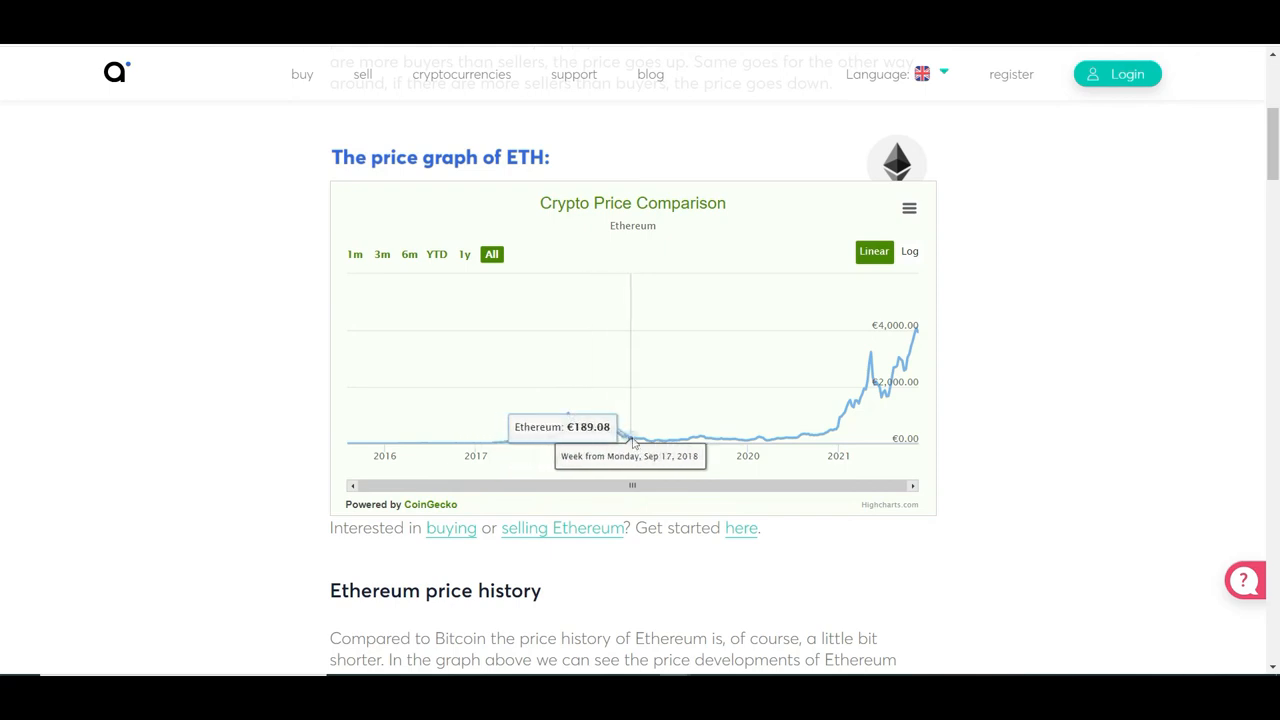
{"action": "mouse_move", "coordinate": [656, 448]}
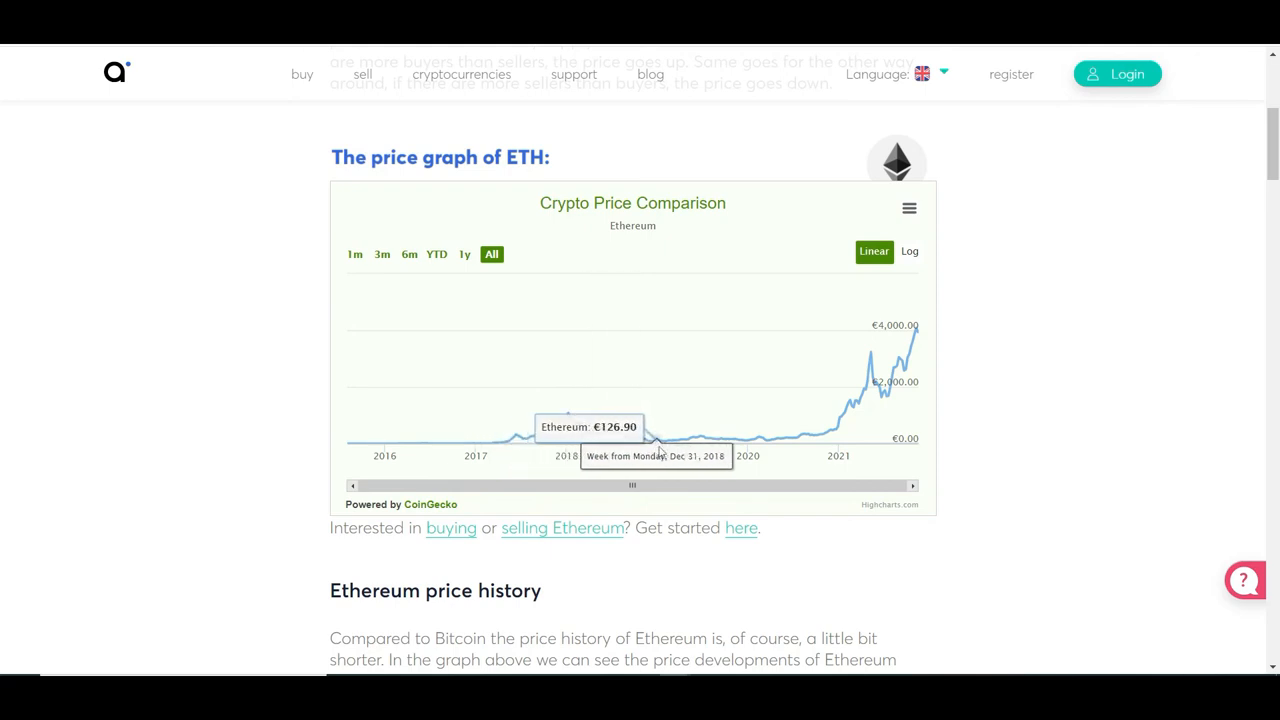
{"action": "mouse_move", "coordinate": [676, 440]}
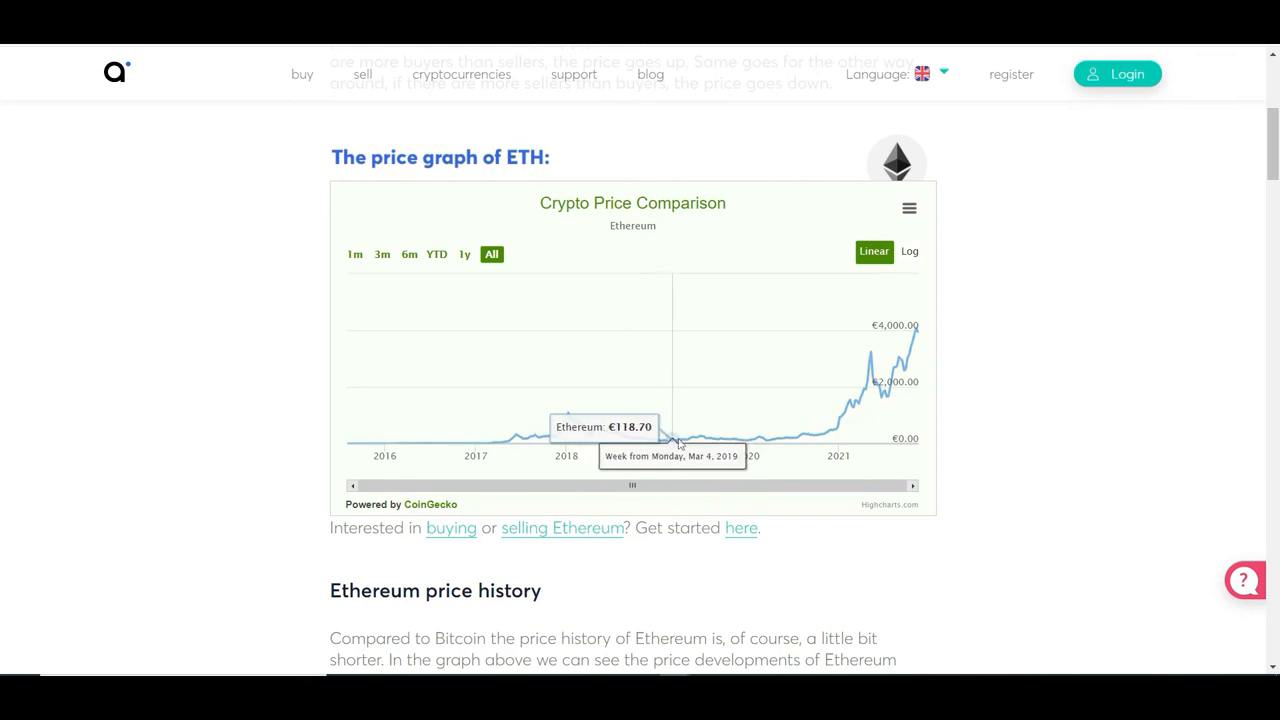
{"action": "mouse_move", "coordinate": [684, 442]}
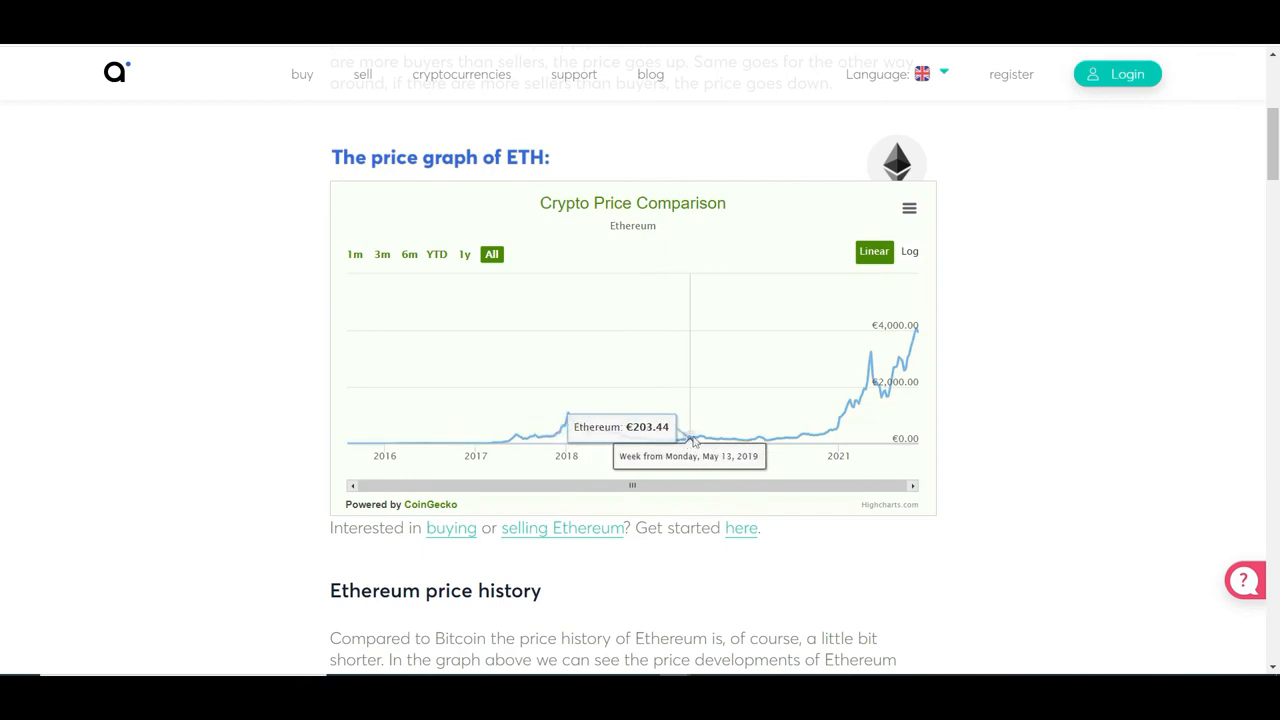
{"action": "mouse_move", "coordinate": [664, 440]}
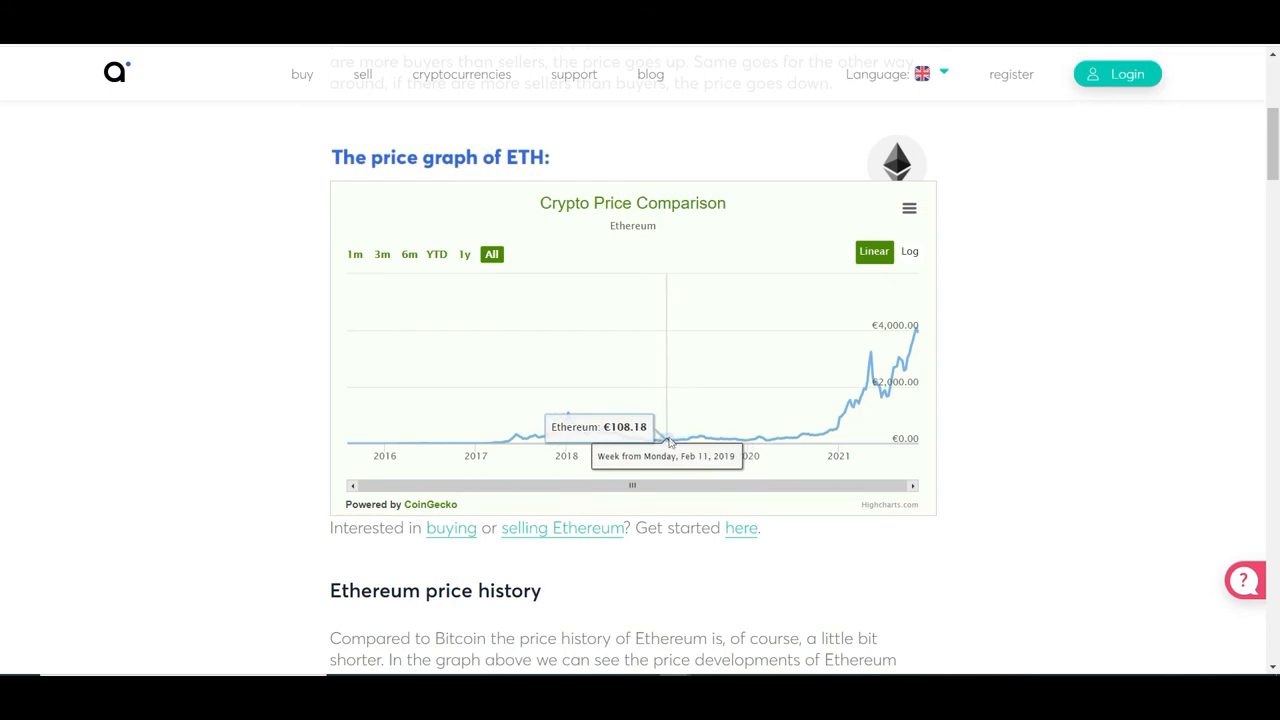
{"action": "mouse_move", "coordinate": [672, 440]}
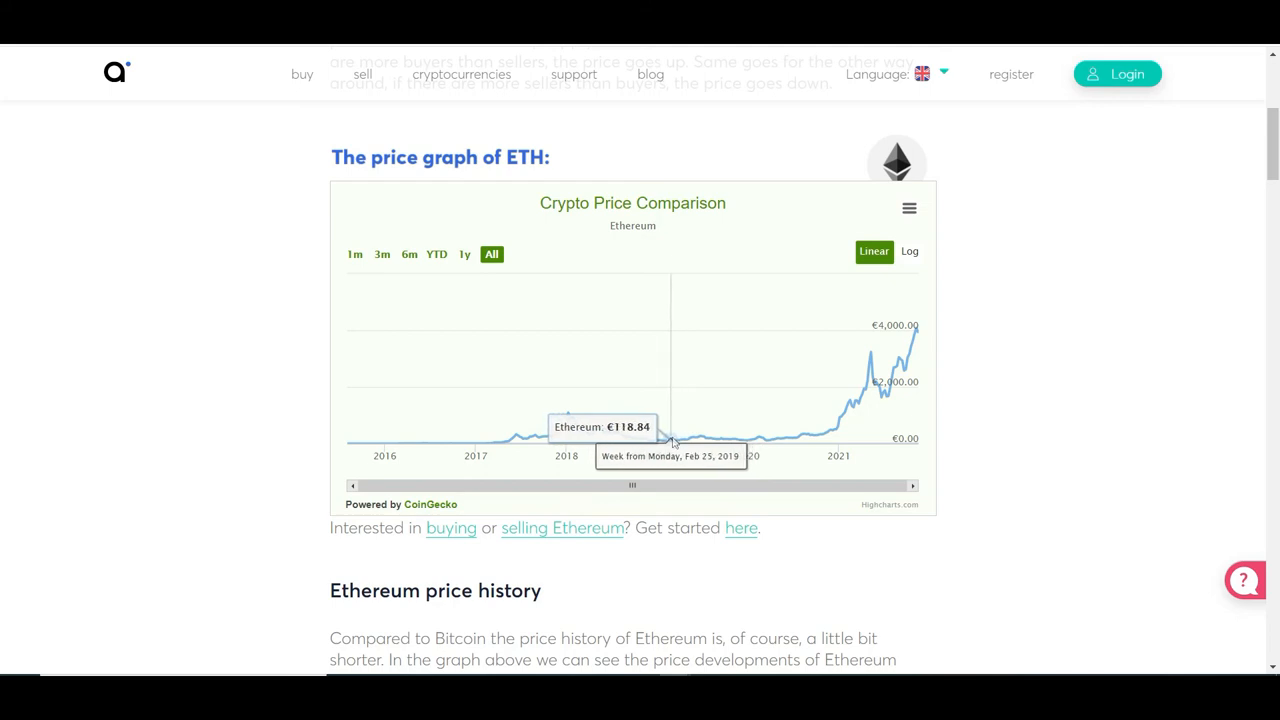
{"action": "mouse_move", "coordinate": [670, 440]}
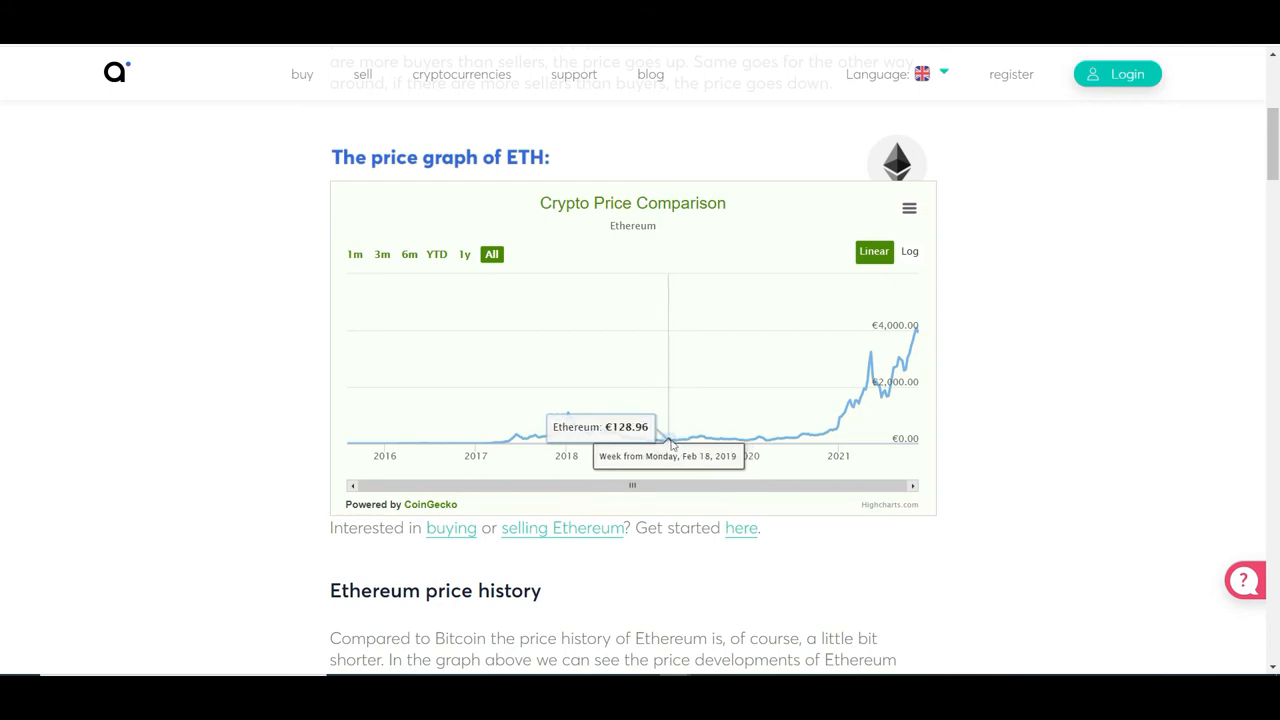
{"action": "mouse_move", "coordinate": [664, 440]}
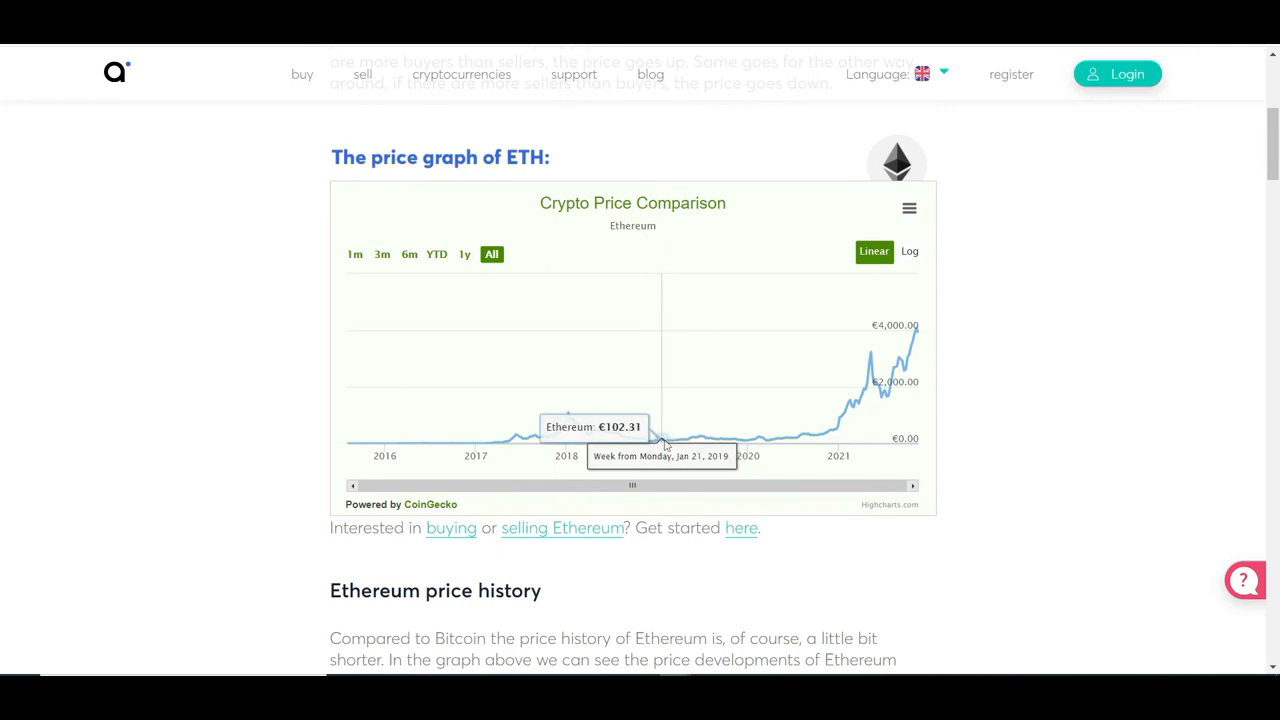
{"action": "mouse_move", "coordinate": [676, 444]}
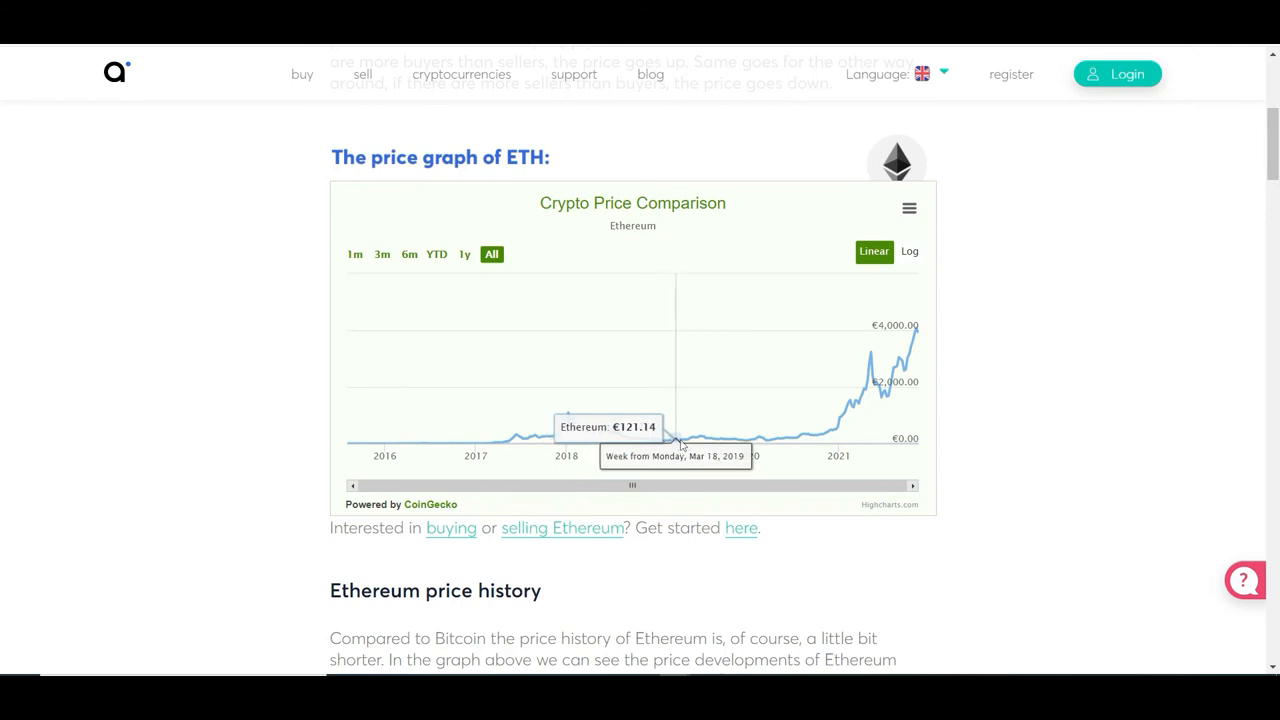
{"action": "mouse_move", "coordinate": [688, 438]}
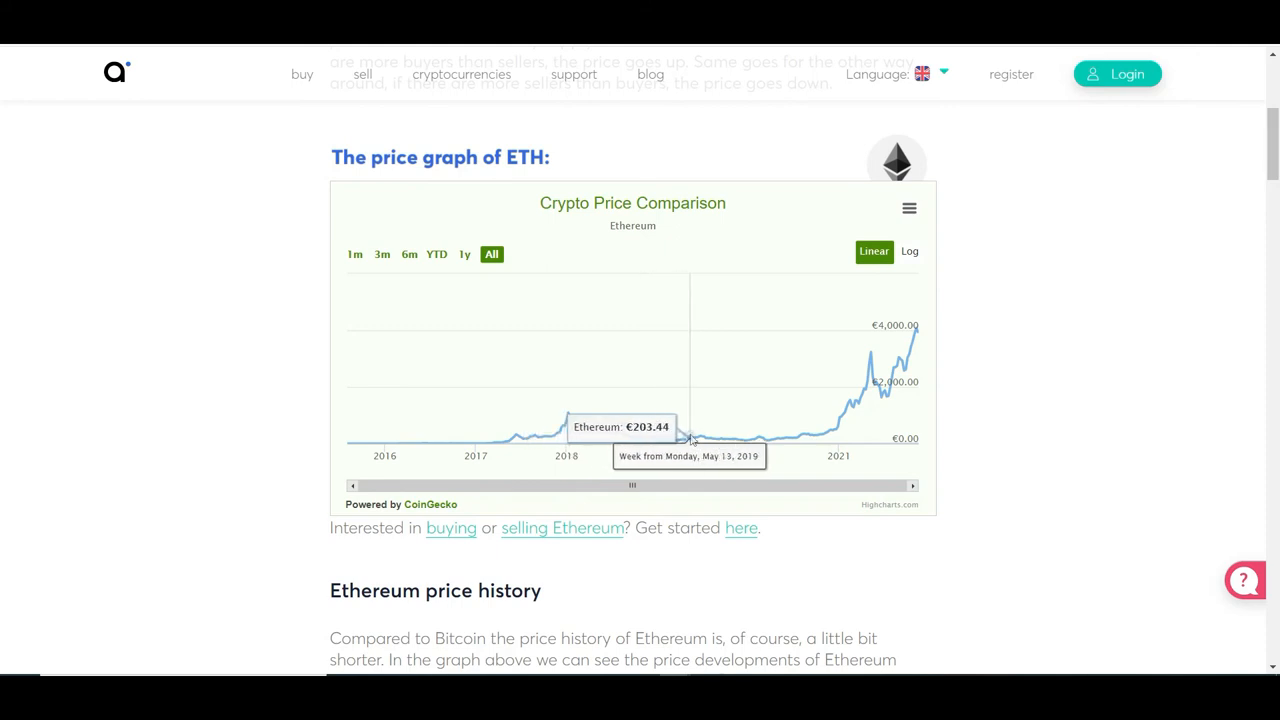
{"action": "mouse_move", "coordinate": [776, 440]}
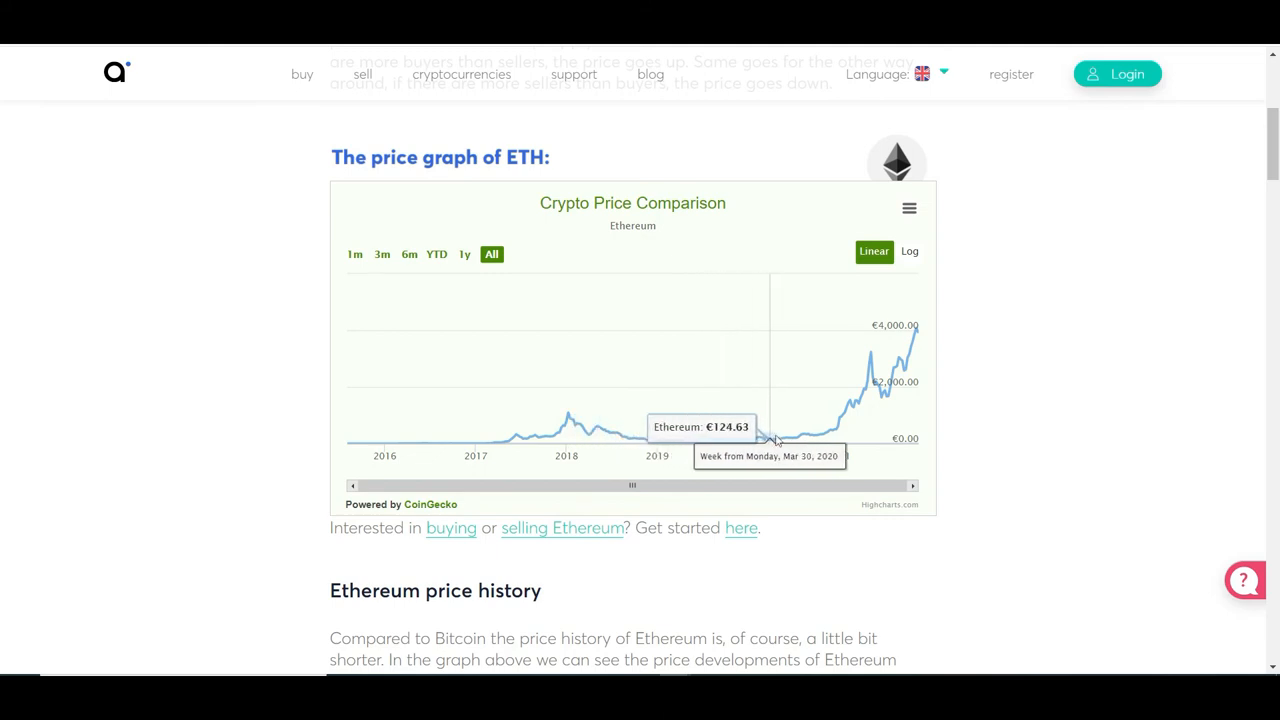
{"action": "mouse_move", "coordinate": [788, 440]}
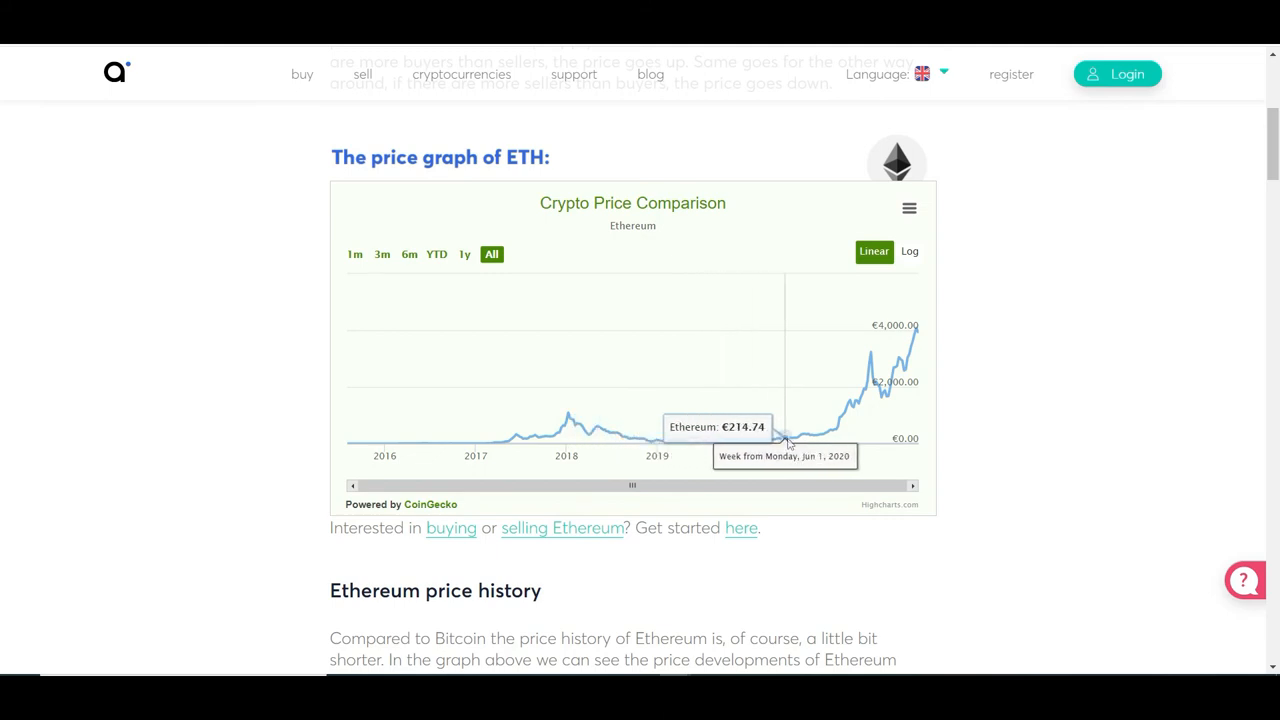
{"action": "mouse_move", "coordinate": [844, 418]}
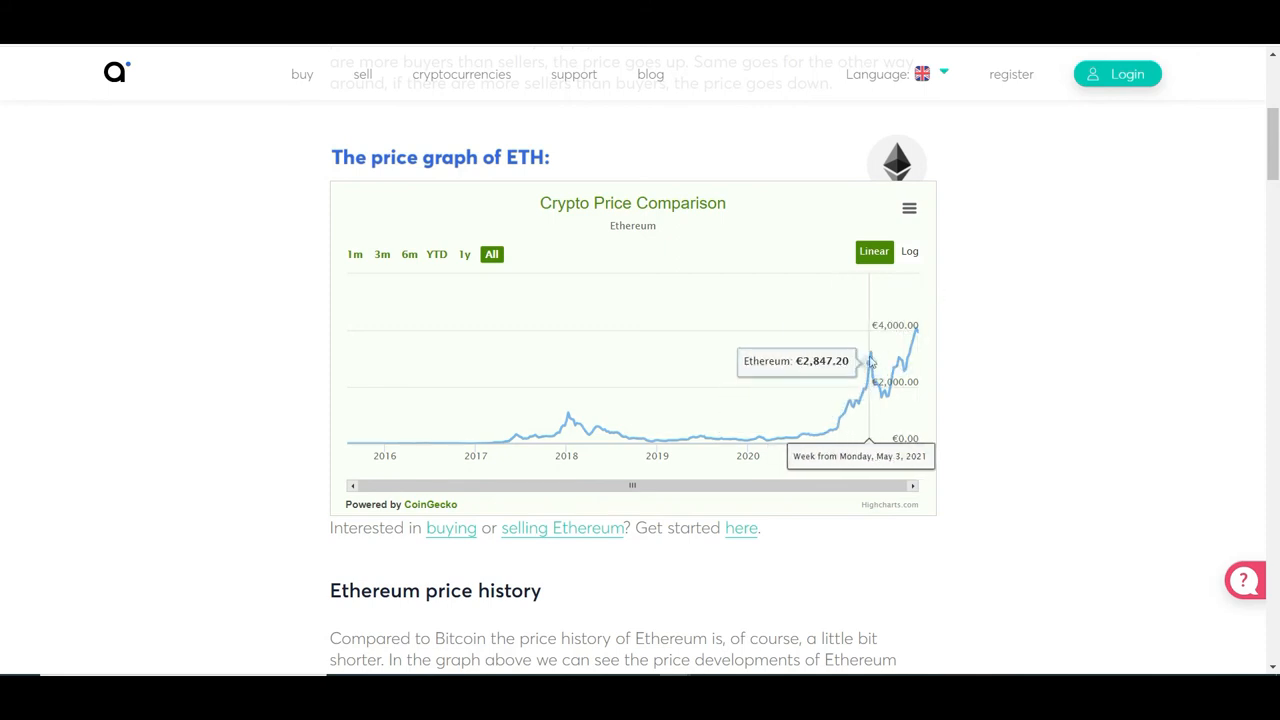
{"action": "mouse_move", "coordinate": [870, 356]}
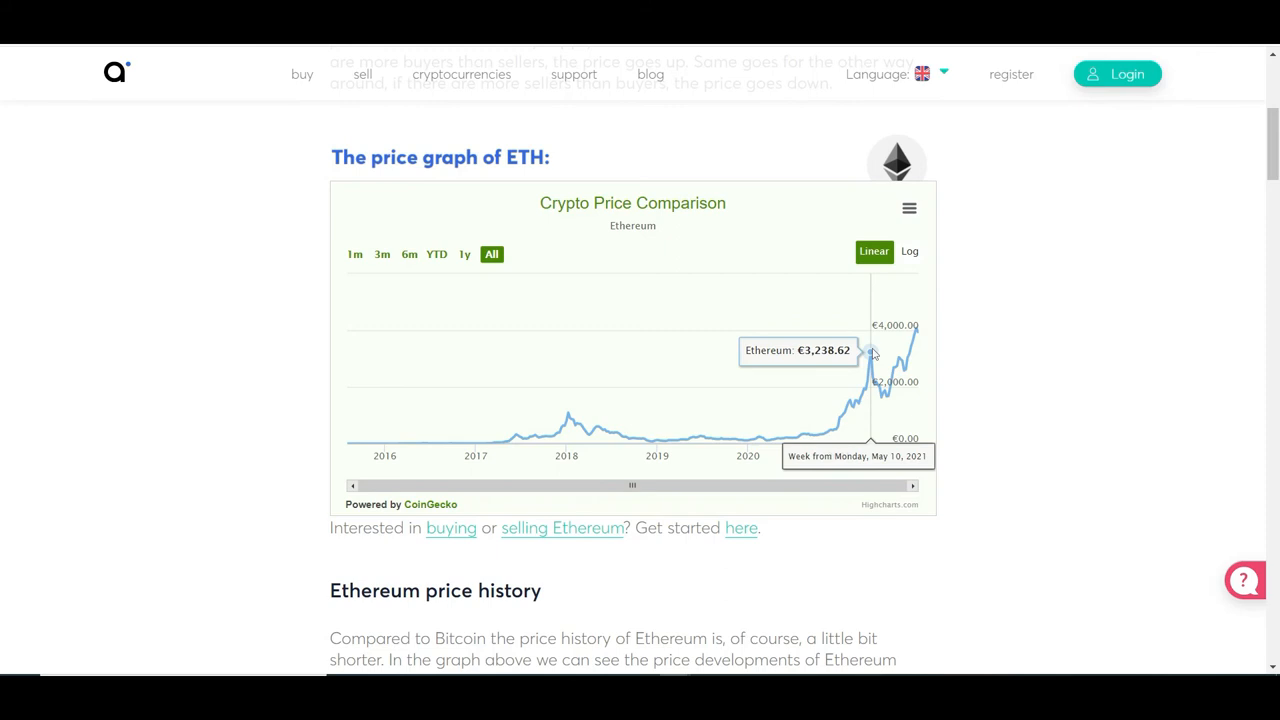
{"action": "mouse_move", "coordinate": [880, 404]}
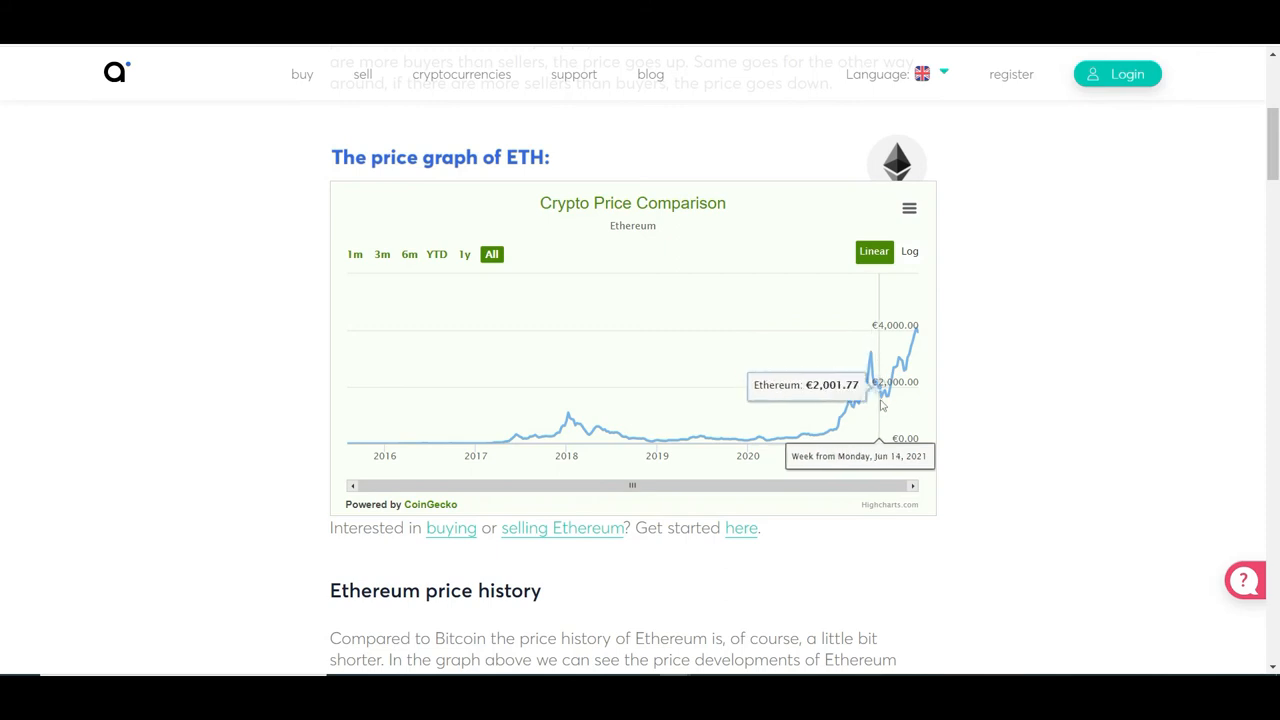
{"action": "mouse_move", "coordinate": [884, 392]}
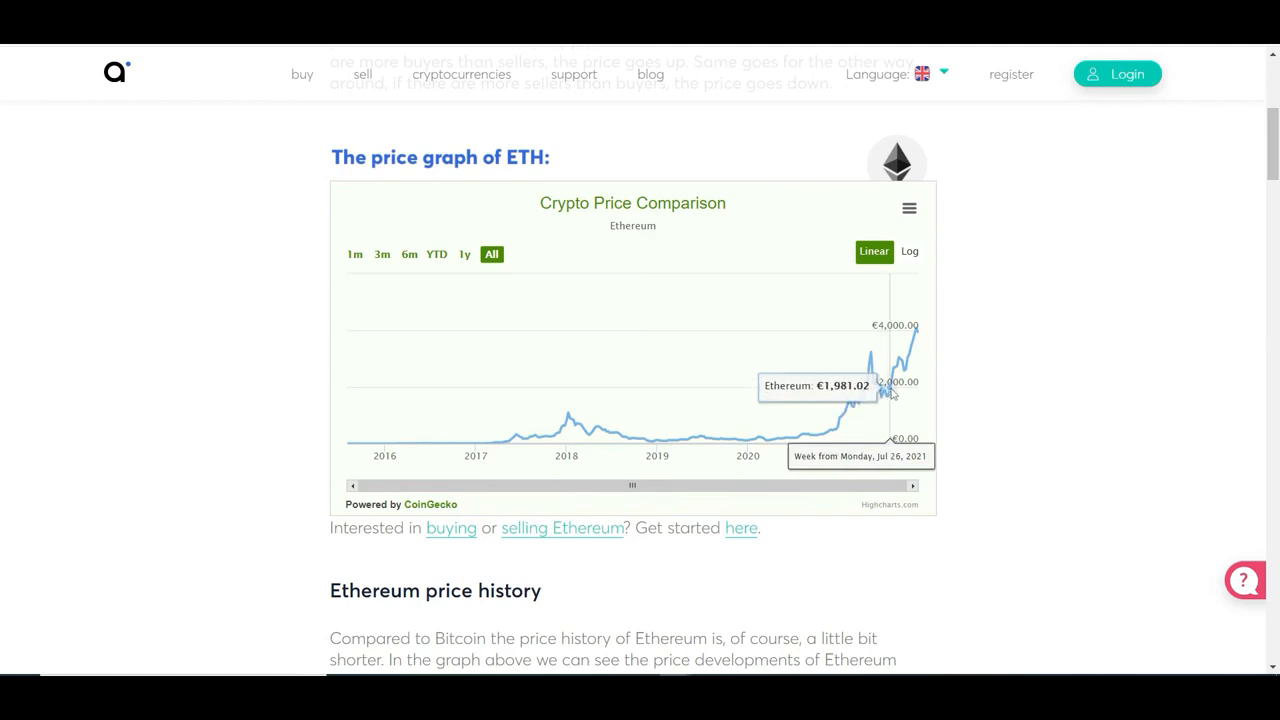
{"action": "mouse_move", "coordinate": [910, 348]}
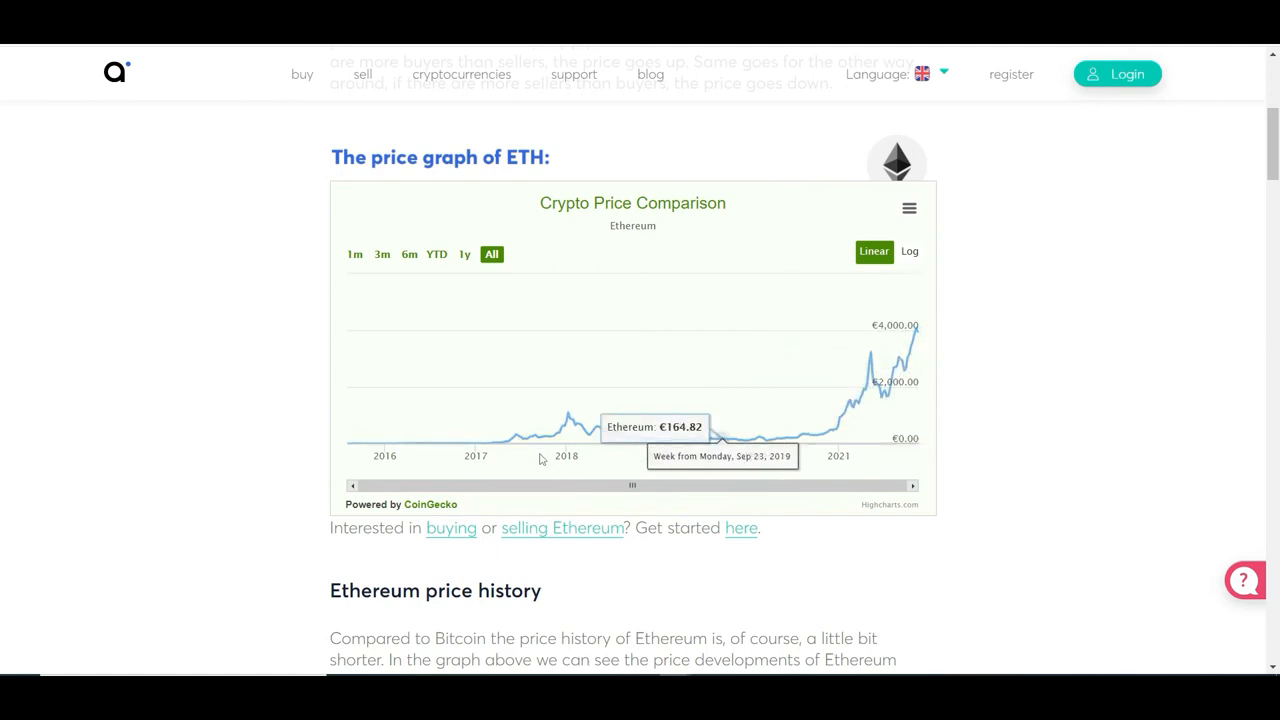
{"action": "mouse_move", "coordinate": [836, 384]}
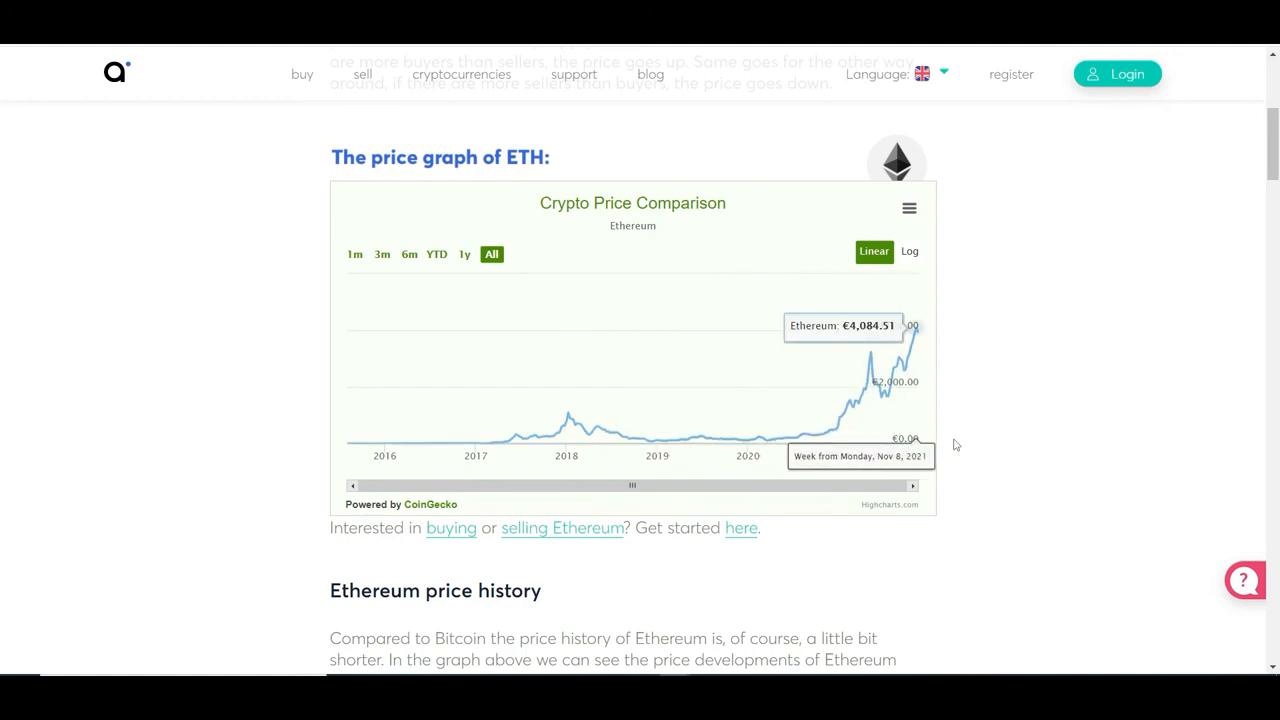
{"action": "mouse_move", "coordinate": [1032, 388]}
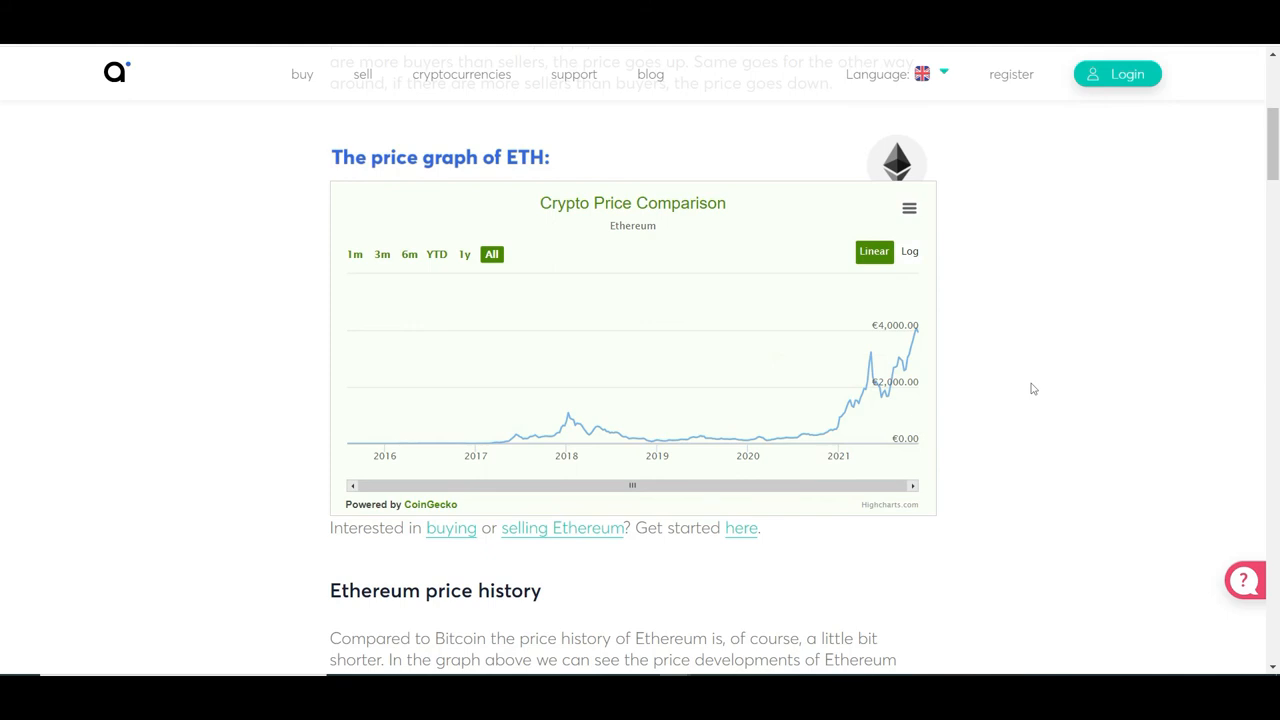
{"action": "mouse_move", "coordinate": [1046, 356]}
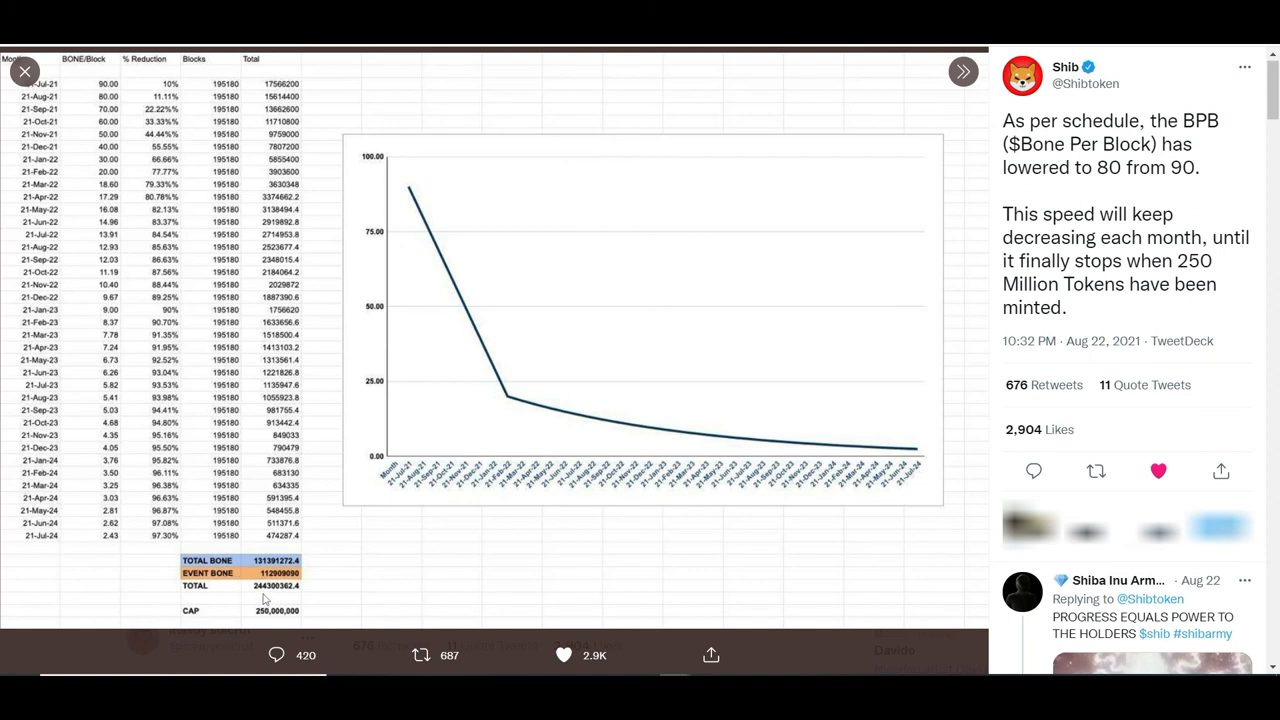
{"action": "mouse_move", "coordinate": [268, 596]}
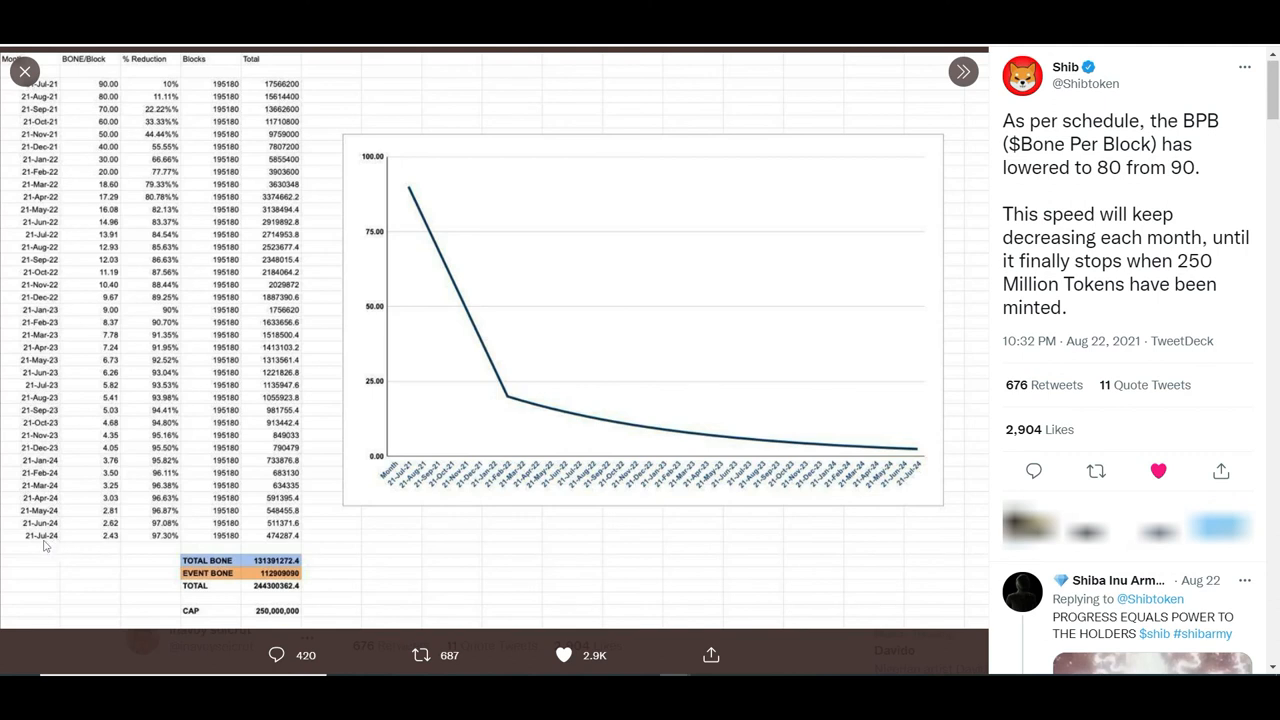
{"action": "mouse_move", "coordinate": [316, 548]}
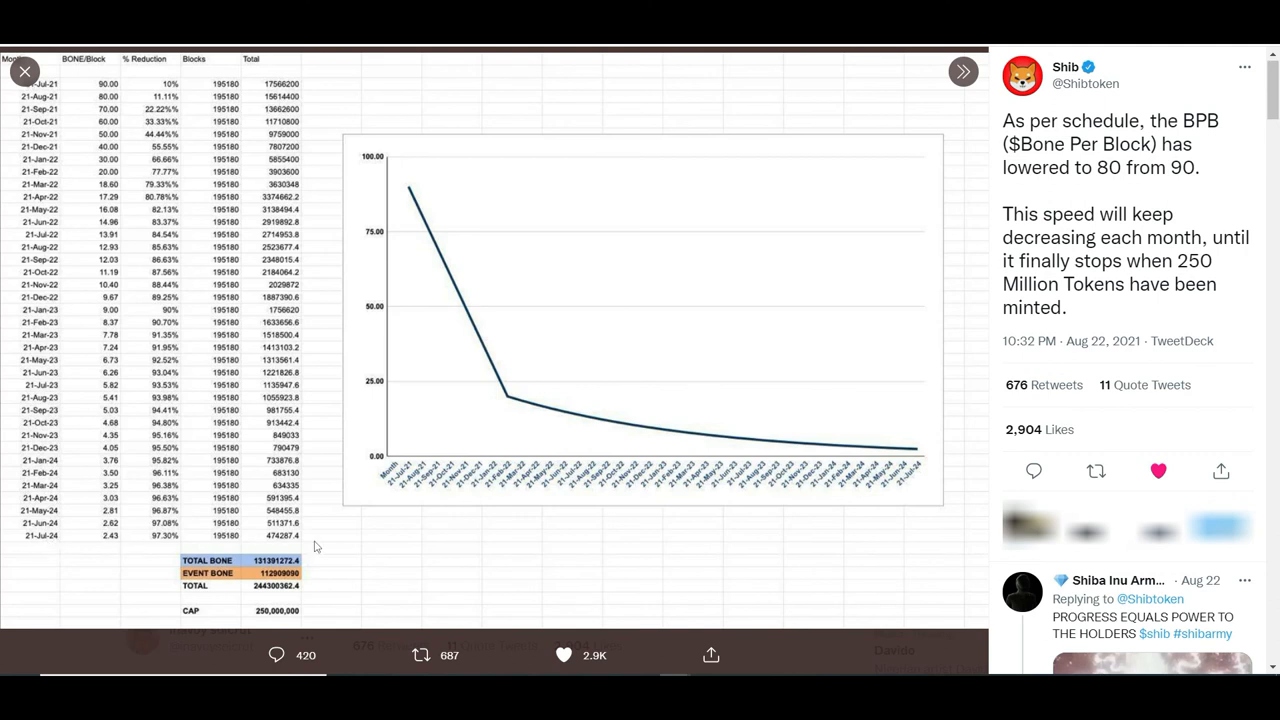
{"action": "mouse_move", "coordinate": [52, 550]}
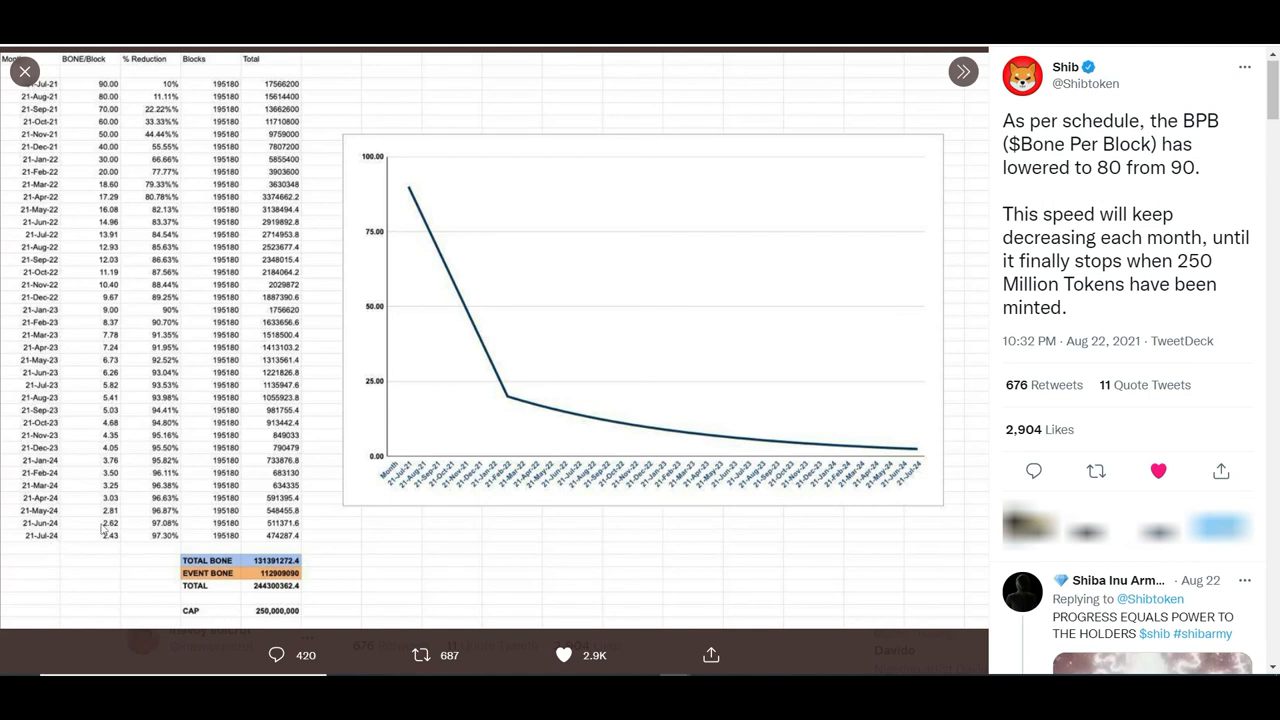
{"action": "mouse_move", "coordinate": [104, 528]}
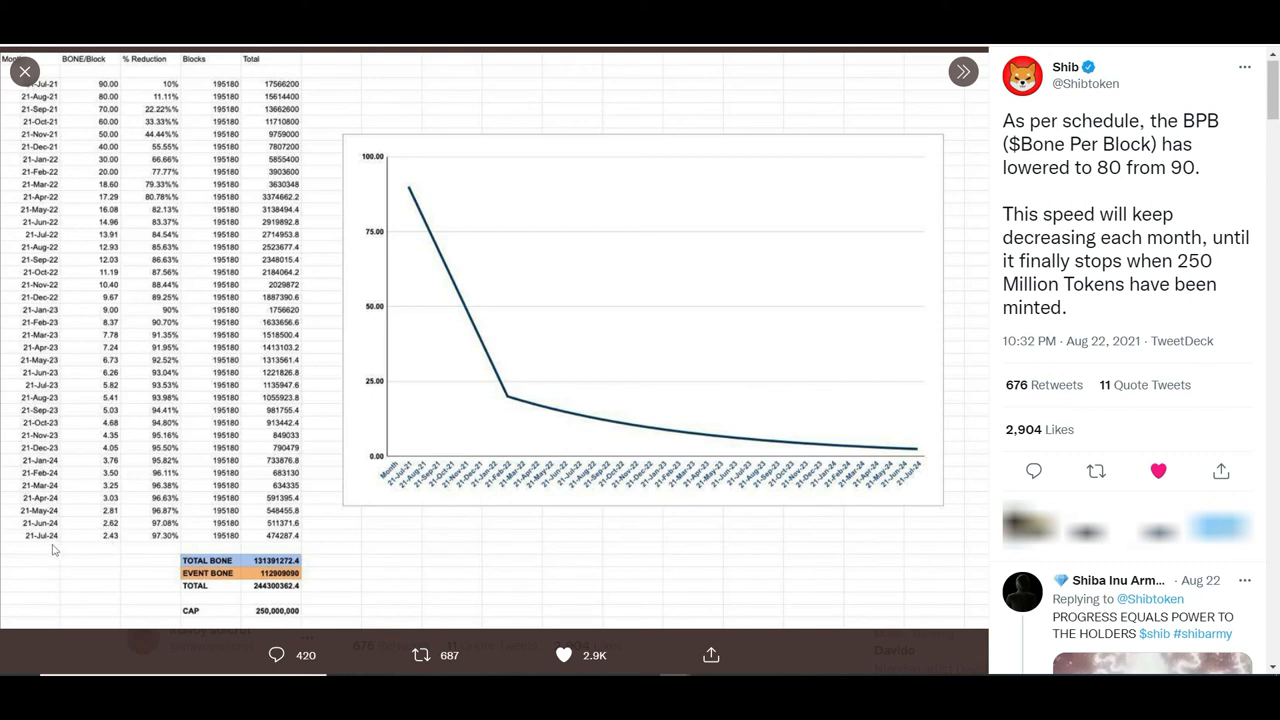
{"action": "mouse_move", "coordinate": [48, 576]}
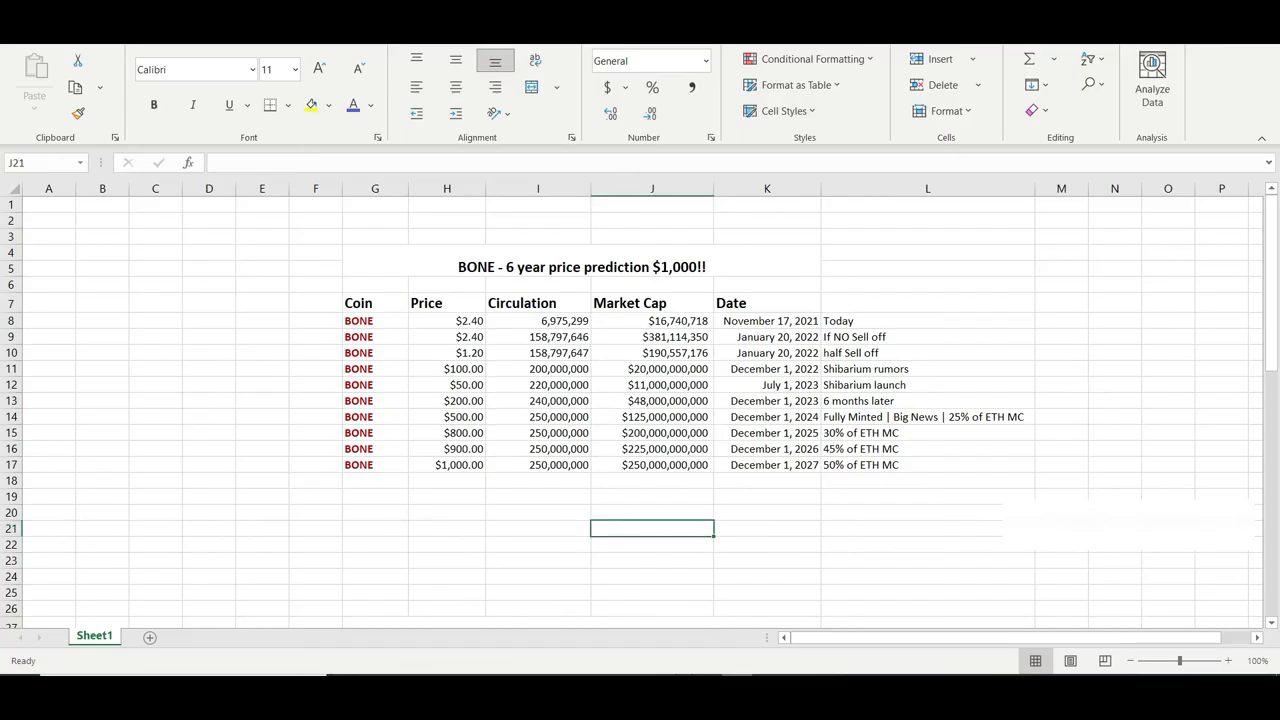
{"action": "left_click", "coordinate": [928, 418]}
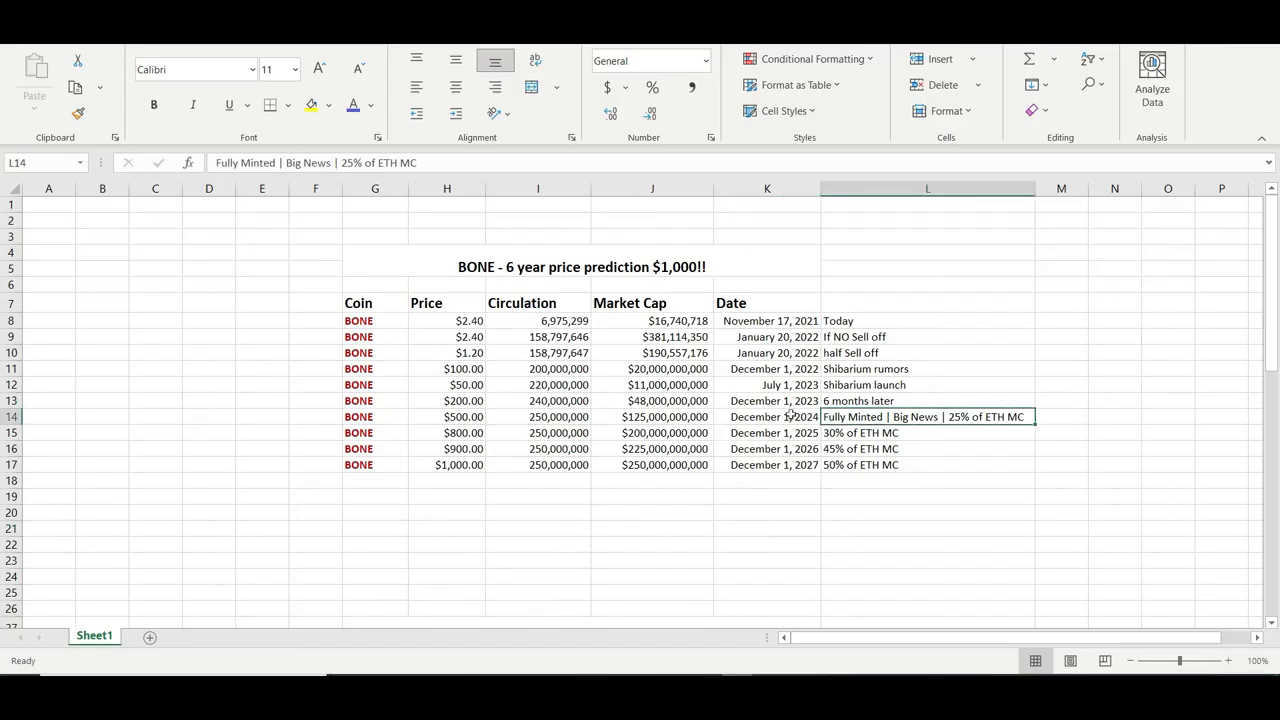
{"action": "left_click", "coordinate": [768, 416]}
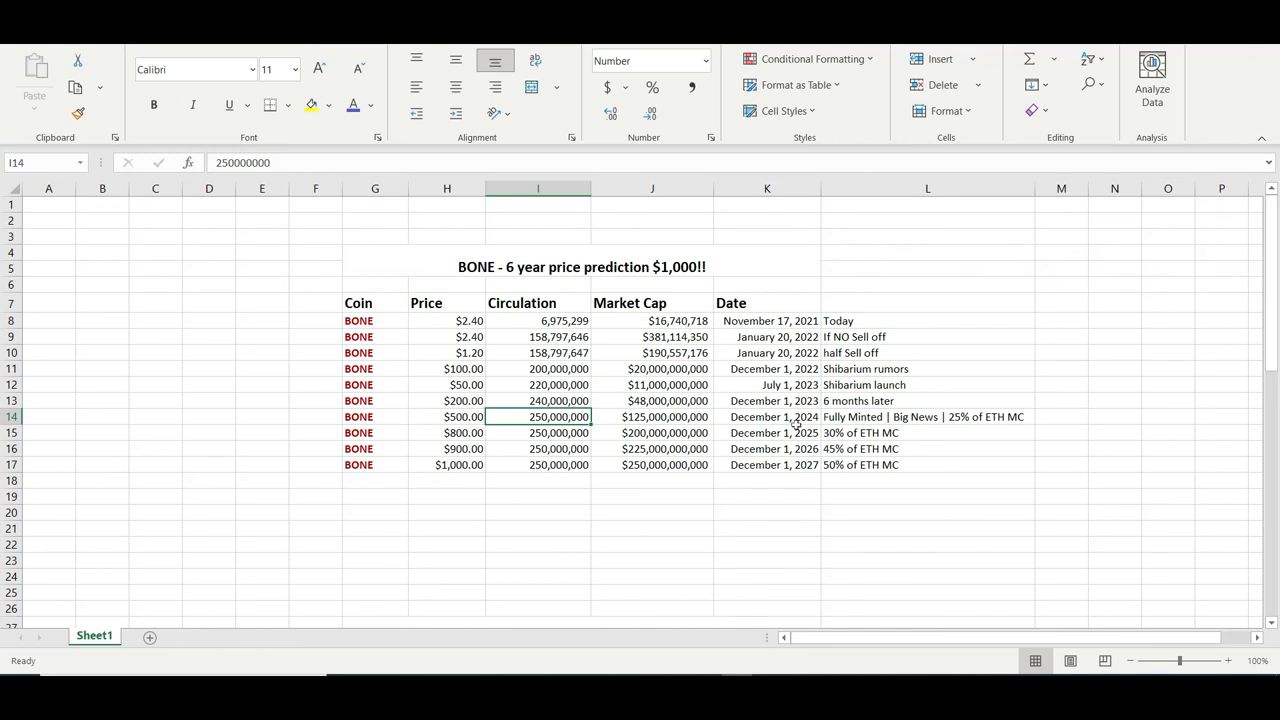
{"action": "left_click", "coordinate": [772, 416]}
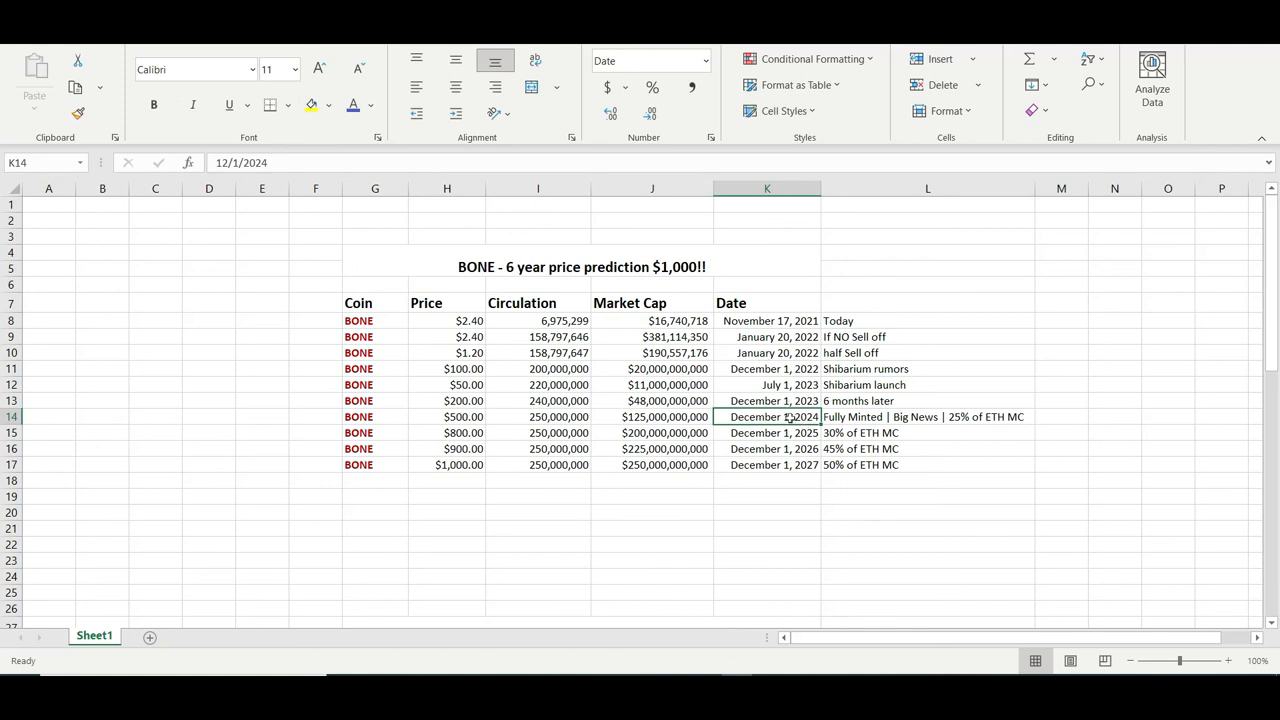
{"action": "left_click", "coordinate": [768, 512]}
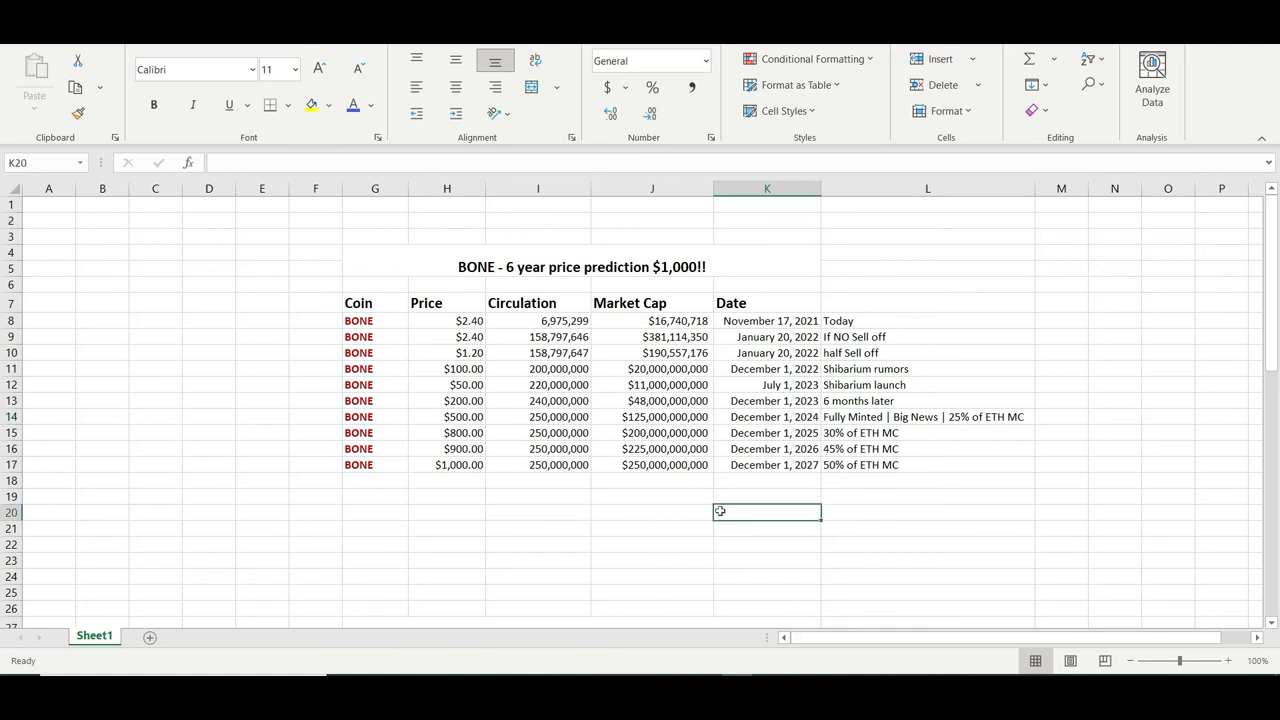
{"action": "left_click", "coordinate": [652, 528]}
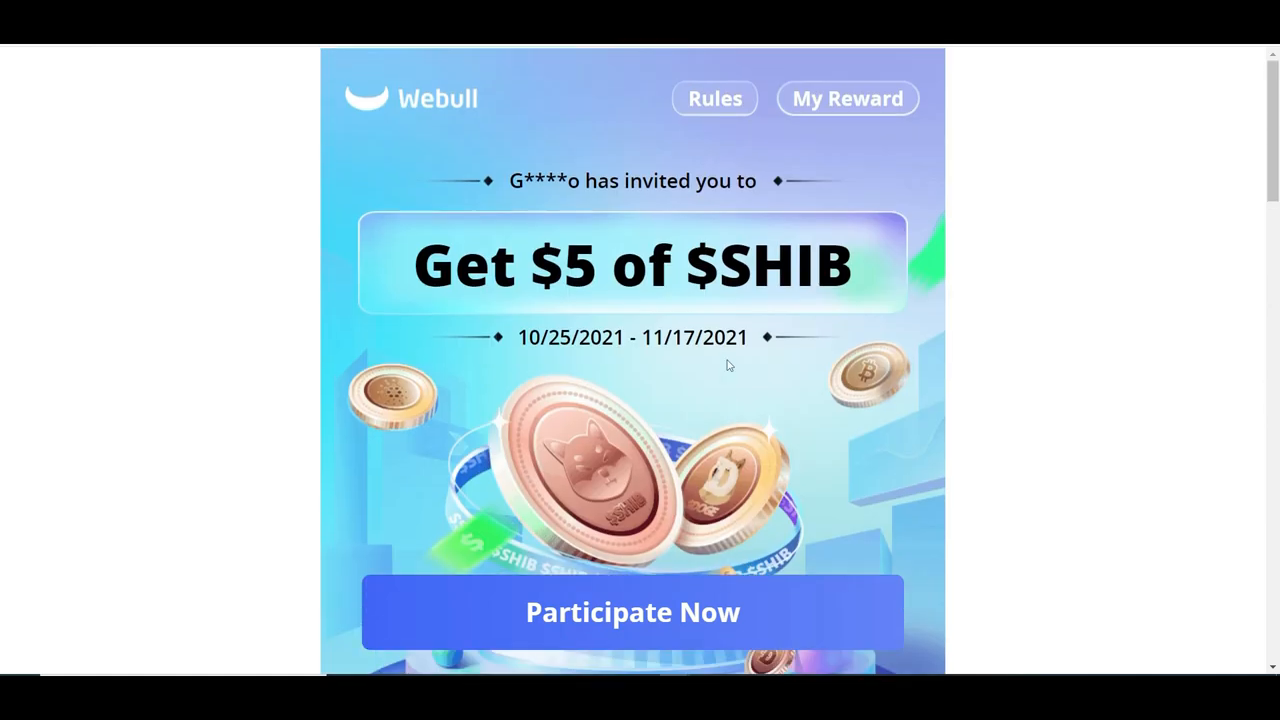
{"action": "mouse_move", "coordinate": [690, 340]}
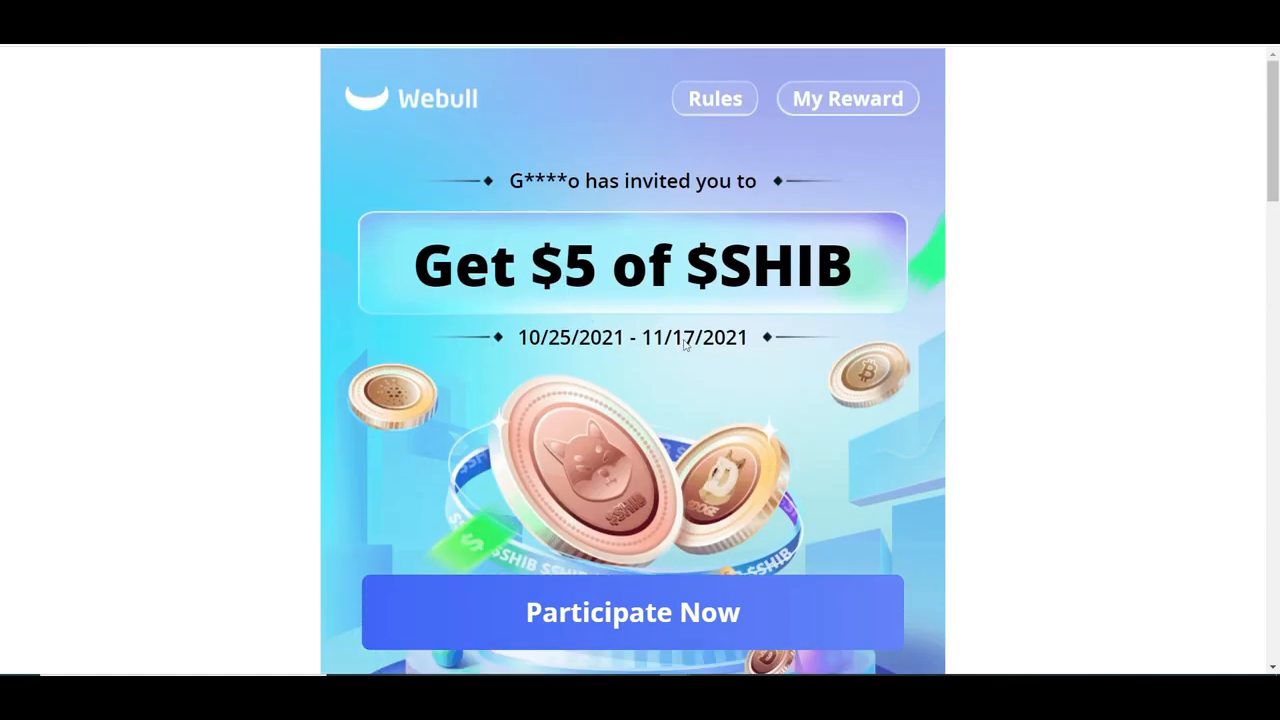
Step: Scroll through the 'How to claim your $5 of $SHIB' steps, then bring up the 'Get your 2 free stocks' offer page
{"action": "scroll", "scroll_direction": "down", "scroll_amount": 3}
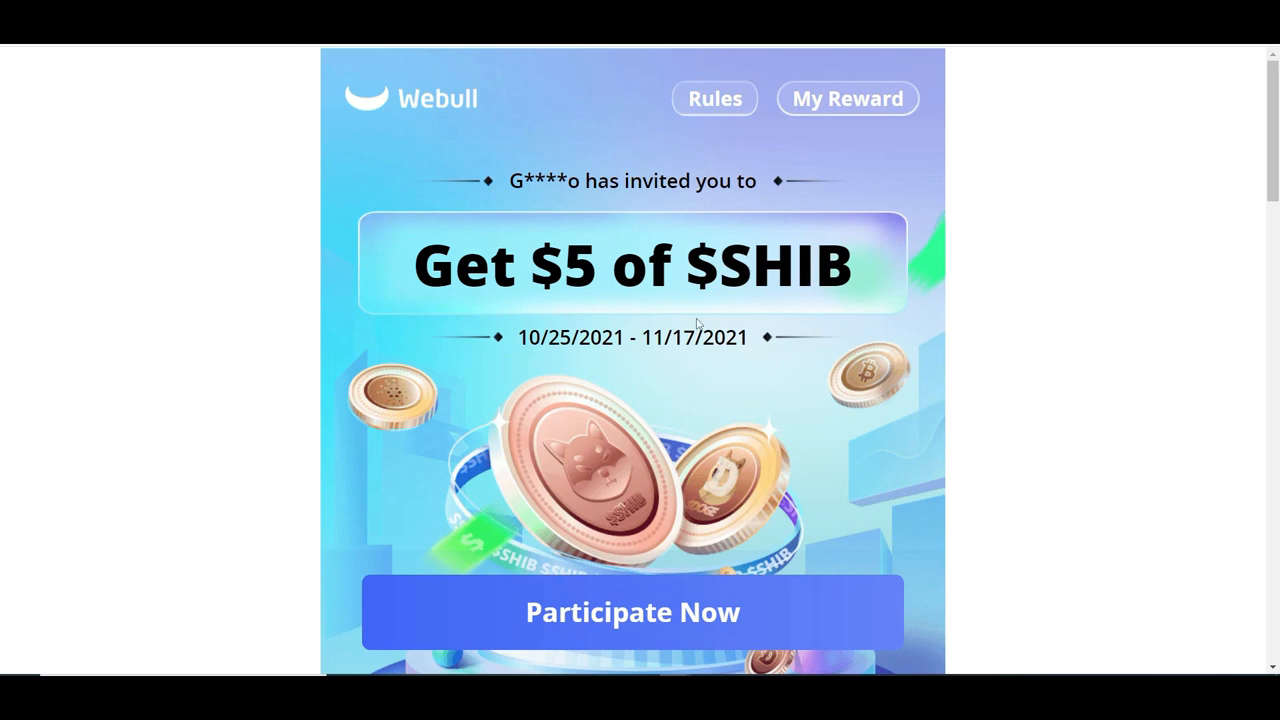
{"action": "scroll", "scroll_direction": "down", "scroll_amount": 3}
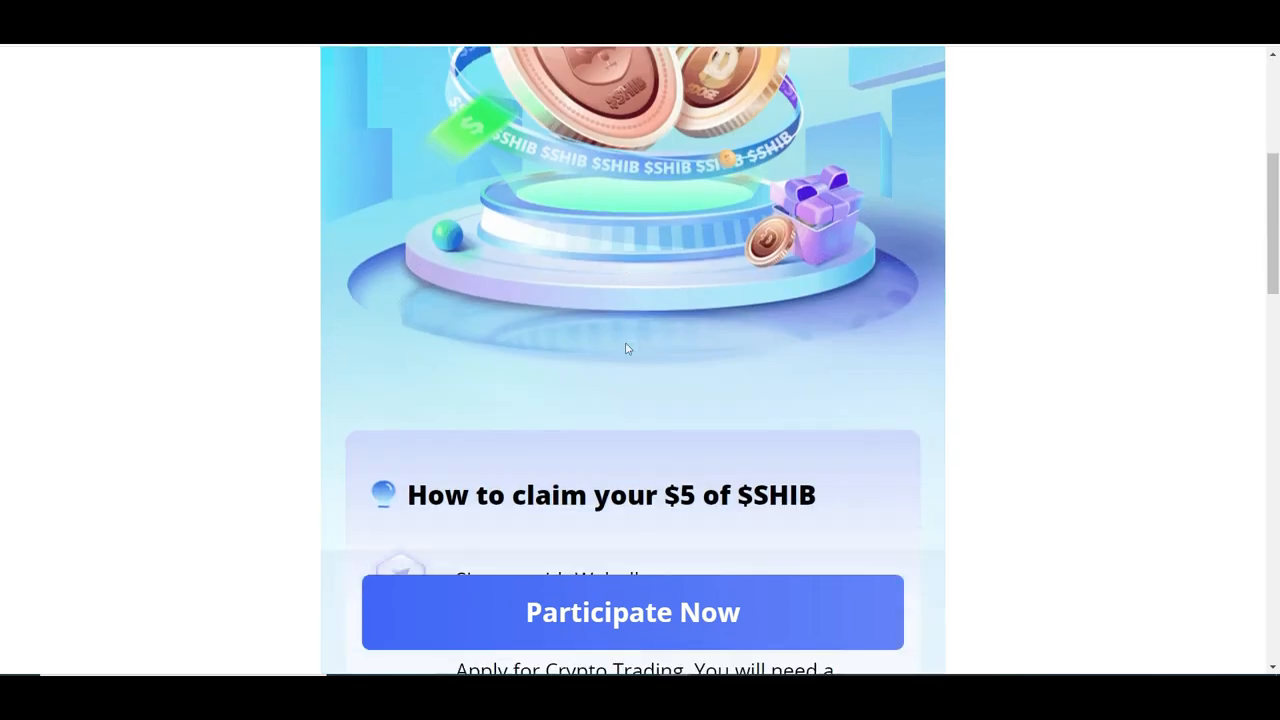
{"action": "scroll", "scroll_direction": "down", "scroll_amount": 3}
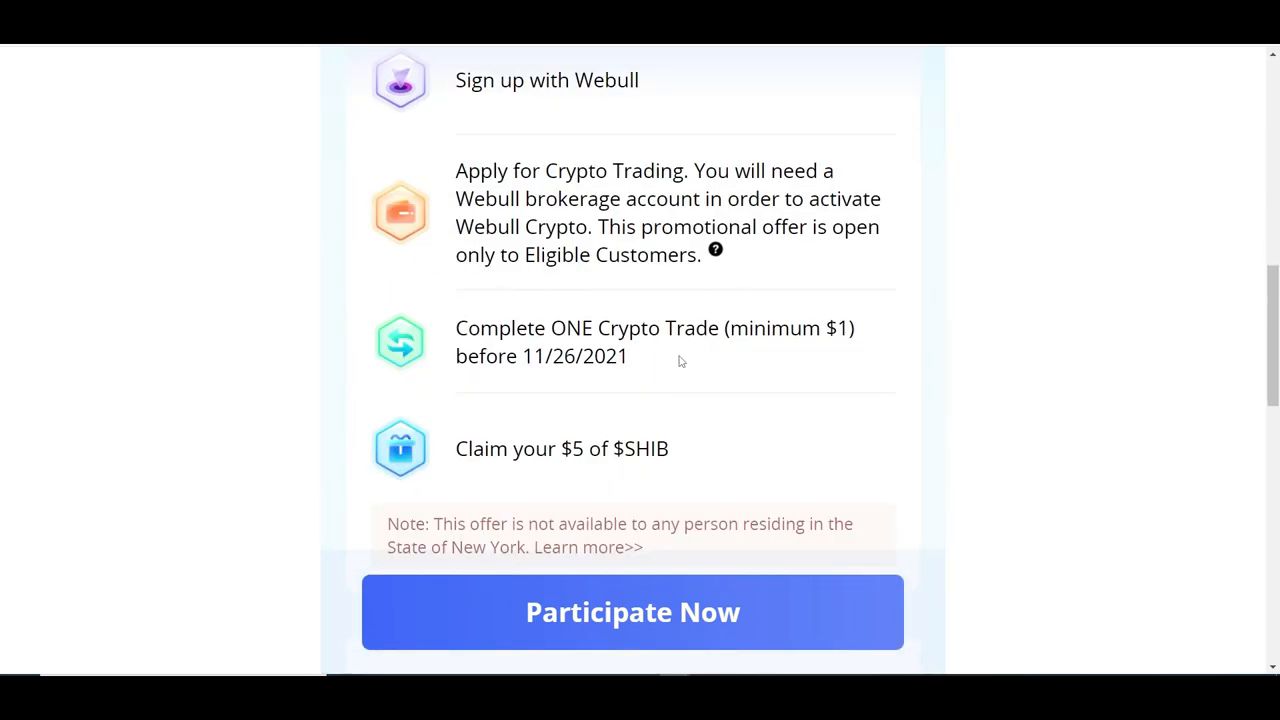
{"action": "mouse_move", "coordinate": [496, 178]}
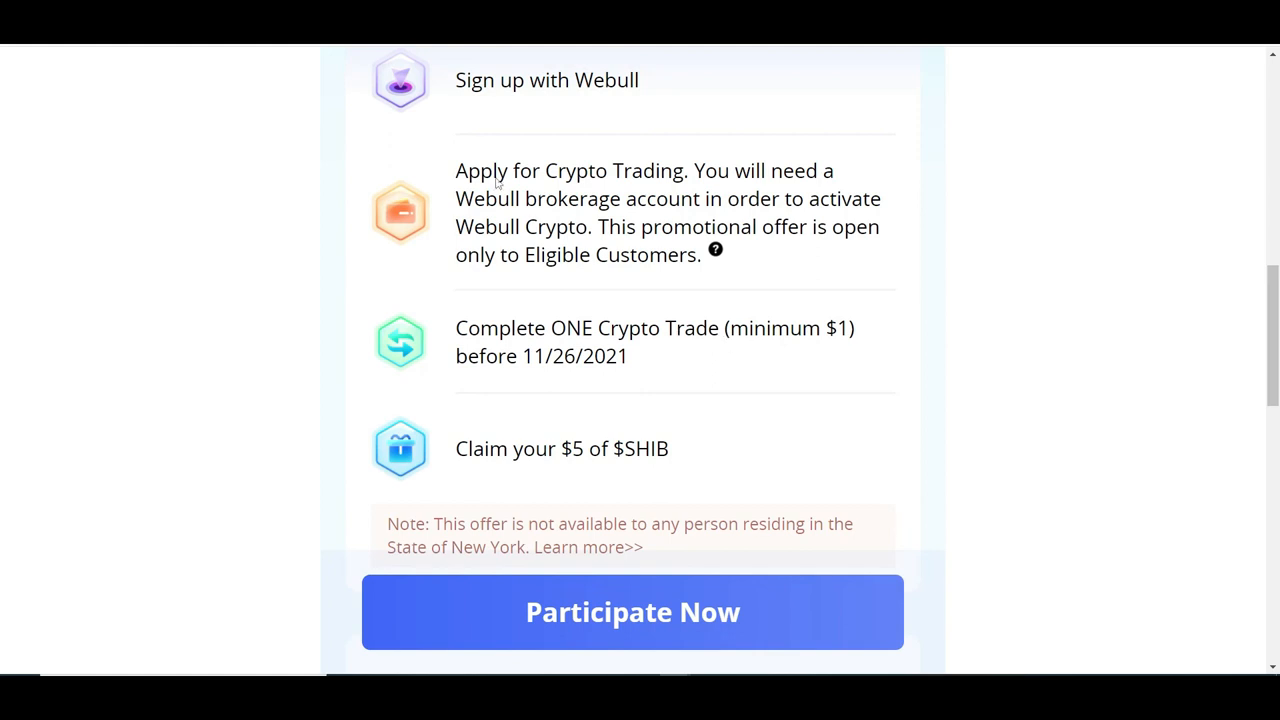
{"action": "mouse_move", "coordinate": [716, 320]}
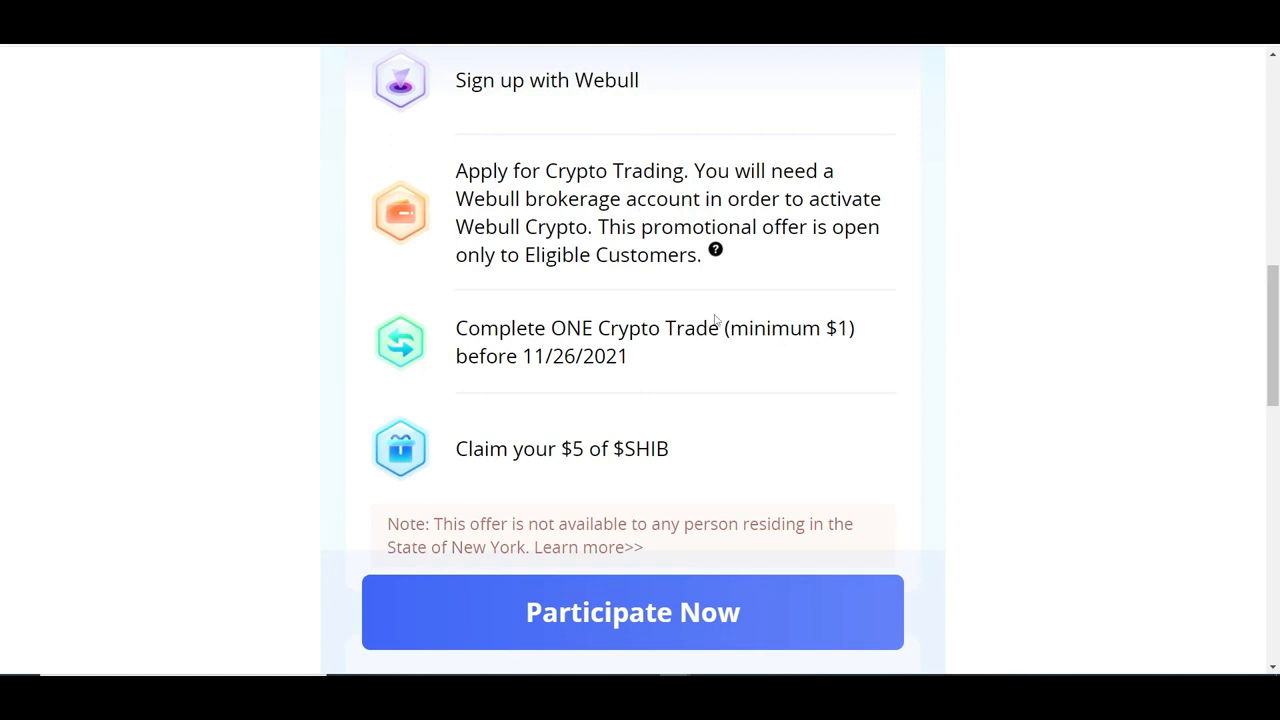
{"action": "mouse_move", "coordinate": [724, 360]}
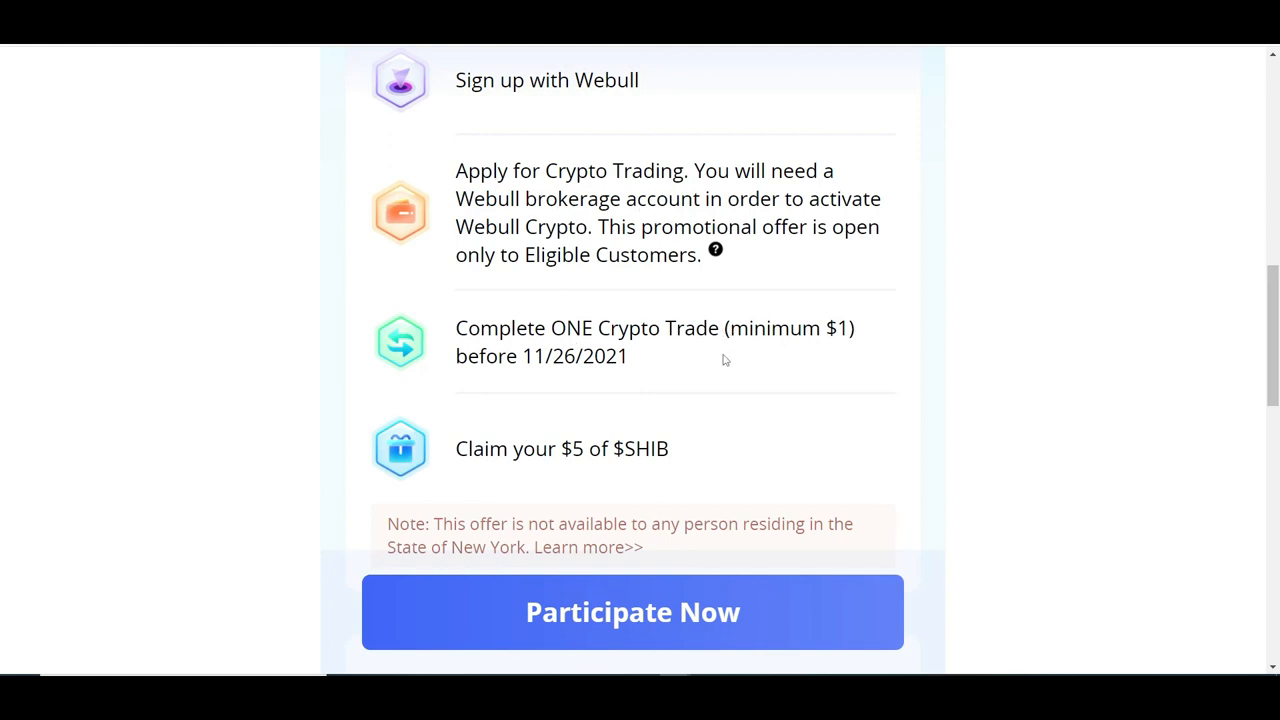
{"action": "mouse_move", "coordinate": [590, 368]}
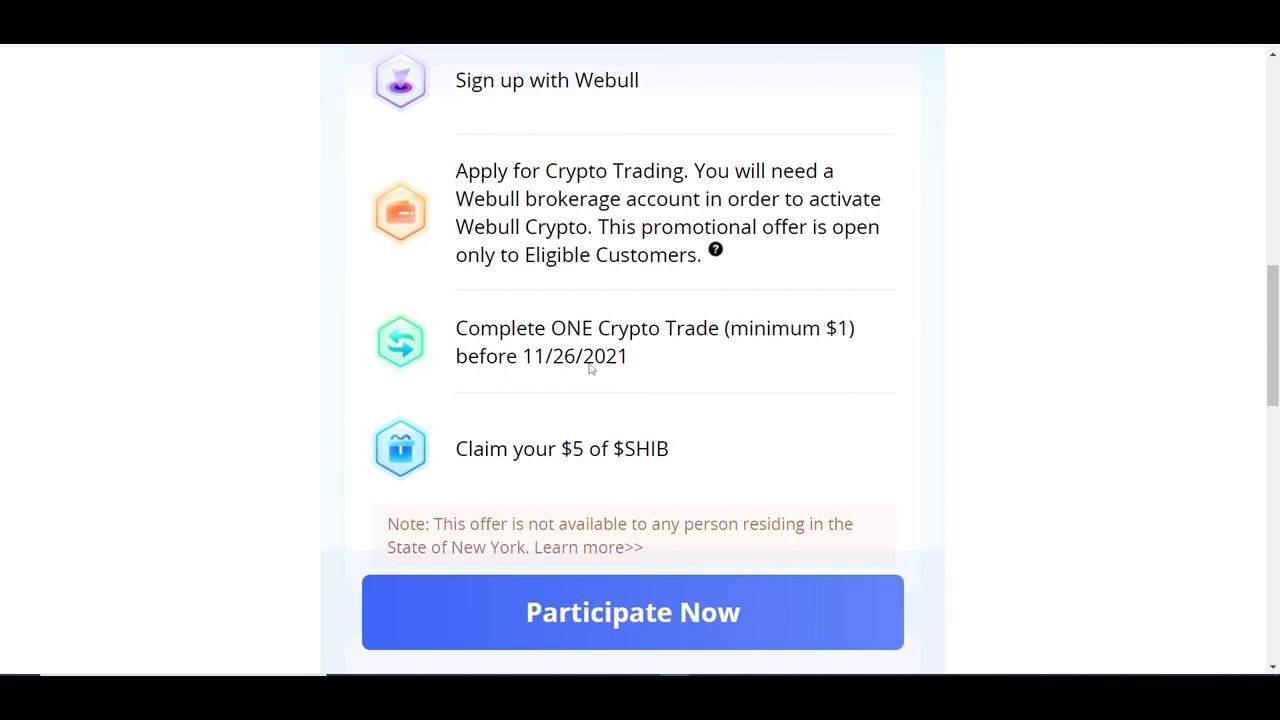
{"action": "scroll", "scroll_direction": "down", "scroll_amount": 3}
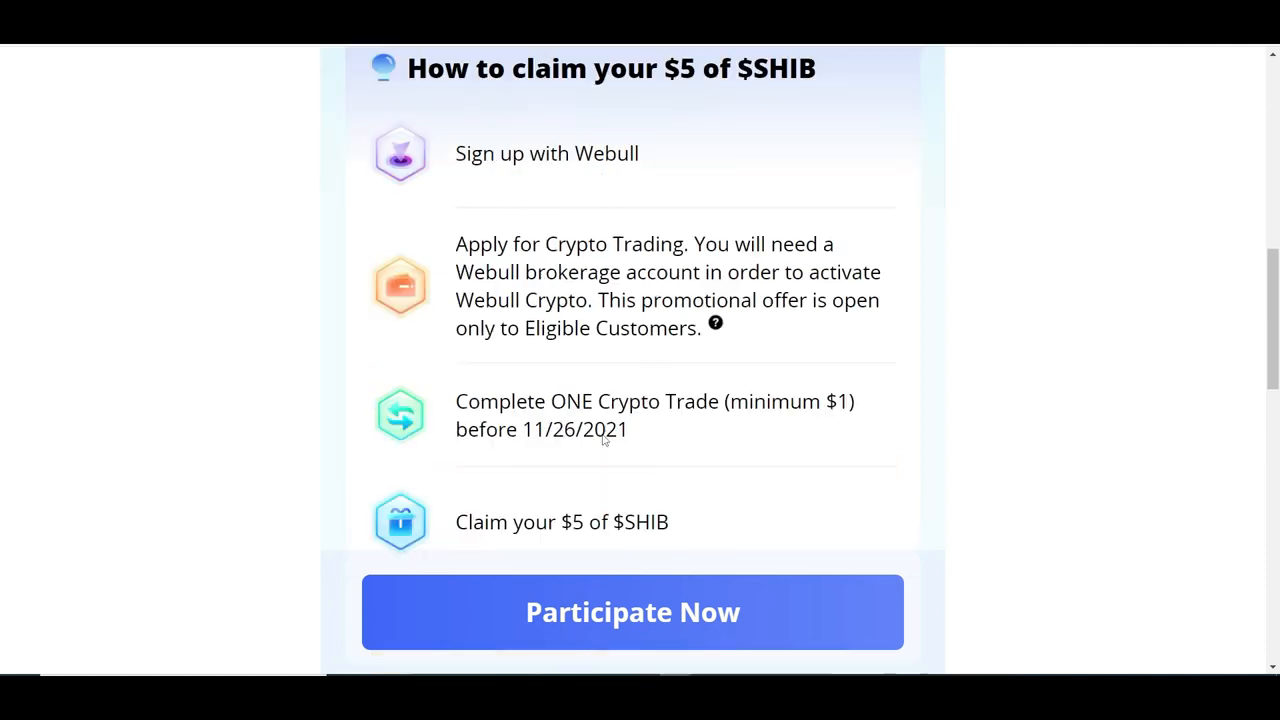
{"action": "left_click", "coordinate": [632, 612]}
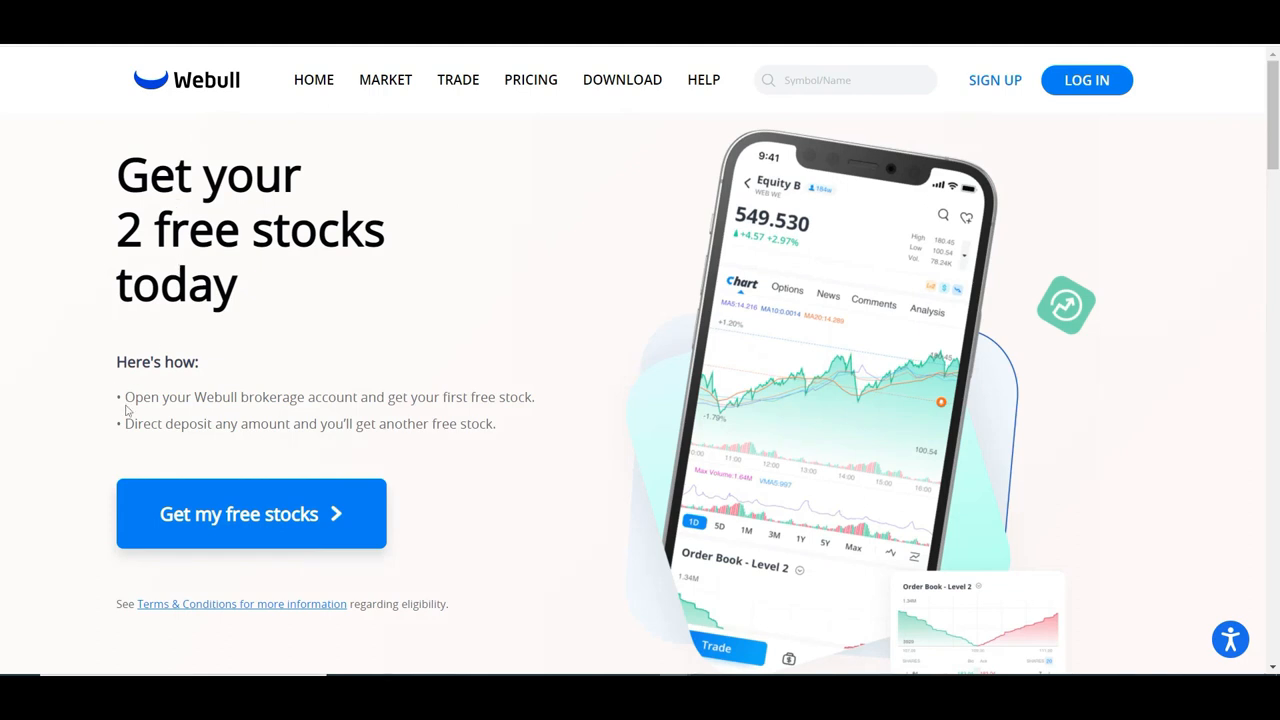
{"action": "left_click_drag", "start_coordinate": [124, 396], "coordinate": [386, 396]}
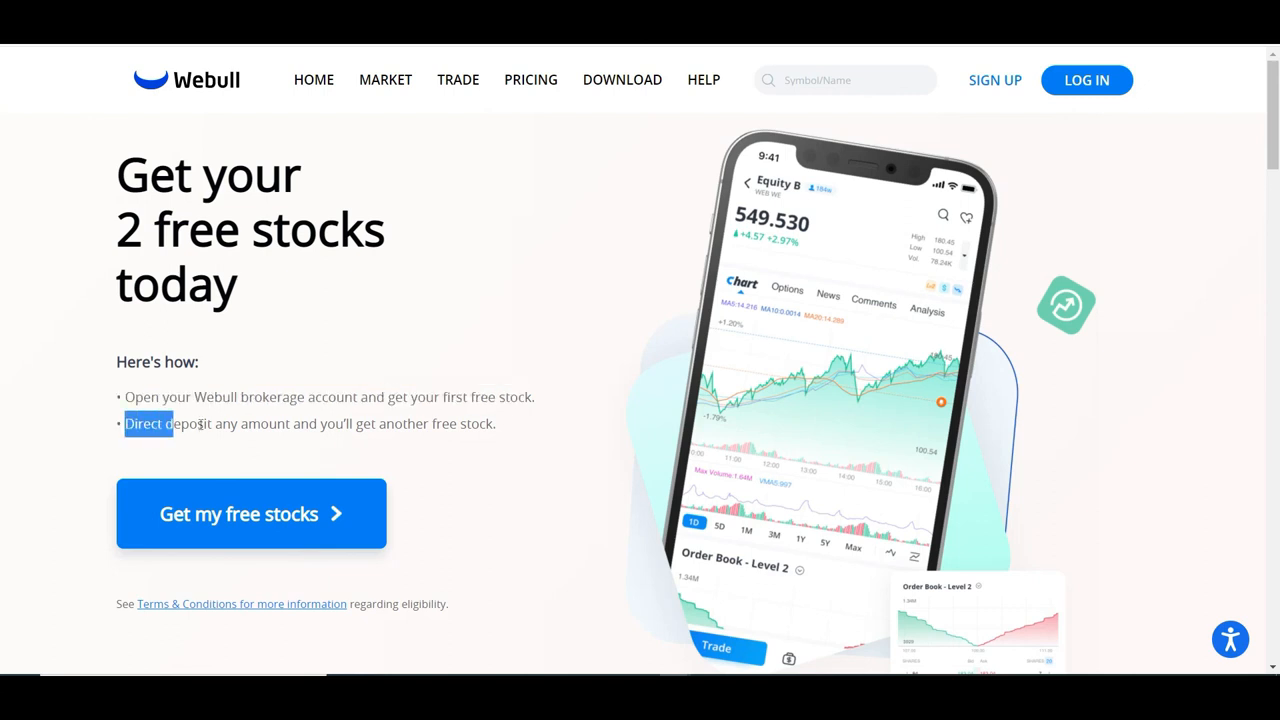
{"action": "left_click_drag", "start_coordinate": [150, 424], "coordinate": [436, 424]}
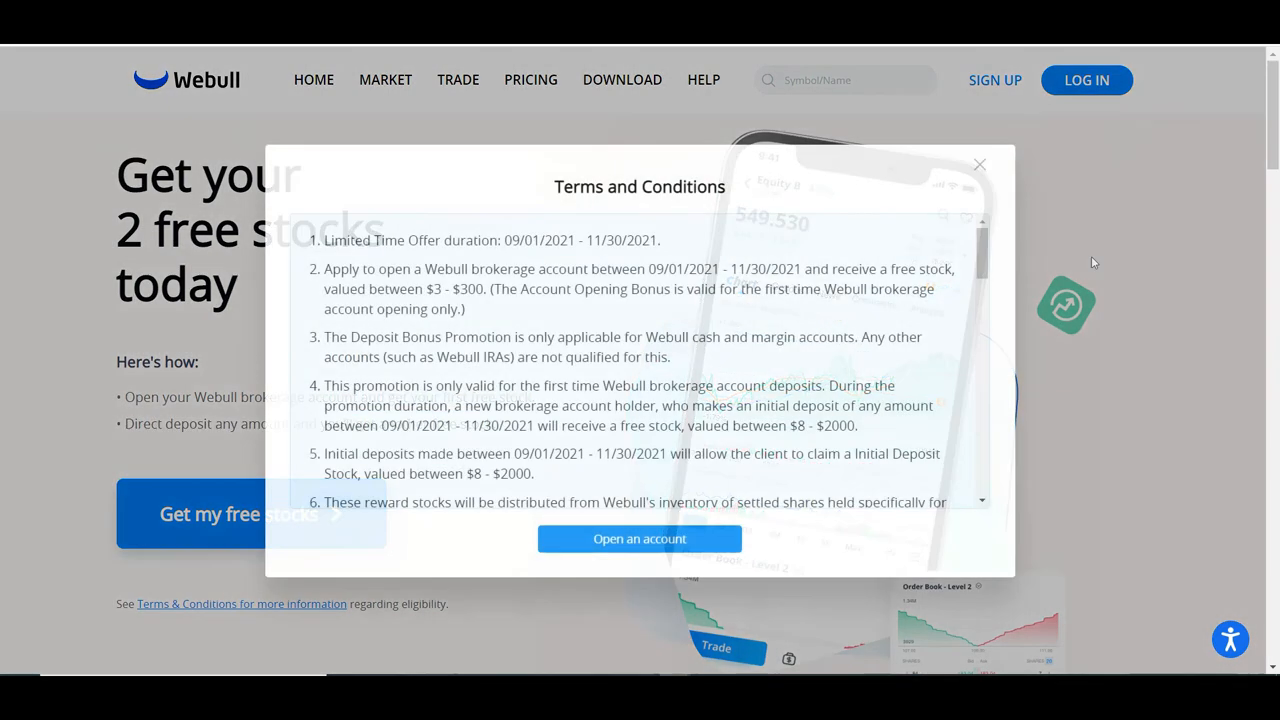
{"action": "left_click", "coordinate": [978, 164]}
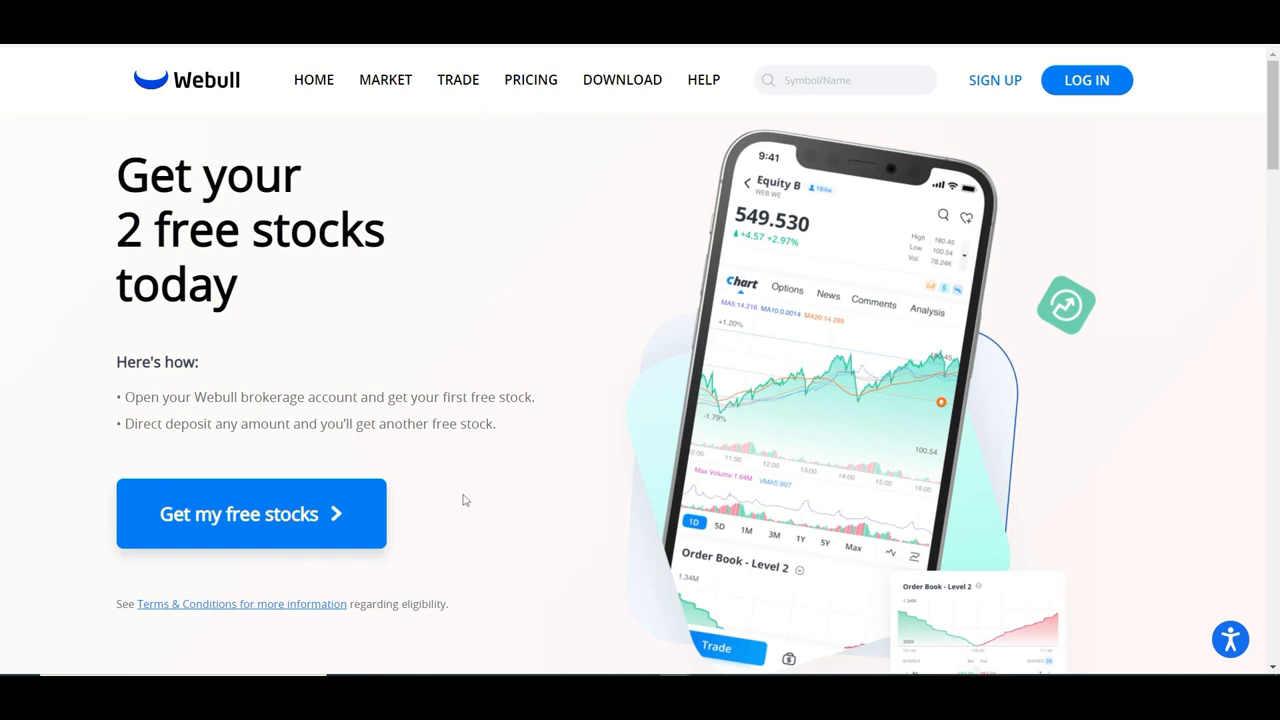
{"action": "mouse_move", "coordinate": [476, 488]}
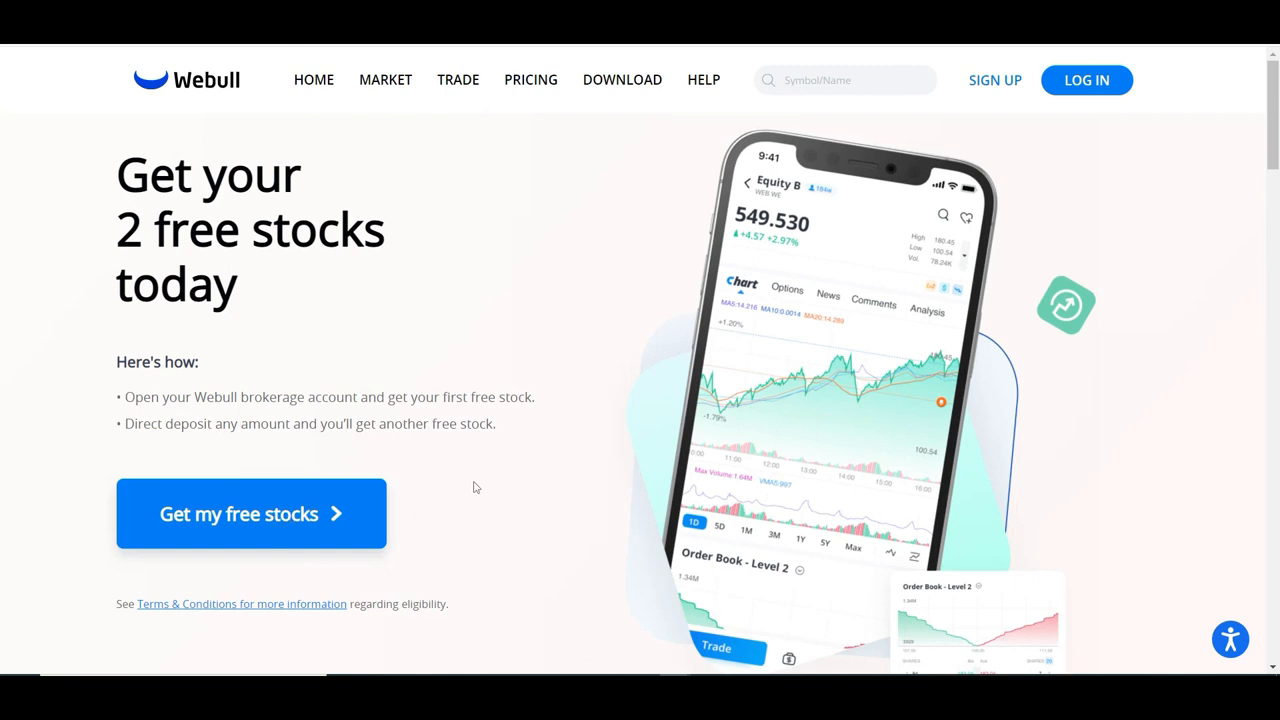
{"action": "mouse_move", "coordinate": [462, 476]}
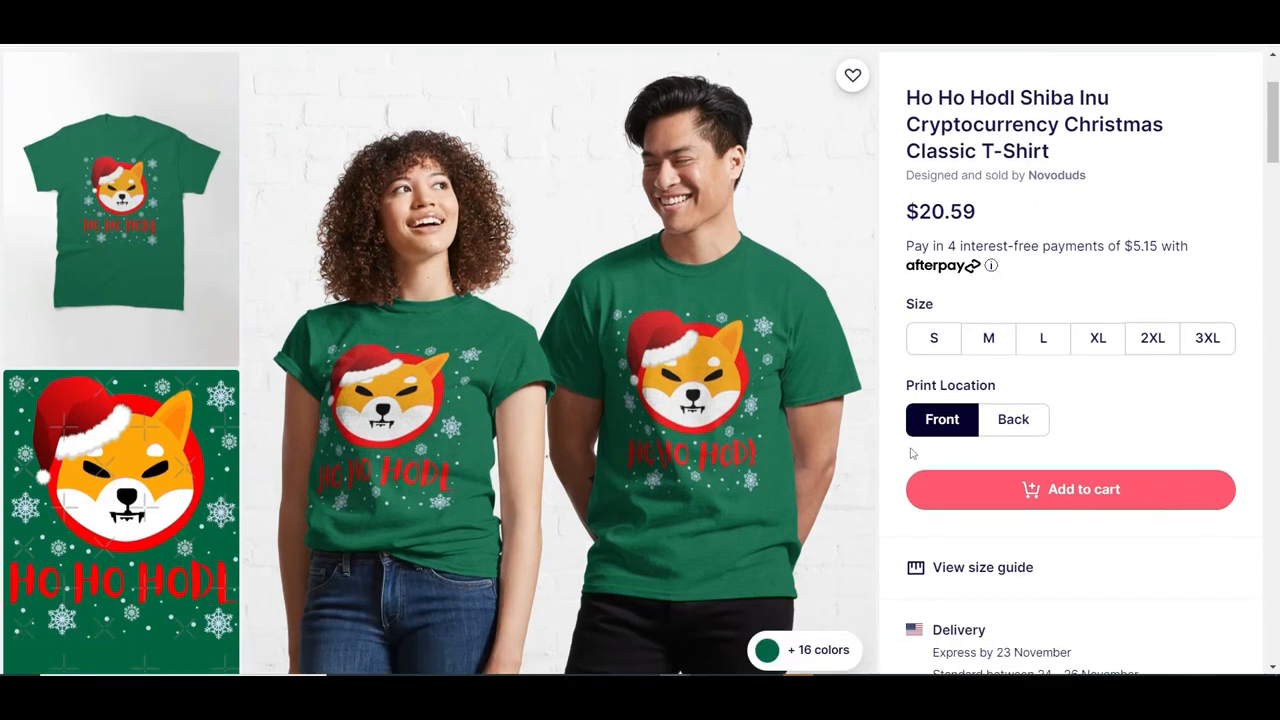
Step: Scroll down the Ho Ho Hodl Shiba Inu T-shirt listing past details and reviews to the seller's other designs
{"action": "scroll", "scroll_direction": "down", "scroll_amount": 3}
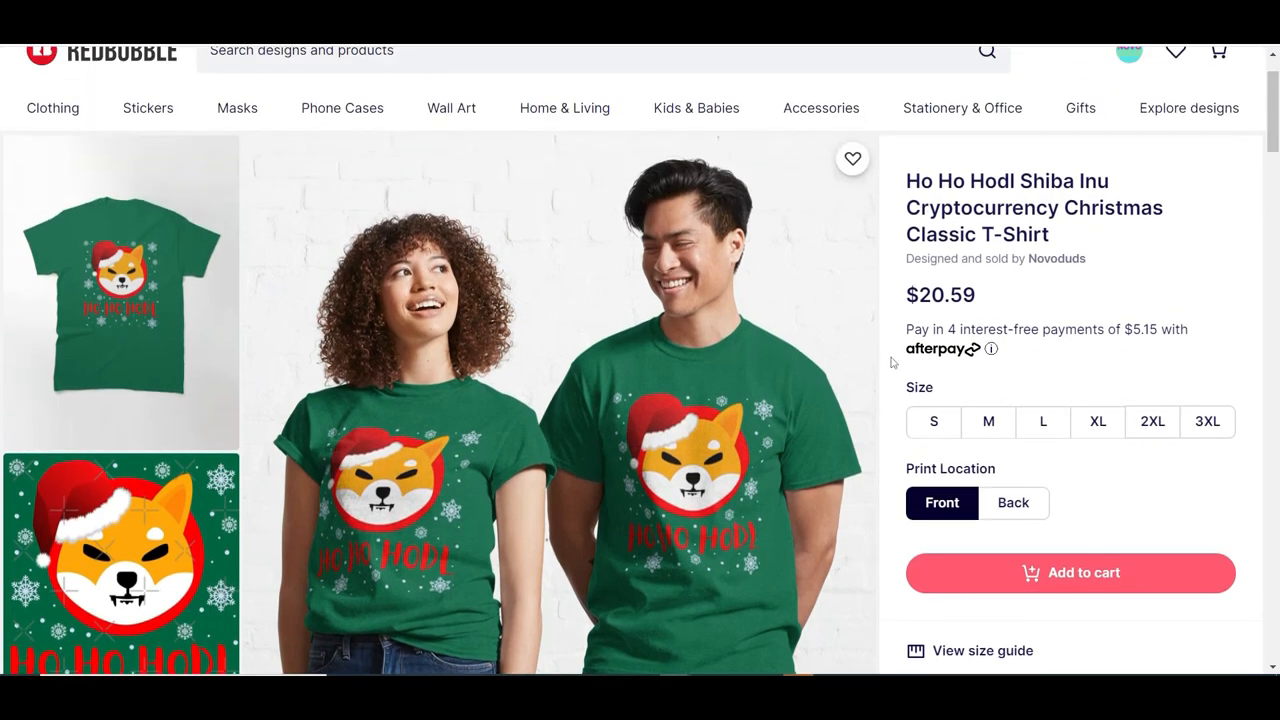
{"action": "scroll", "scroll_direction": "down", "scroll_amount": 3}
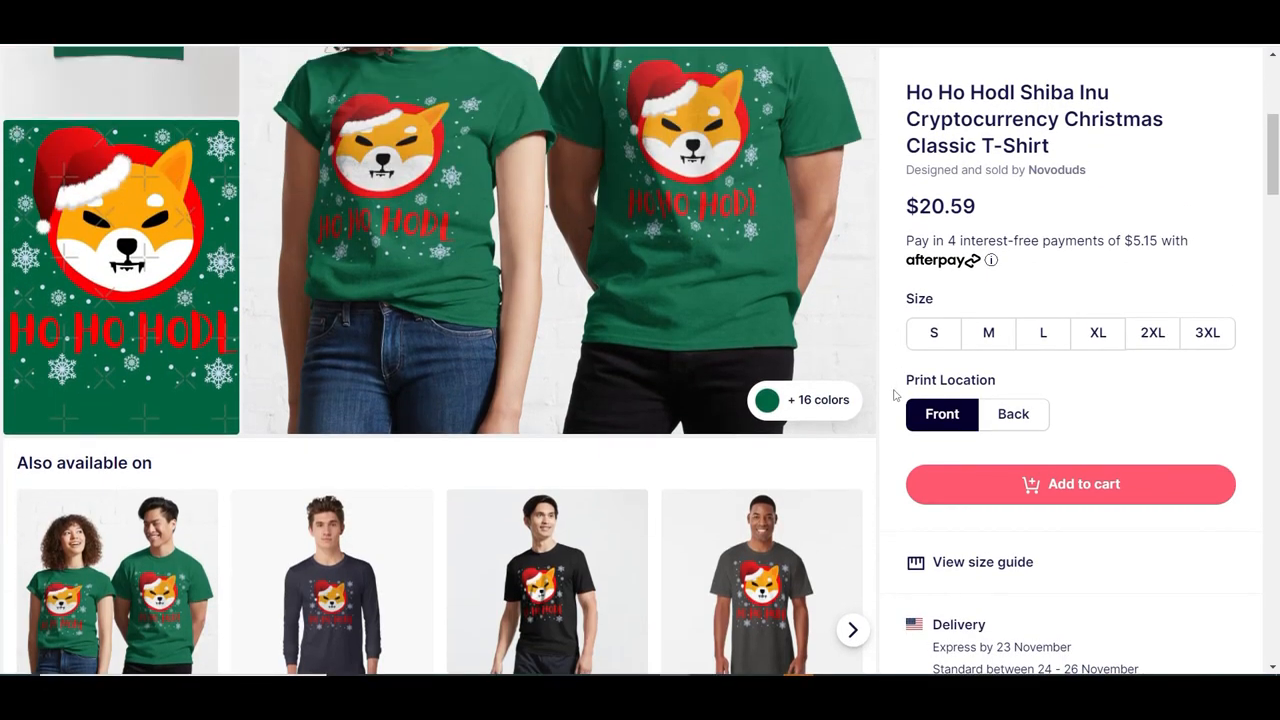
{"action": "scroll", "scroll_direction": "down", "scroll_amount": 3}
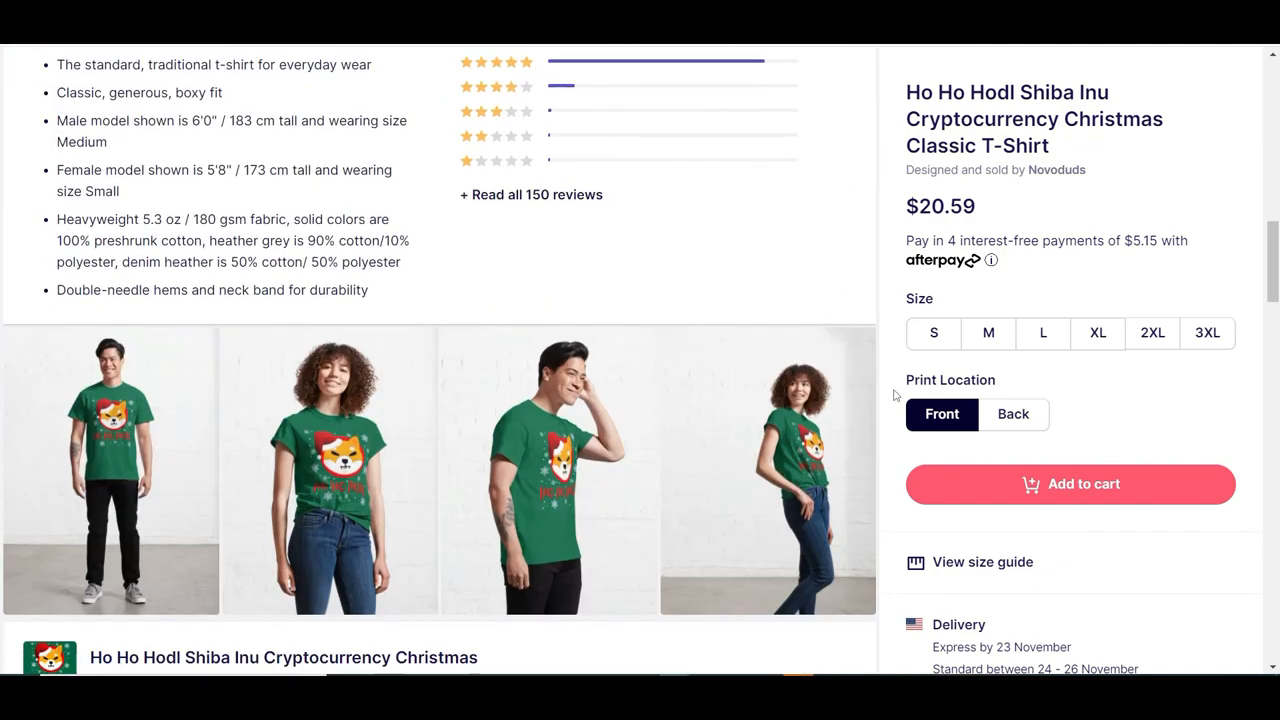
{"action": "scroll", "scroll_direction": "down", "scroll_amount": 3}
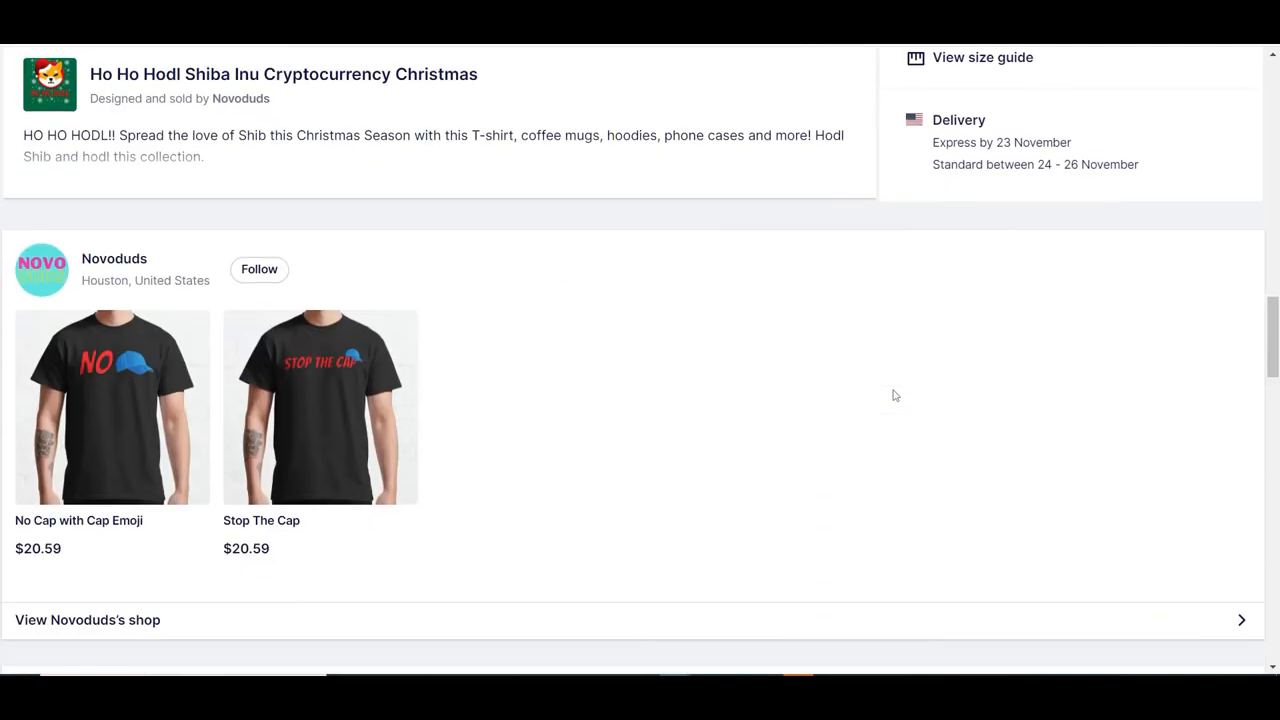
{"action": "mouse_move", "coordinate": [228, 376]}
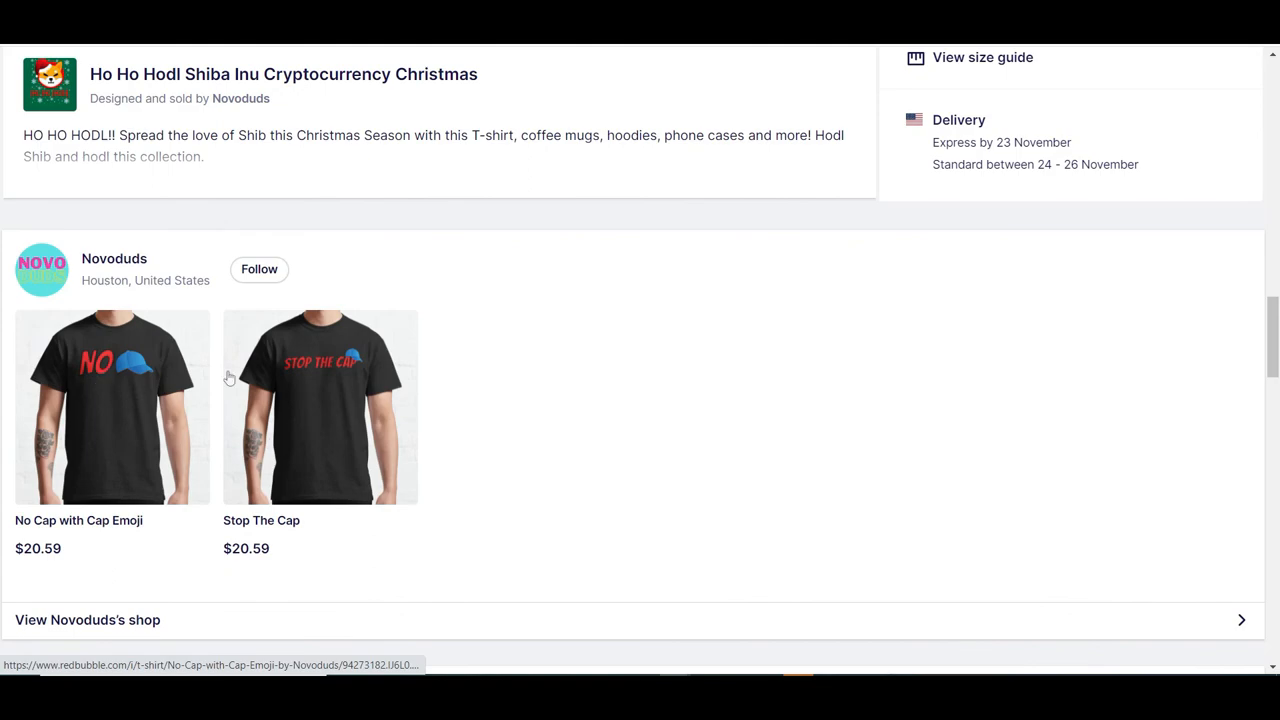
{"action": "mouse_move", "coordinate": [600, 404]}
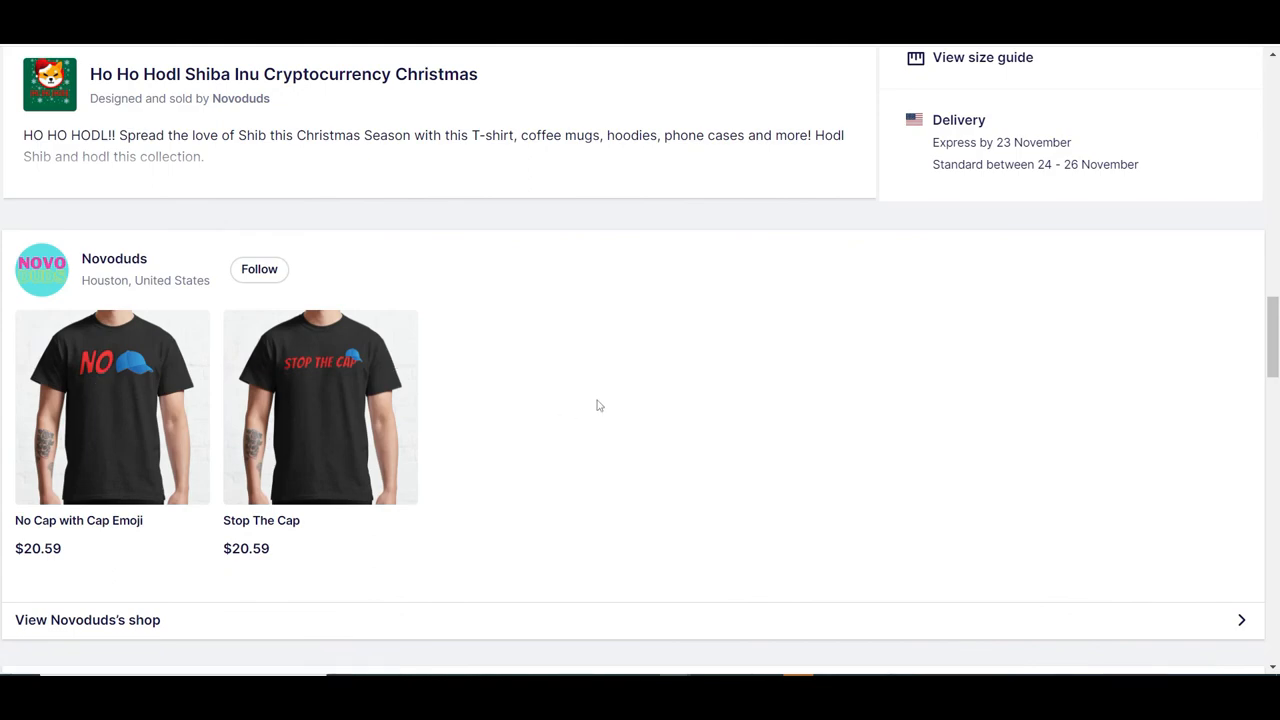